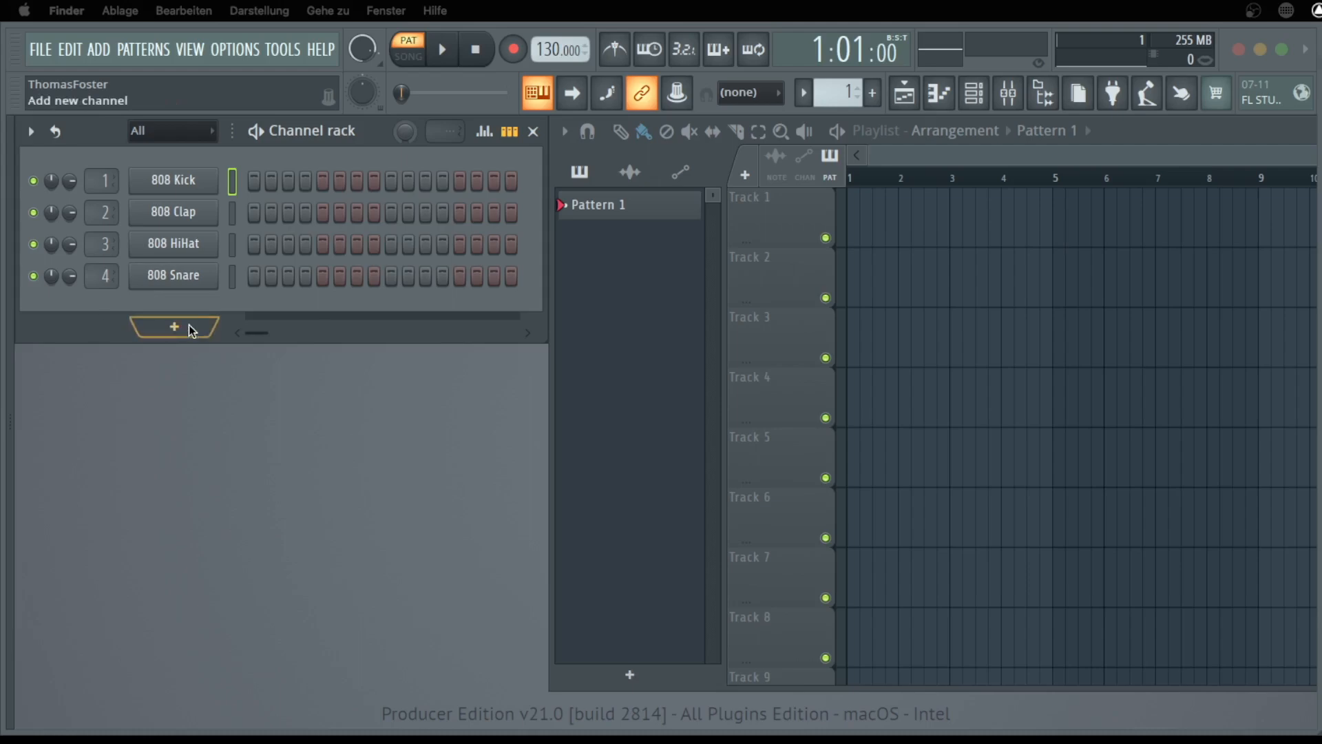
# Add a Sytrus channel from the Channel Rack and load its Basic preset.
pyautogui.click(174, 328)
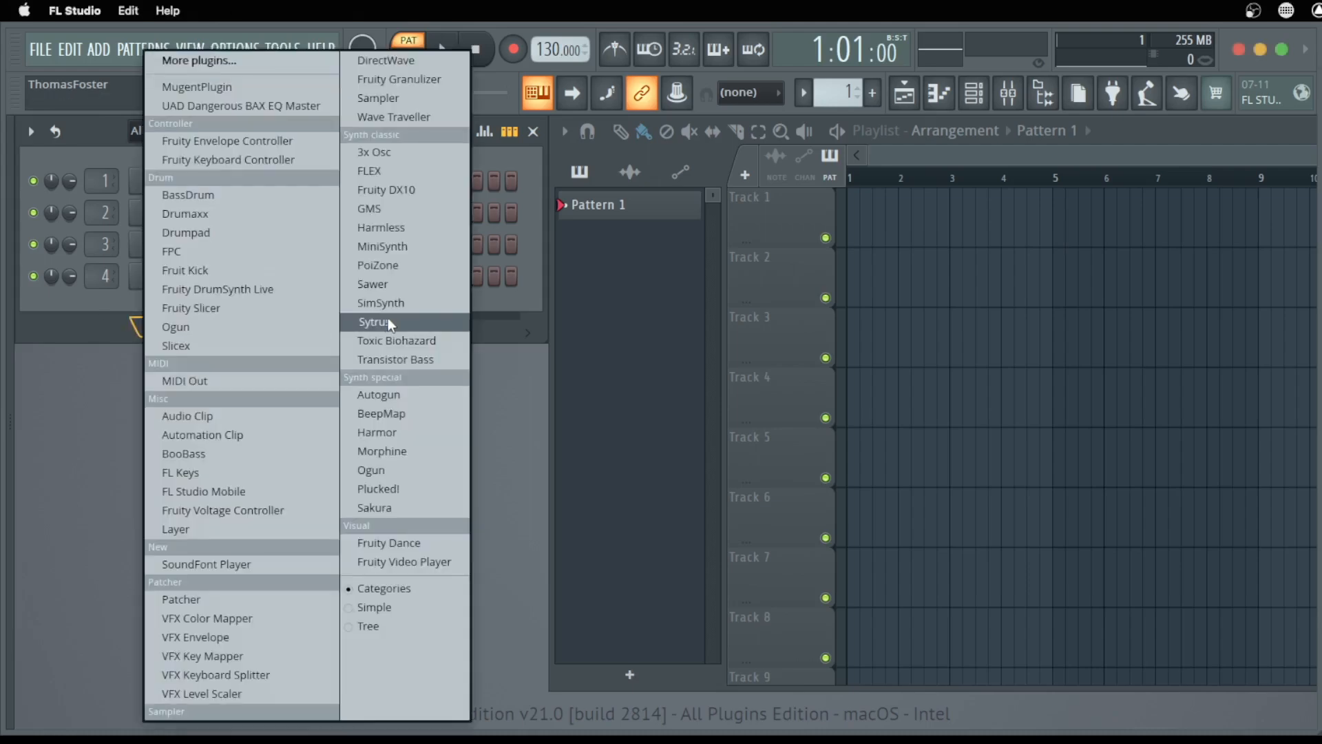
pyautogui.click(374, 322)
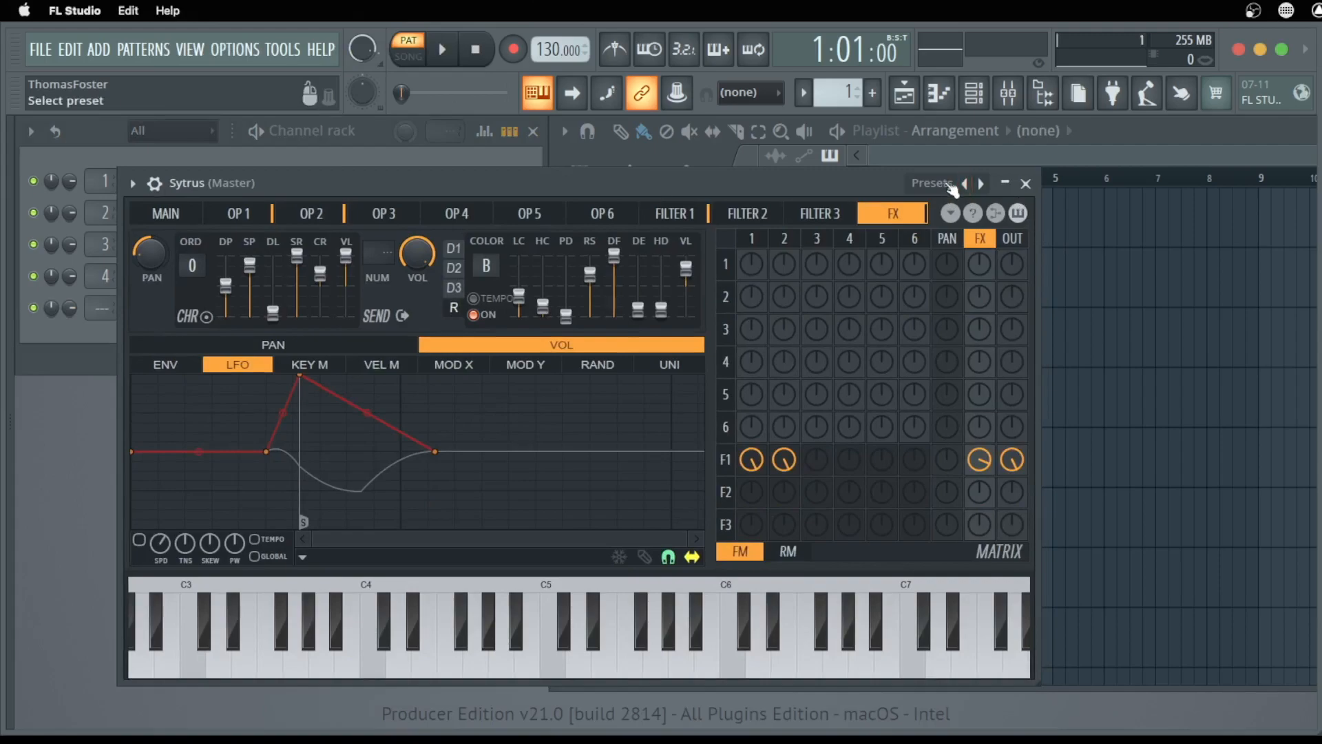
pyautogui.click(967, 183)
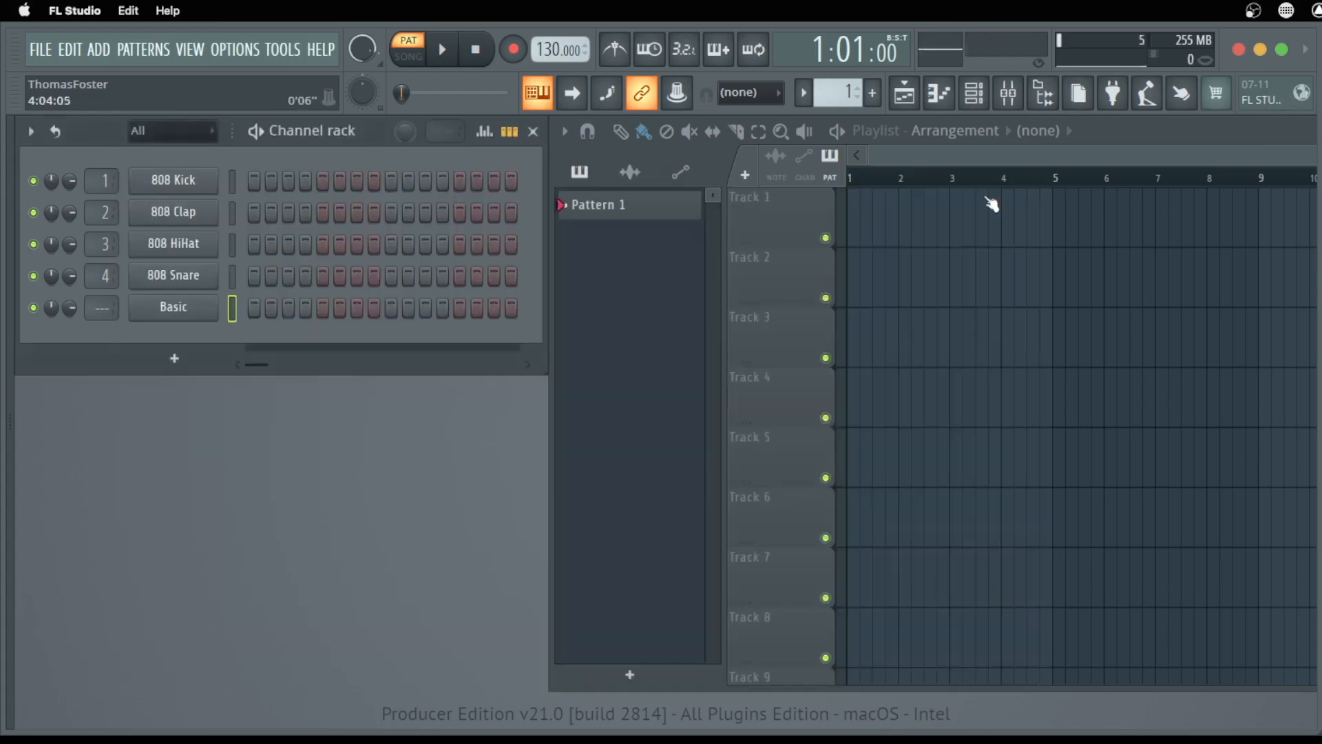
# Patcherize the Basic channel so the synth sits inside a Patcher instance.
pyautogui.click(172, 306)
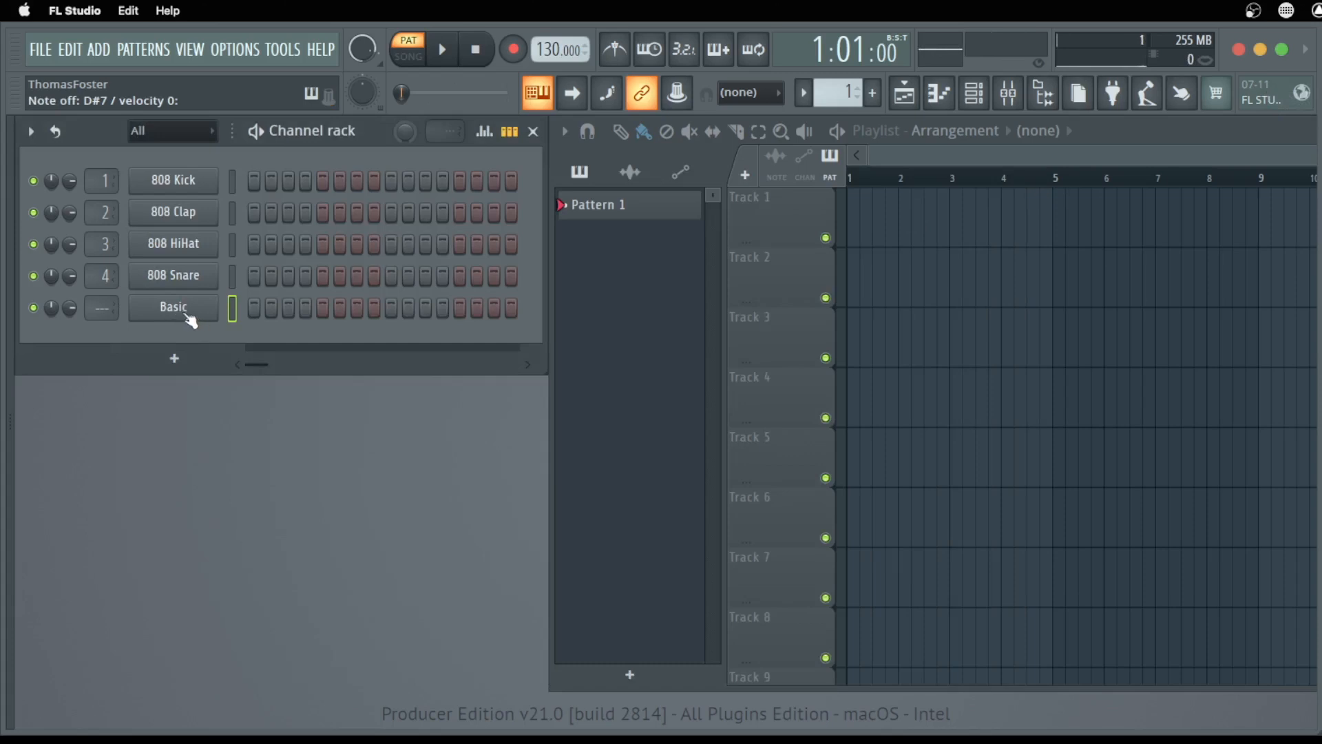
pyautogui.rightClick(172, 309)
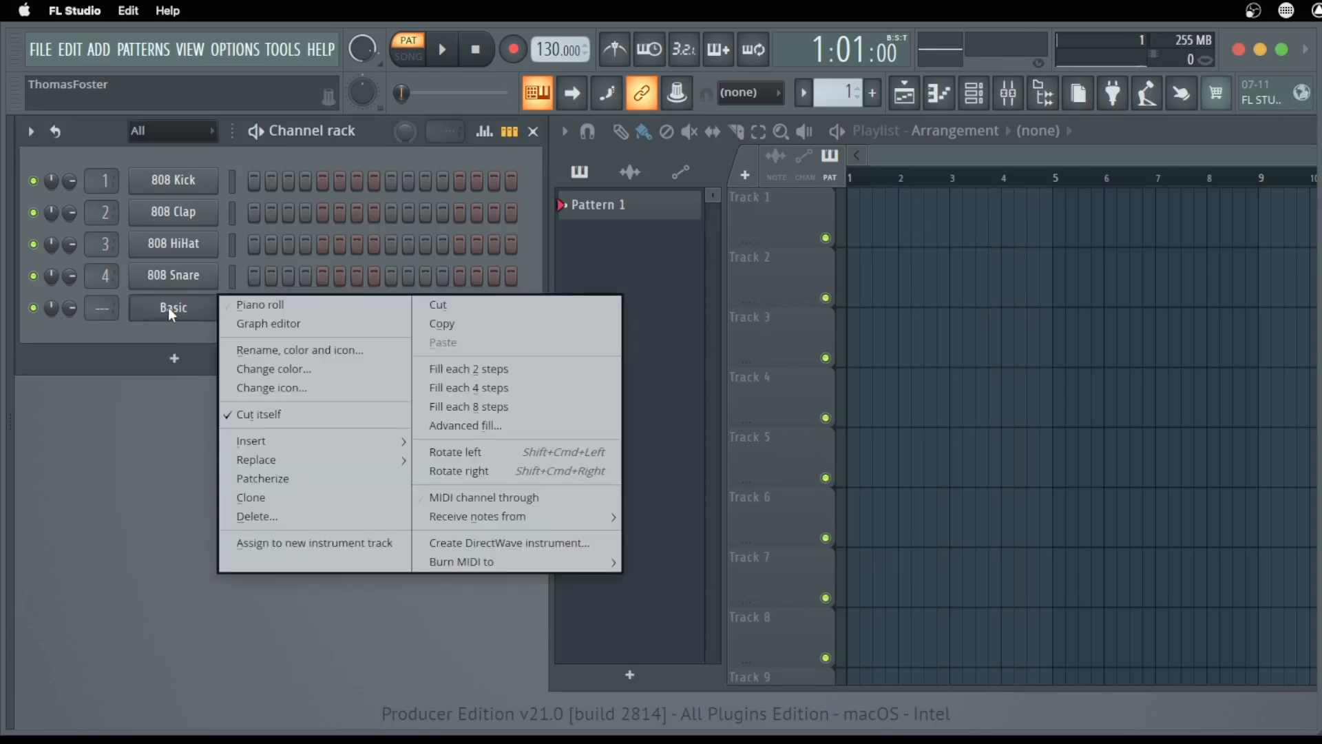
pyautogui.moveTo(259, 488)
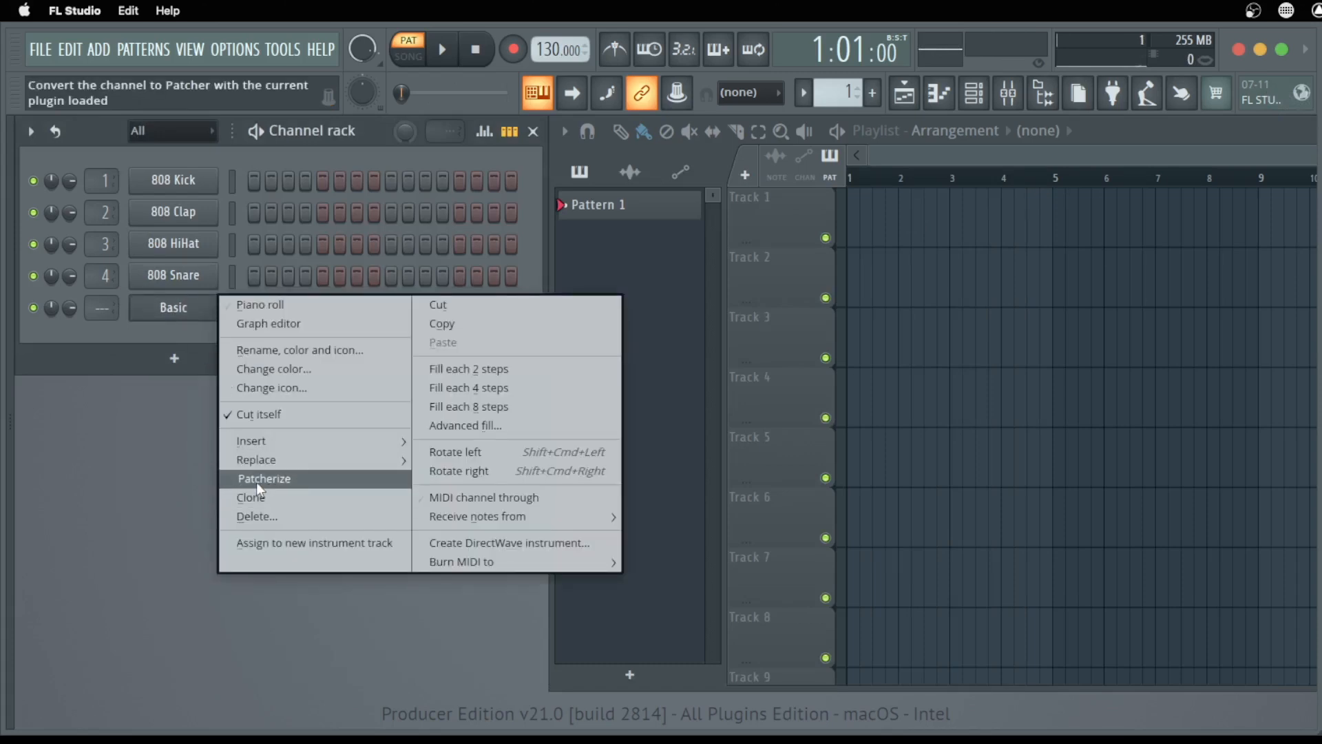
pyautogui.click(264, 479)
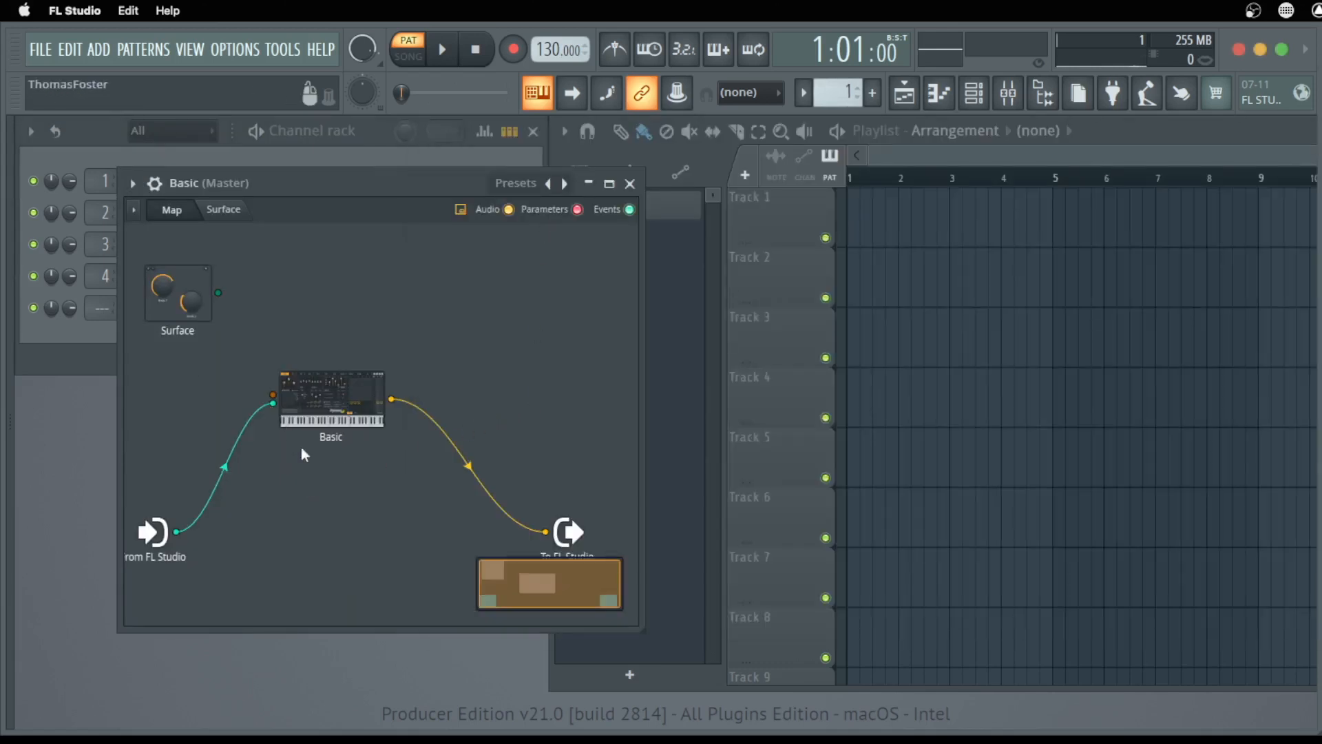
pyautogui.moveTo(567, 302)
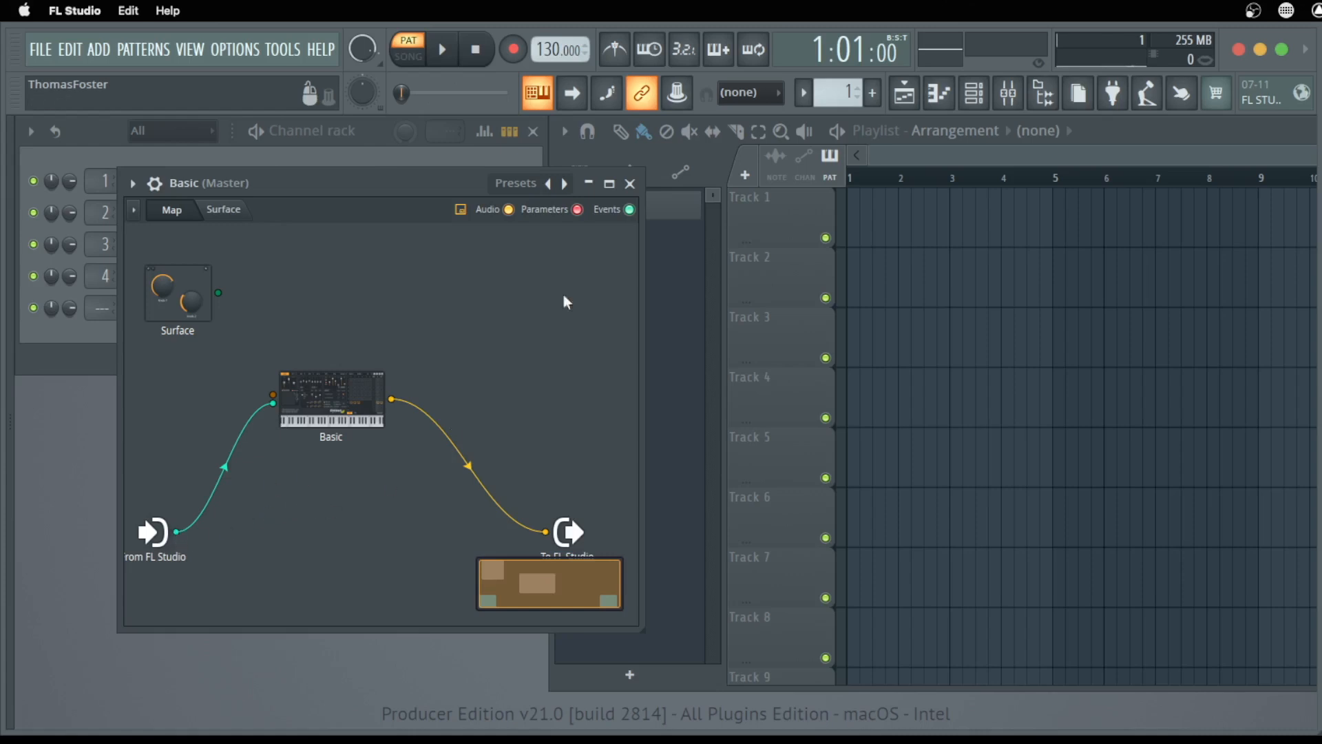
pyautogui.moveTo(305, 509)
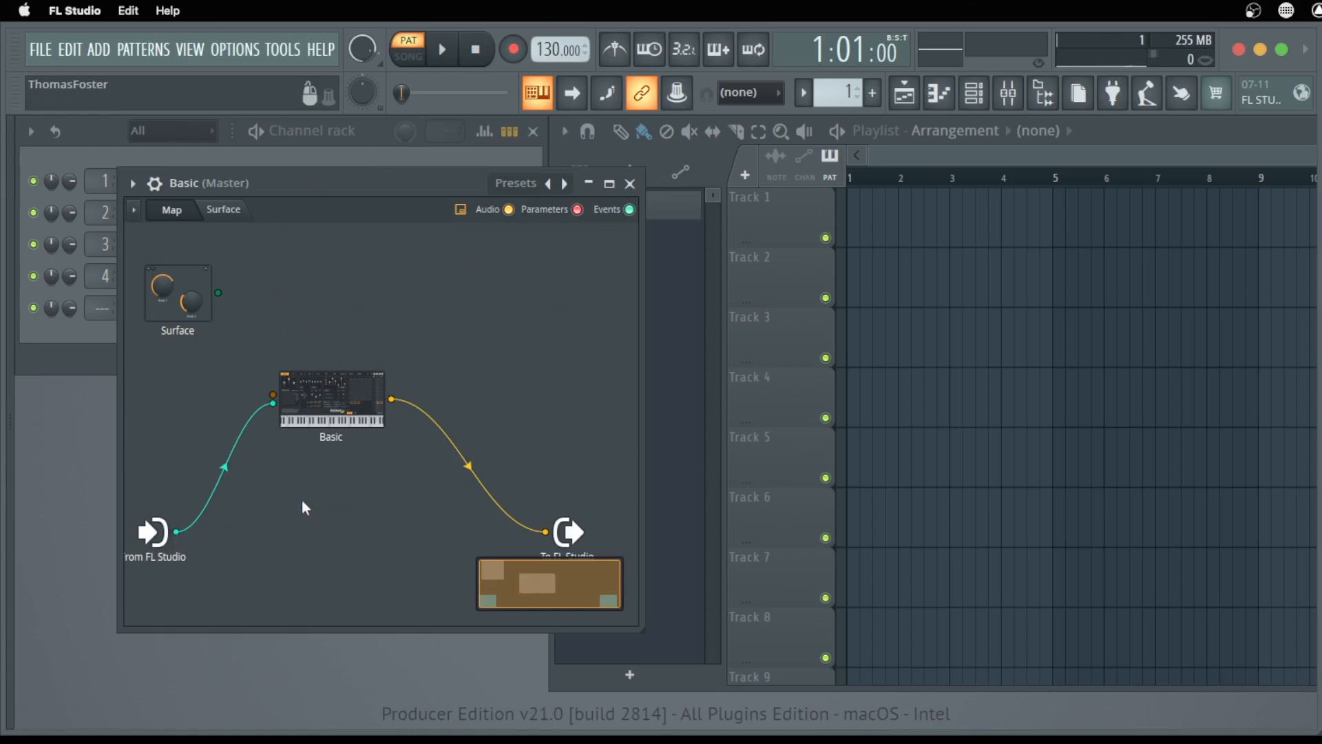
# Add a VFX Sequencer plugin to the Patcher map from its Add plugin list.
pyautogui.rightClick(306, 507)
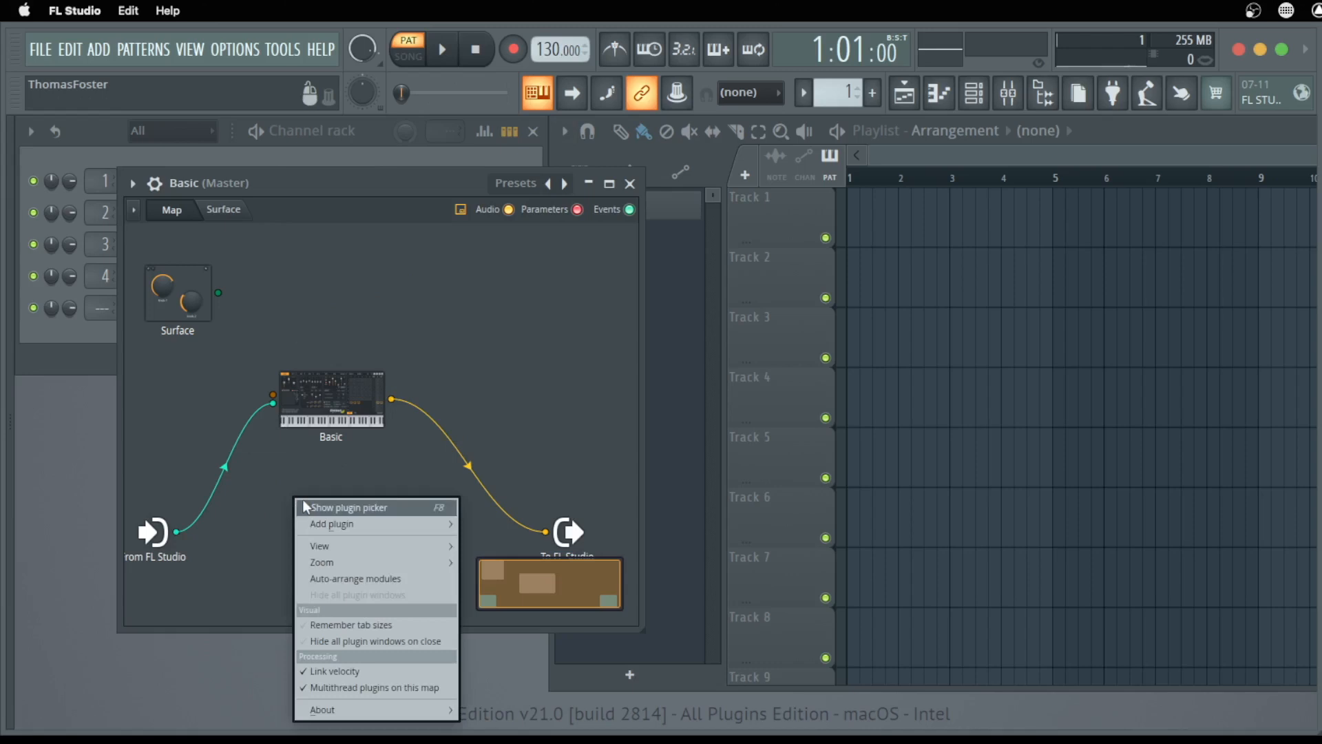
pyautogui.moveTo(316, 523)
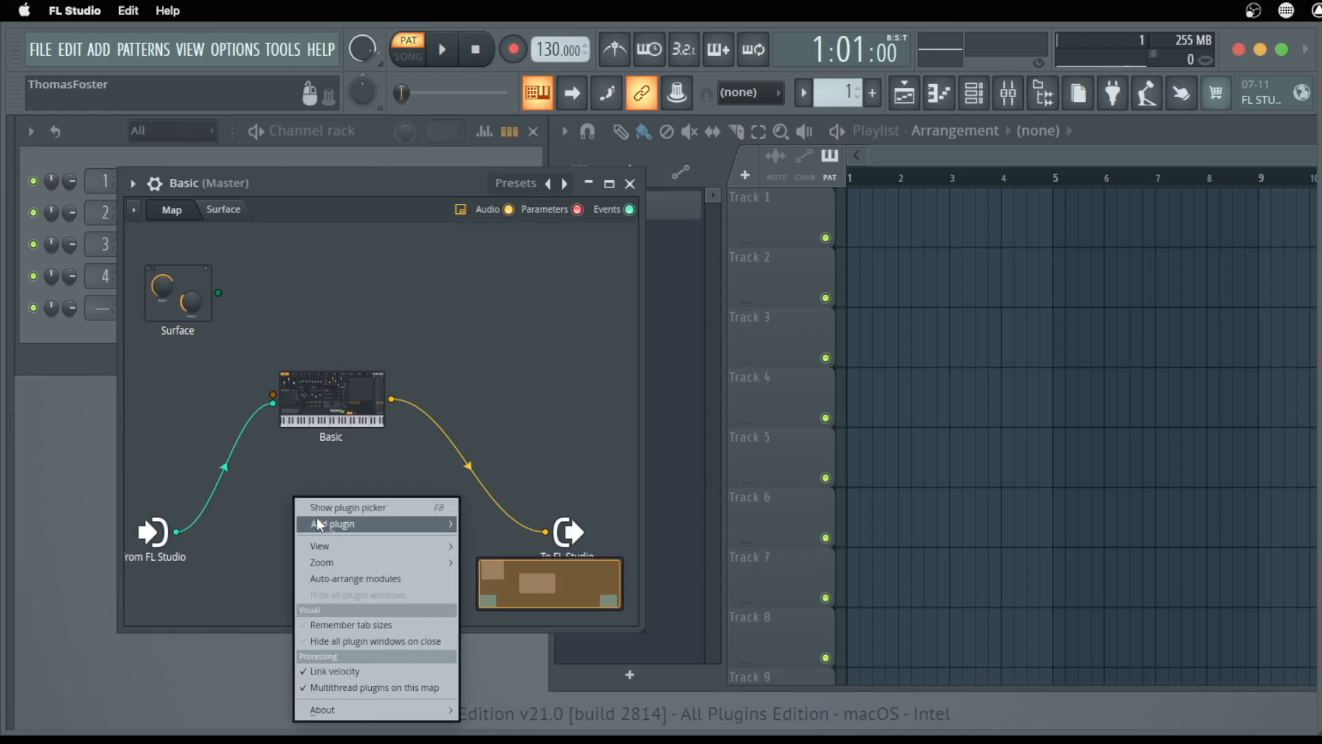
pyautogui.moveTo(348, 554)
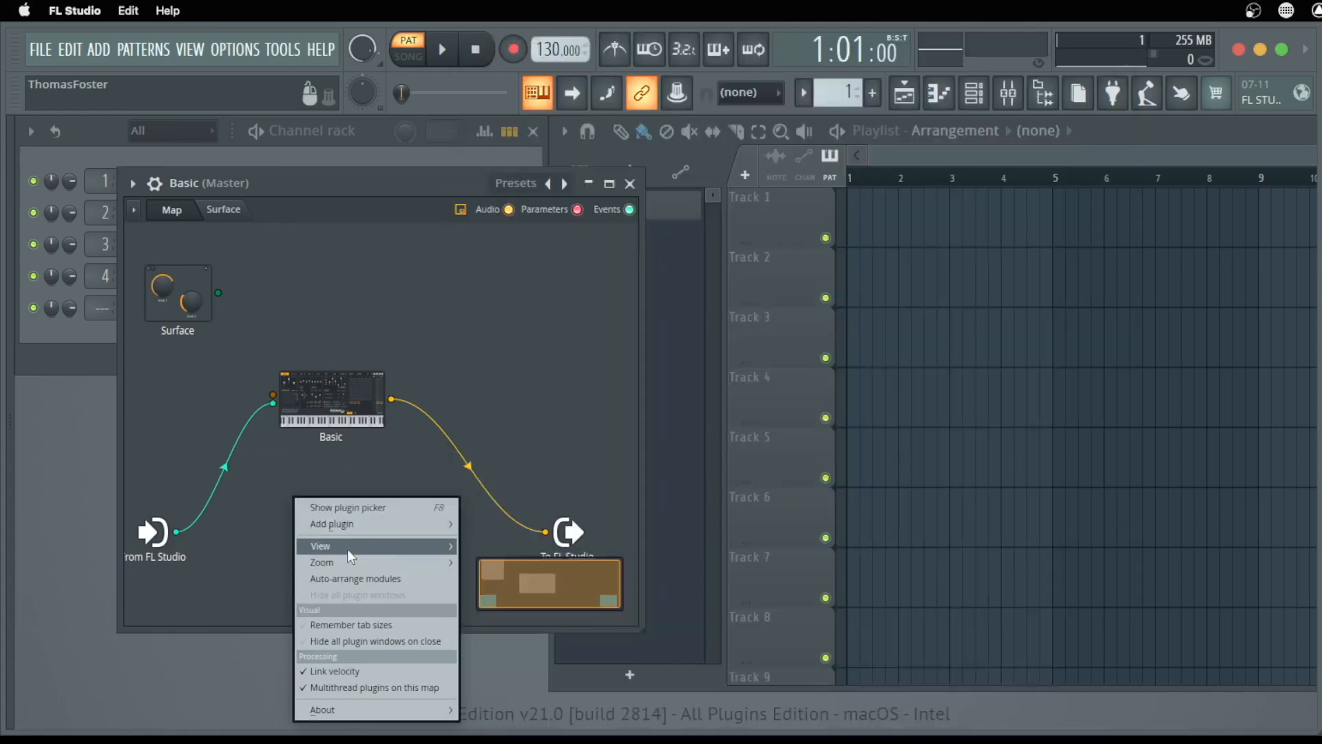
pyautogui.click(331, 524)
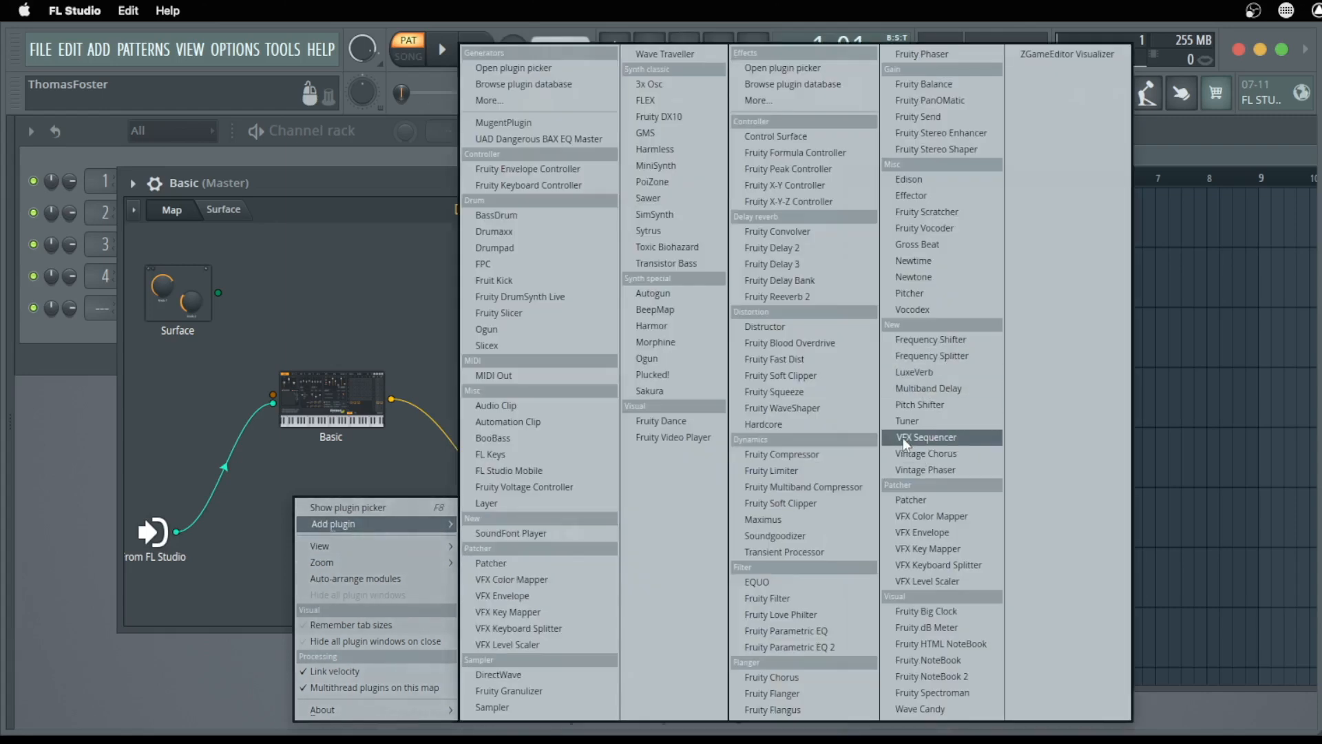
pyautogui.click(926, 438)
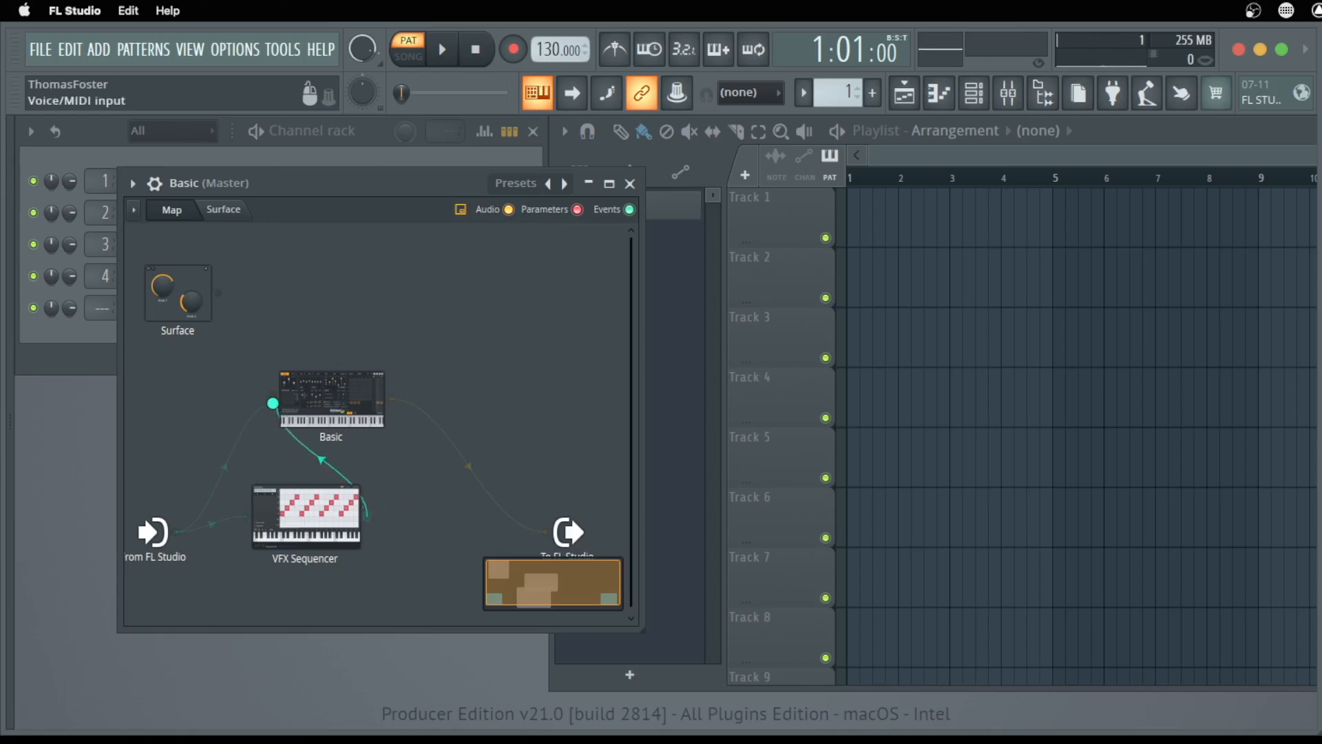
# Wire the VFX Sequencer output into Basic and tidy the module positions on the map.
pyautogui.moveTo(329, 400); pyautogui.dragTo(520, 345)
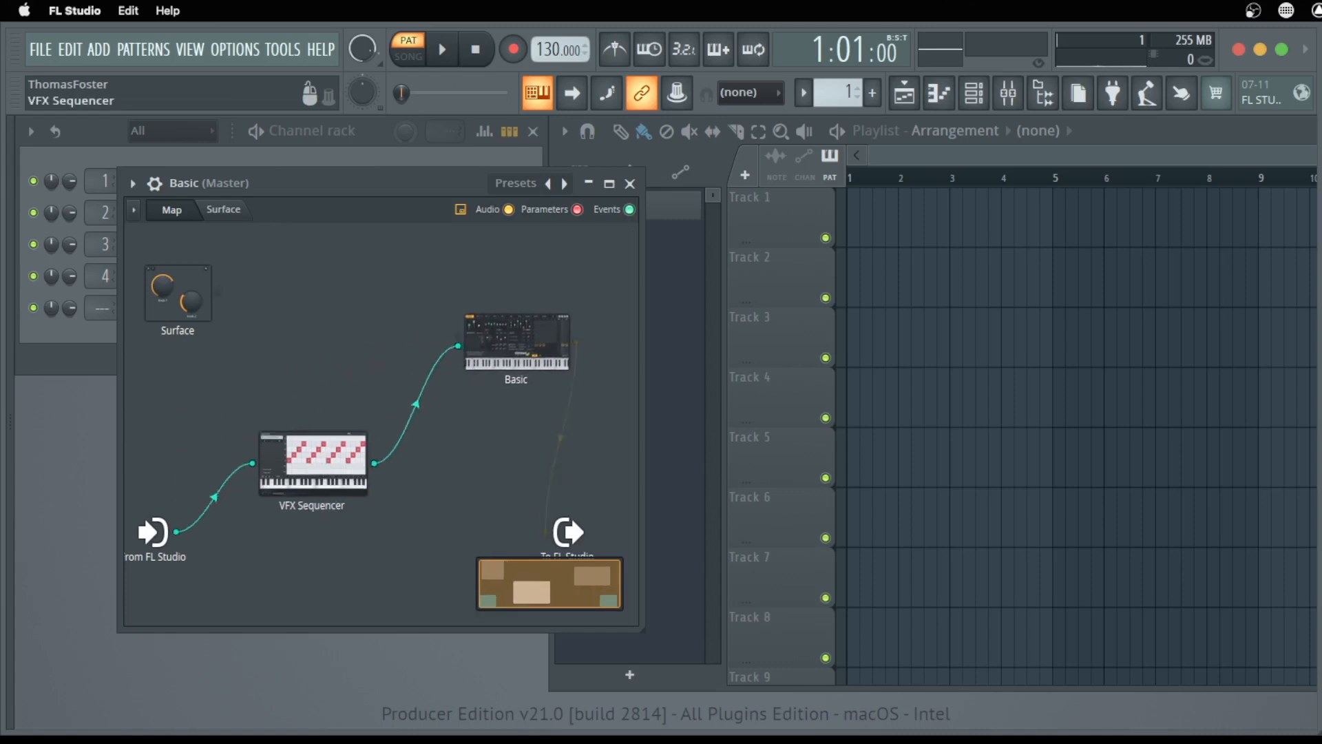
pyautogui.moveTo(312, 460); pyautogui.dragTo(296, 426)
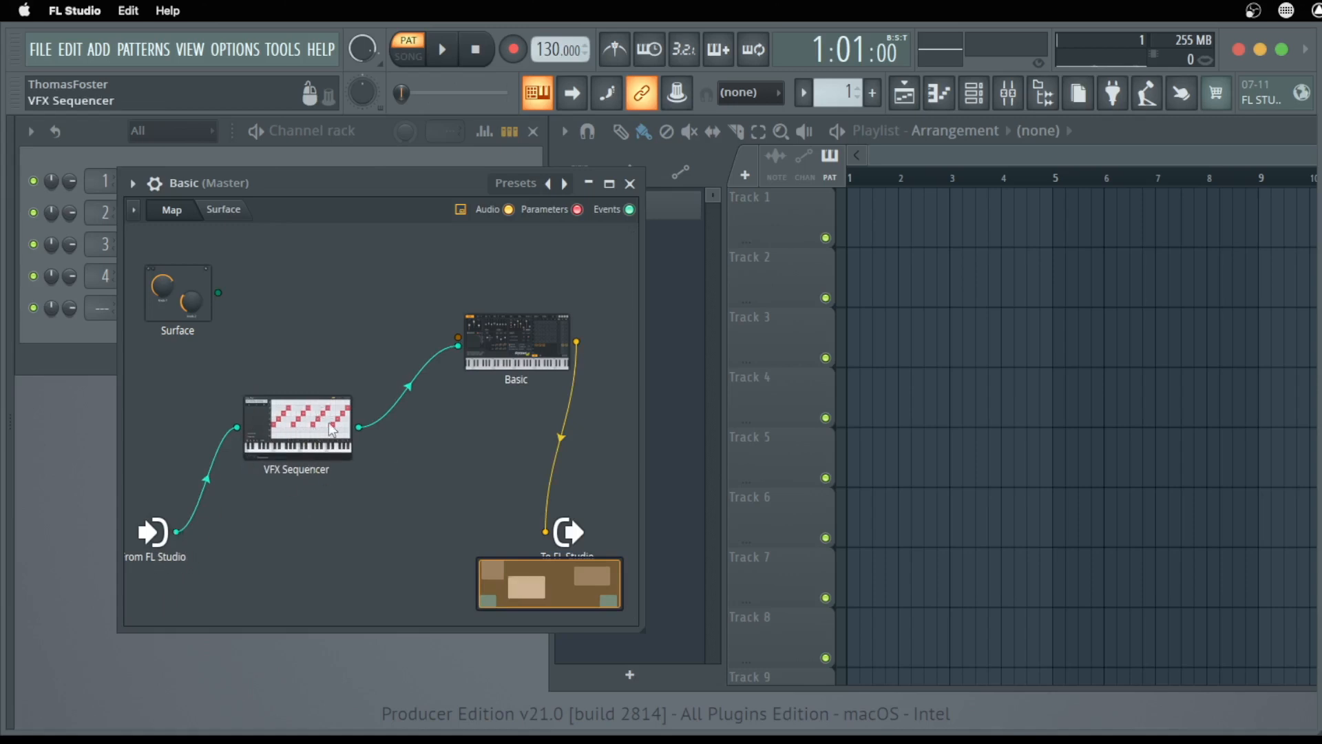
pyautogui.moveTo(296, 425); pyautogui.dragTo(310, 488)
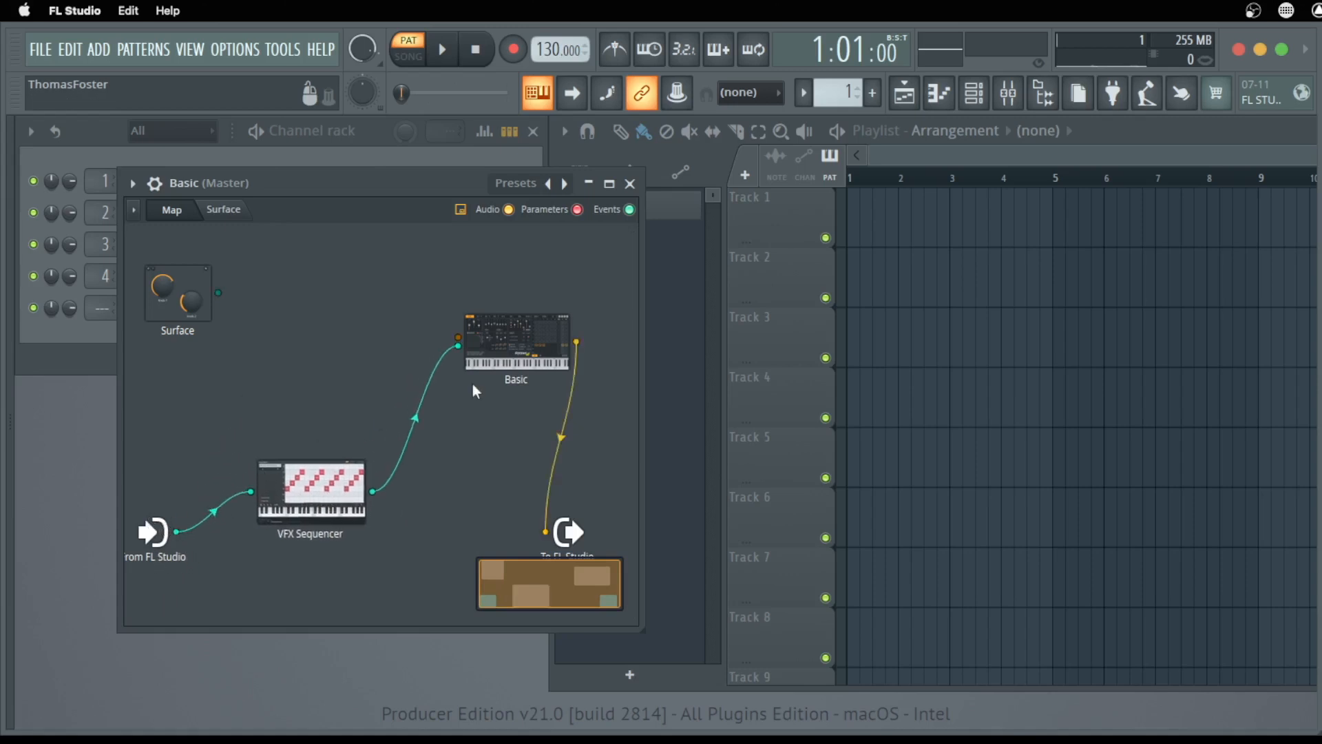
pyautogui.moveTo(310, 493); pyautogui.dragTo(283, 429)
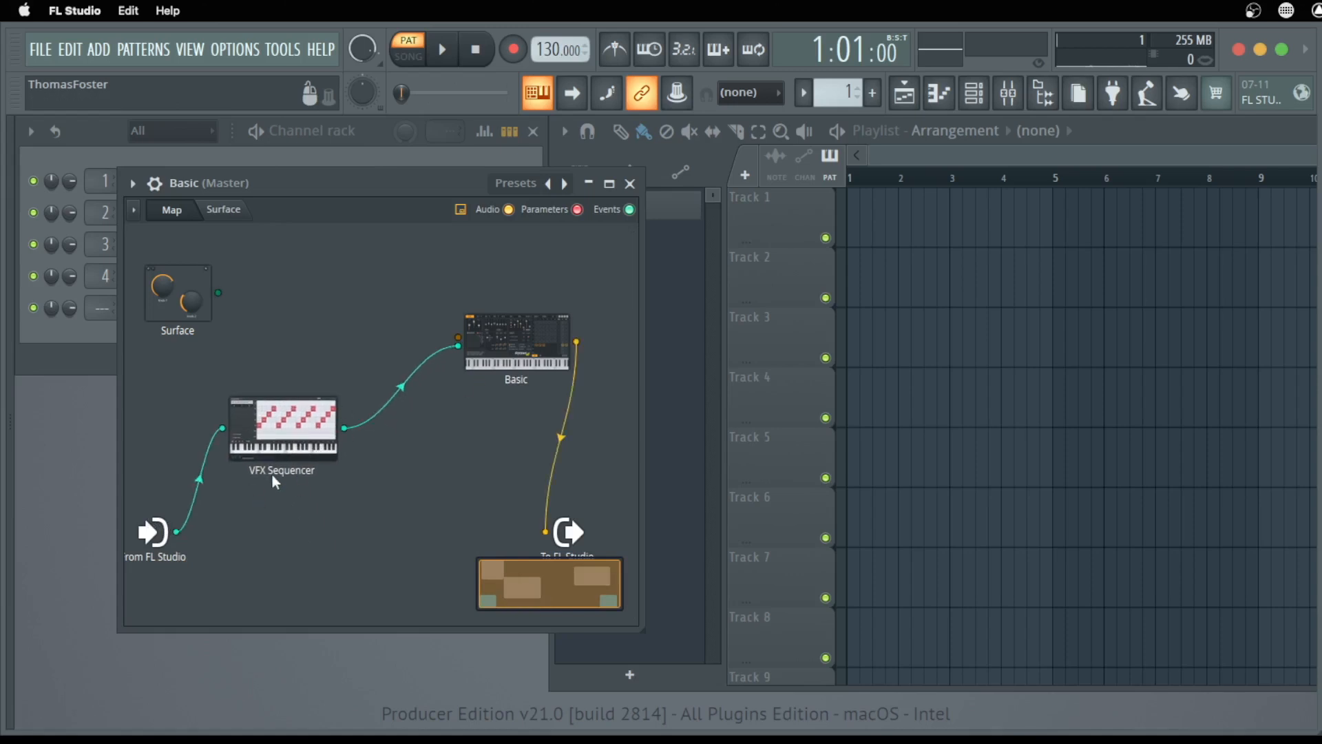
pyautogui.moveTo(374, 423)
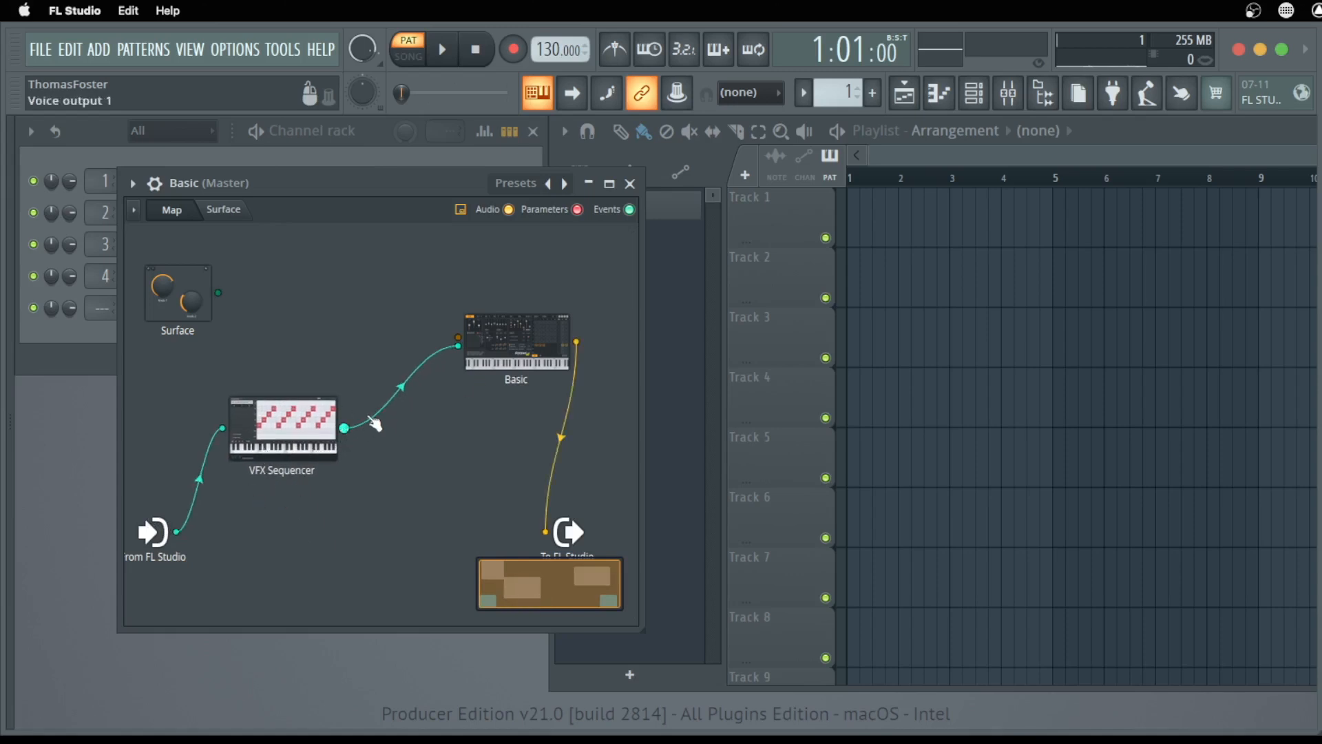
pyautogui.moveTo(515, 341); pyautogui.dragTo(475, 325)
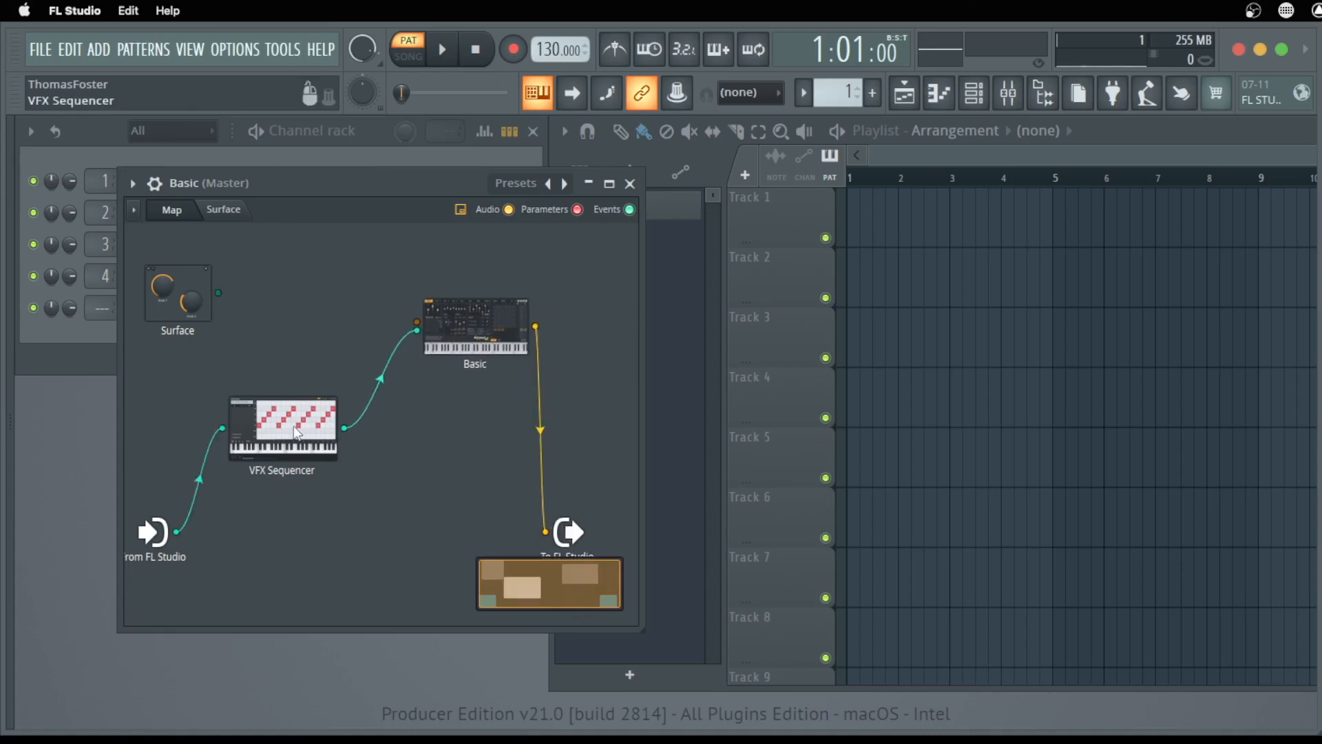
# Bring up the VFX Sequencer editor and step forward through several sequence presets.
pyautogui.doubleClick(288, 431)
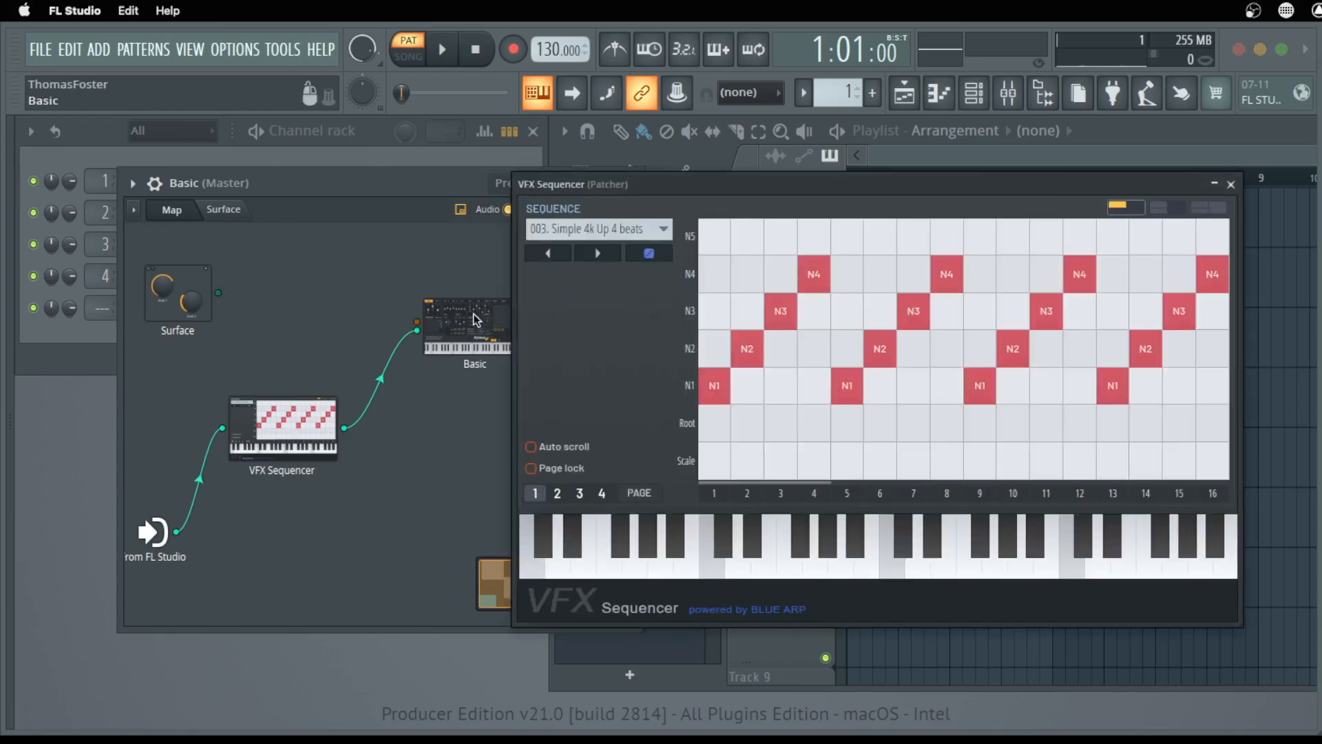
pyautogui.moveTo(572, 183); pyautogui.dragTo(449, 117)
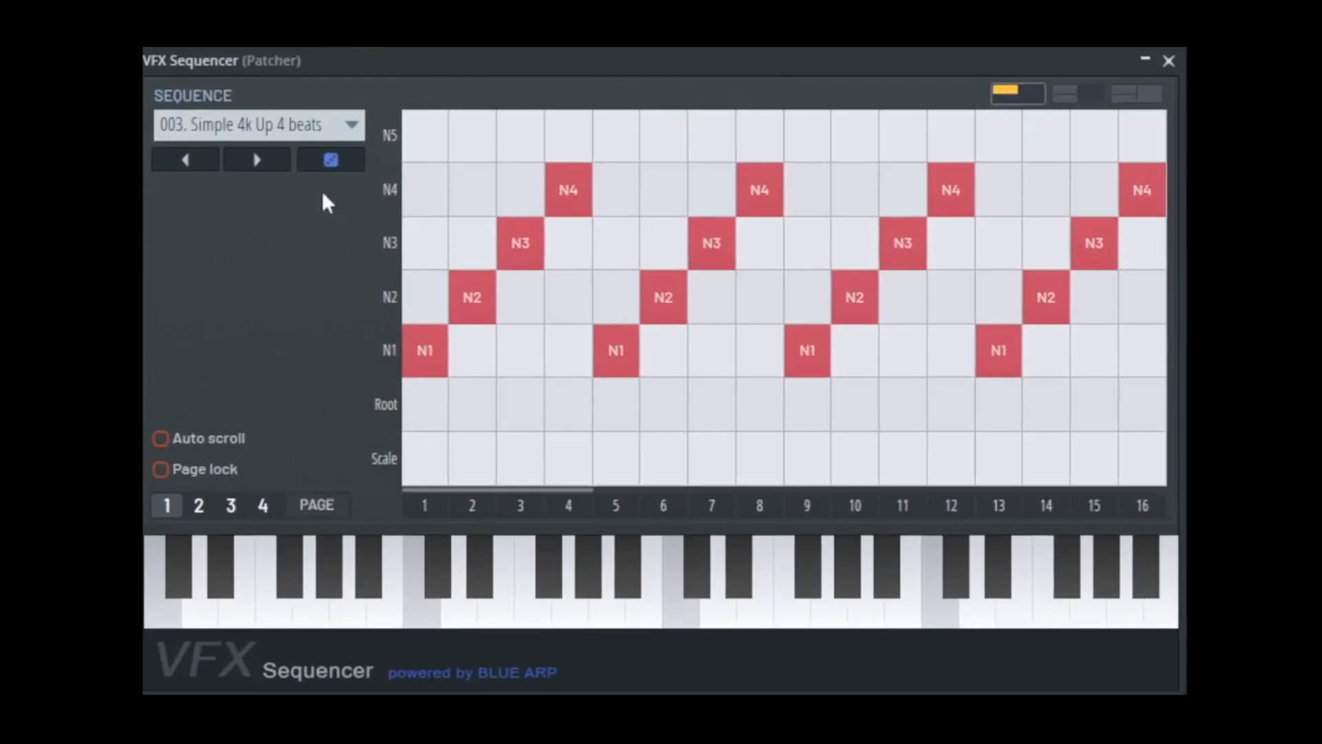
pyautogui.moveTo(266, 140)
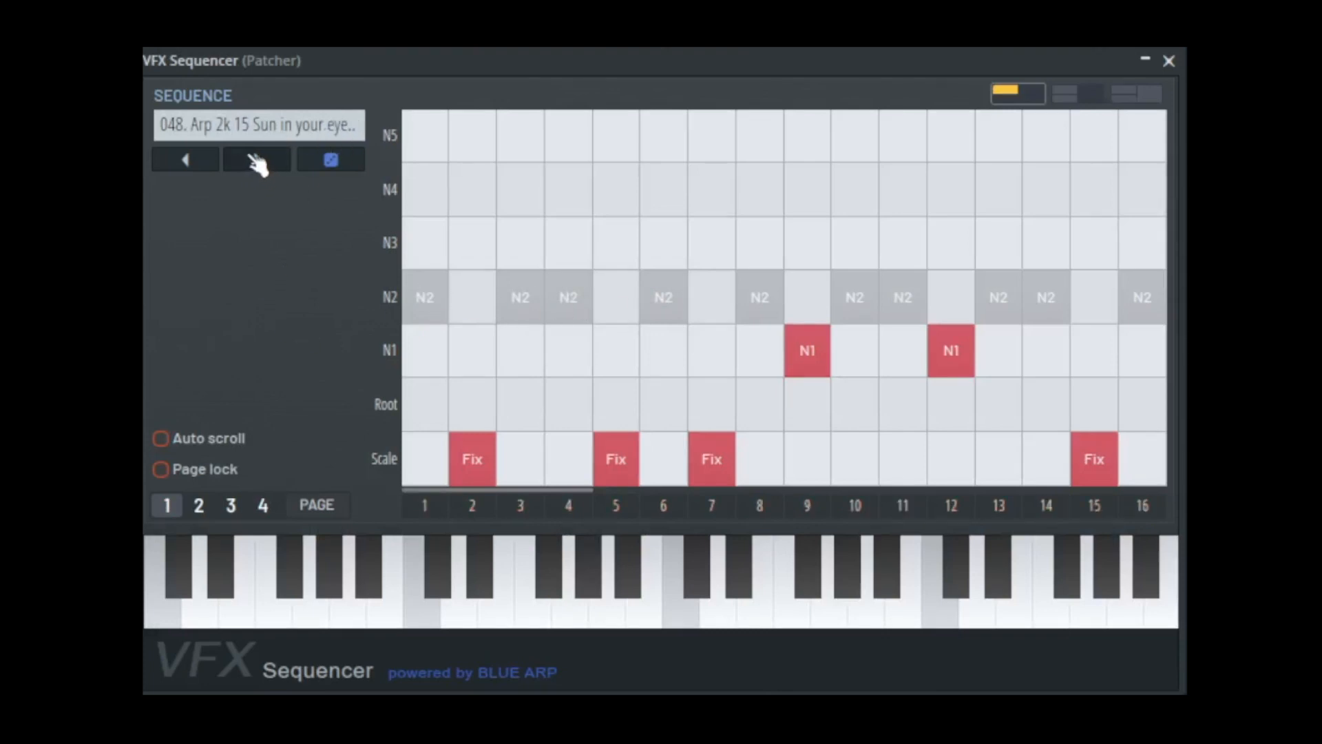
pyautogui.click(256, 160)
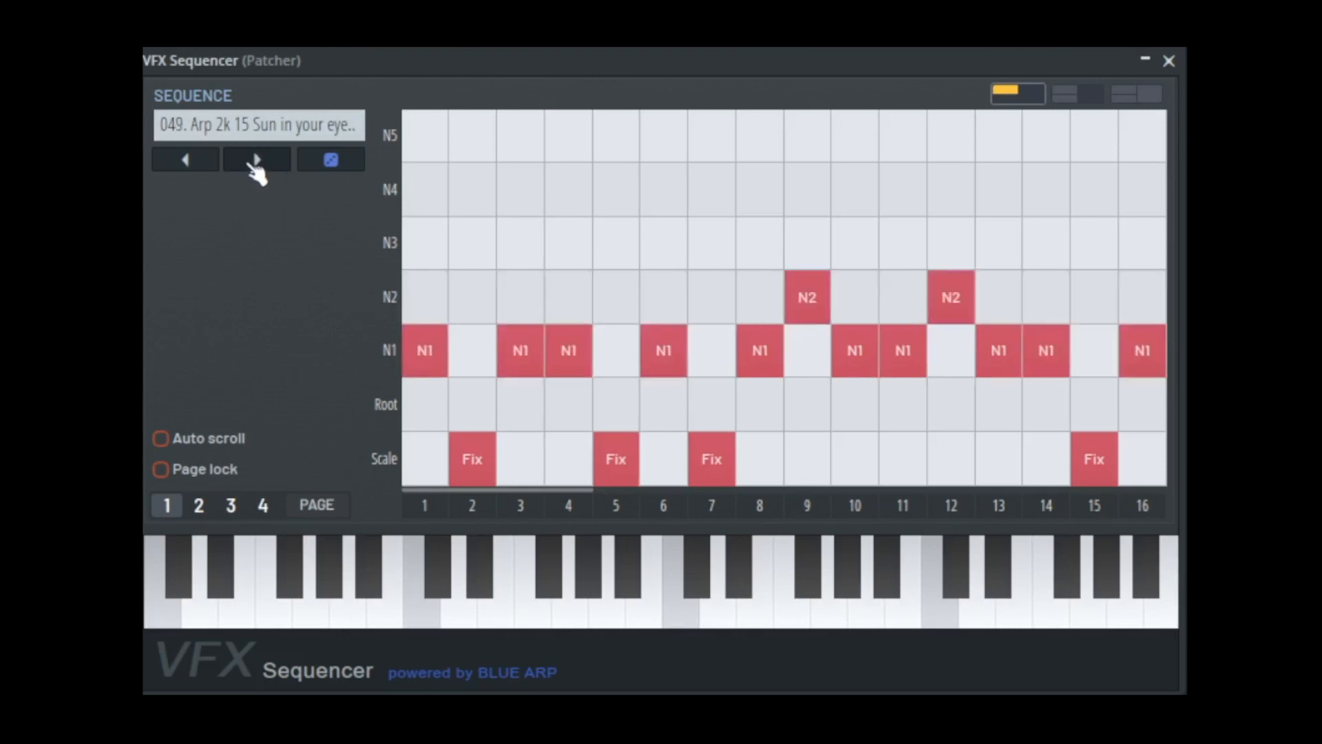
pyautogui.click(256, 160)
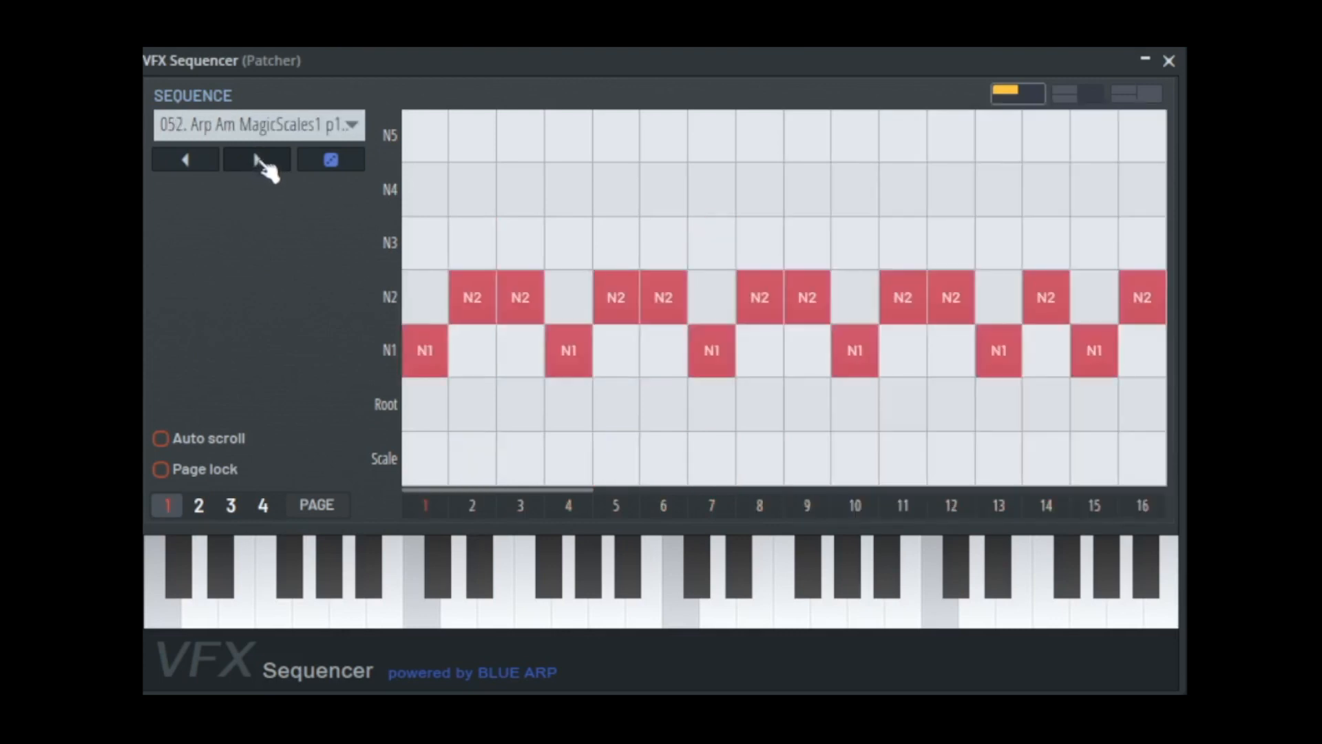
pyautogui.click(256, 159)
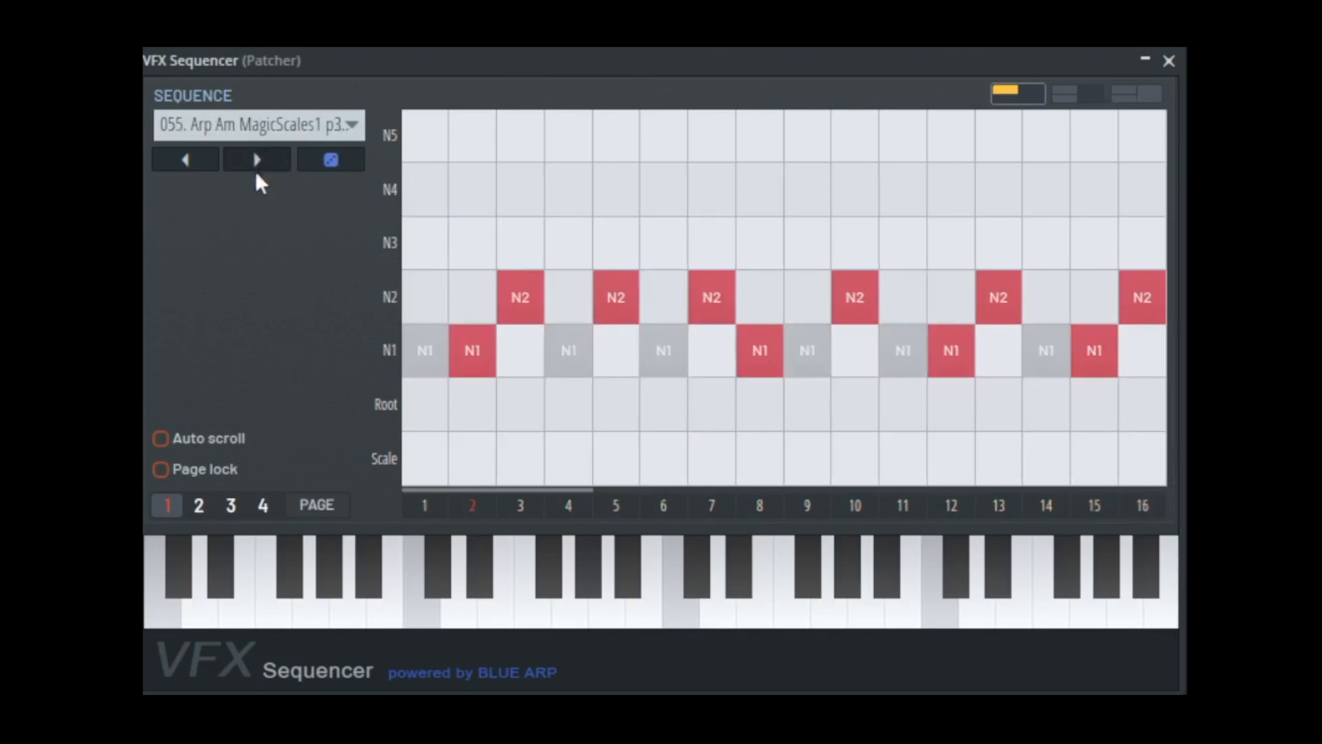
pyautogui.click(257, 160)
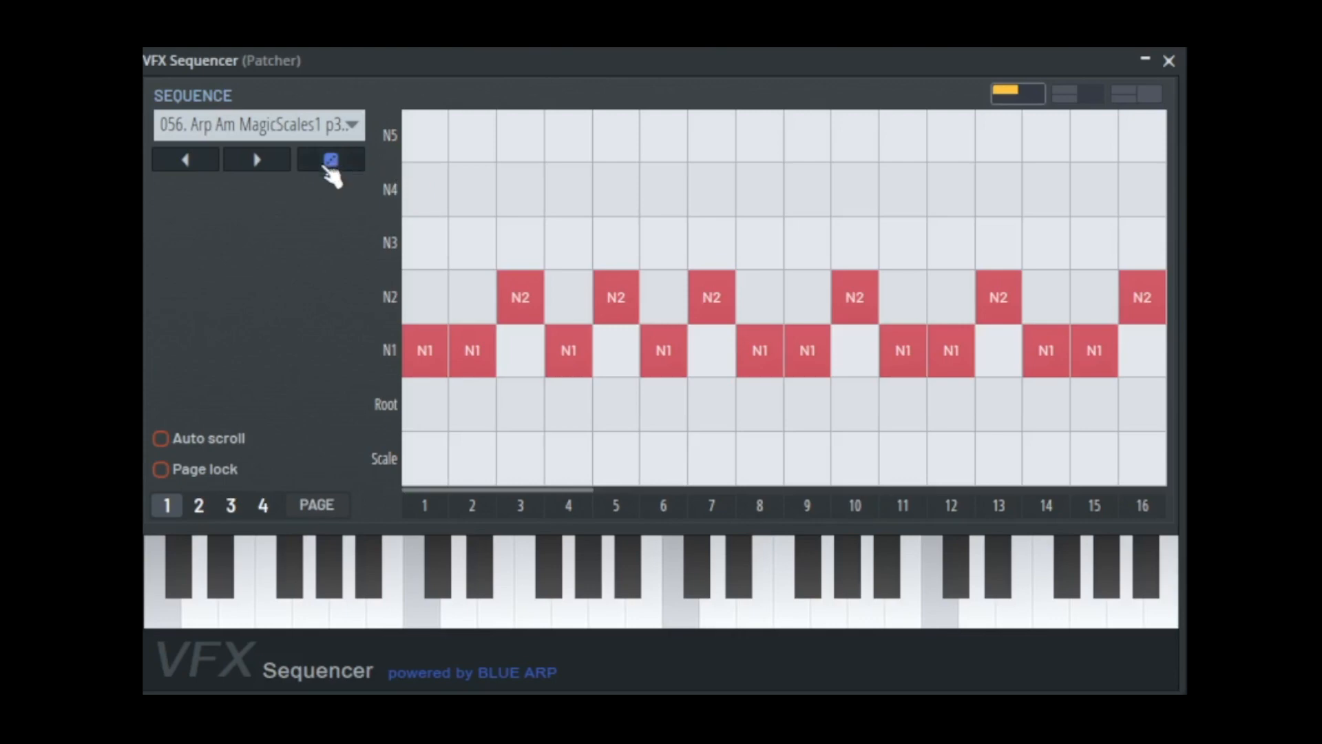
# Try a sequence from the preset list, then settle on 003. Simple 4k Up 4 beats.
pyautogui.click(330, 159)
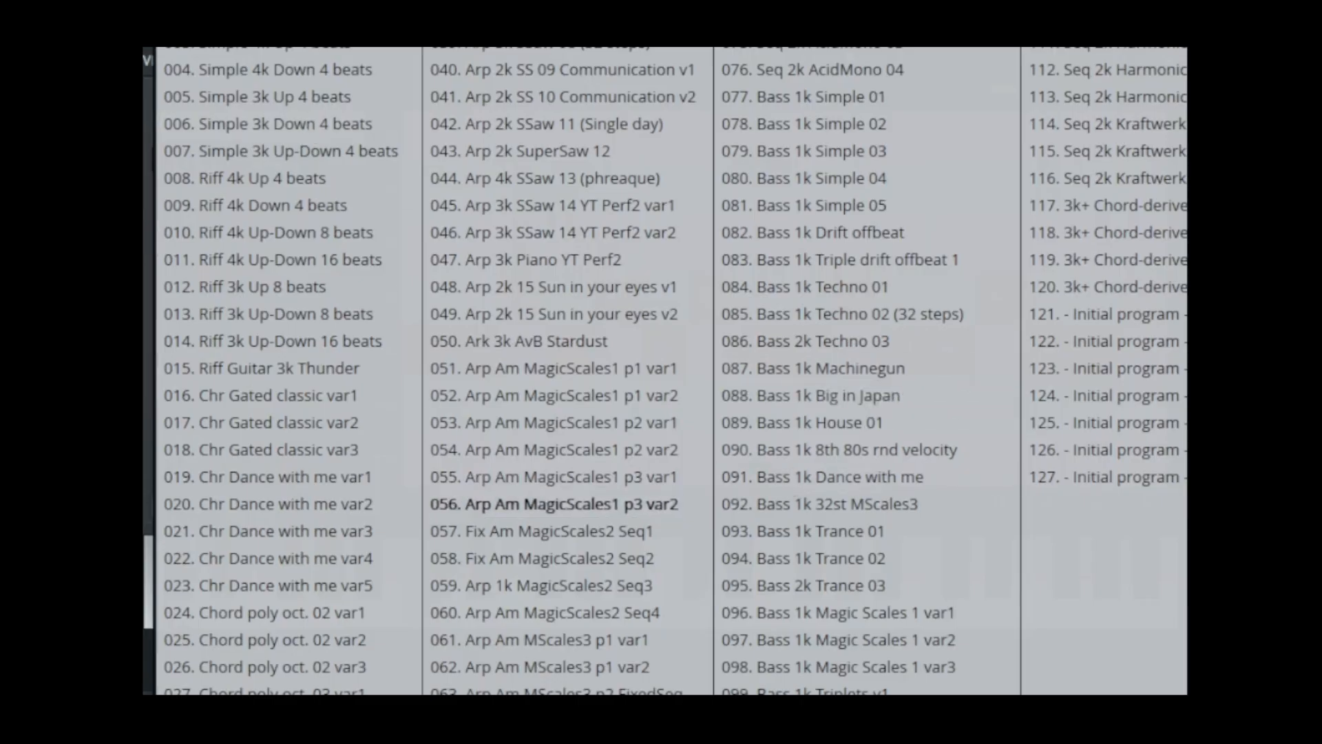
pyautogui.click(267, 477)
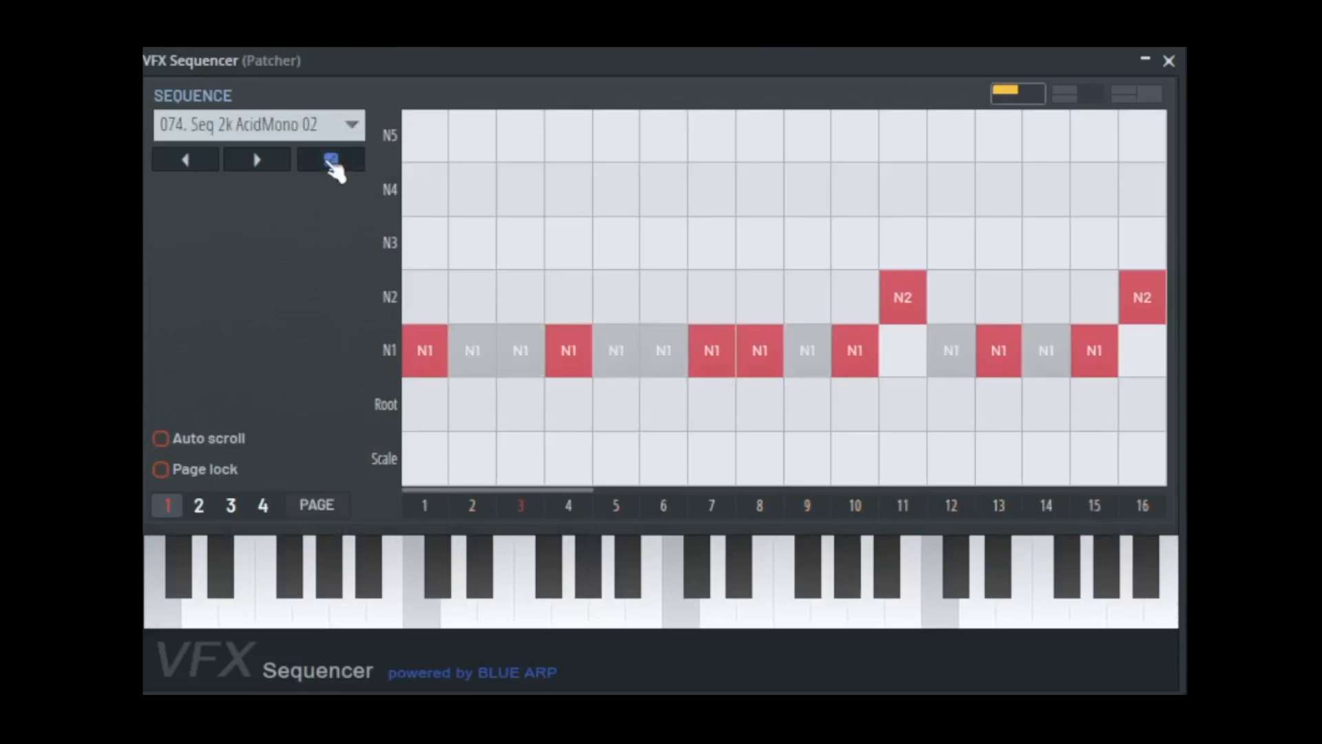
pyautogui.click(331, 160)
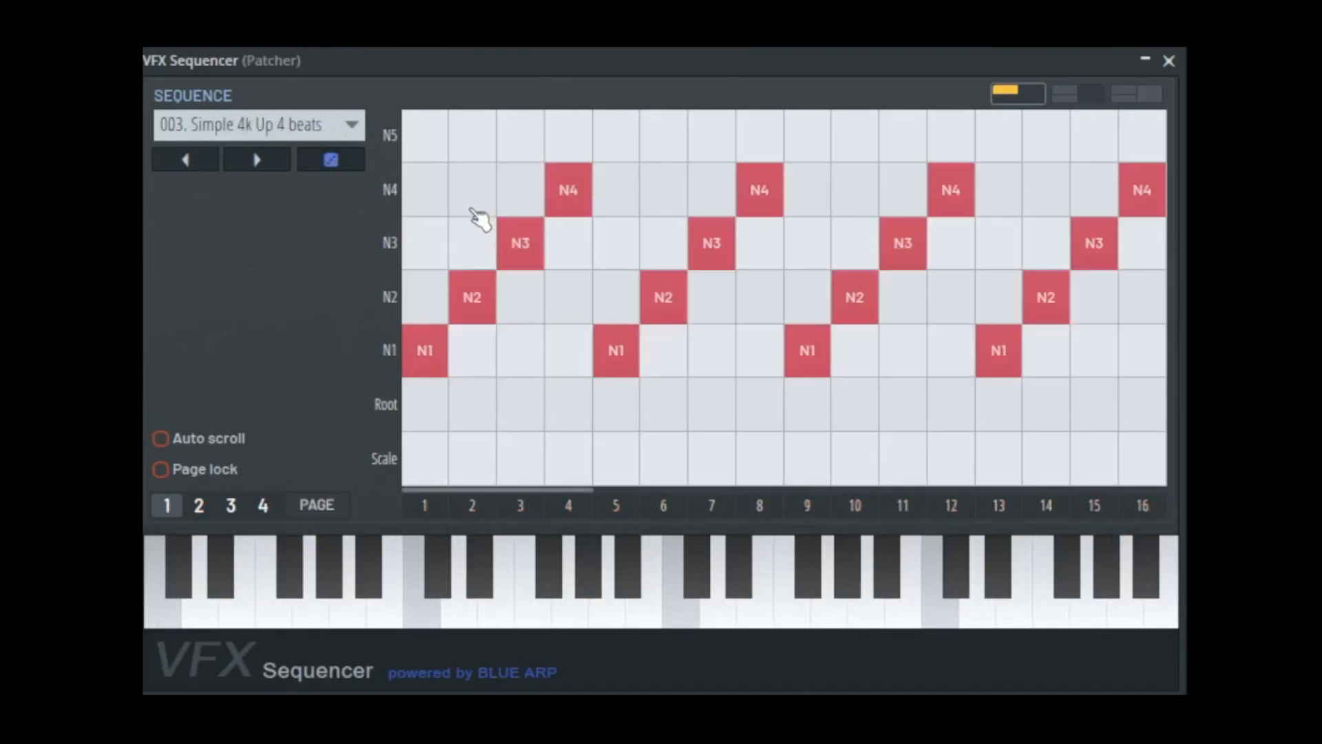
pyautogui.moveTo(642, 140)
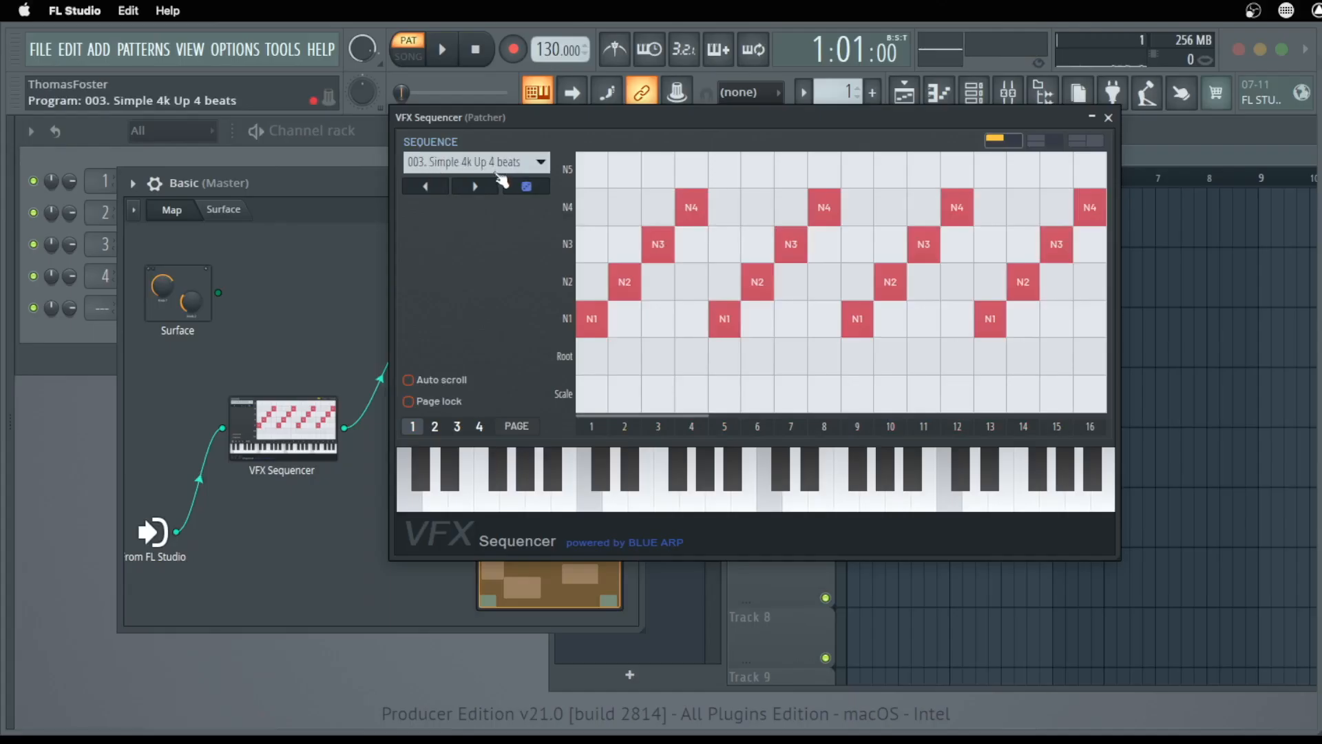
# Switch the sequencer display to its largest layout showing all lanes and arpeggiator settings.
pyautogui.click(476, 163)
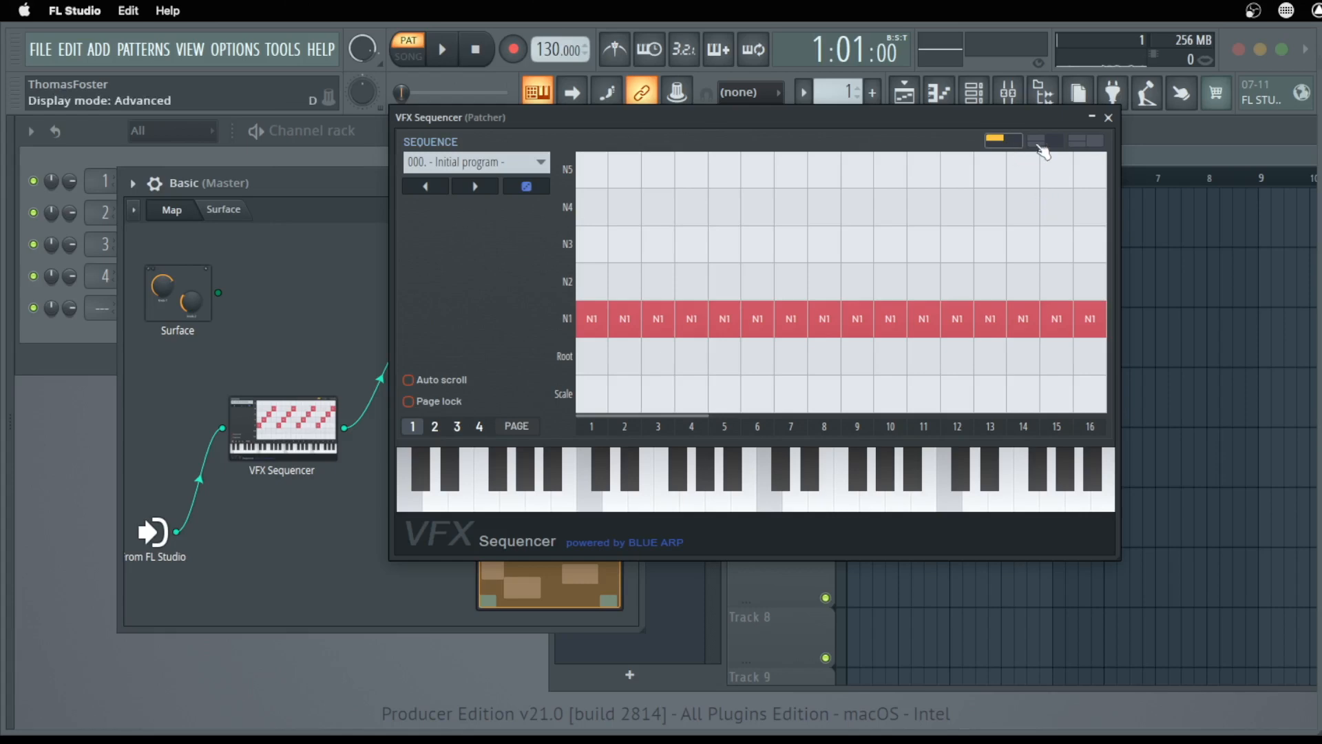
pyautogui.click(1085, 140)
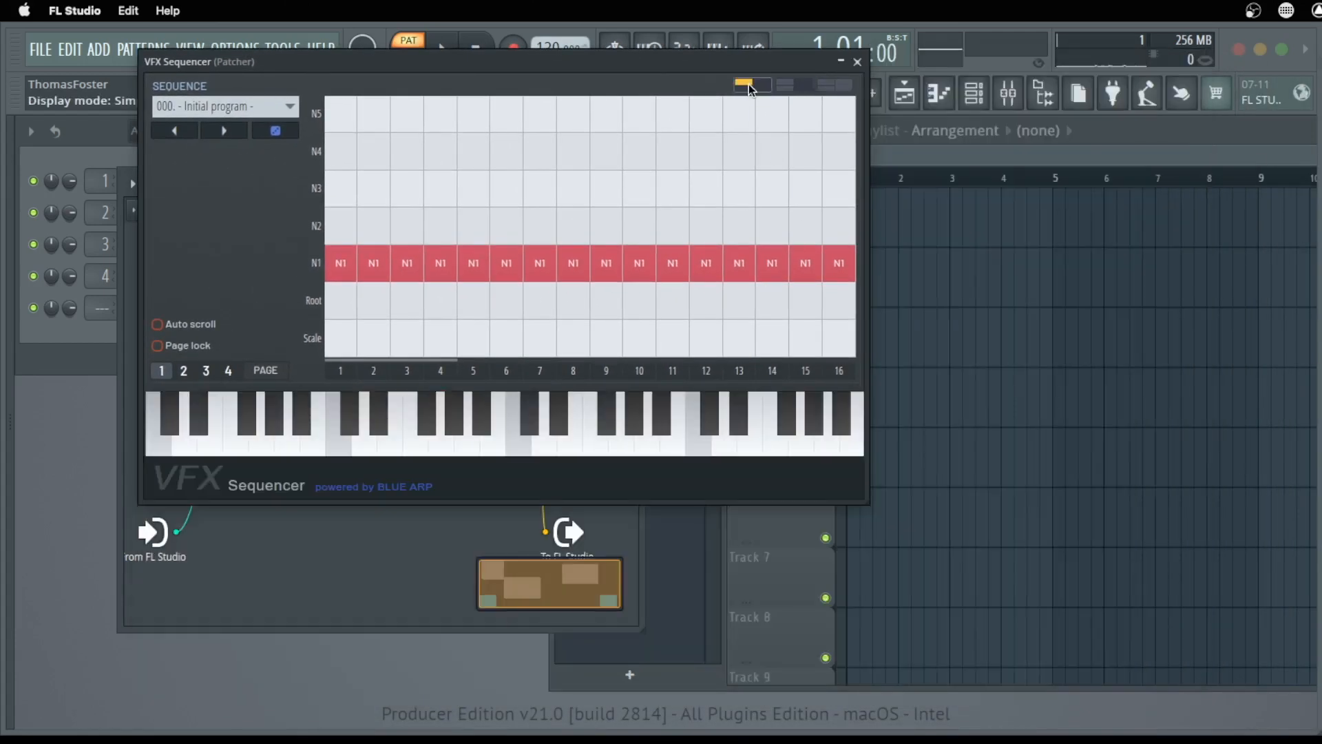
pyautogui.click(832, 86)
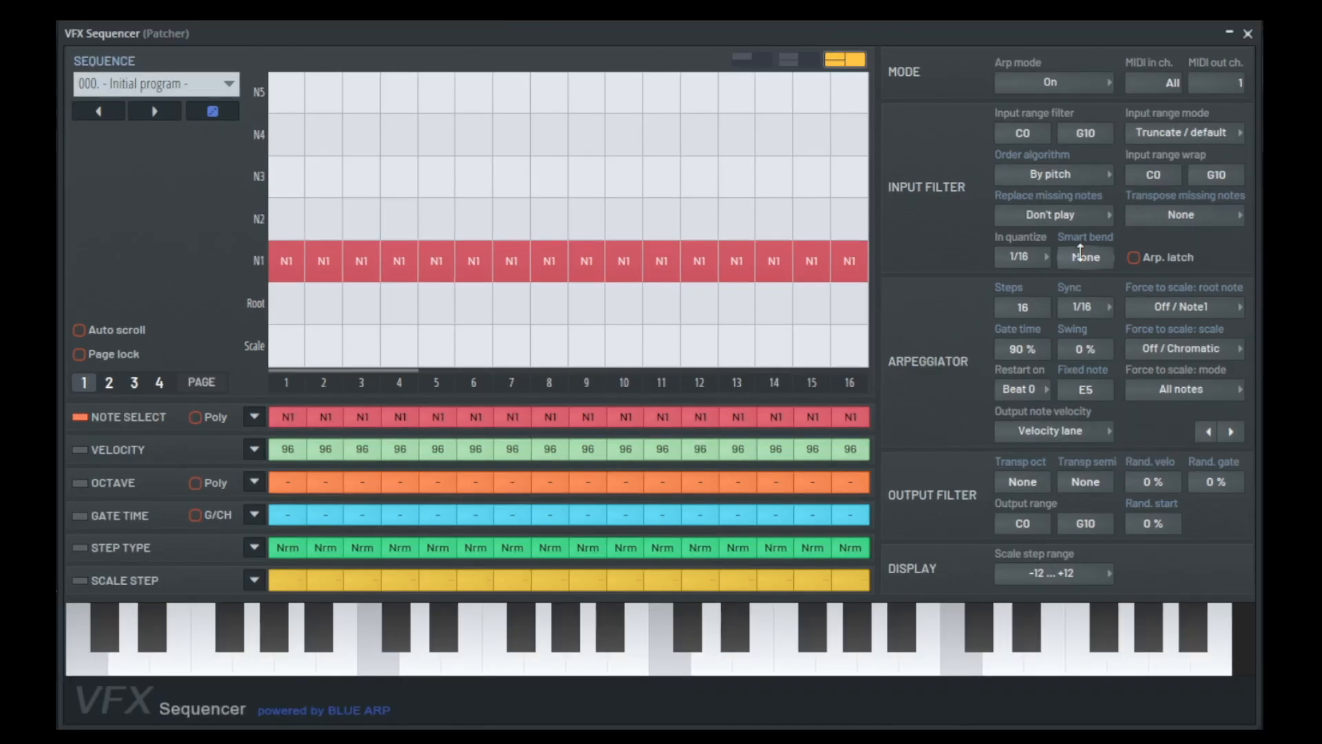
pyautogui.moveTo(730, 57)
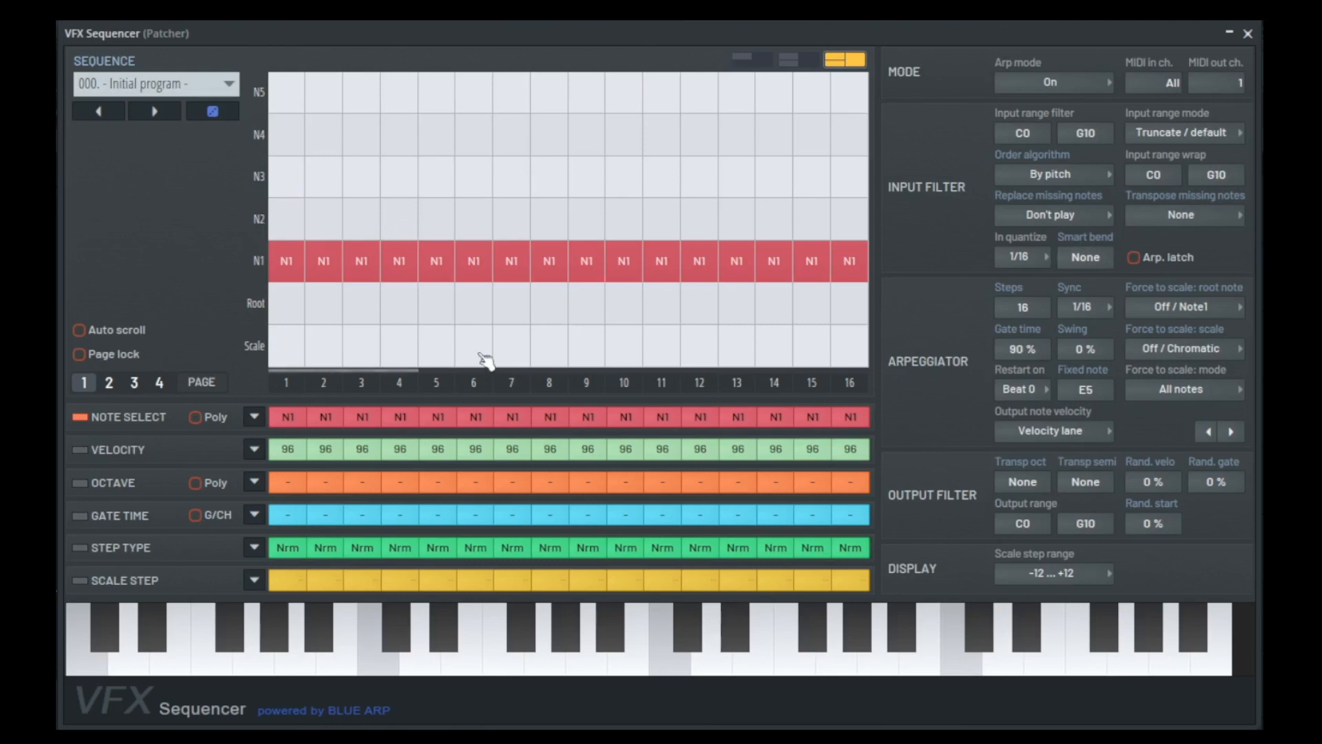
pyautogui.moveTo(372, 386)
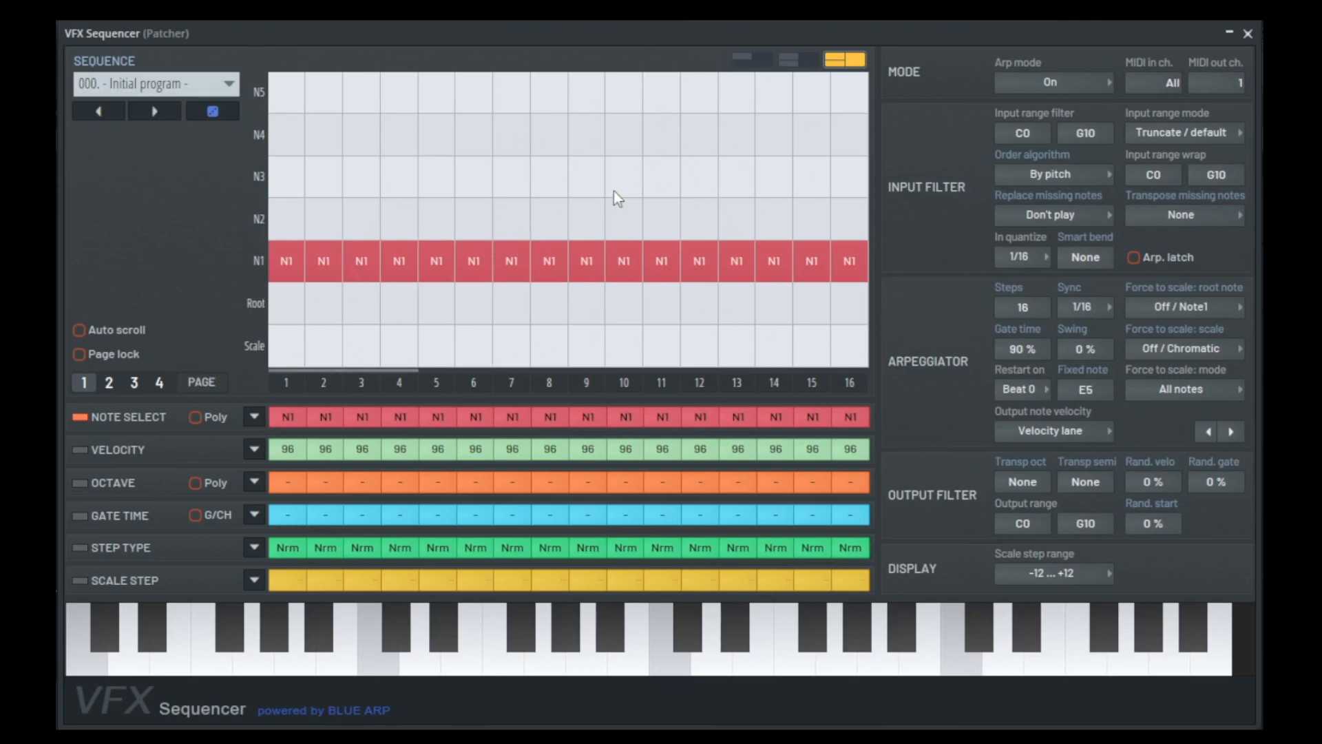
# Lower the arpeggiator Gate time from 90% to 85%.
pyautogui.click(117, 449)
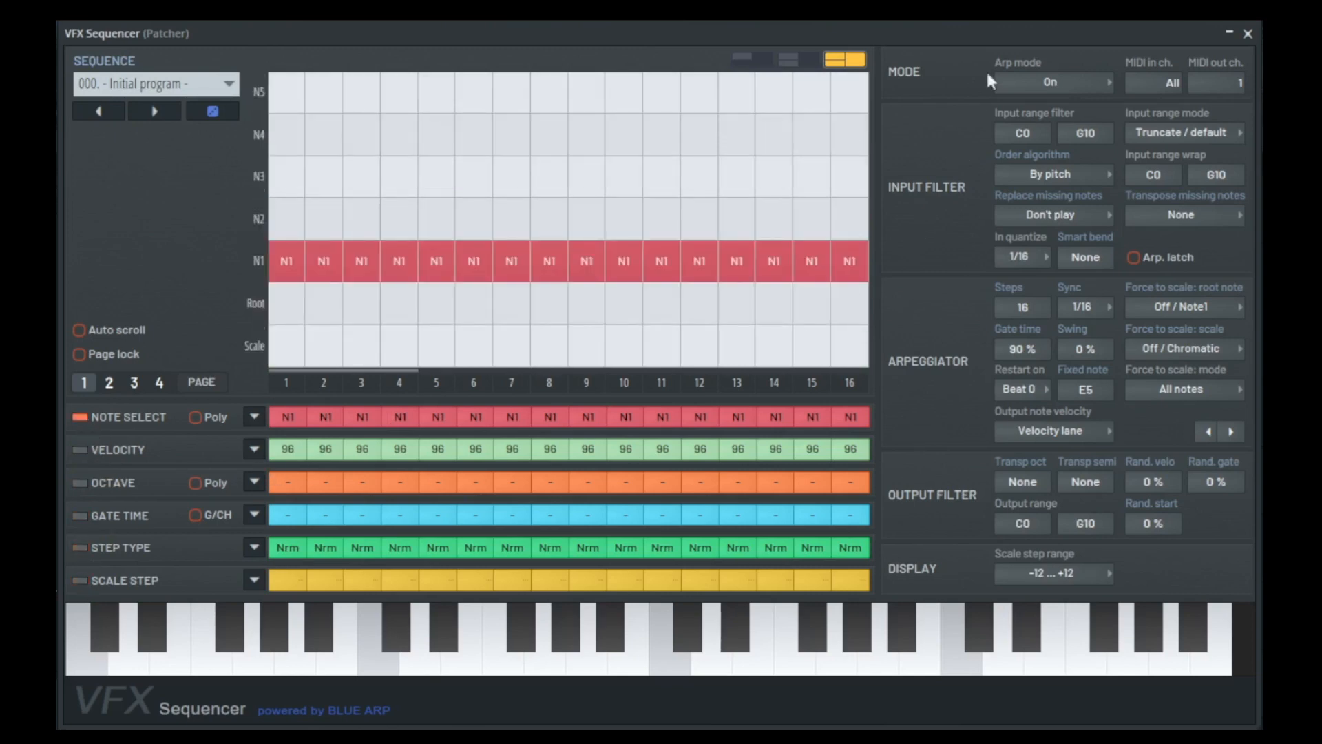
pyautogui.moveTo(1079, 117)
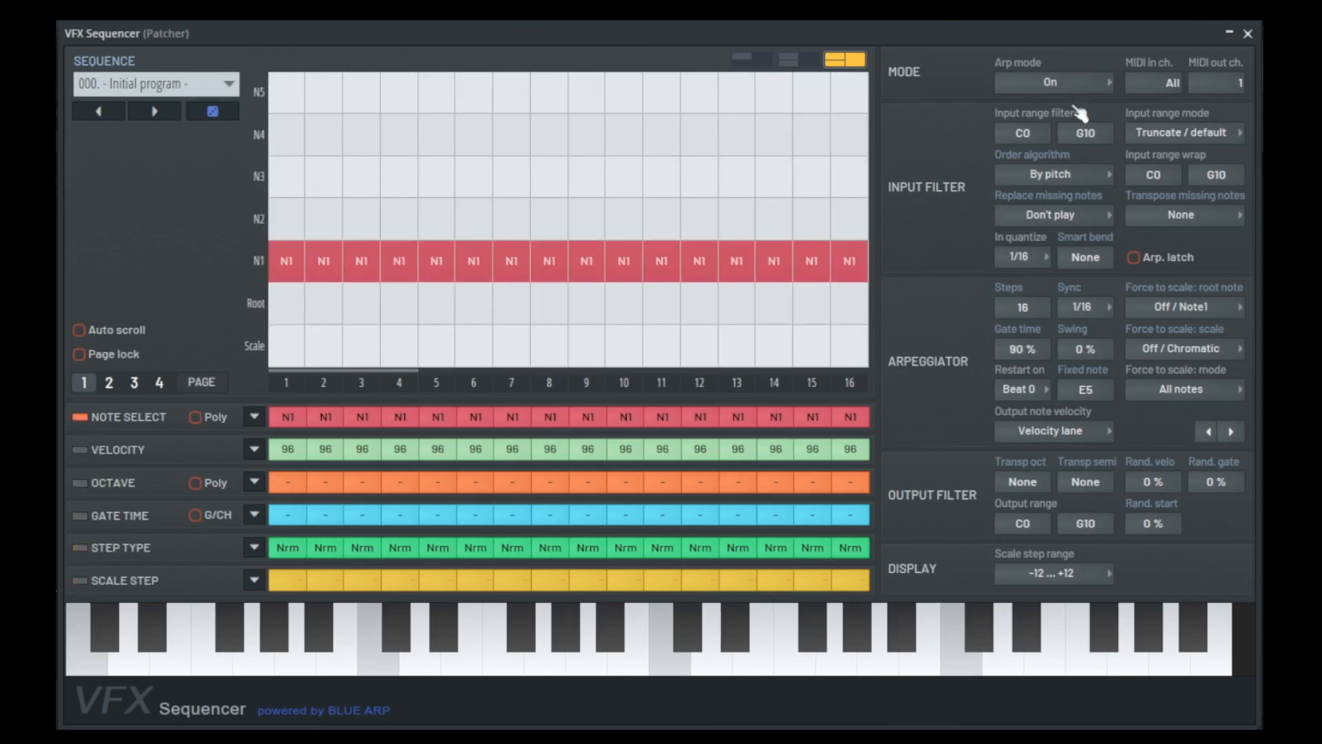
pyautogui.moveTo(1091, 331)
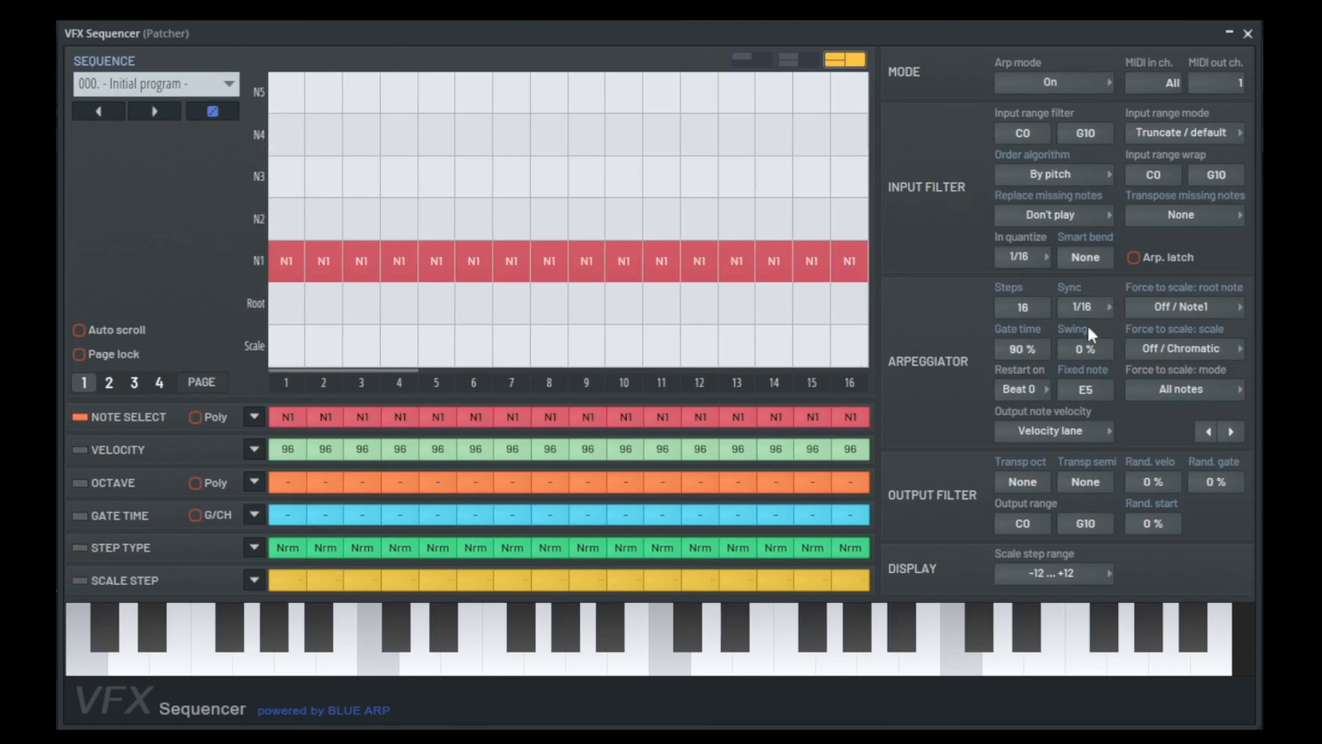
pyautogui.moveTo(901, 372)
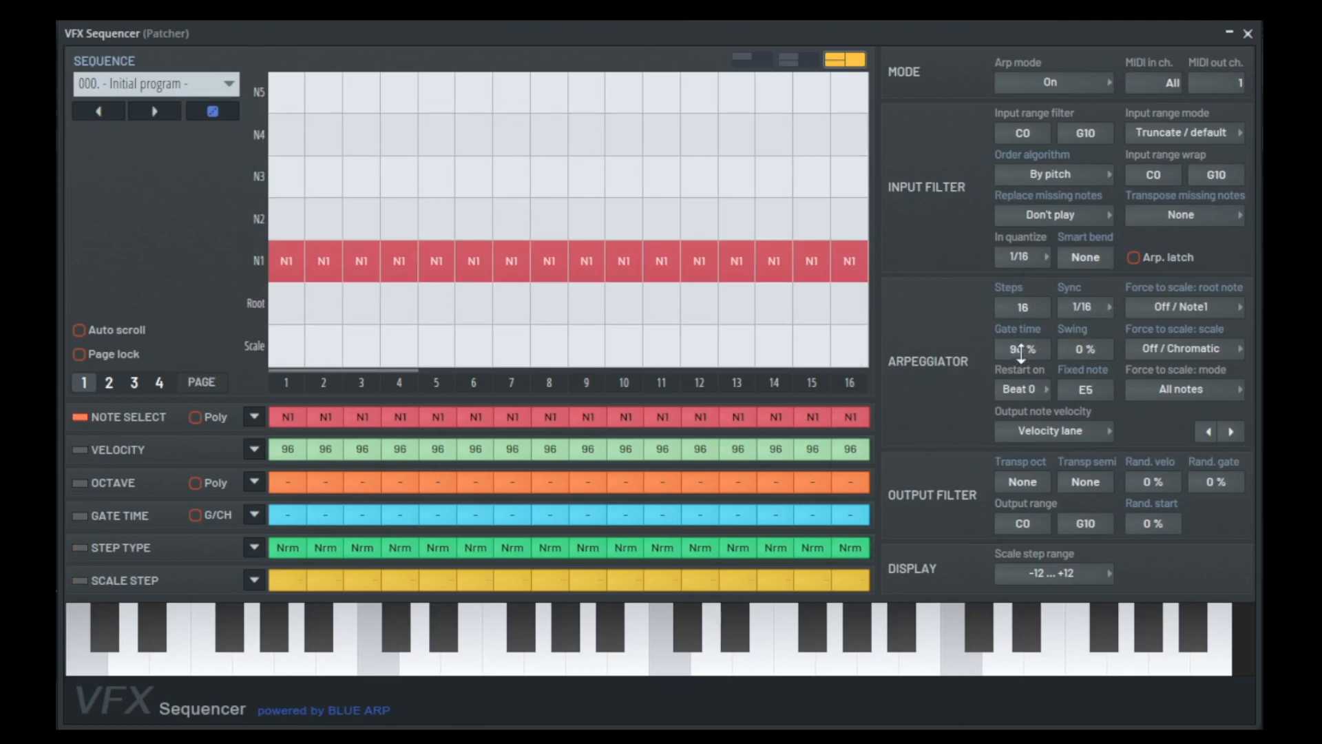
pyautogui.moveTo(1021, 348); pyautogui.dragTo(1021, 370)
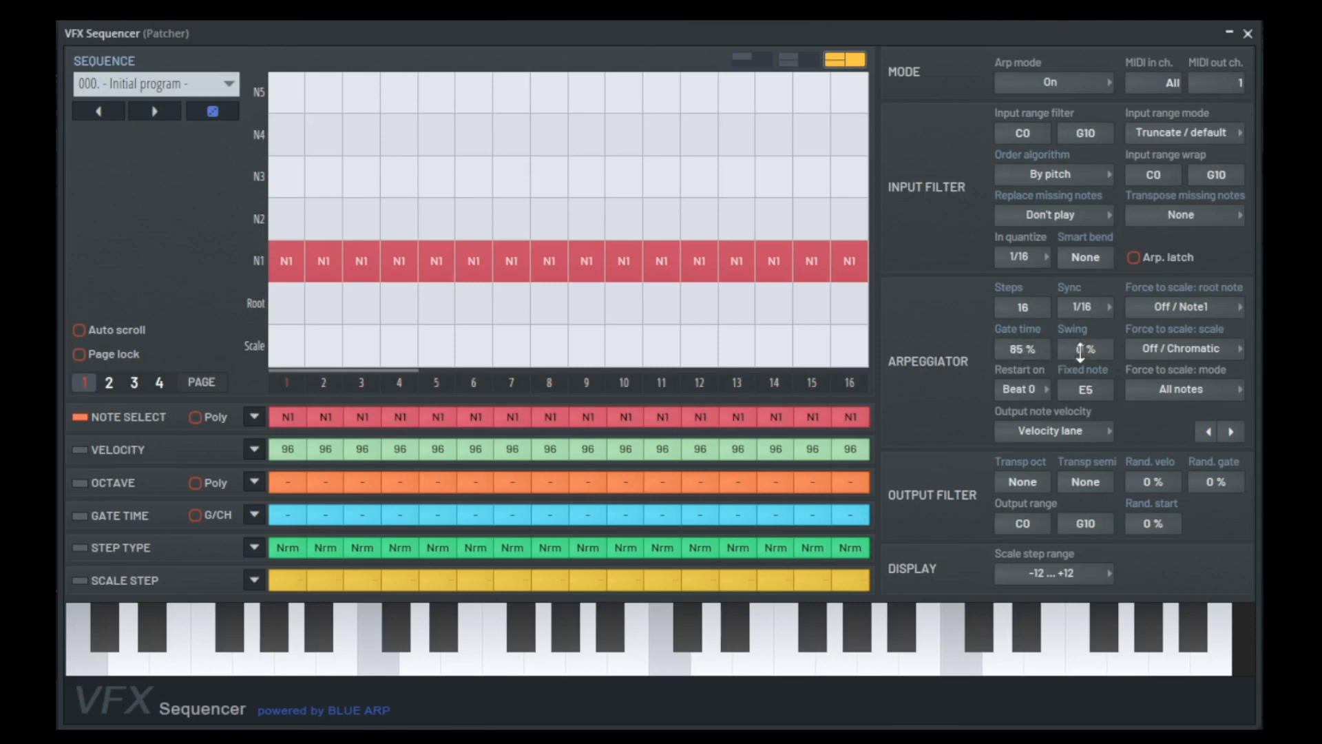
pyautogui.moveTo(1084, 348); pyautogui.dragTo(1084, 321)
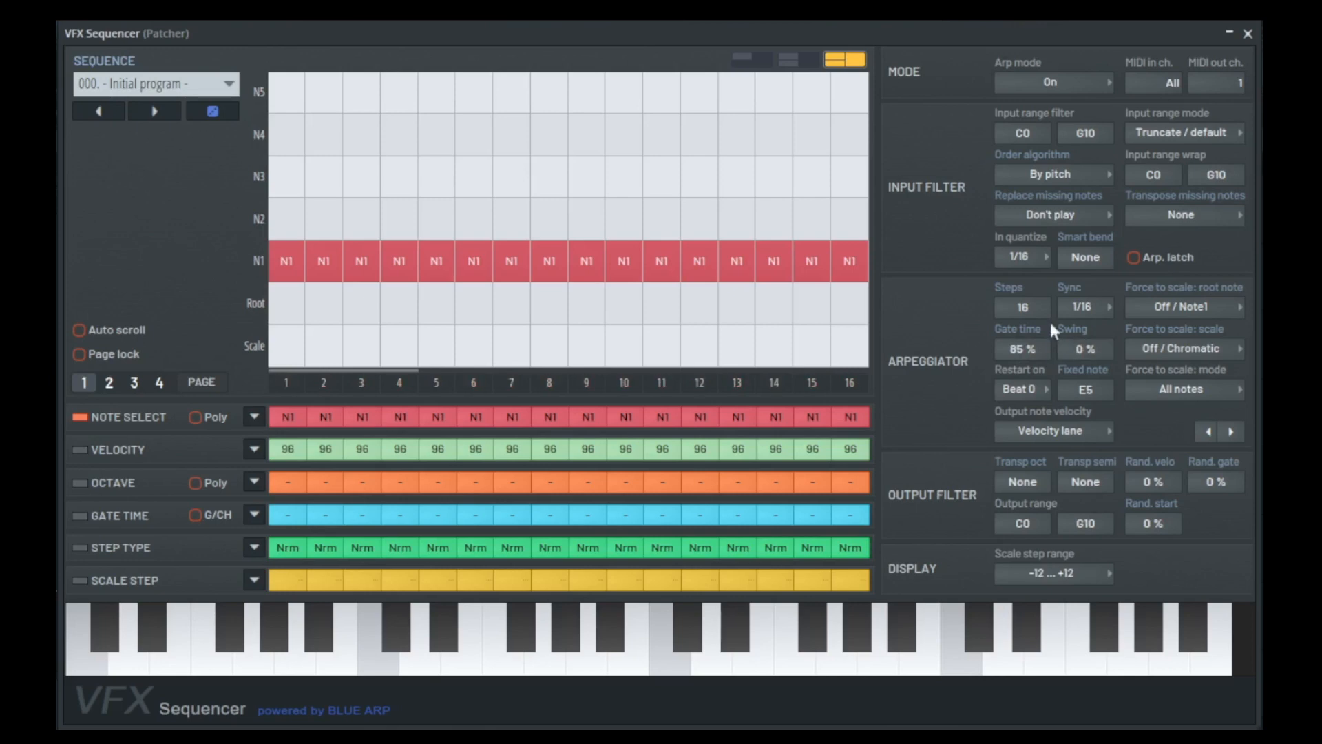
pyautogui.moveTo(1080, 324)
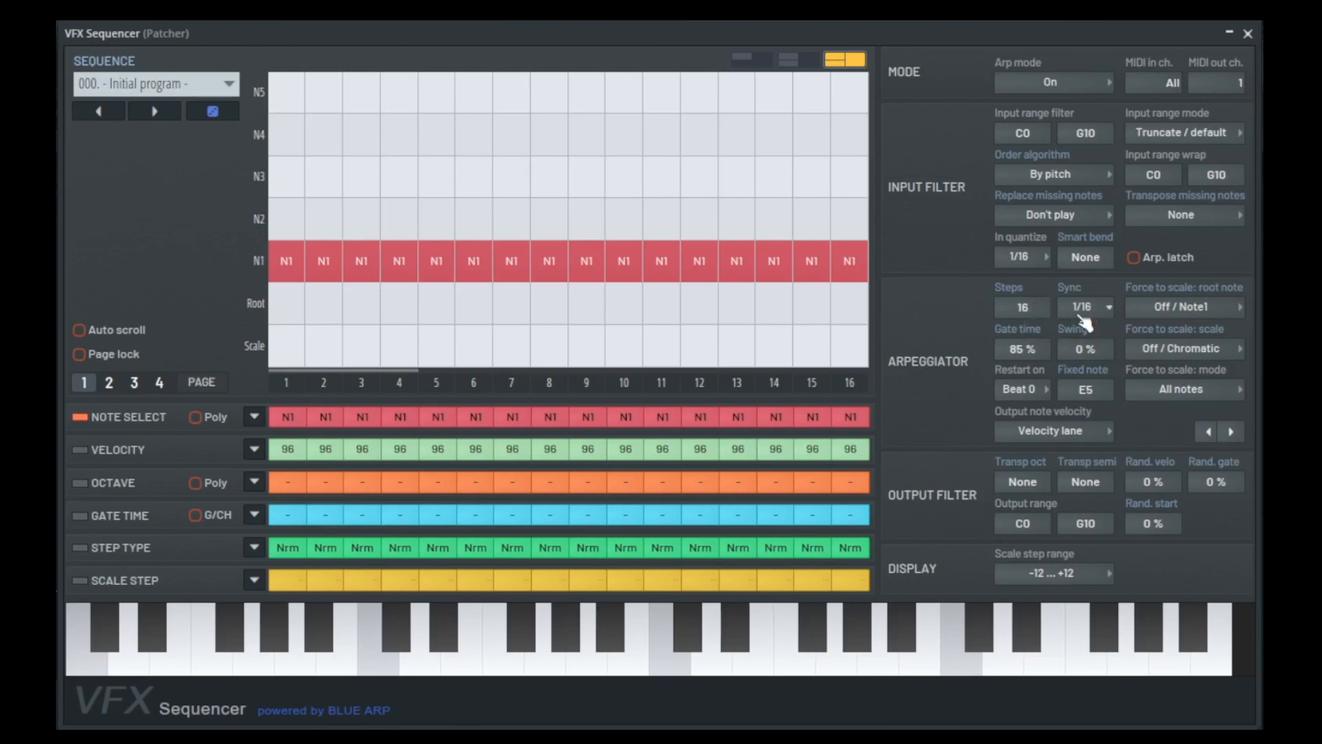
pyautogui.moveTo(1140, 332)
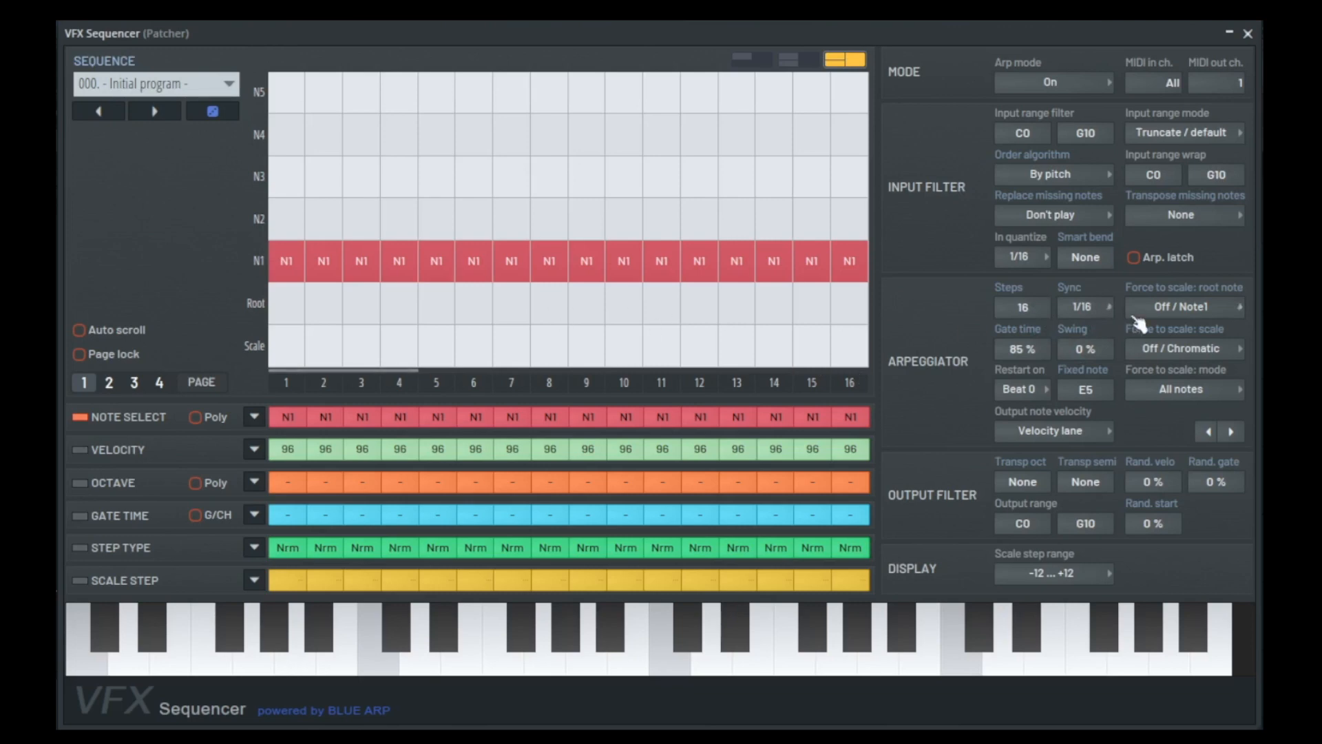
# Set arpeggio Sync to 1/8 and Restart on to Key instead of Beat 0.
pyautogui.click(1085, 307)
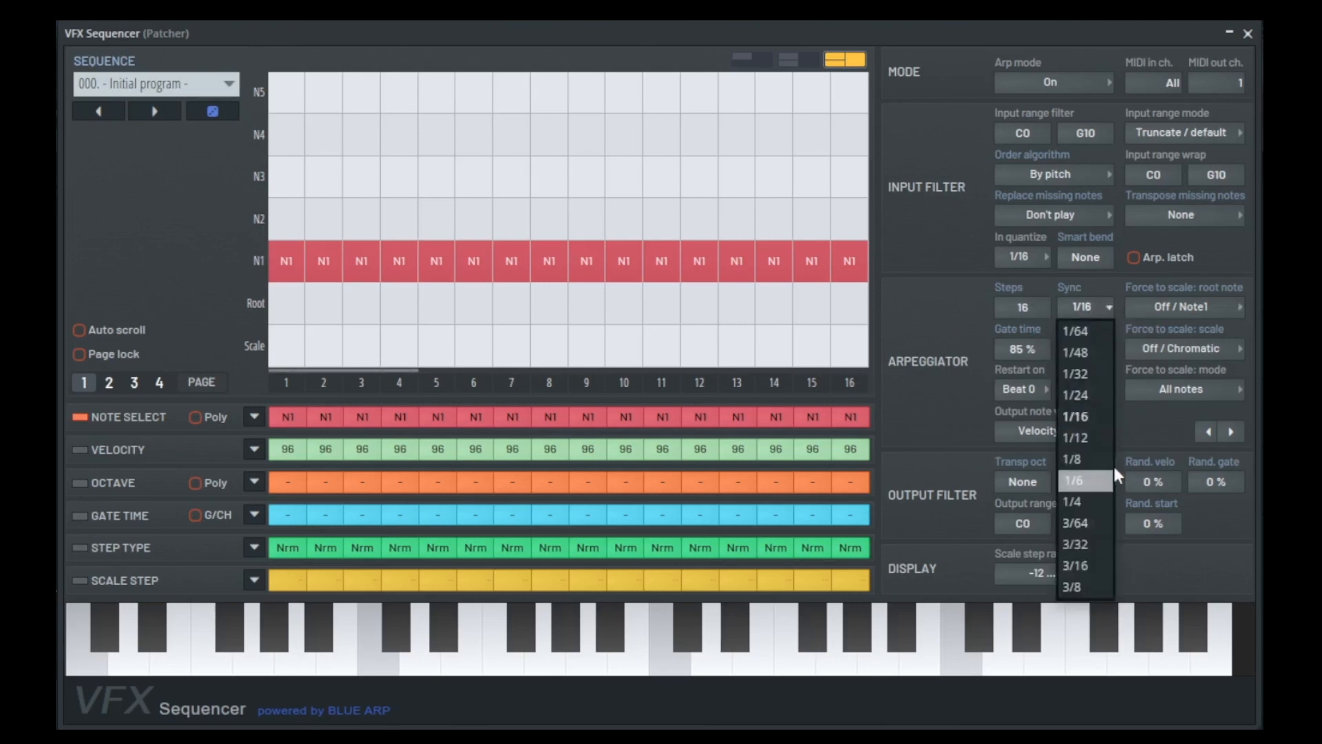
pyautogui.click(1076, 479)
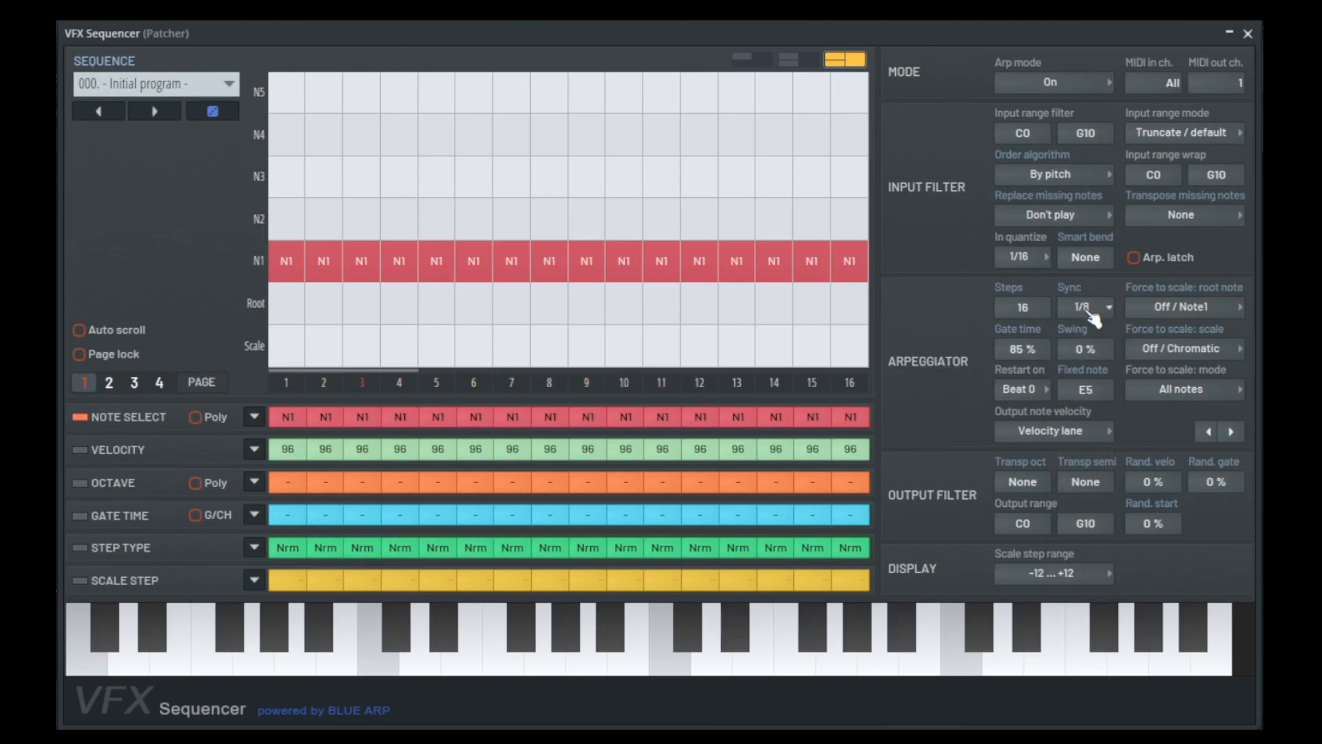
pyautogui.moveTo(1030, 400)
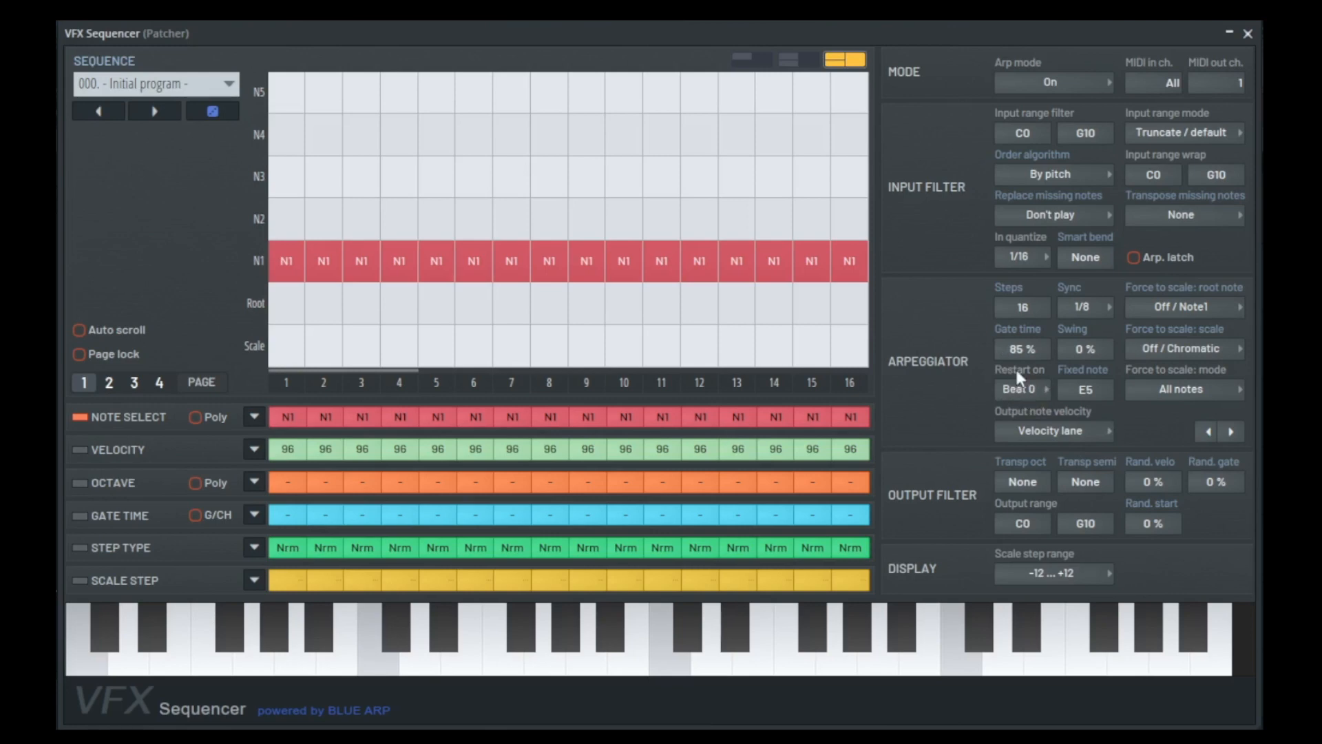
pyautogui.moveTo(608, 403)
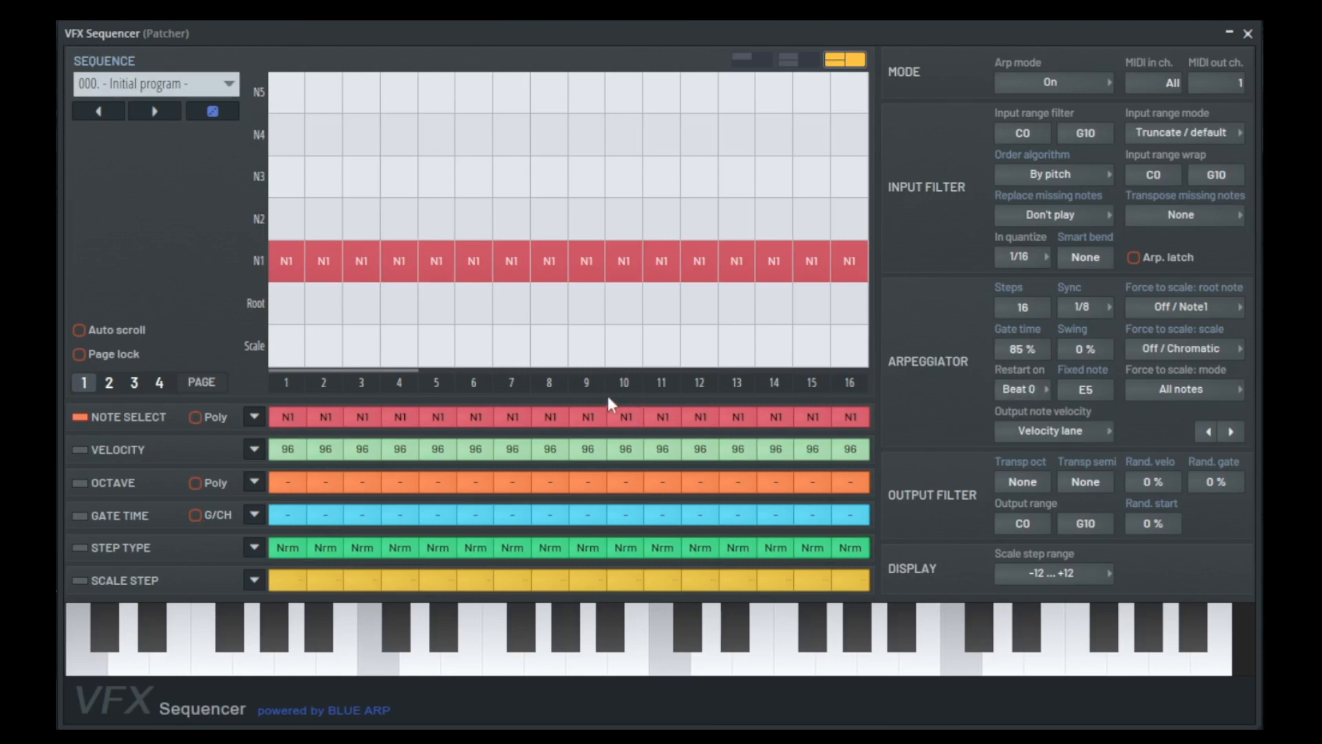
pyautogui.moveTo(587, 390)
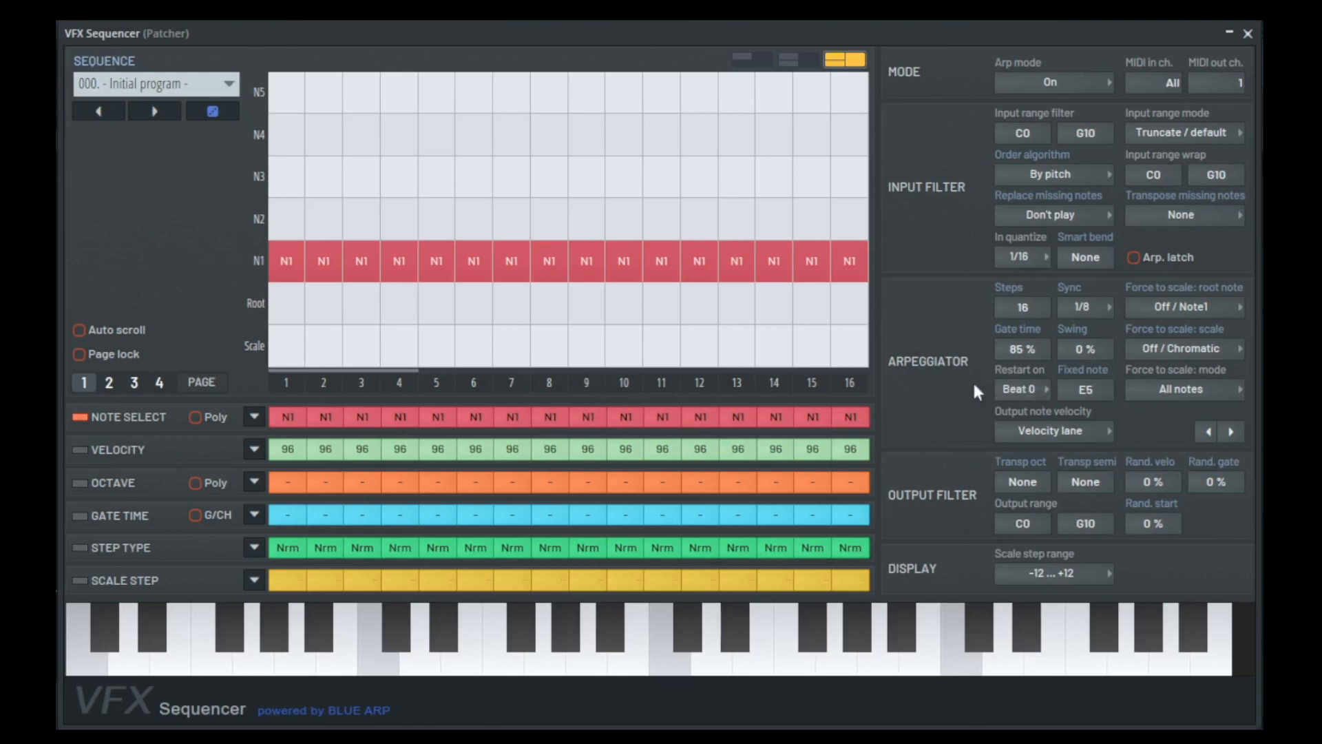
pyautogui.click(1022, 389)
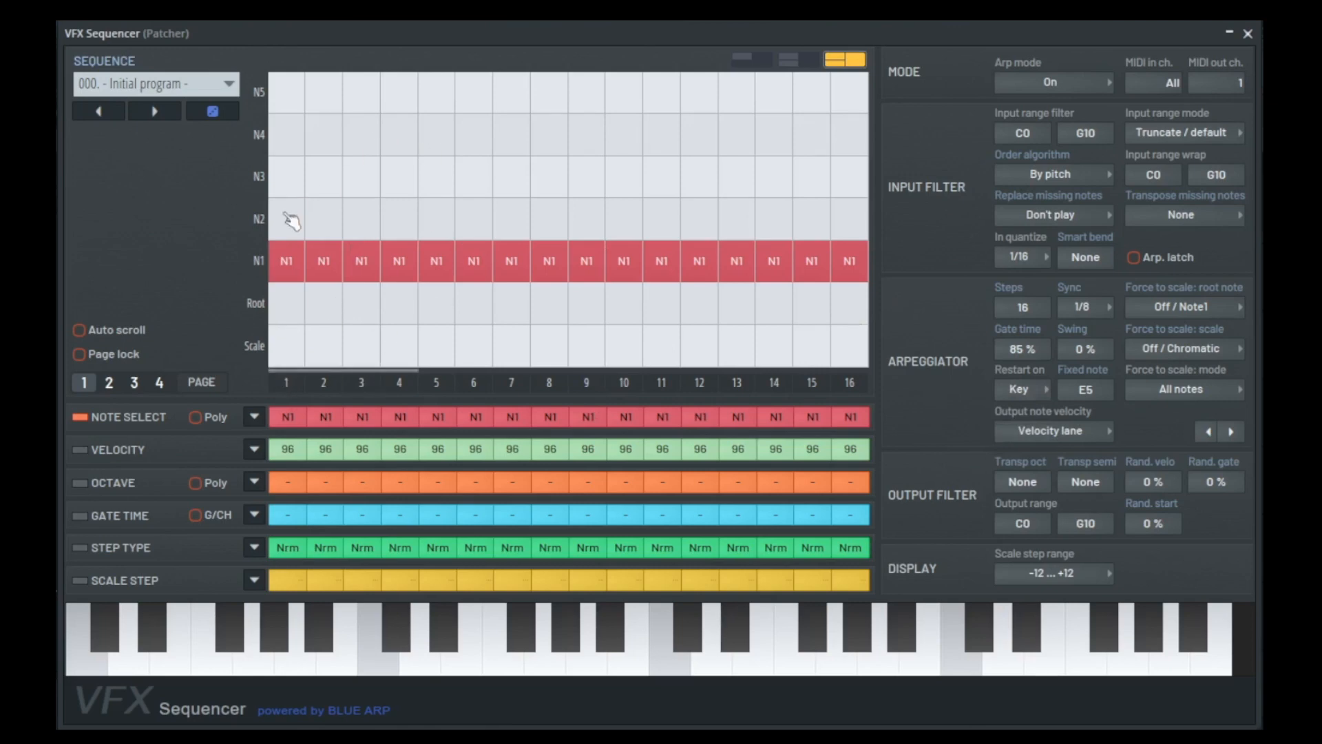
pyautogui.moveTo(529, 305)
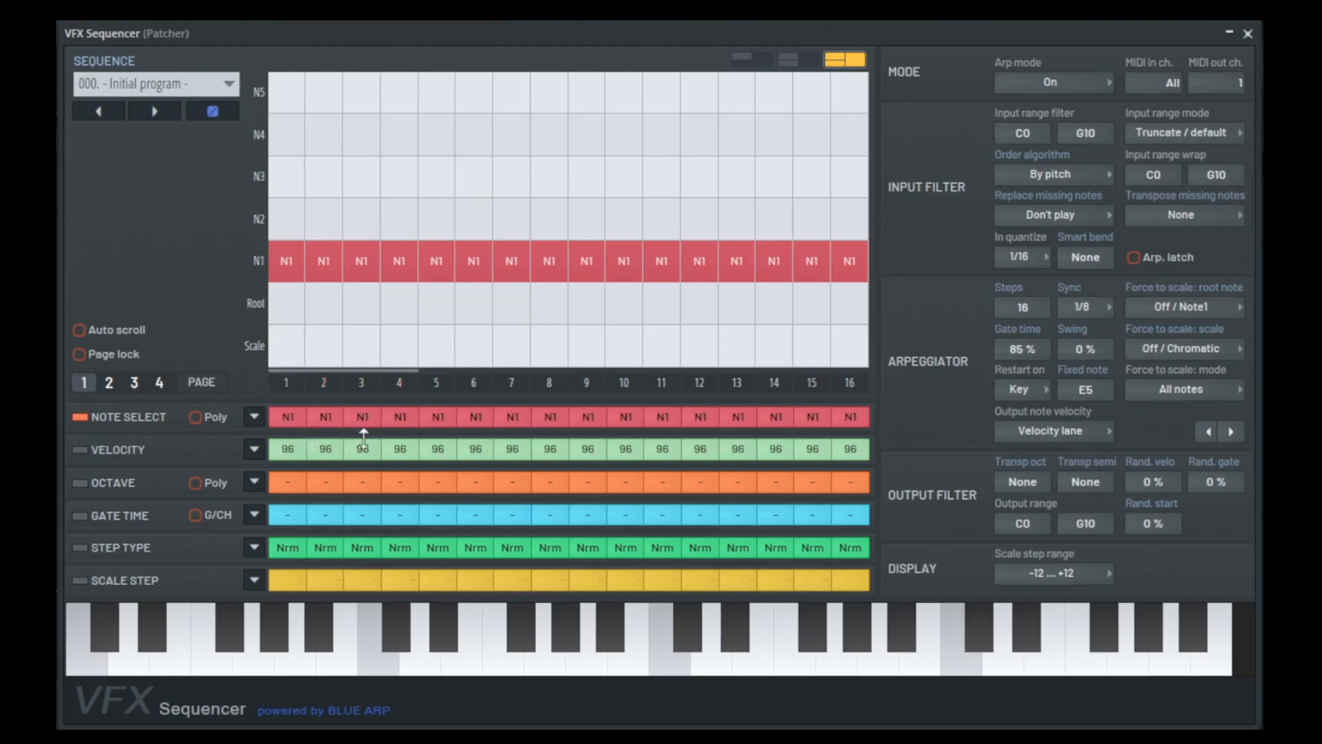
pyautogui.moveTo(953, 347)
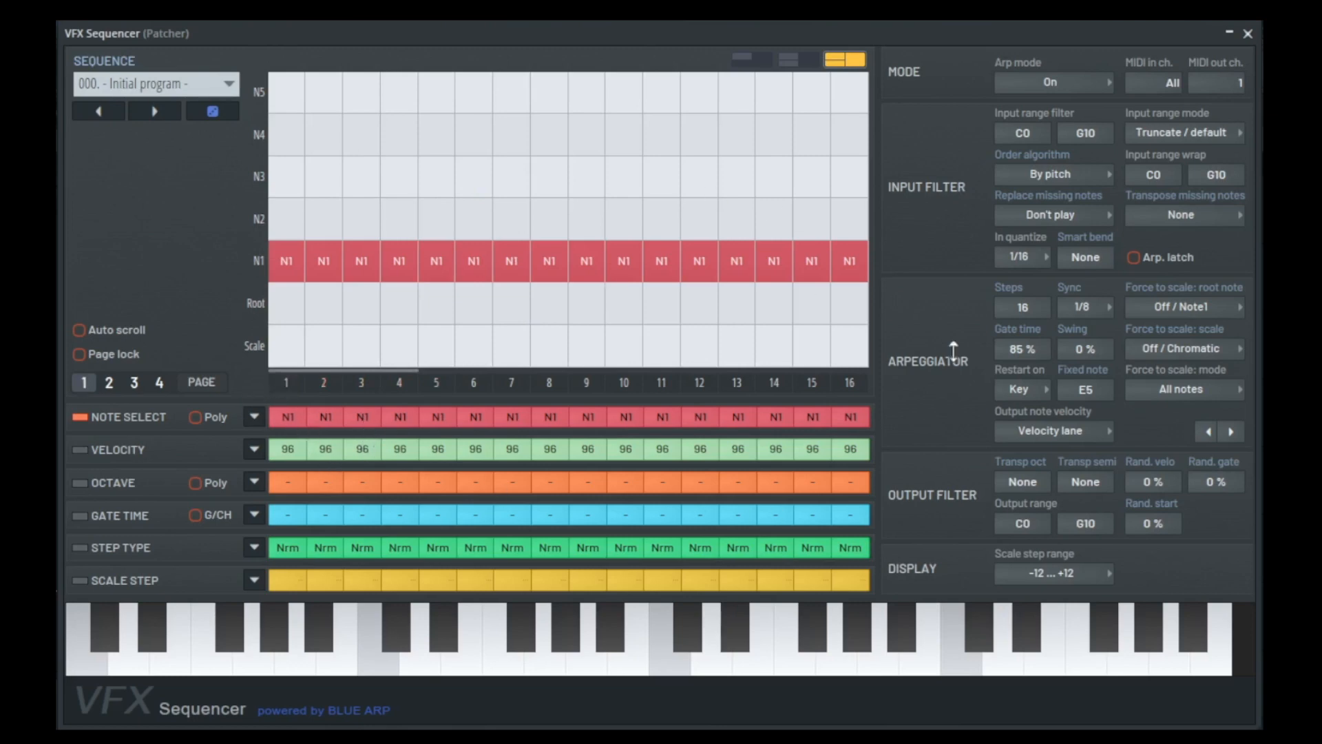
pyautogui.moveTo(1138, 237)
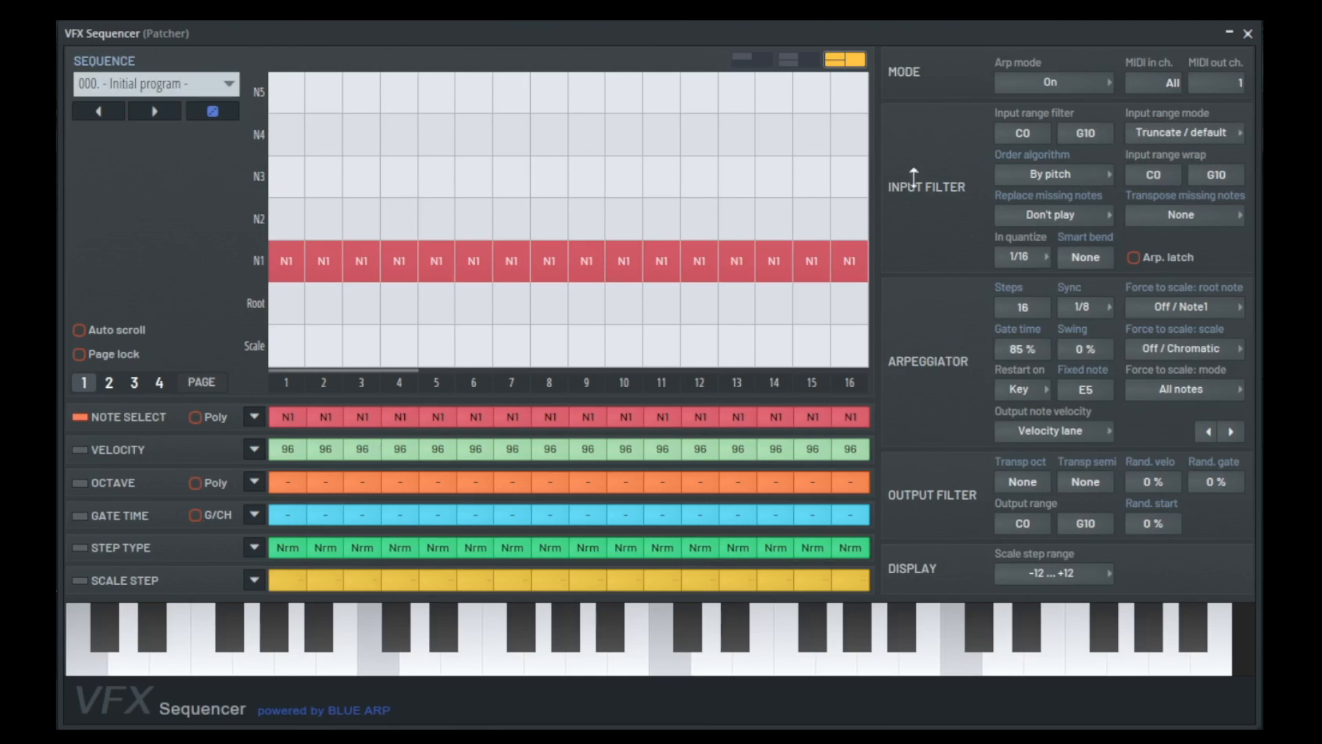
pyautogui.moveTo(518, 293)
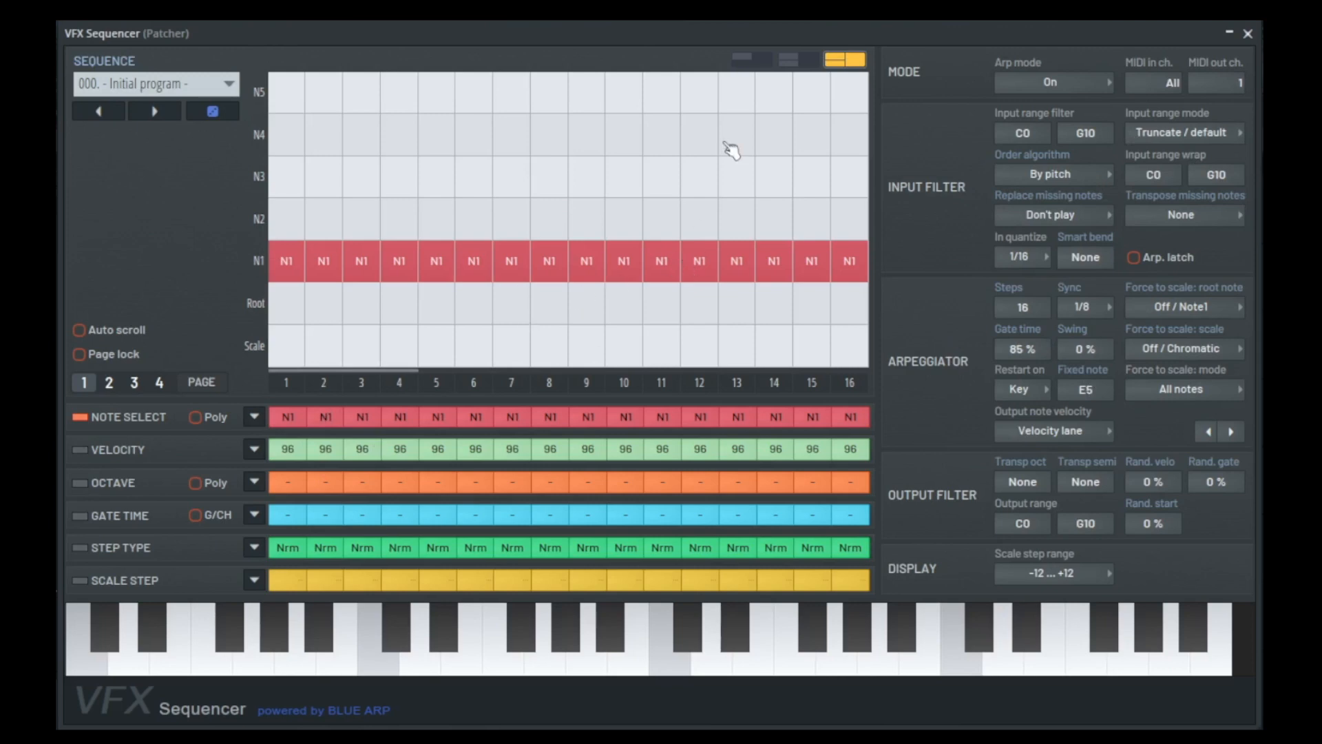
pyautogui.moveTo(497, 314)
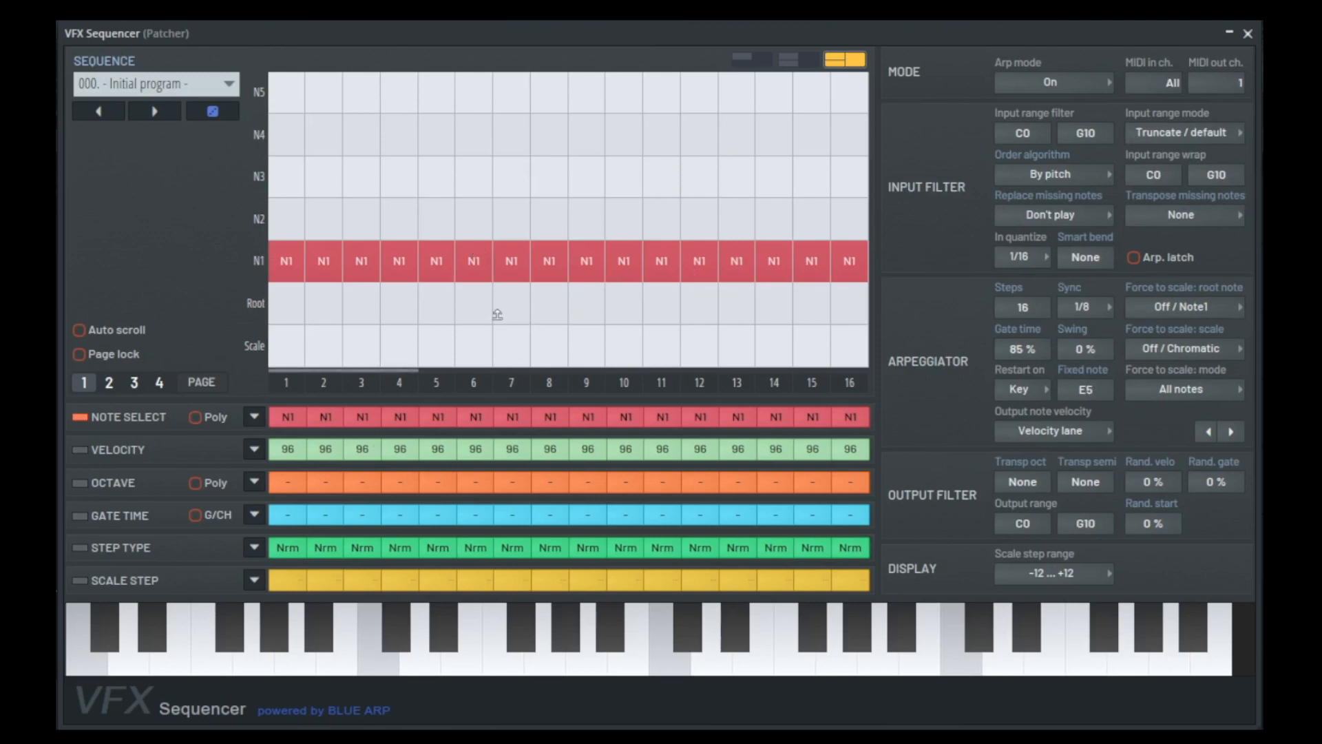
pyautogui.moveTo(80, 456)
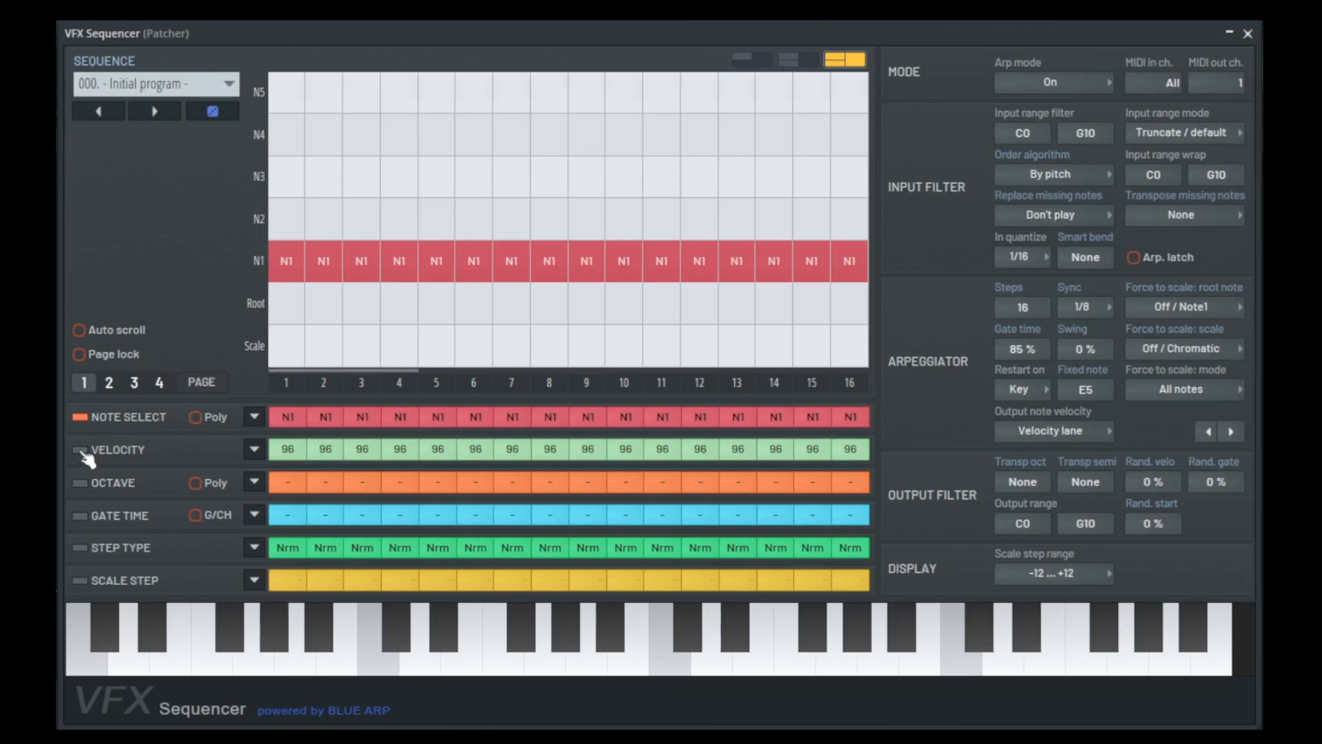
# Show the velocity lane in the grid and draw varied velocities, roughly 80 to 104.
pyautogui.click(77, 449)
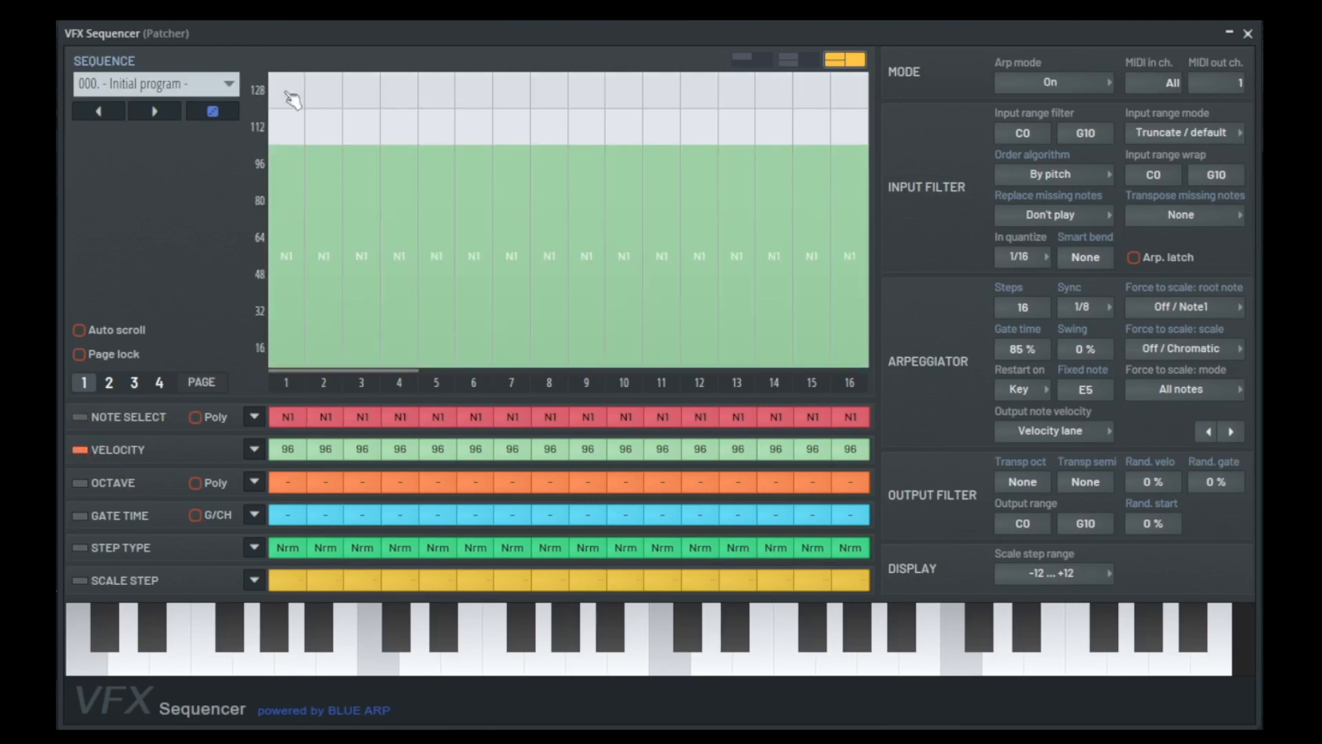
pyautogui.moveTo(867, 253)
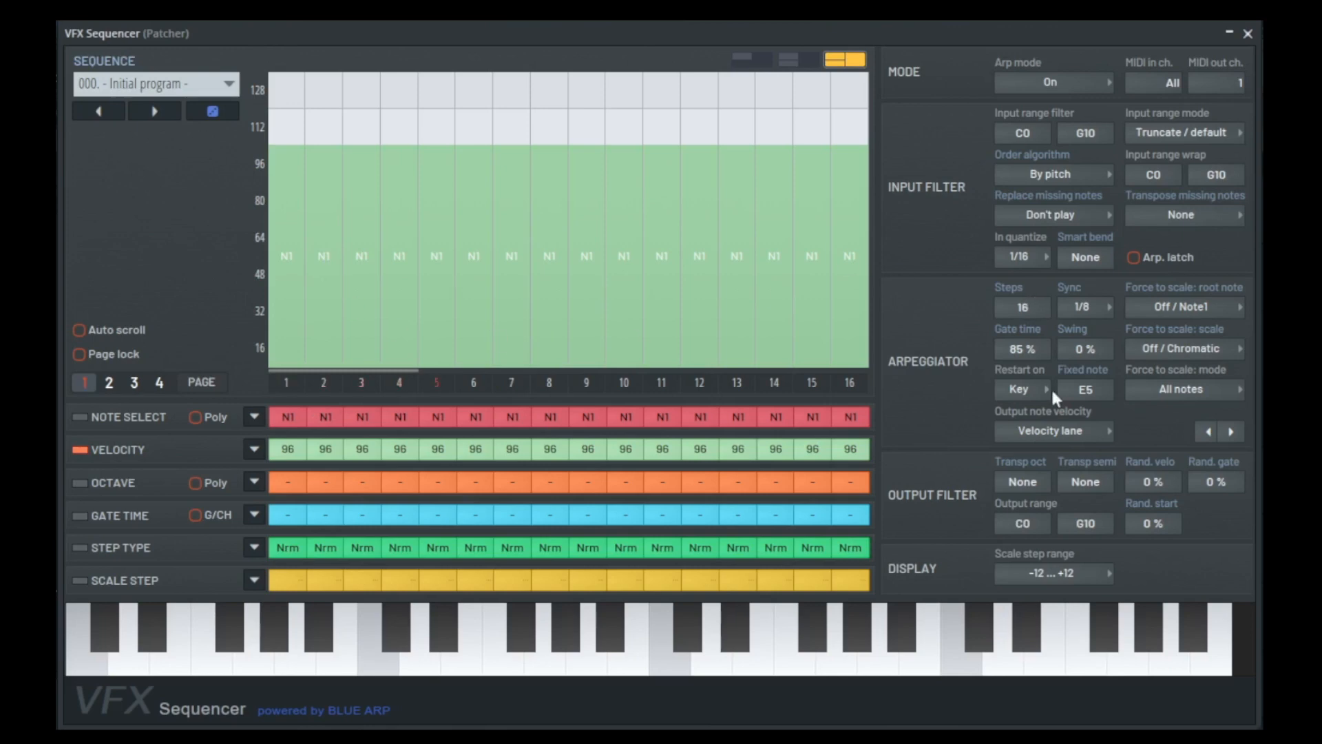
pyautogui.moveTo(317, 326)
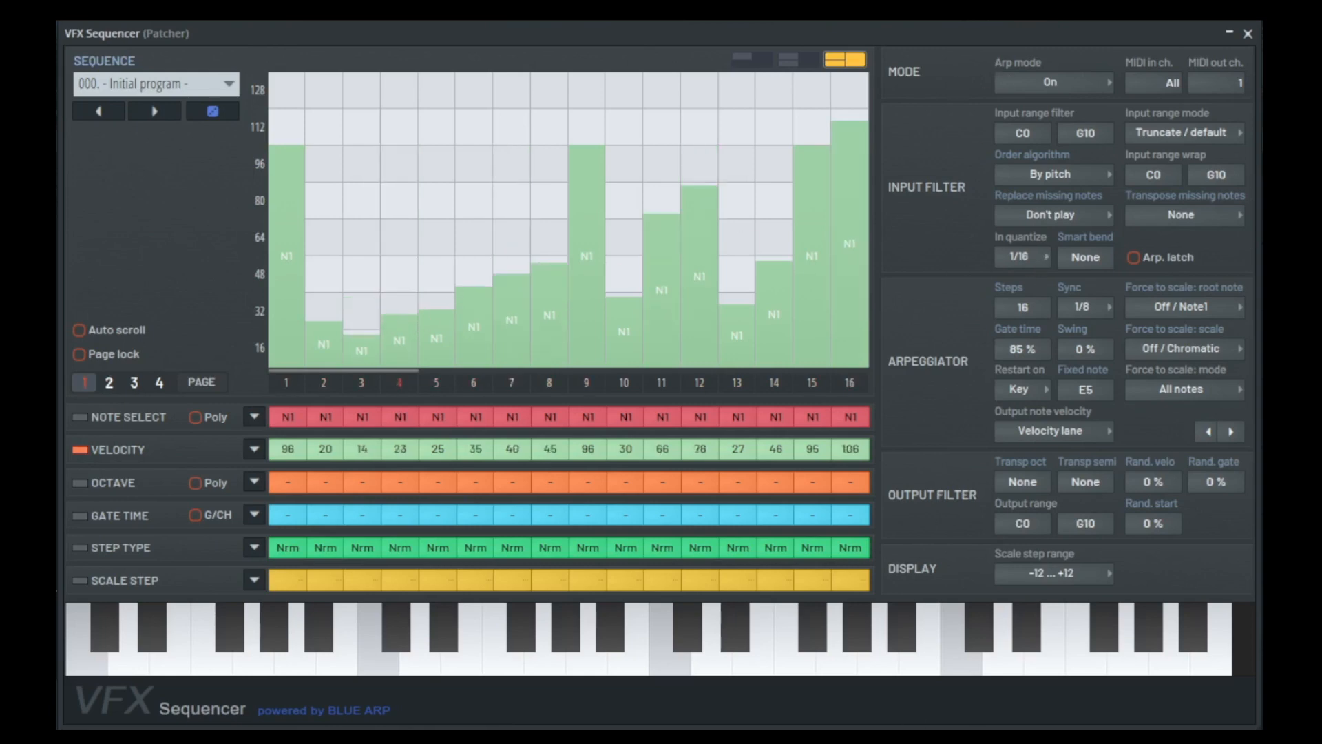
pyautogui.click(711, 200)
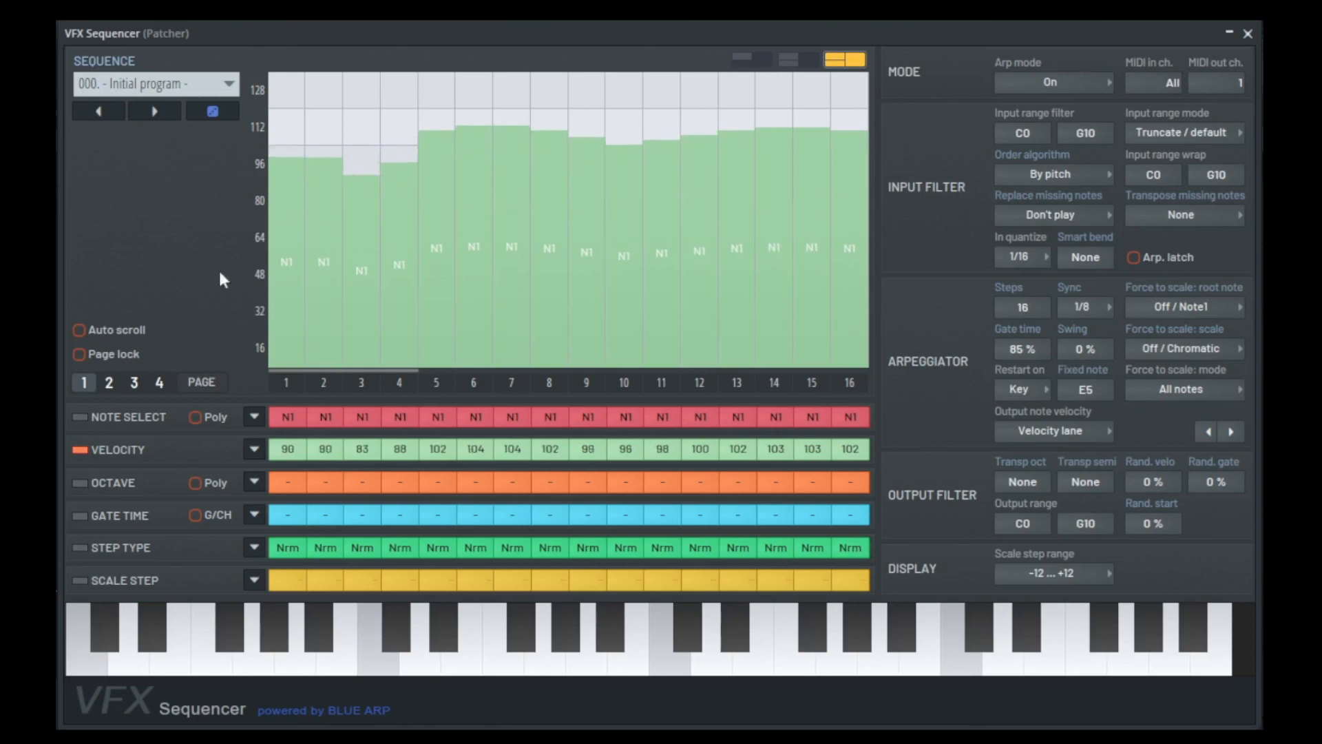
pyautogui.moveTo(255, 451)
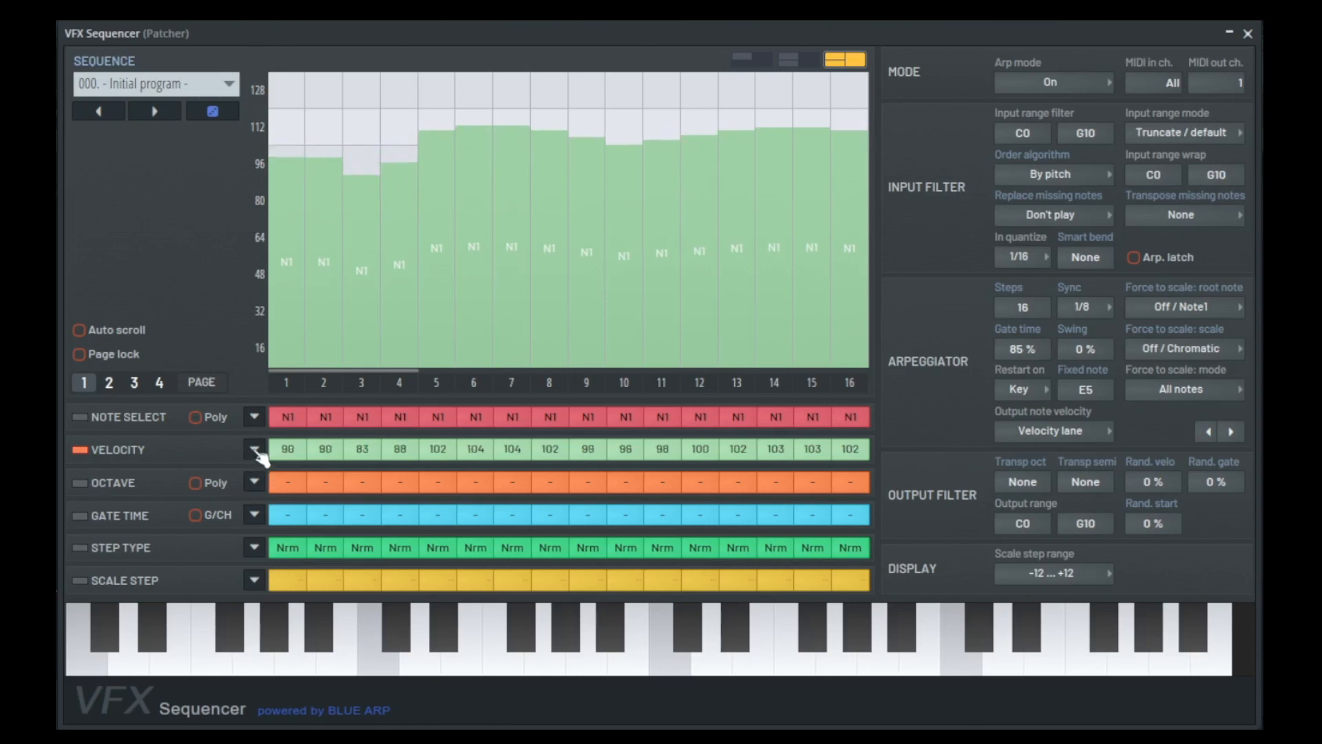
pyautogui.click(253, 449)
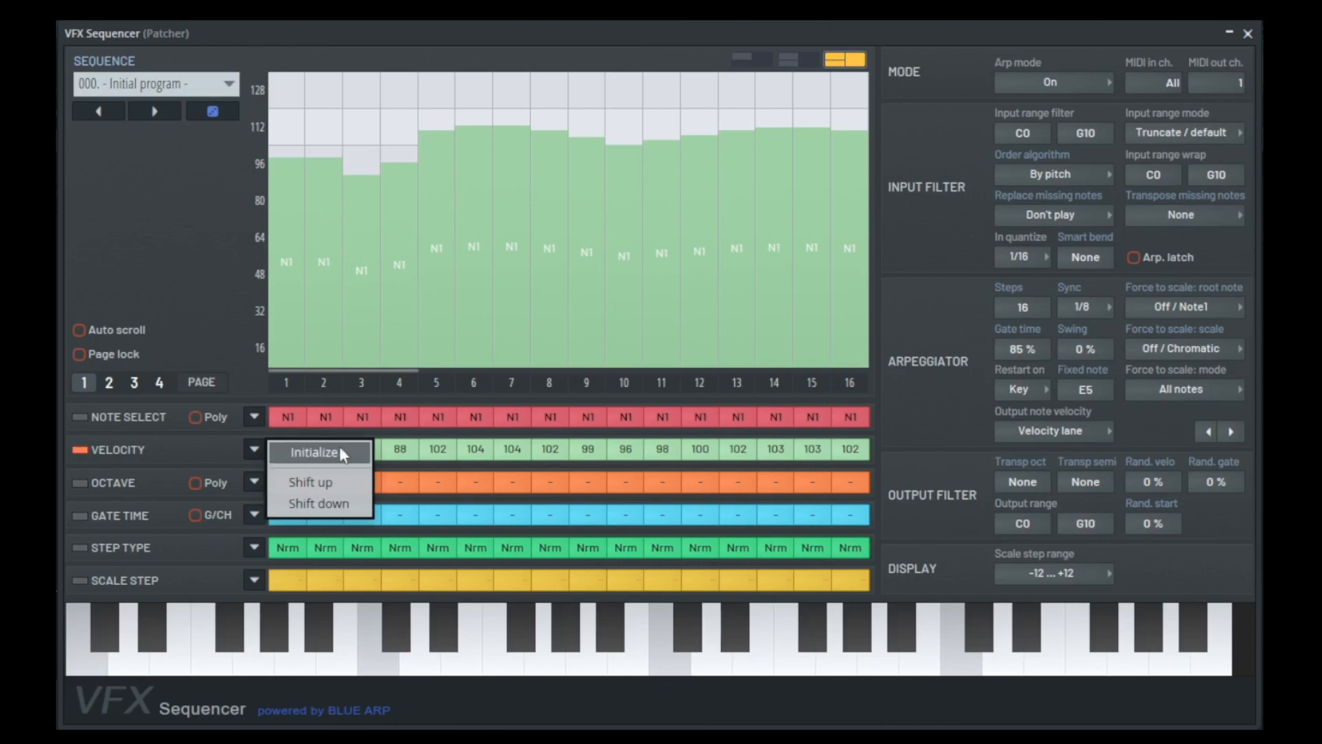
pyautogui.click(318, 451)
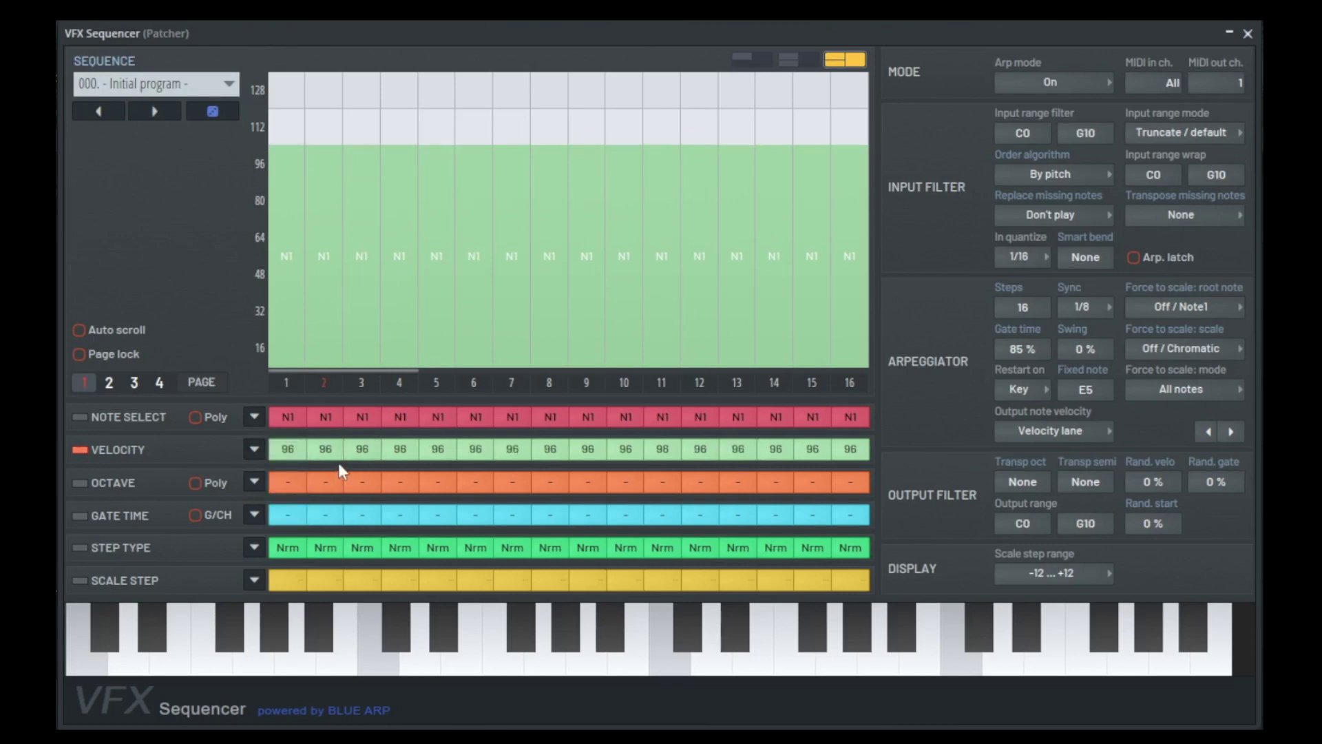
pyautogui.moveTo(146, 574)
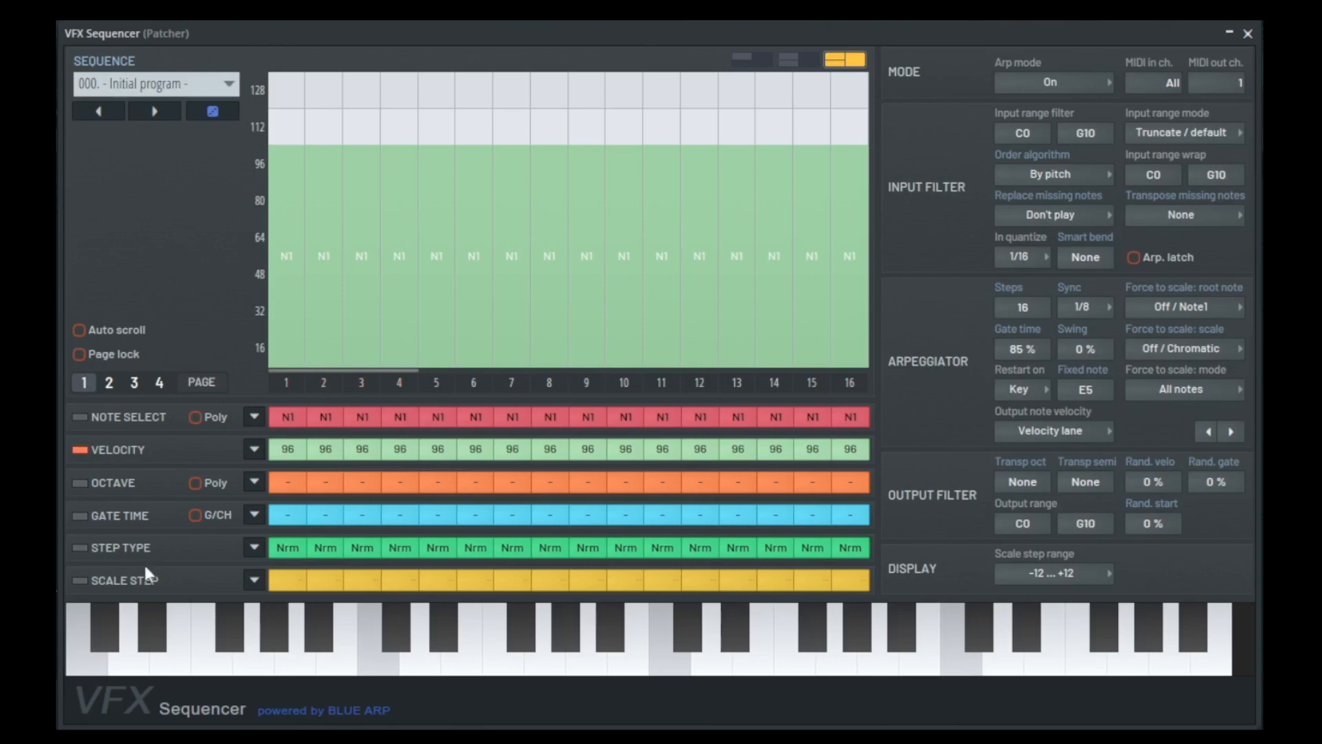
pyautogui.moveTo(529, 276)
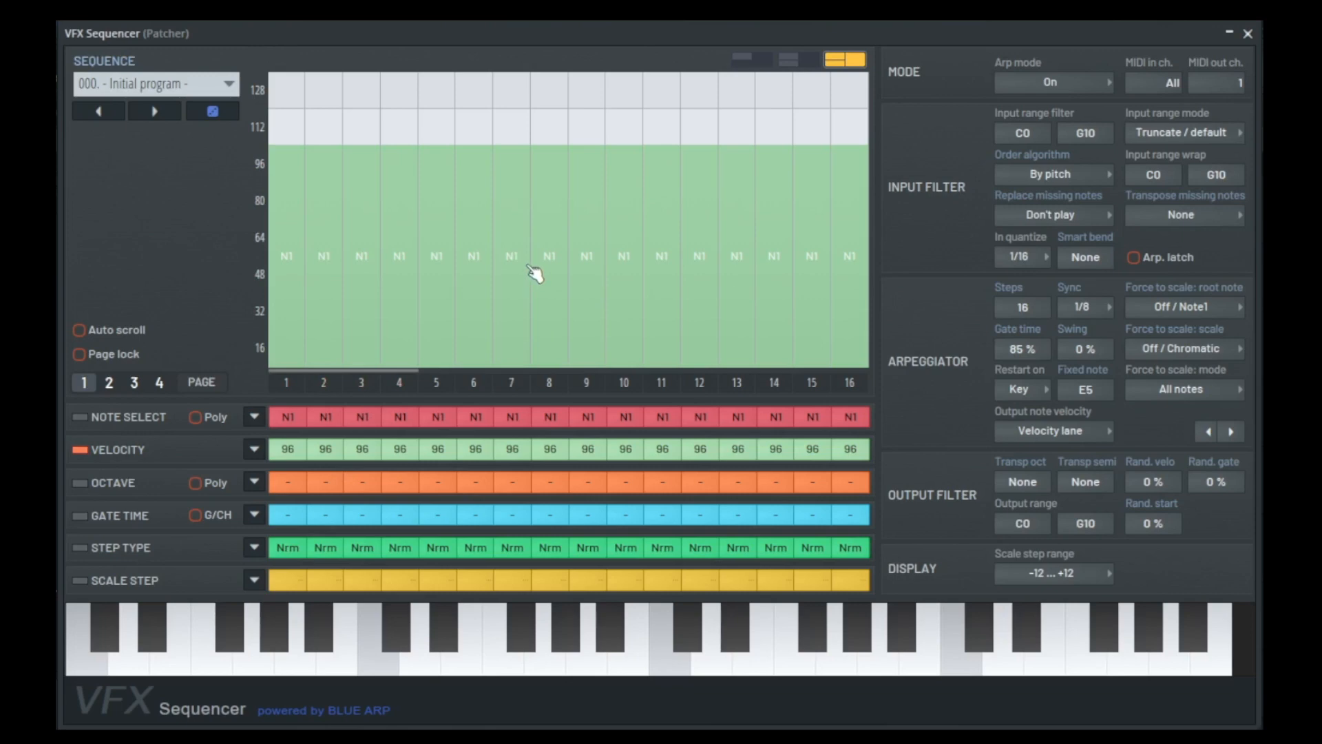
pyautogui.moveTo(372, 292)
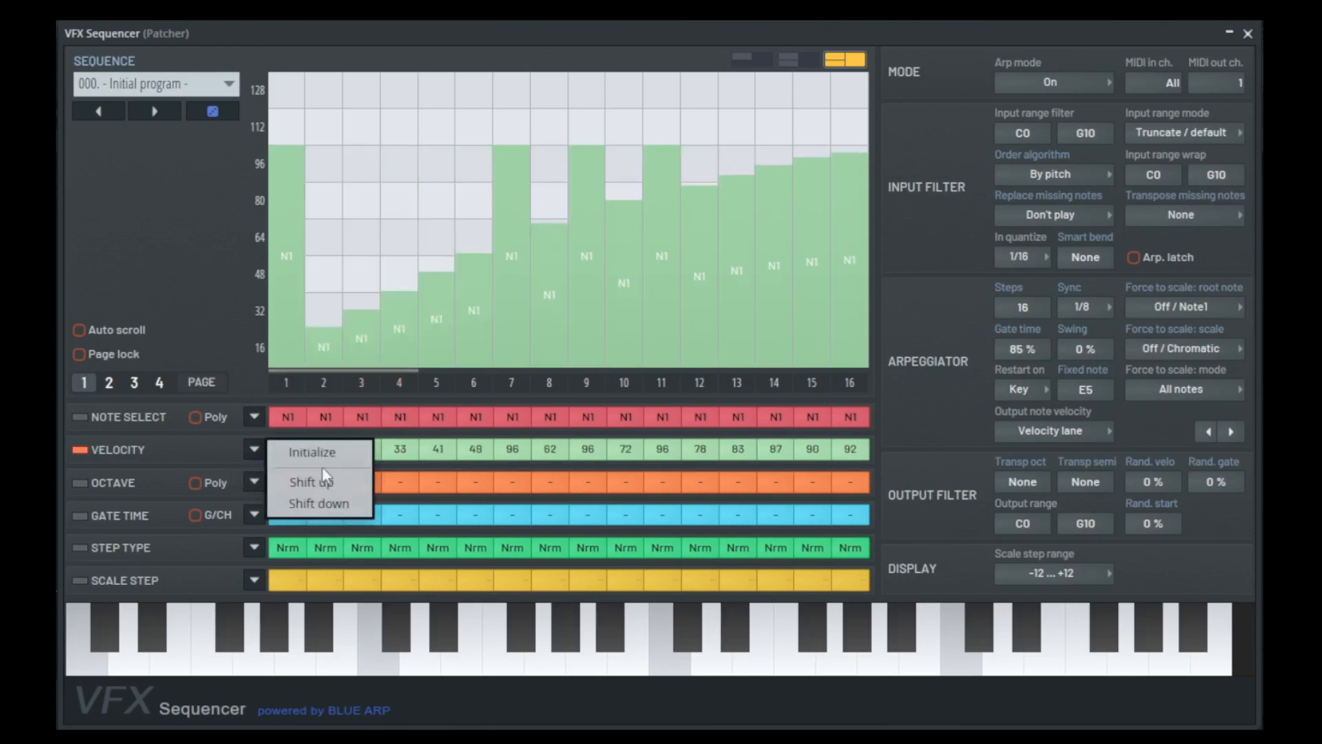
pyautogui.click(311, 452)
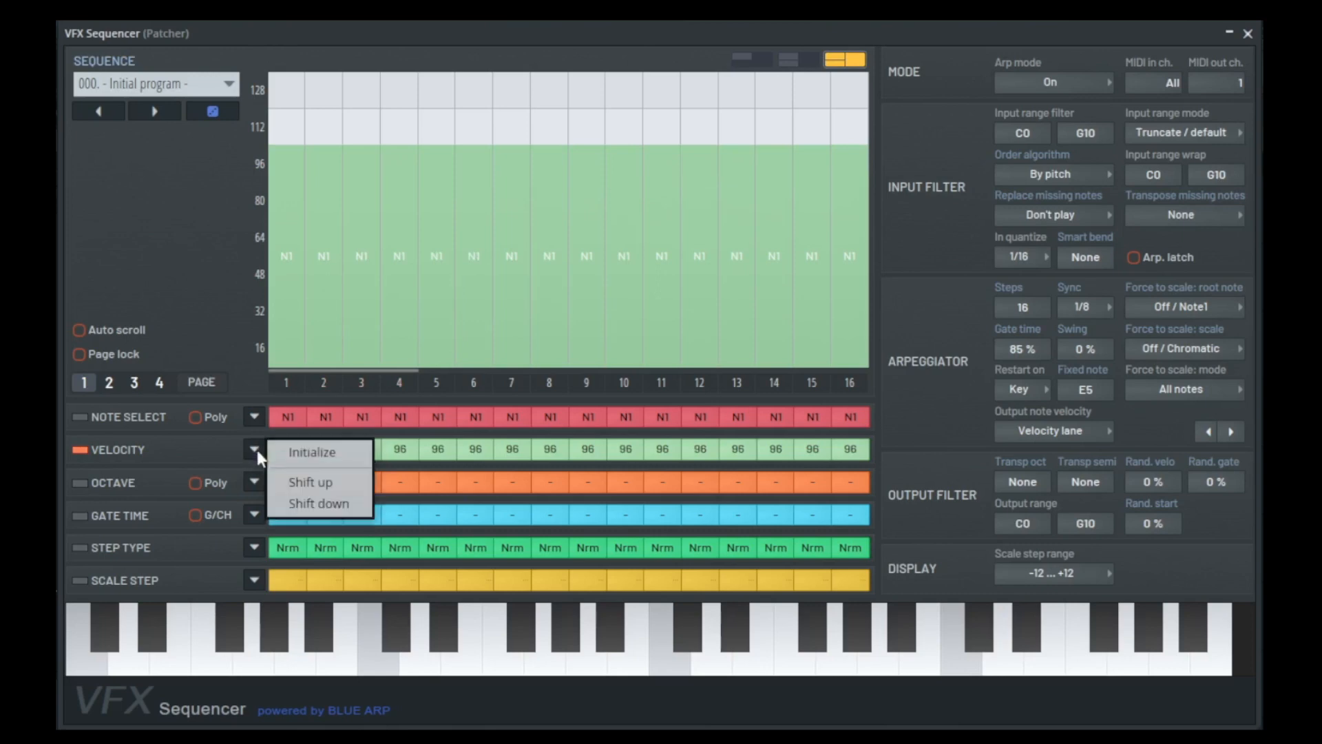
pyautogui.moveTo(457, 460)
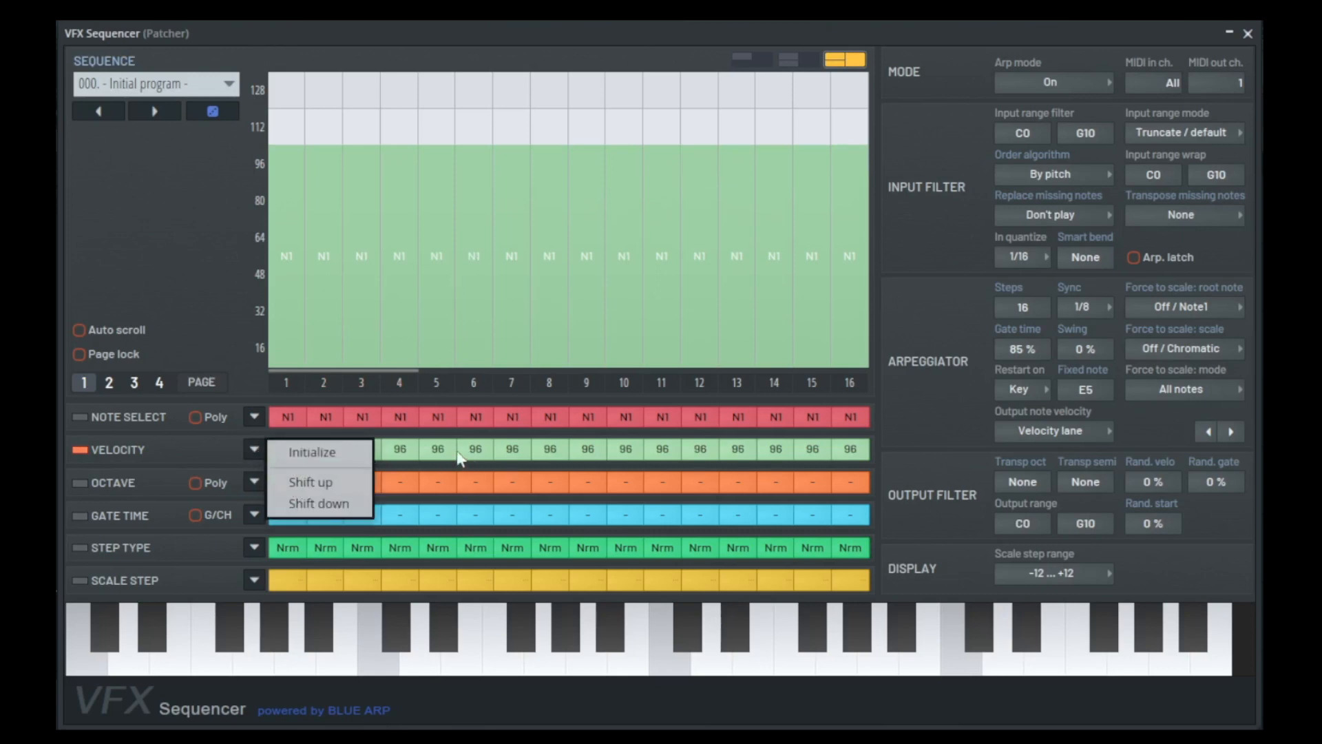
pyautogui.moveTo(405, 454)
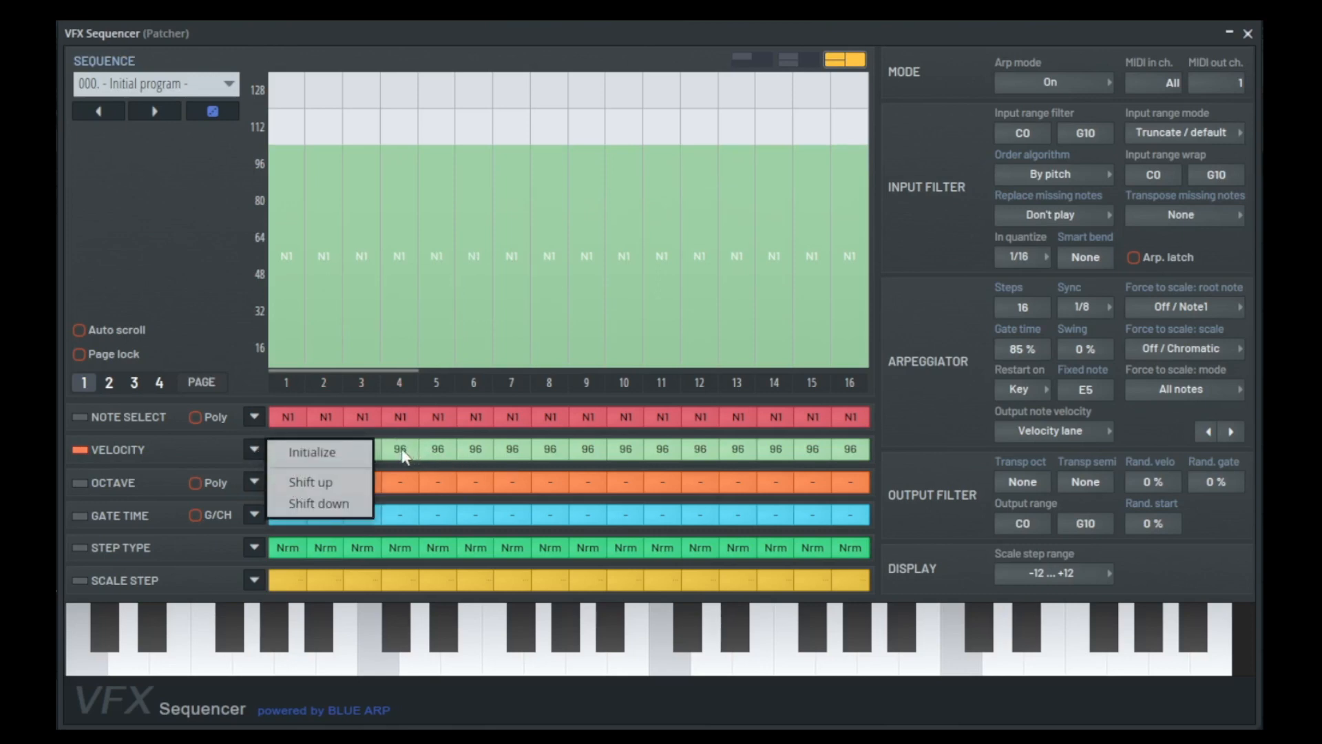
pyautogui.click(311, 482)
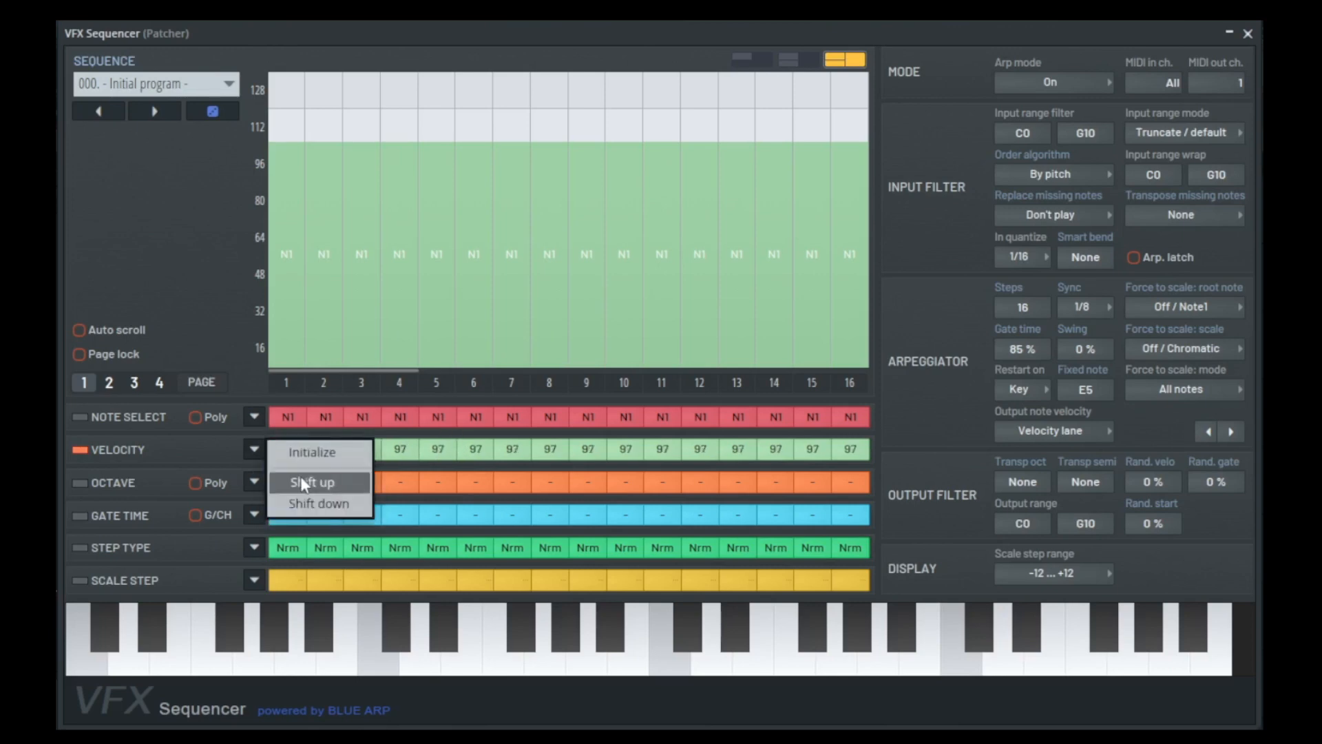
pyautogui.click(311, 483)
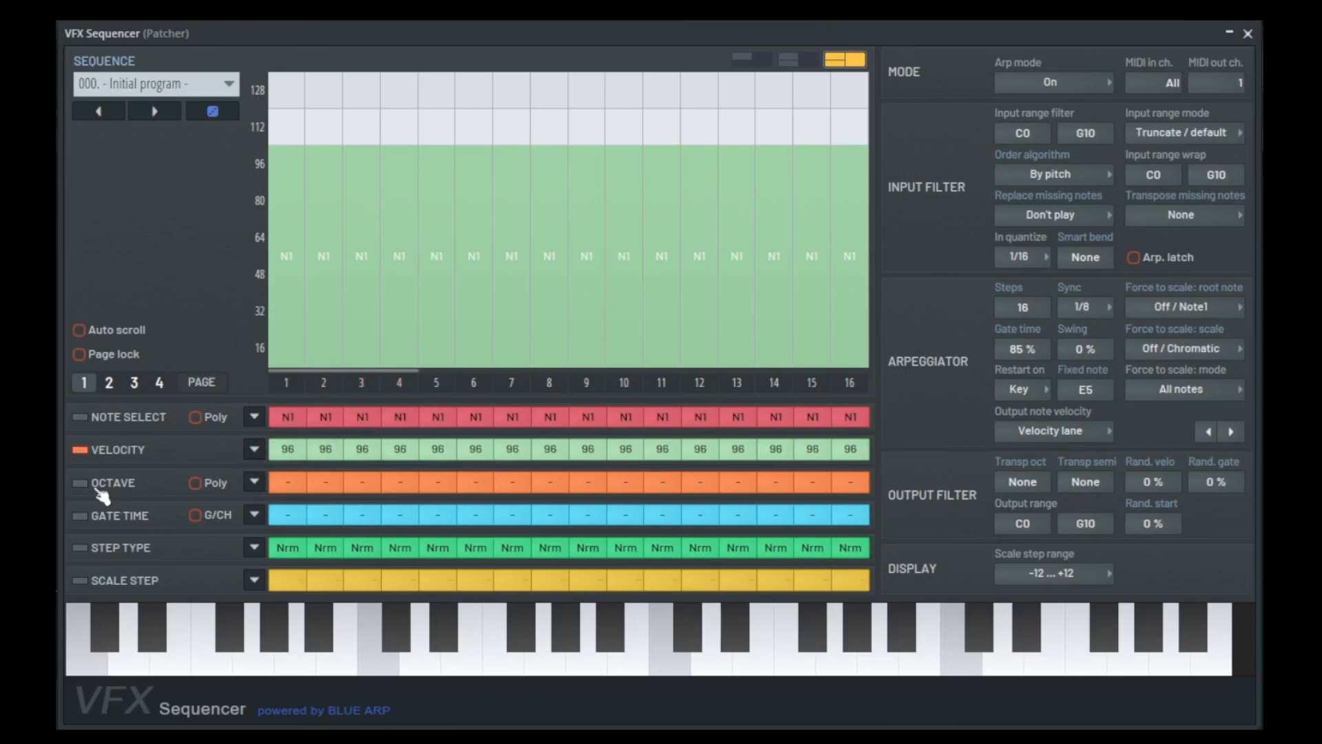
# Show the octave lane and draw stacked octave offsets (+1, +2 and lower) on several steps.
pyautogui.click(80, 482)
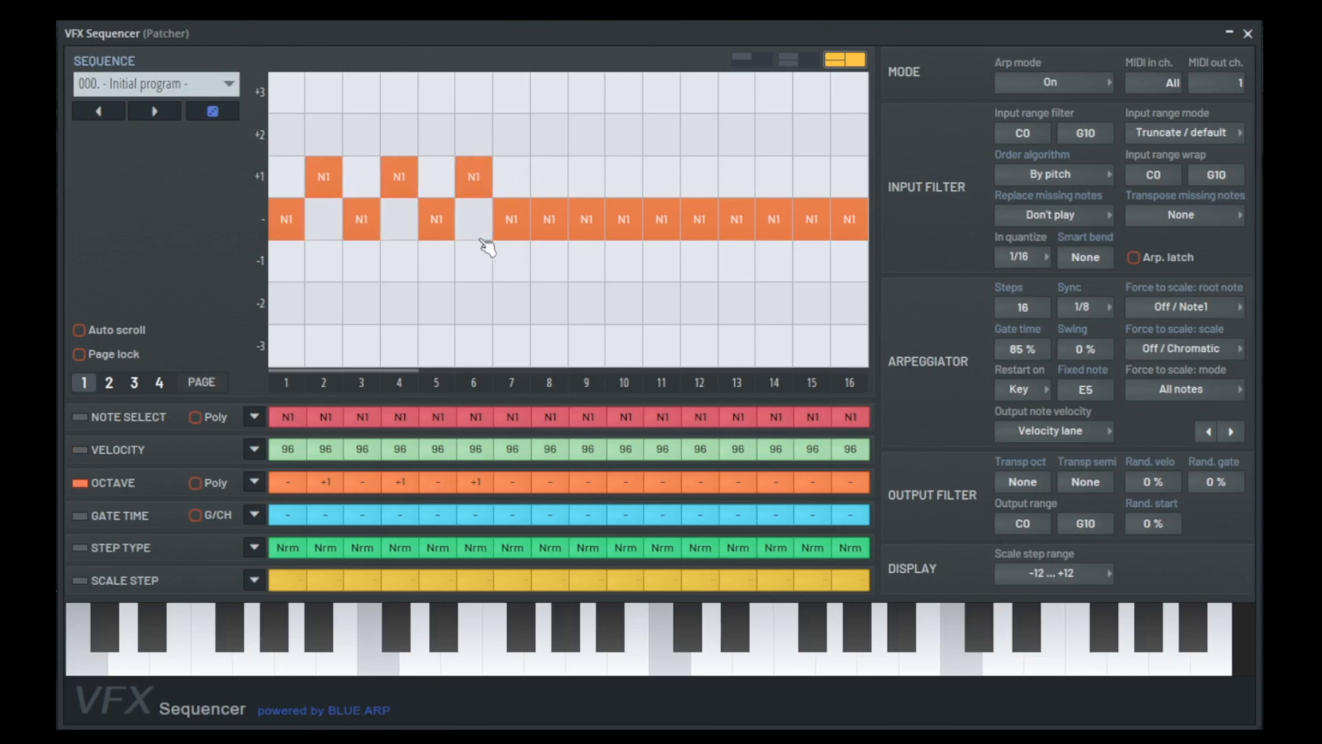
pyautogui.moveTo(233, 529)
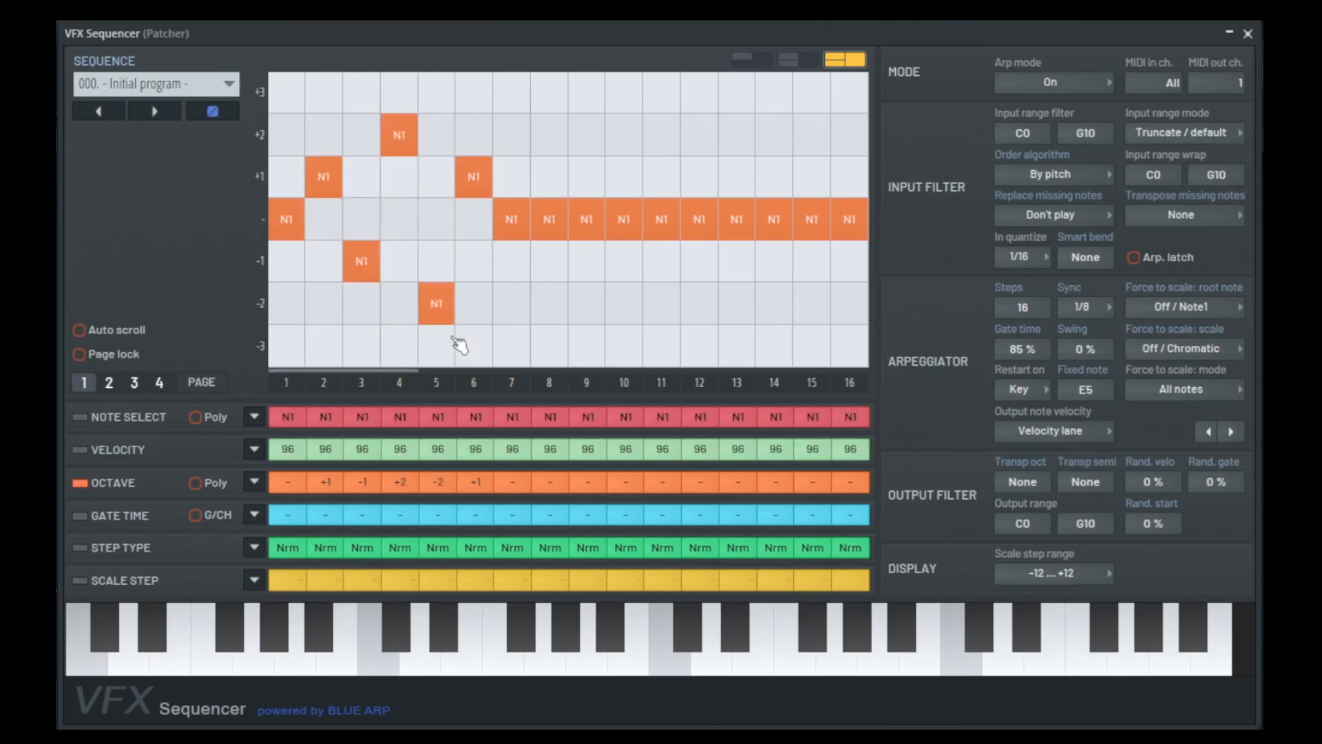
pyautogui.moveTo(436, 303); pyautogui.dragTo(472, 346)
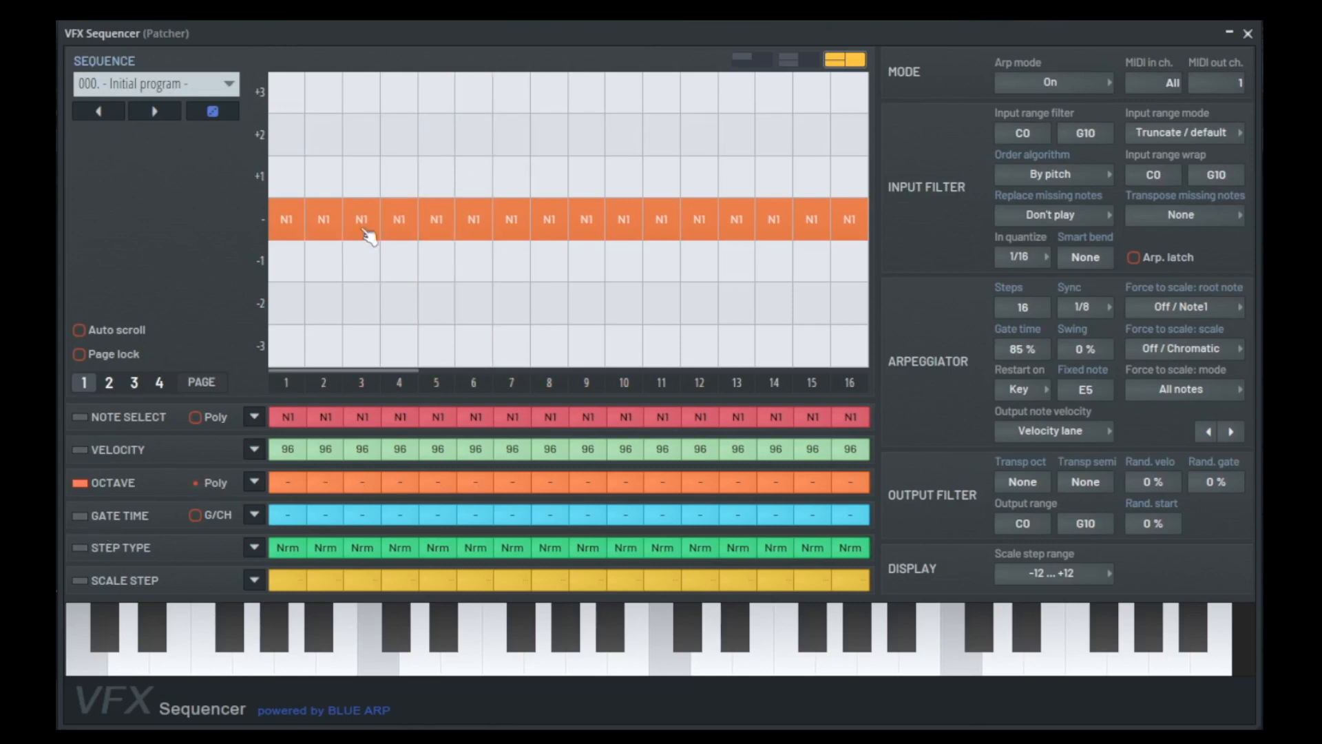
pyautogui.click(322, 176)
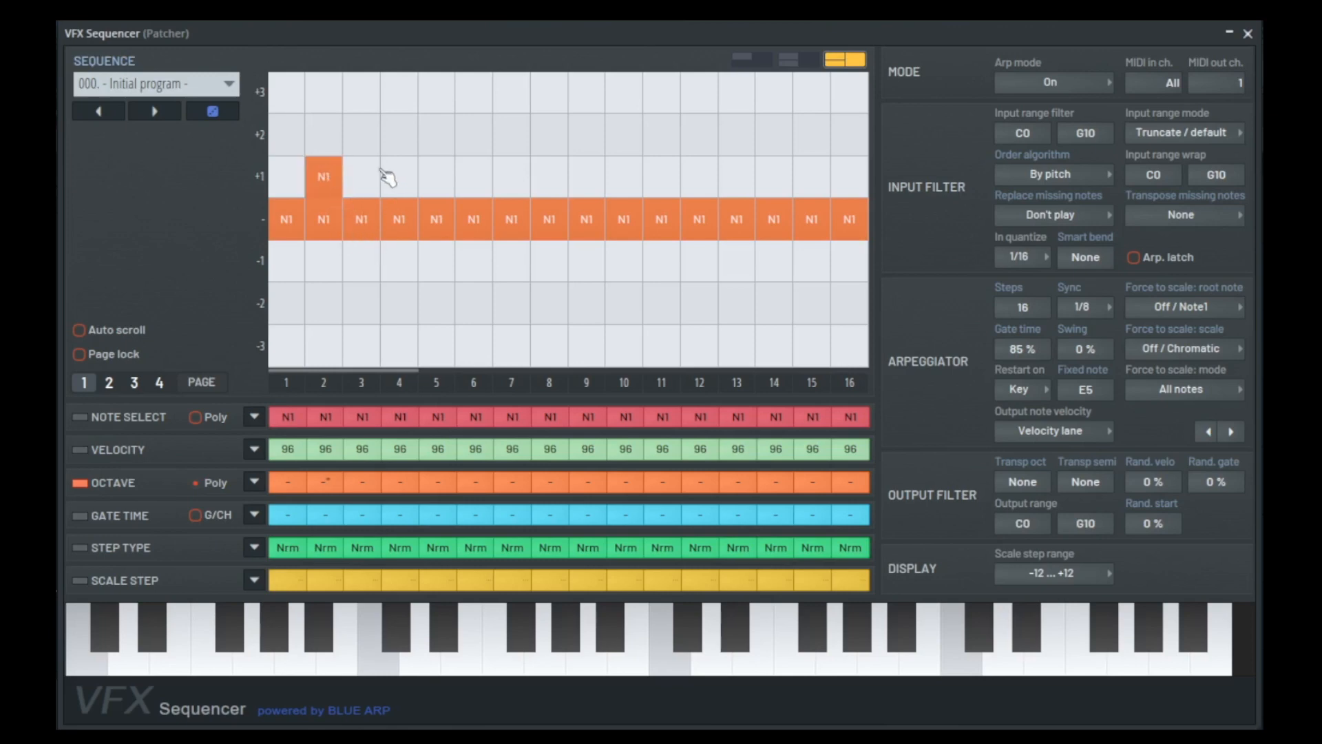
pyautogui.click(398, 135)
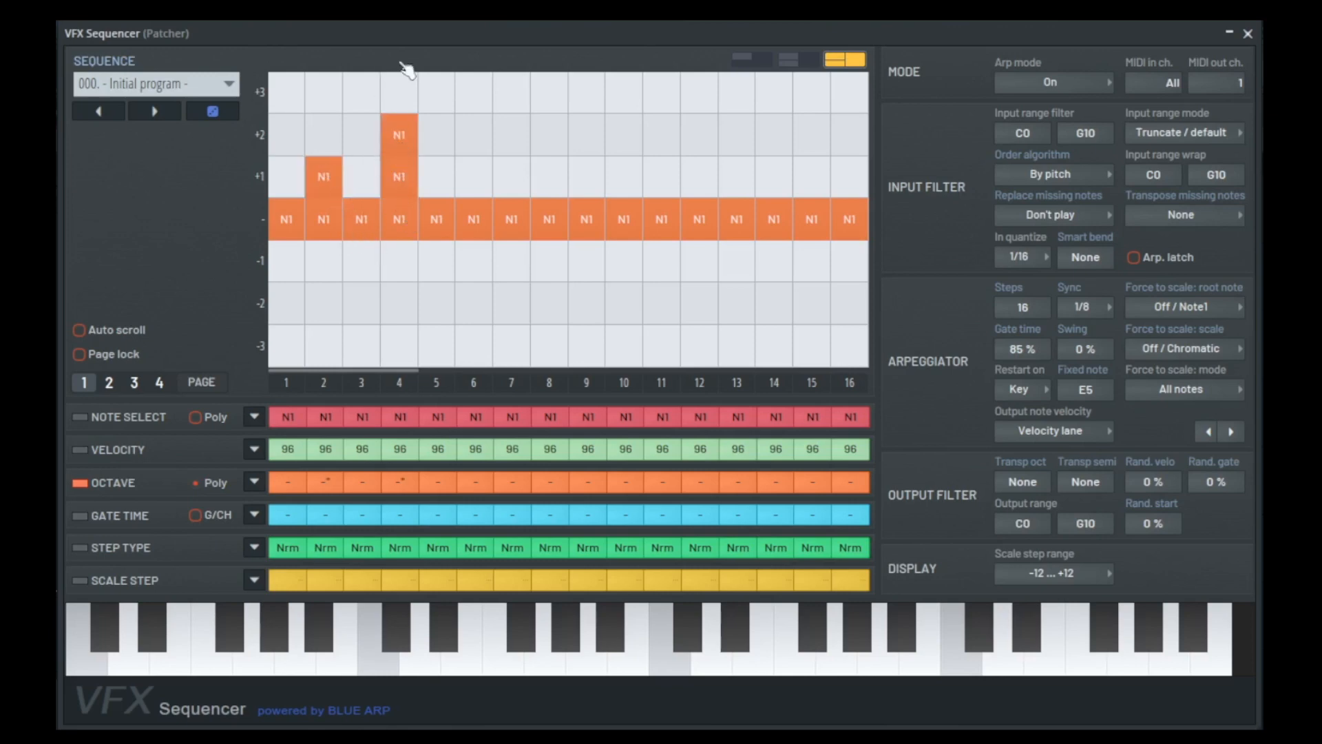
pyautogui.moveTo(404, 267)
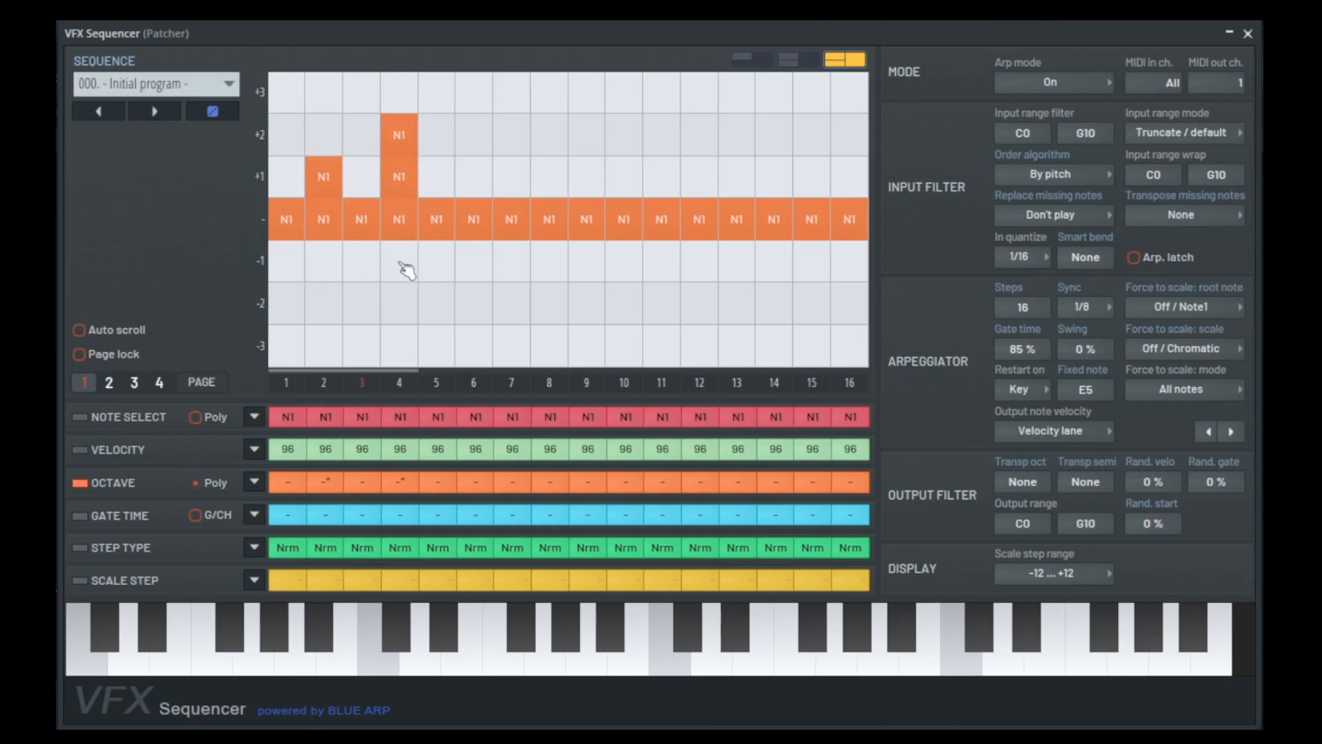
pyautogui.click(474, 262)
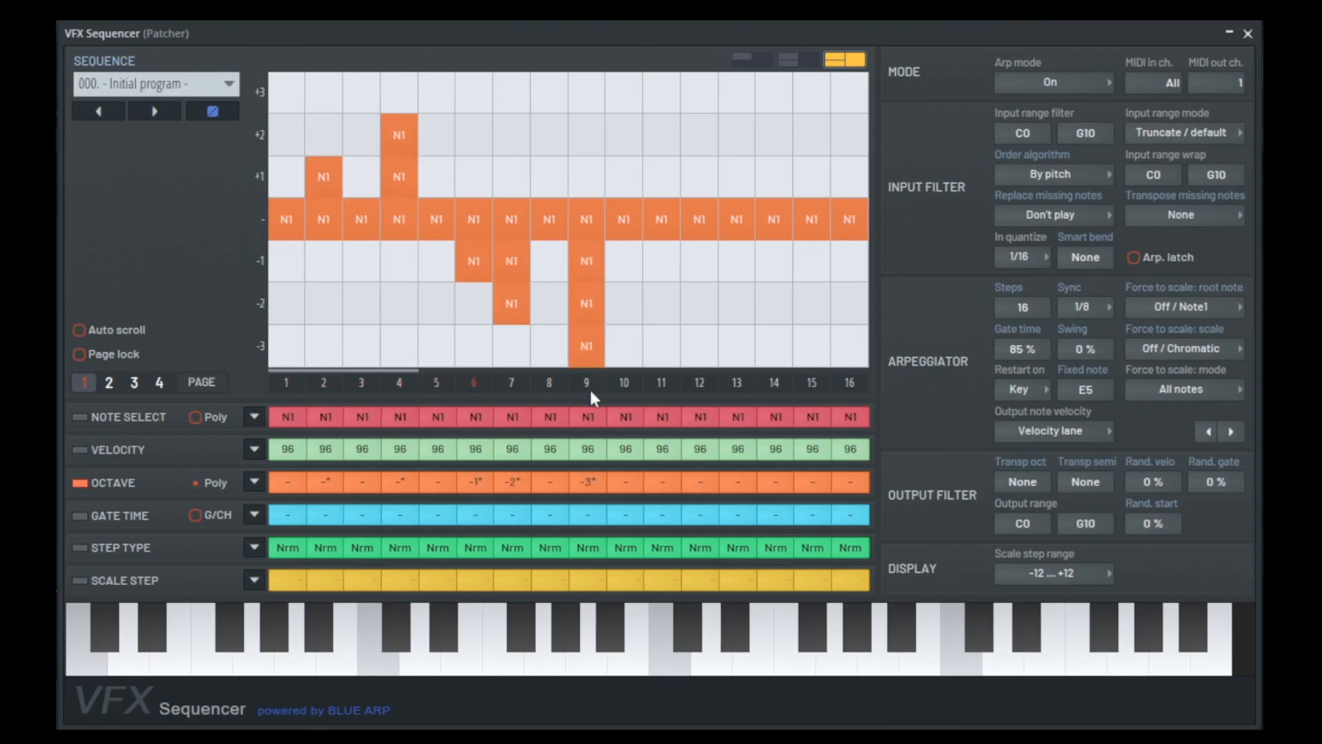
# Turn off Poly octave stacking and Initialize the octave lane back to flat.
pyautogui.click(774, 346)
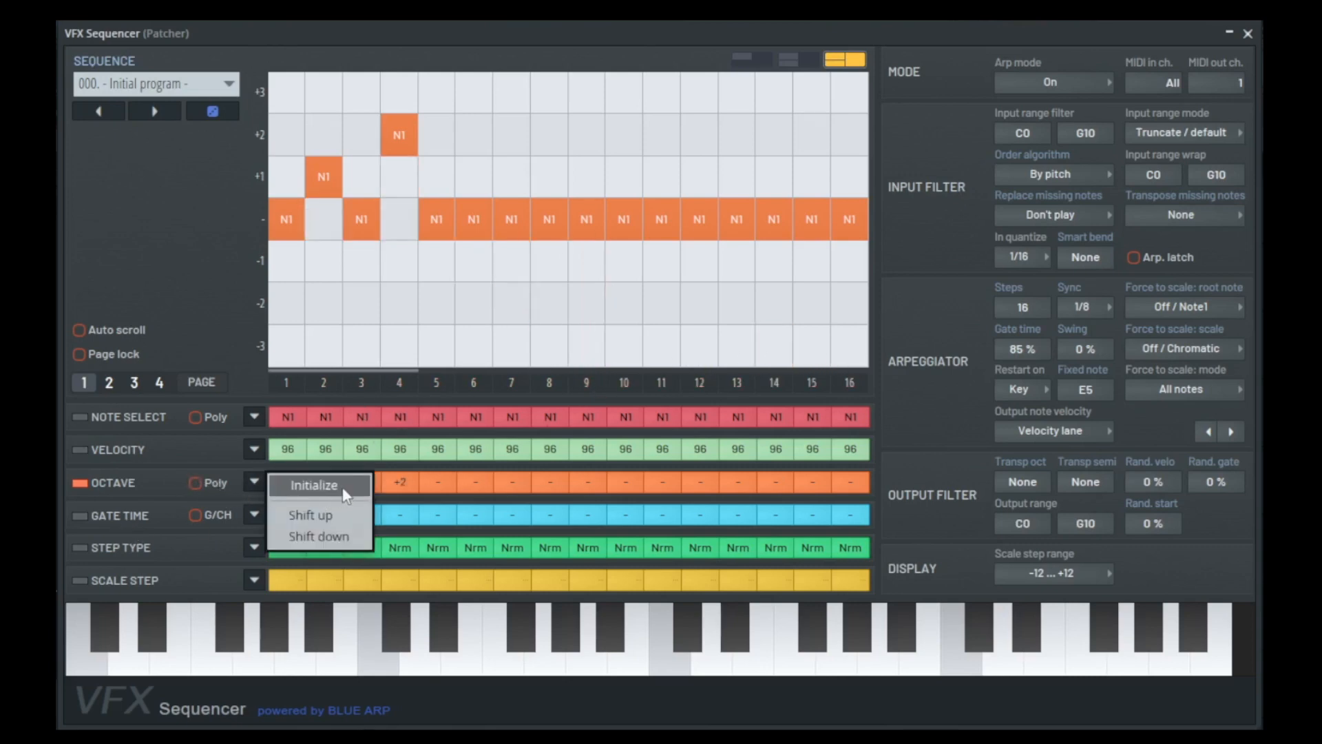
pyautogui.click(314, 485)
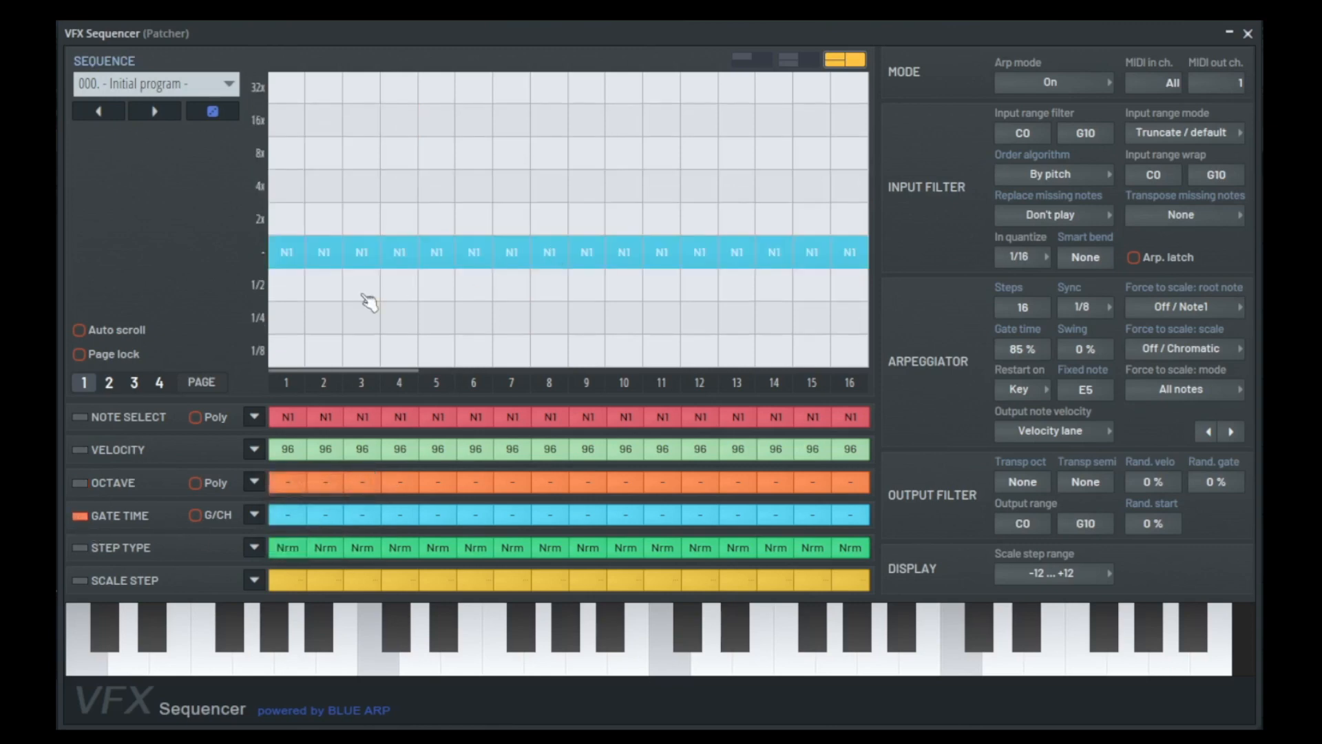
# Shorten step 2's gate to 1/4 and further steps to 1/4 and 1/2 lengths.
pyautogui.click(323, 317)
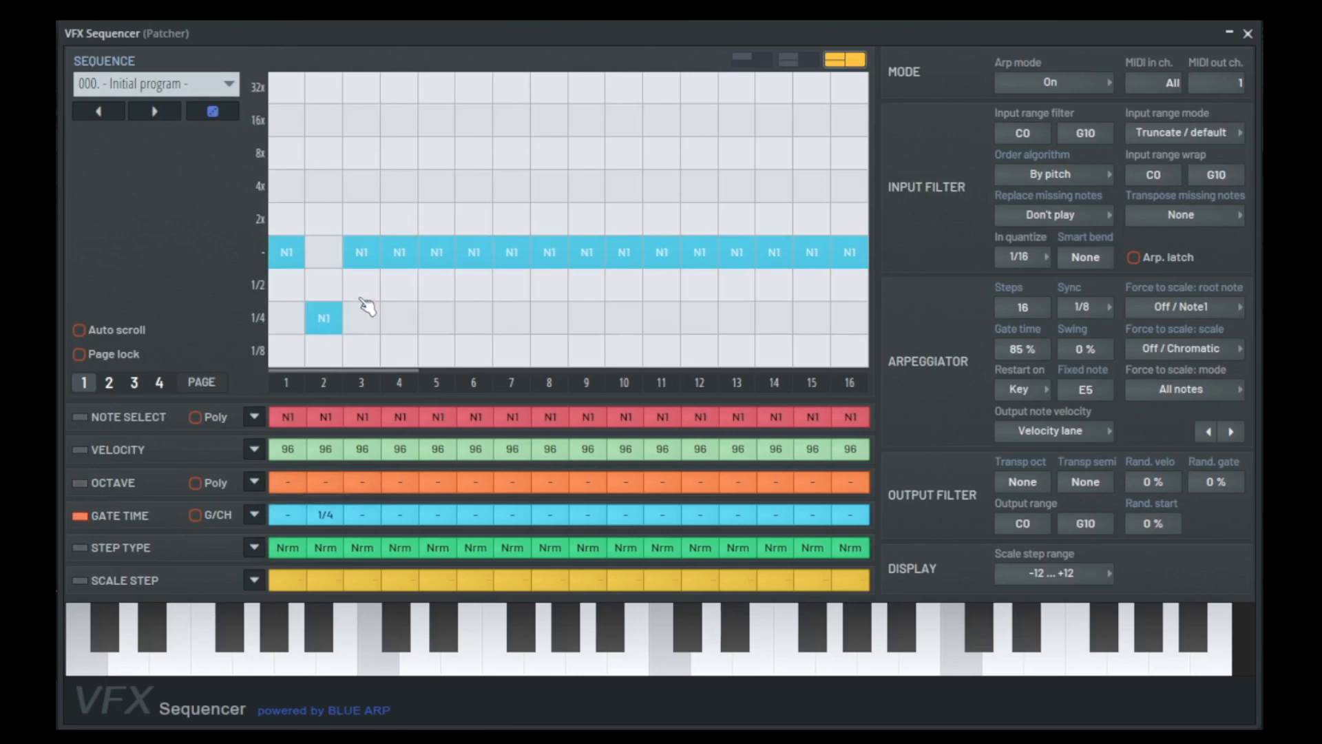
pyautogui.click(361, 284)
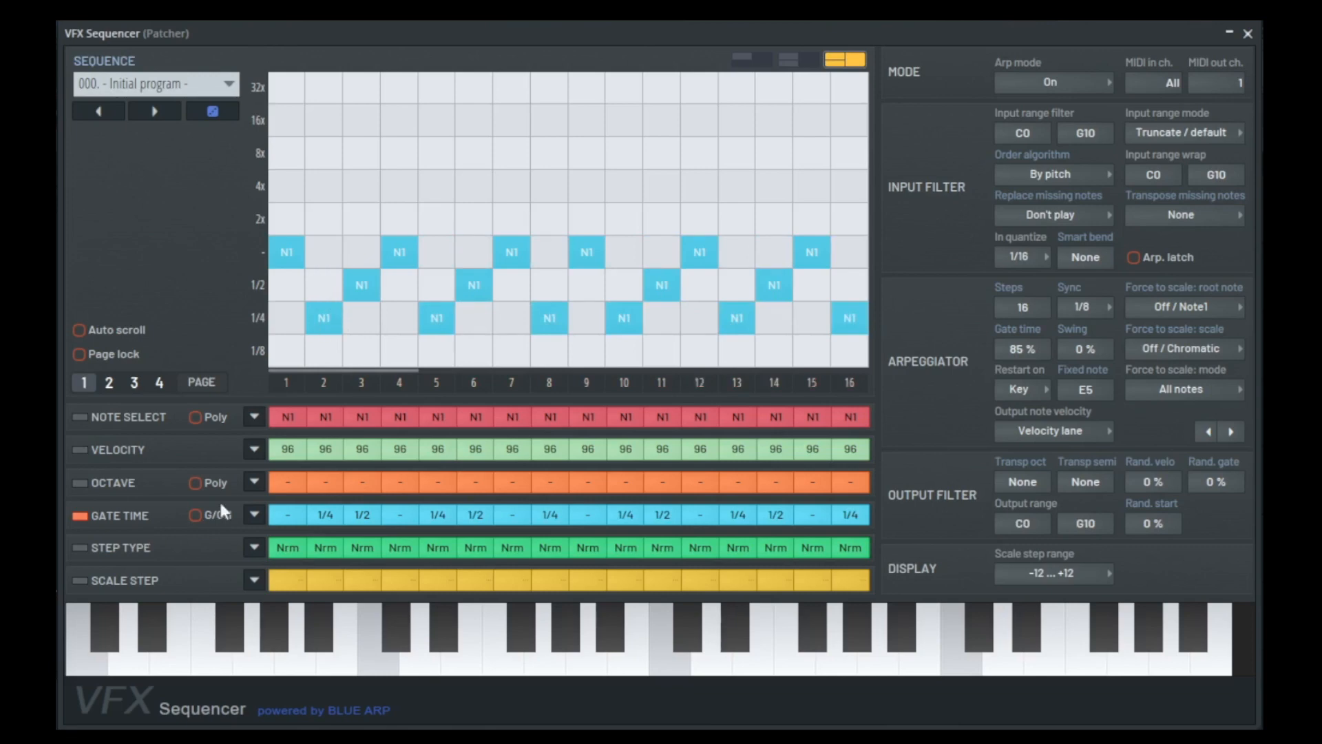
pyautogui.moveTo(198, 521)
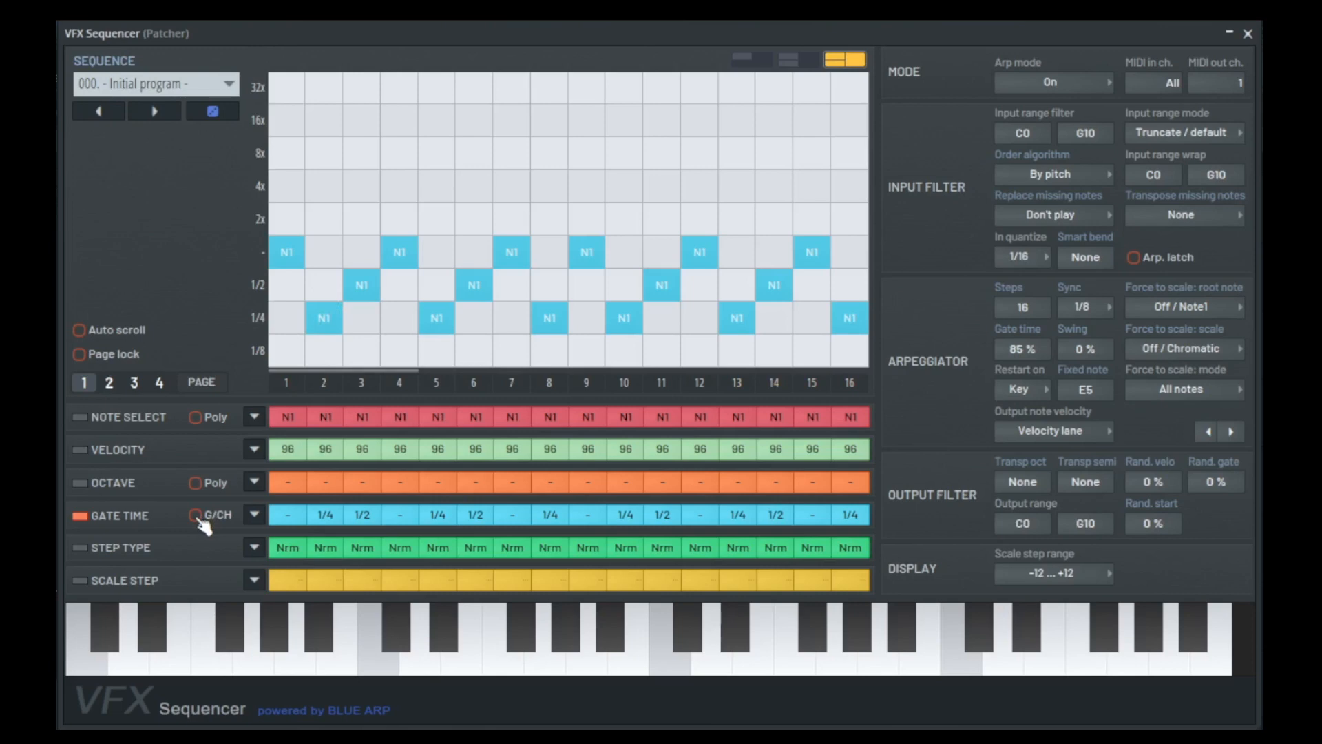
# Switch the lane to per-step MIDI channels and route step 2 to another channel.
pyautogui.click(196, 515)
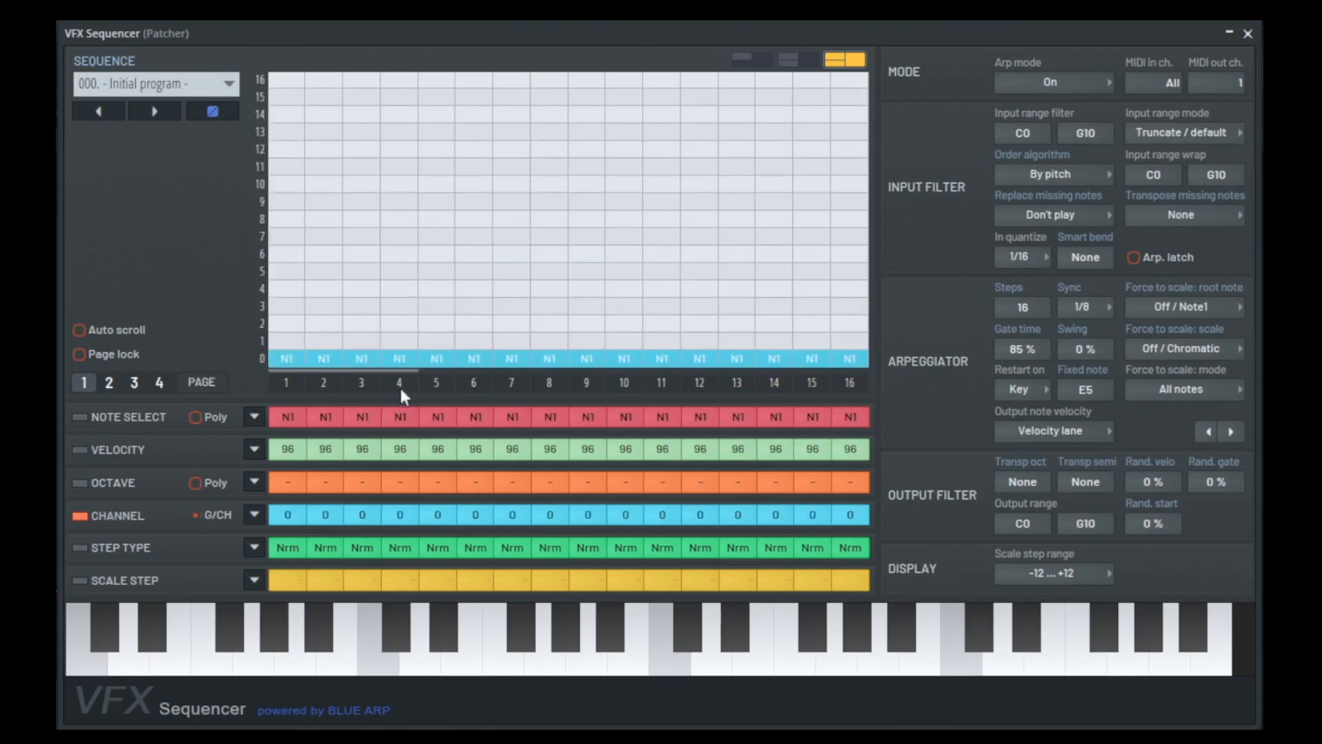
pyautogui.click(324, 323)
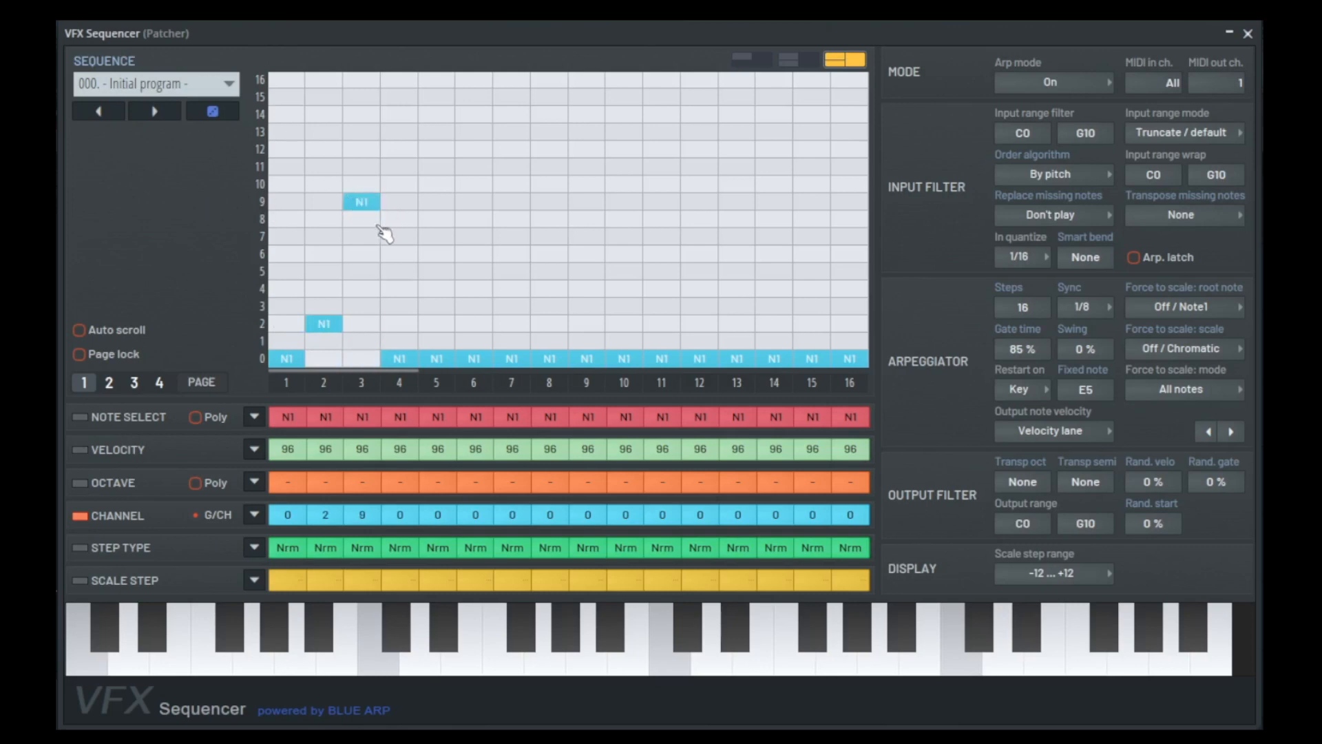
pyautogui.moveTo(354, 375)
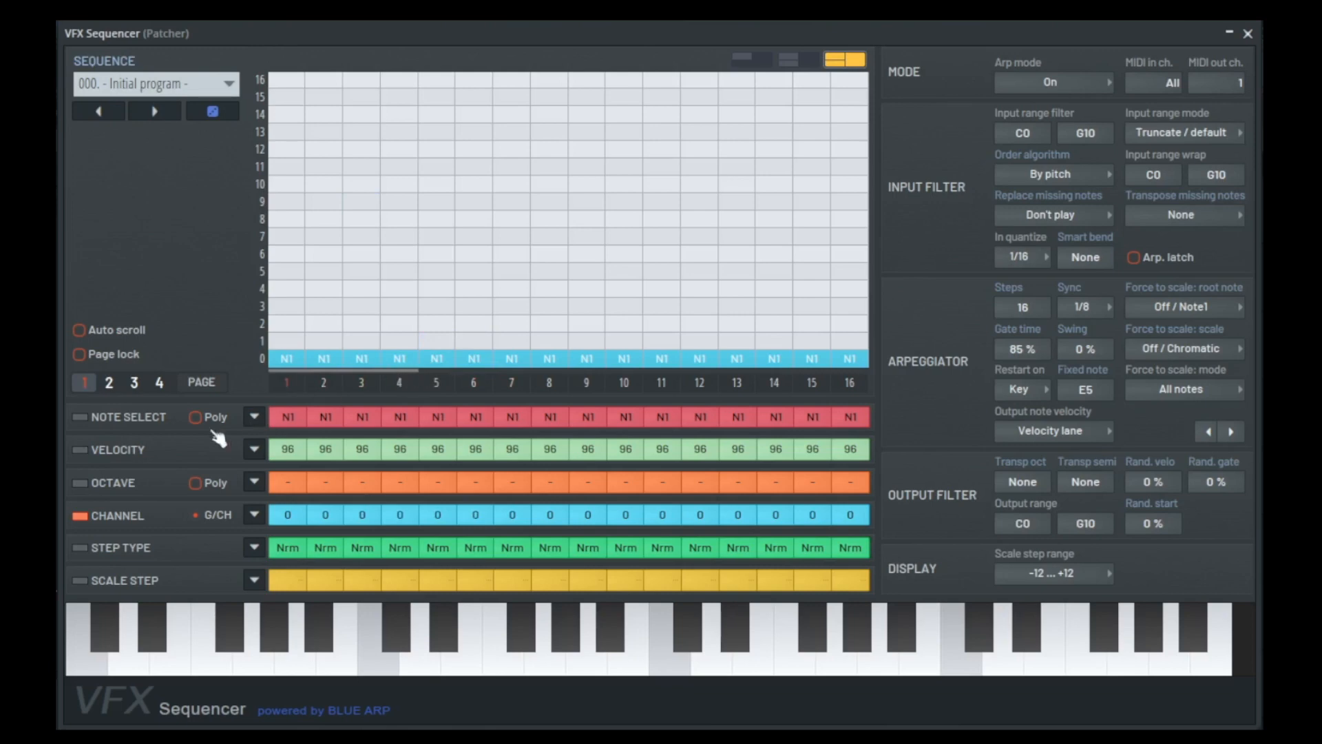
pyautogui.moveTo(200, 523)
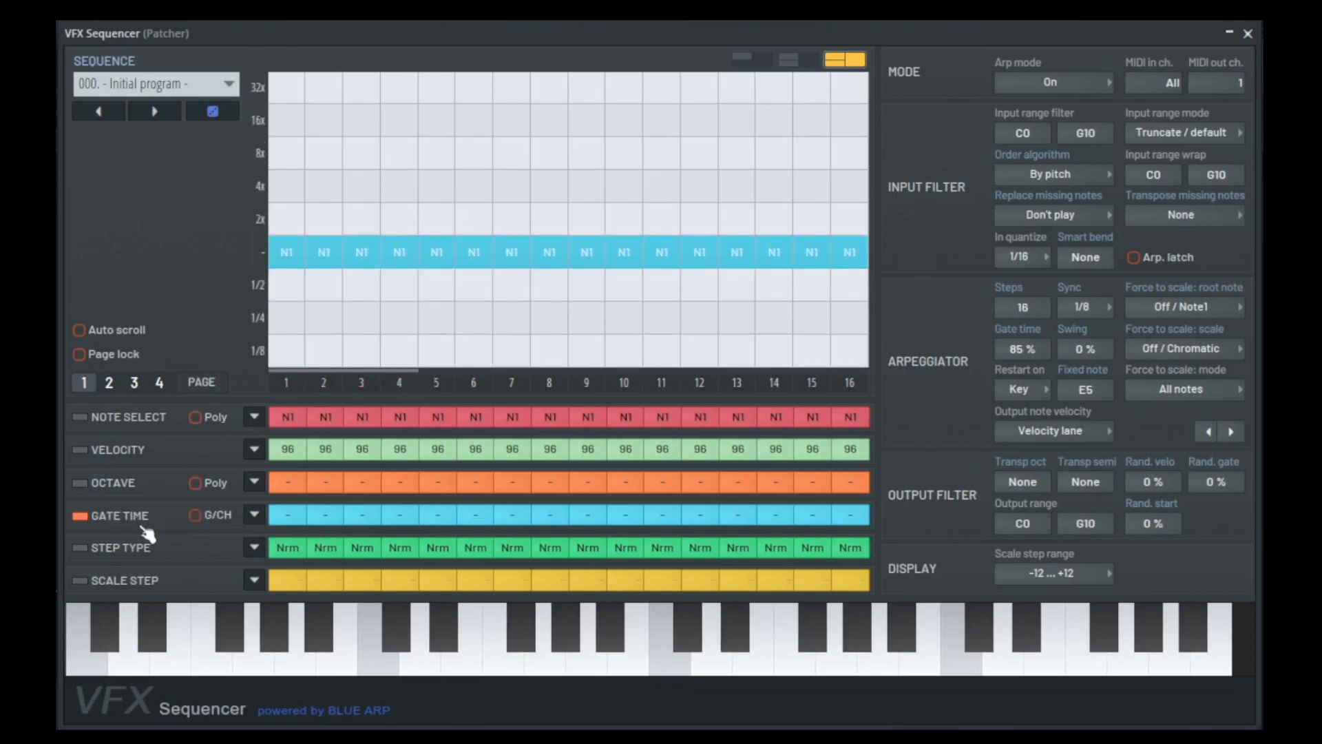
# Show the step type lane so all 16 steps can be painted Nrm.
pyautogui.click(78, 548)
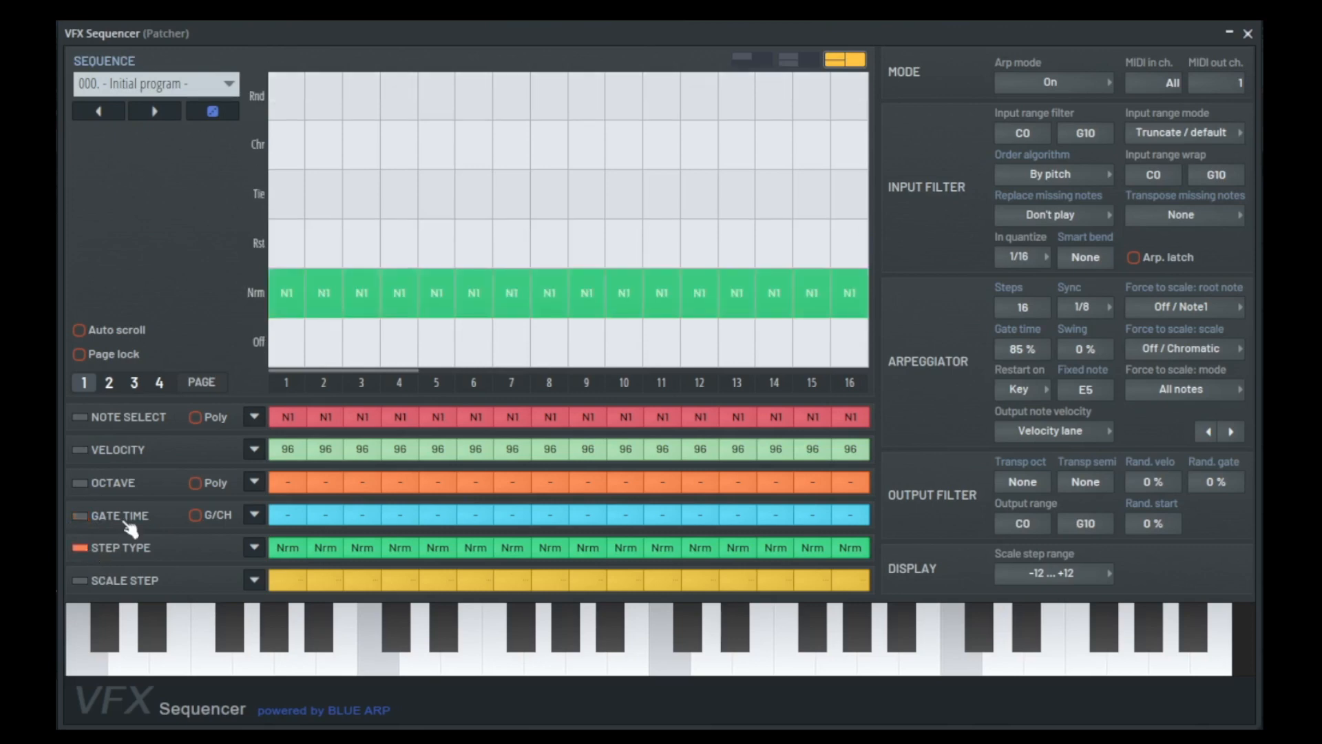
pyautogui.moveTo(355, 69)
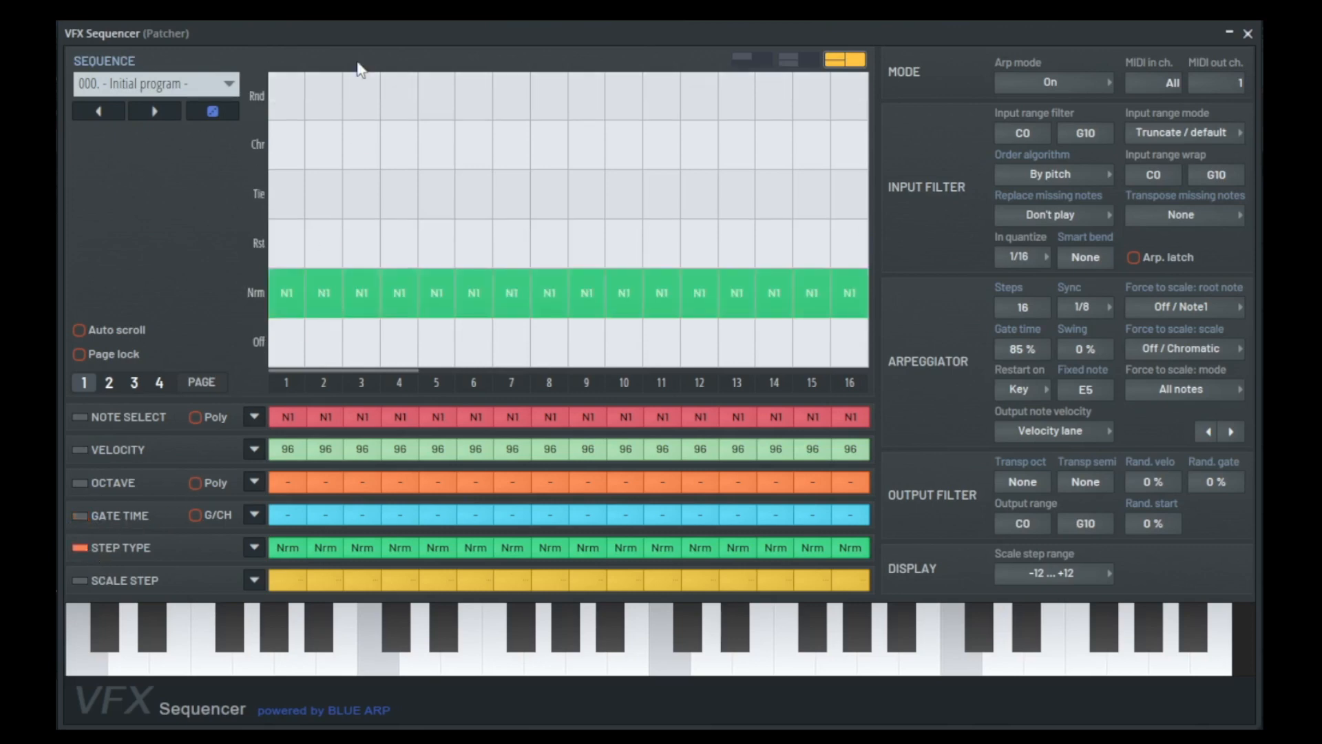
pyautogui.moveTo(379, 210)
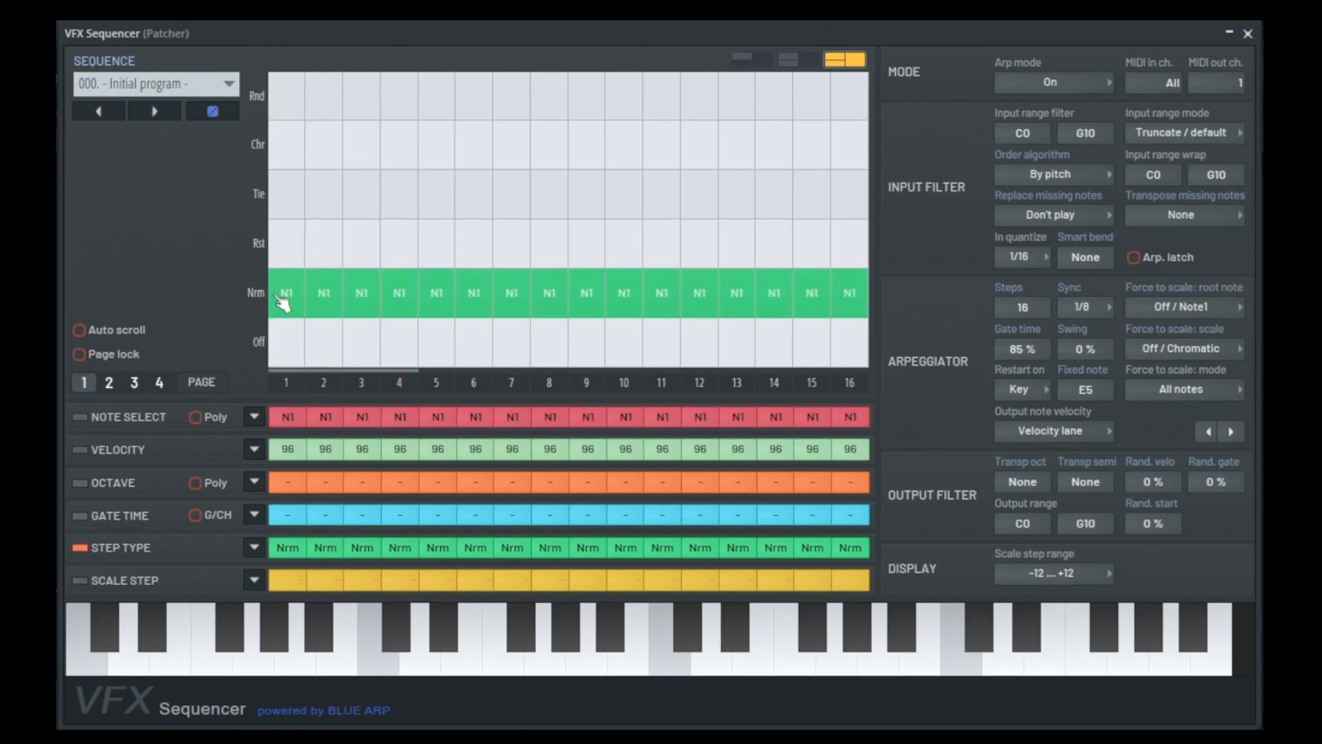
pyautogui.moveTo(332, 182)
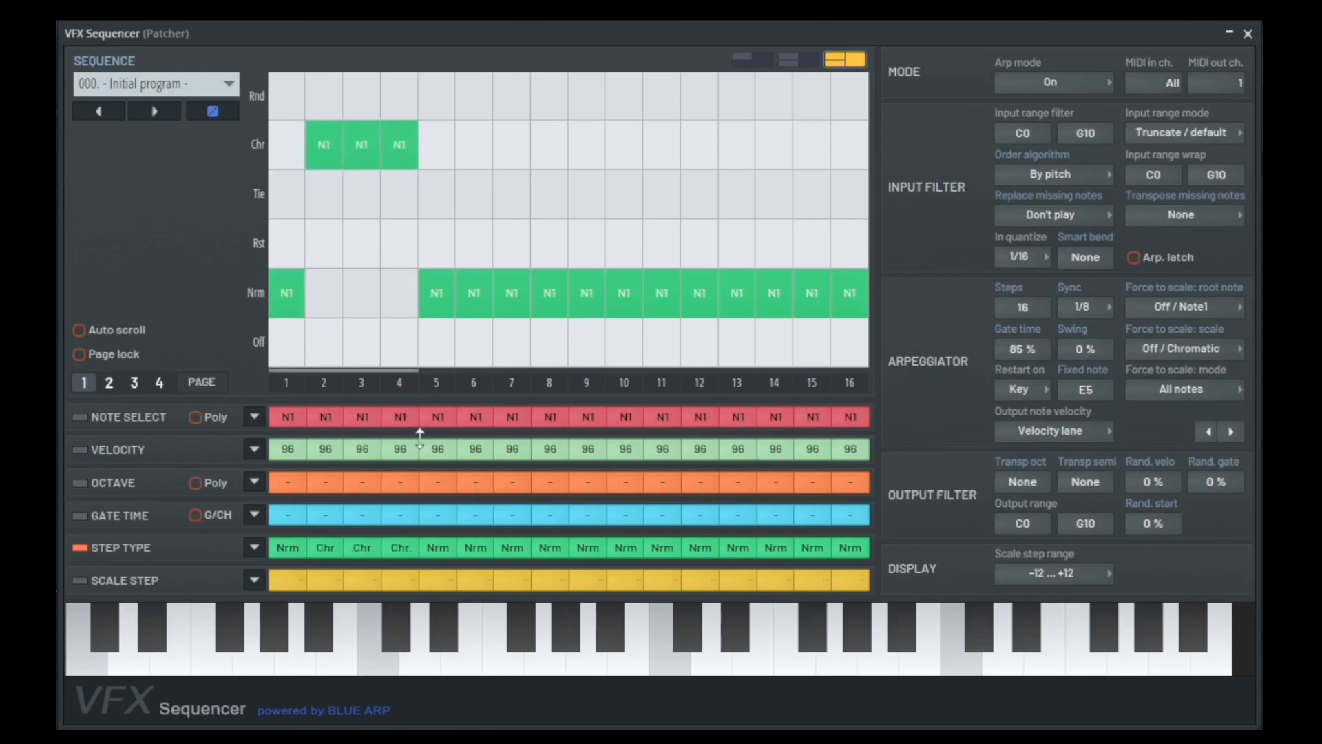
pyautogui.moveTo(303, 411)
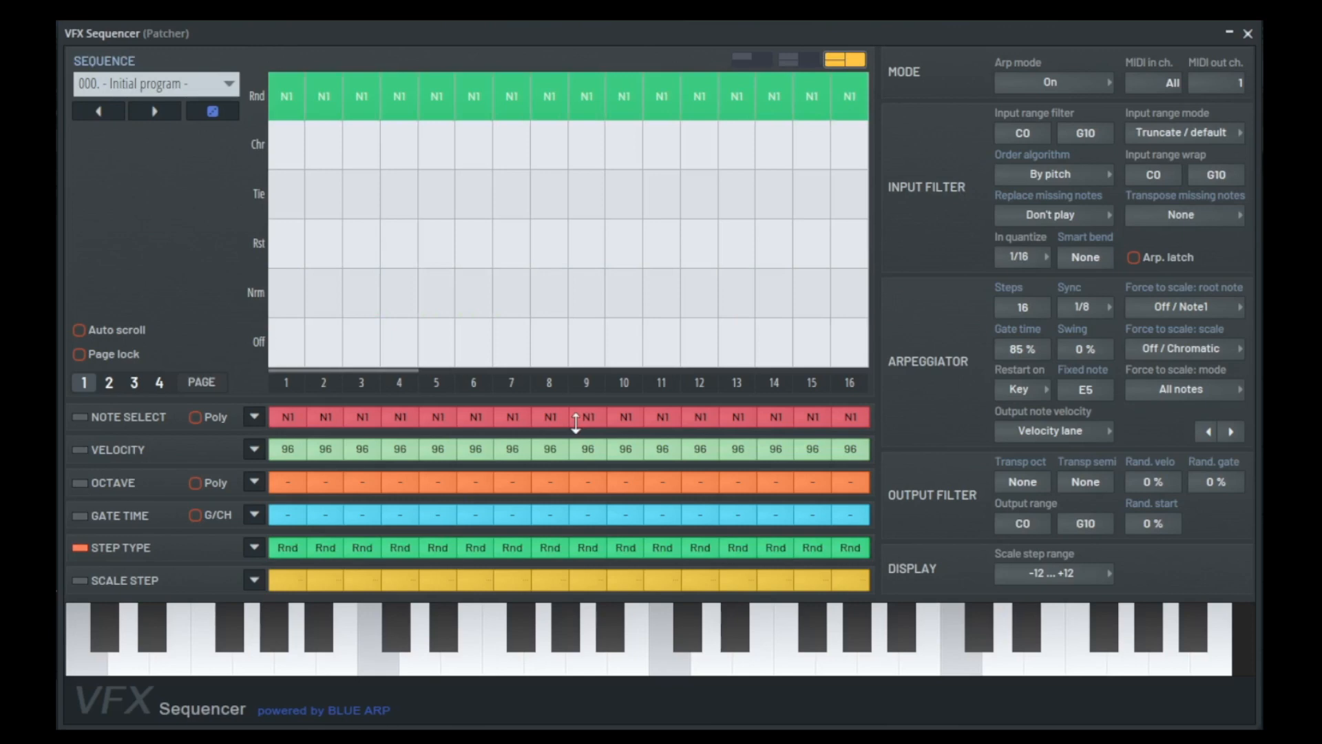
pyautogui.moveTo(614, 478)
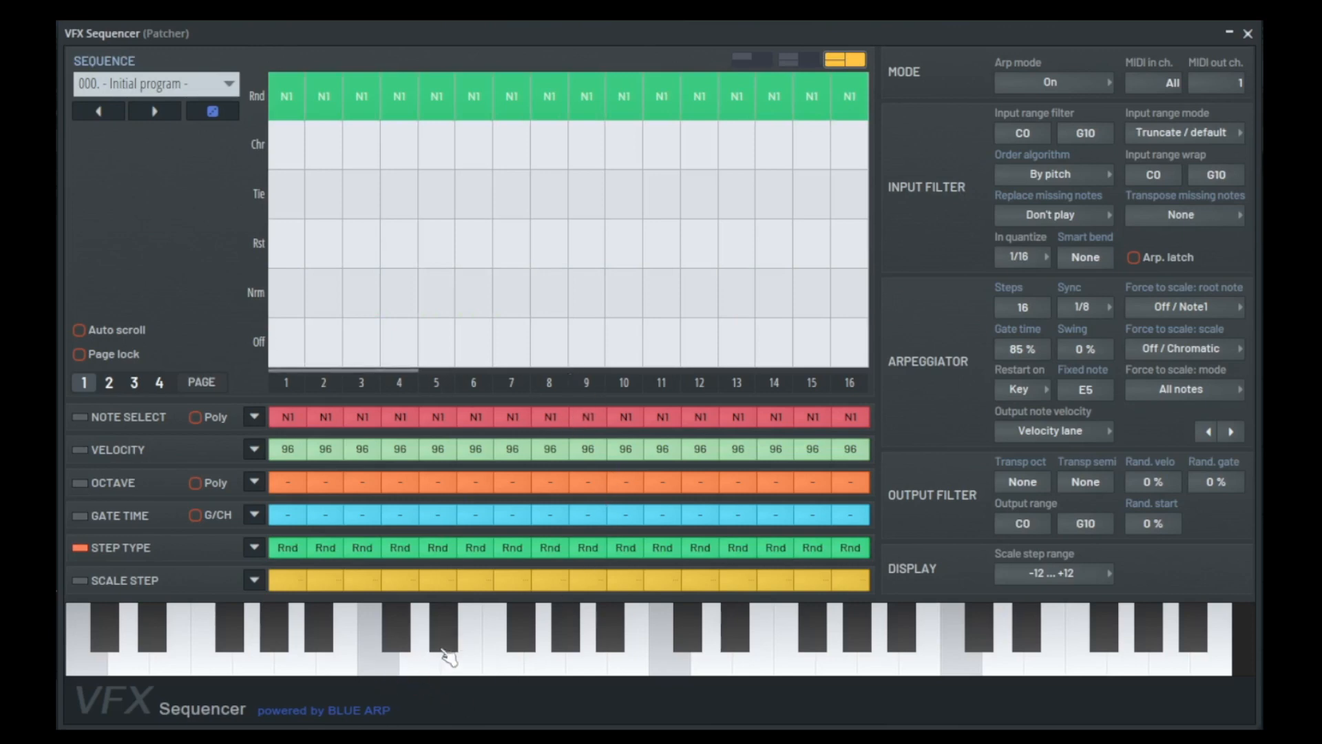
pyautogui.moveTo(447, 641)
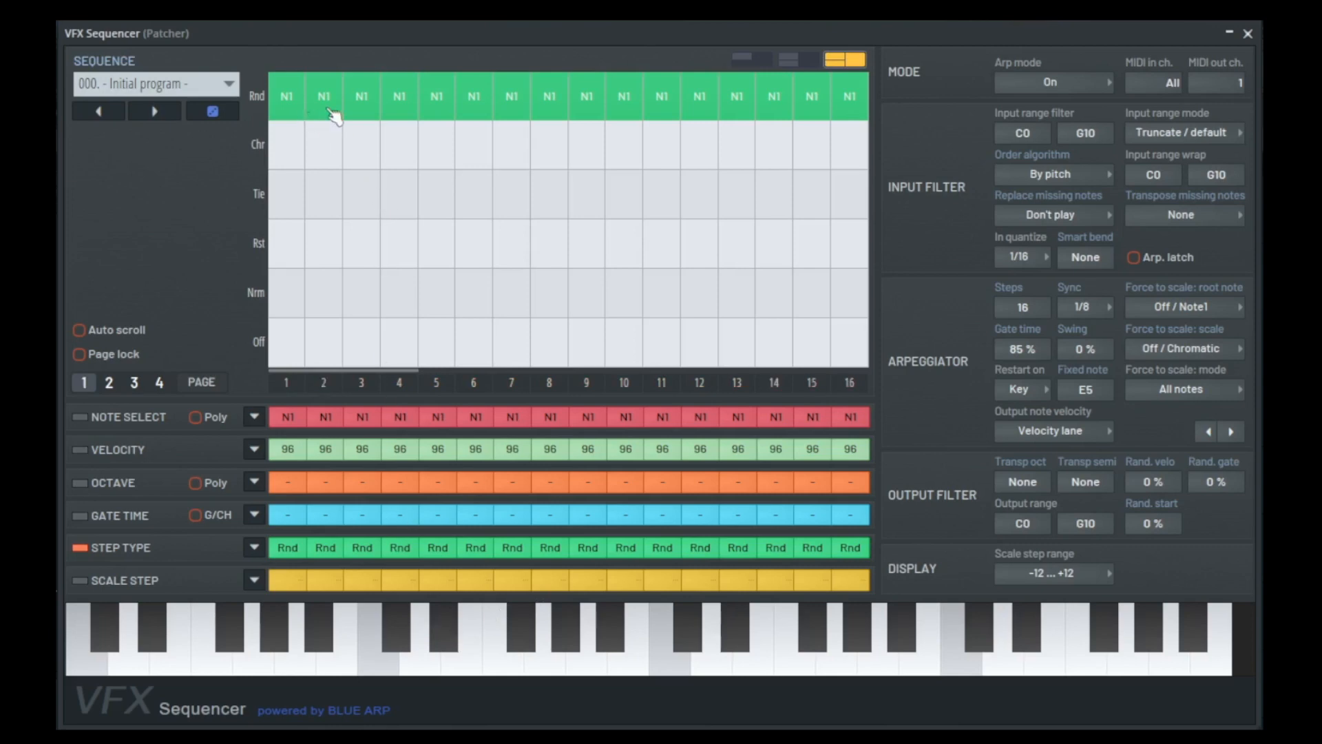
pyautogui.moveTo(358, 116)
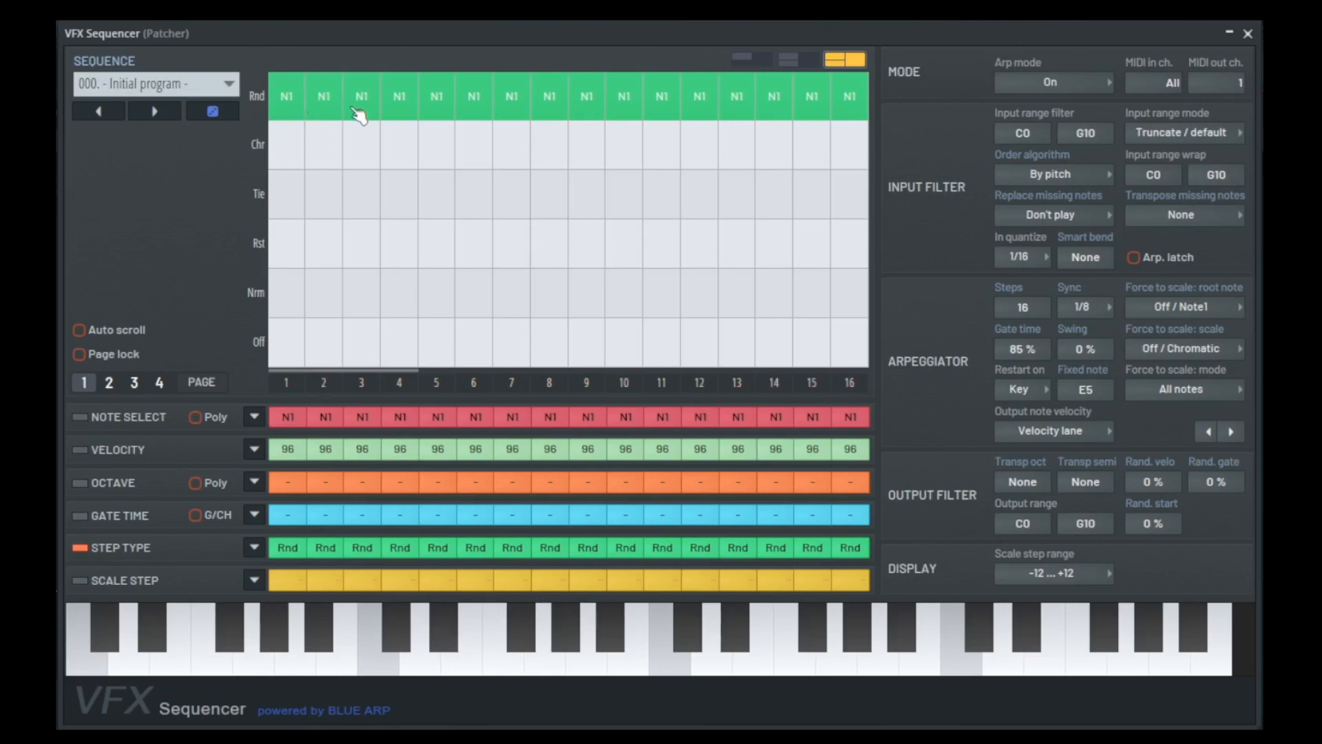
pyautogui.moveTo(659, 214)
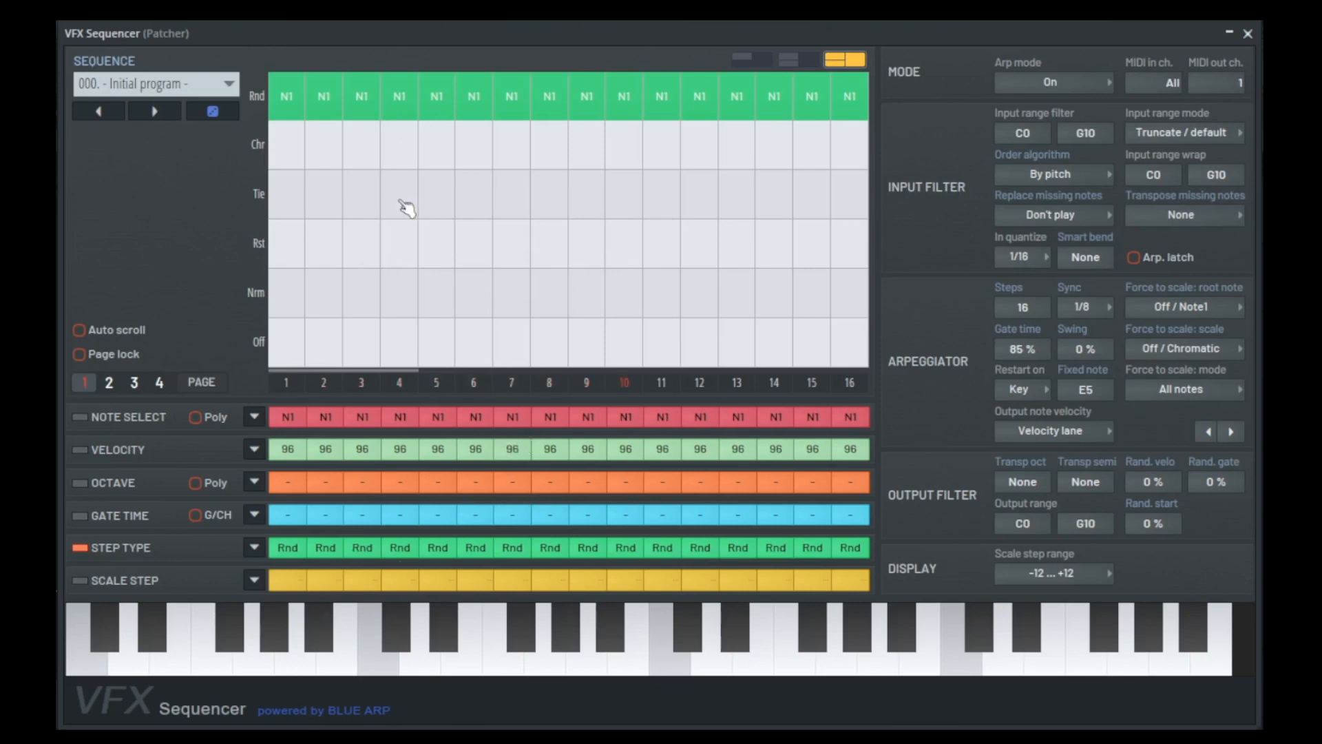
pyautogui.moveTo(312, 251)
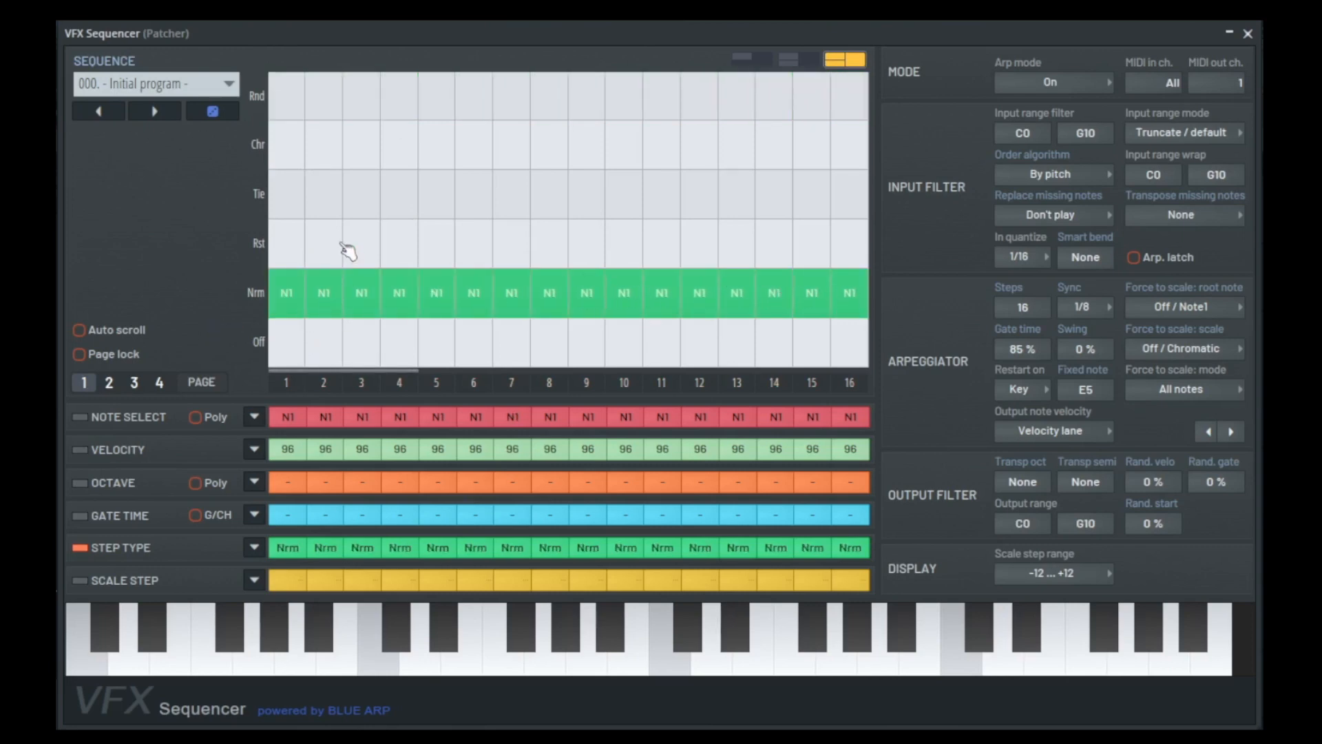
pyautogui.moveTo(339, 259)
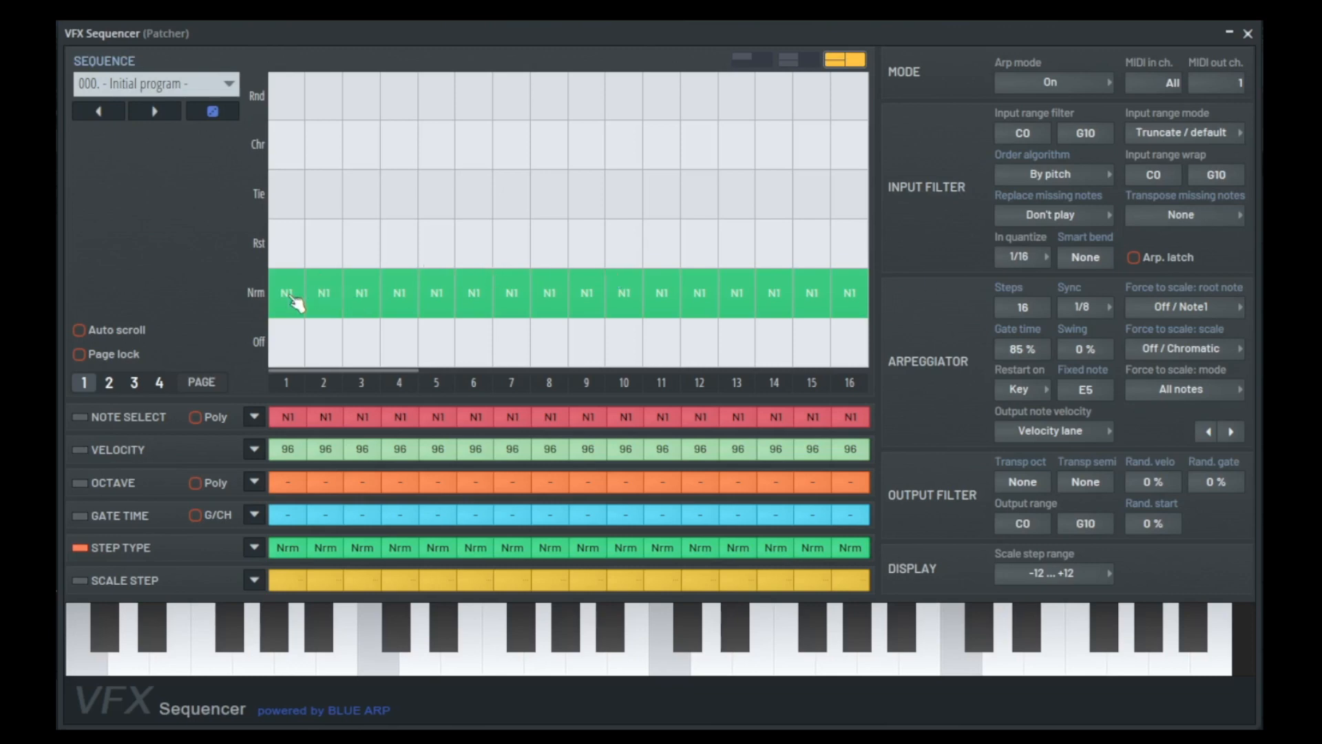
pyautogui.moveTo(624, 331)
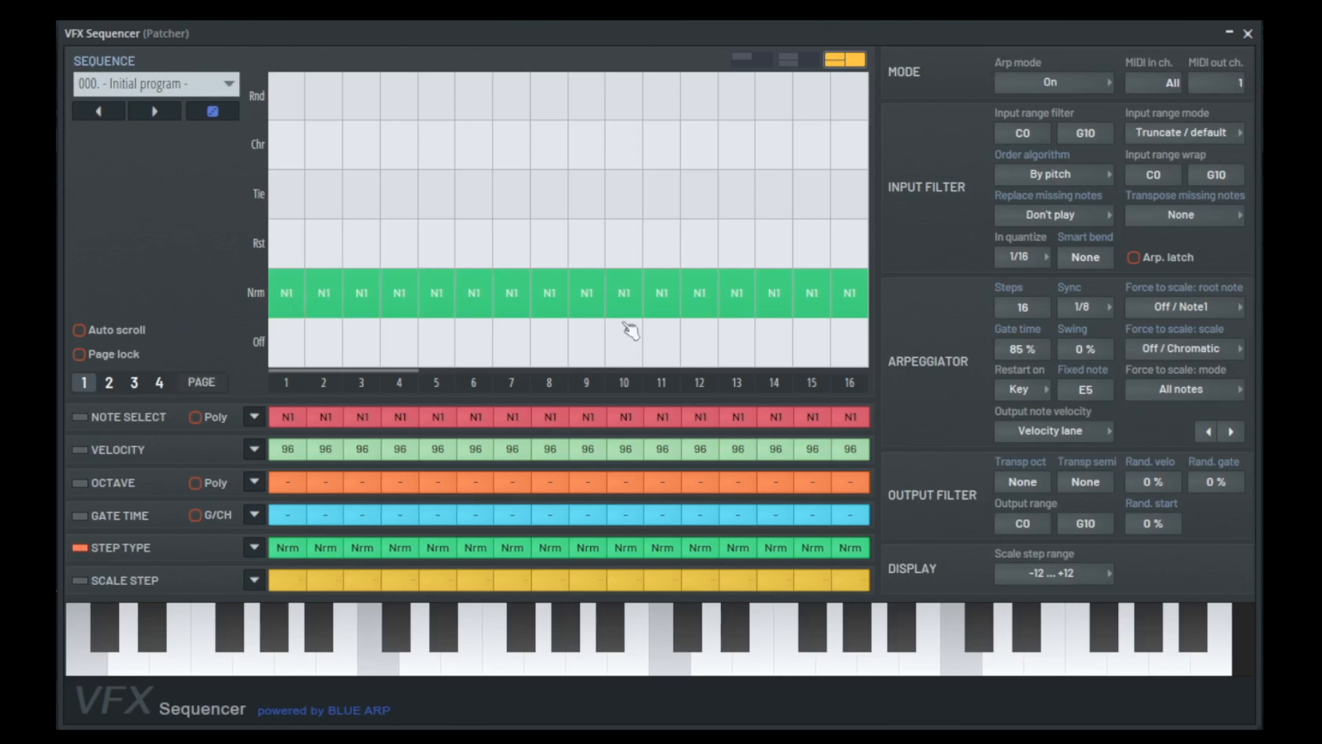
# Show the scale step lane, shift every step up twice, then initialize it back to zero offsets.
pyautogui.click(80, 579)
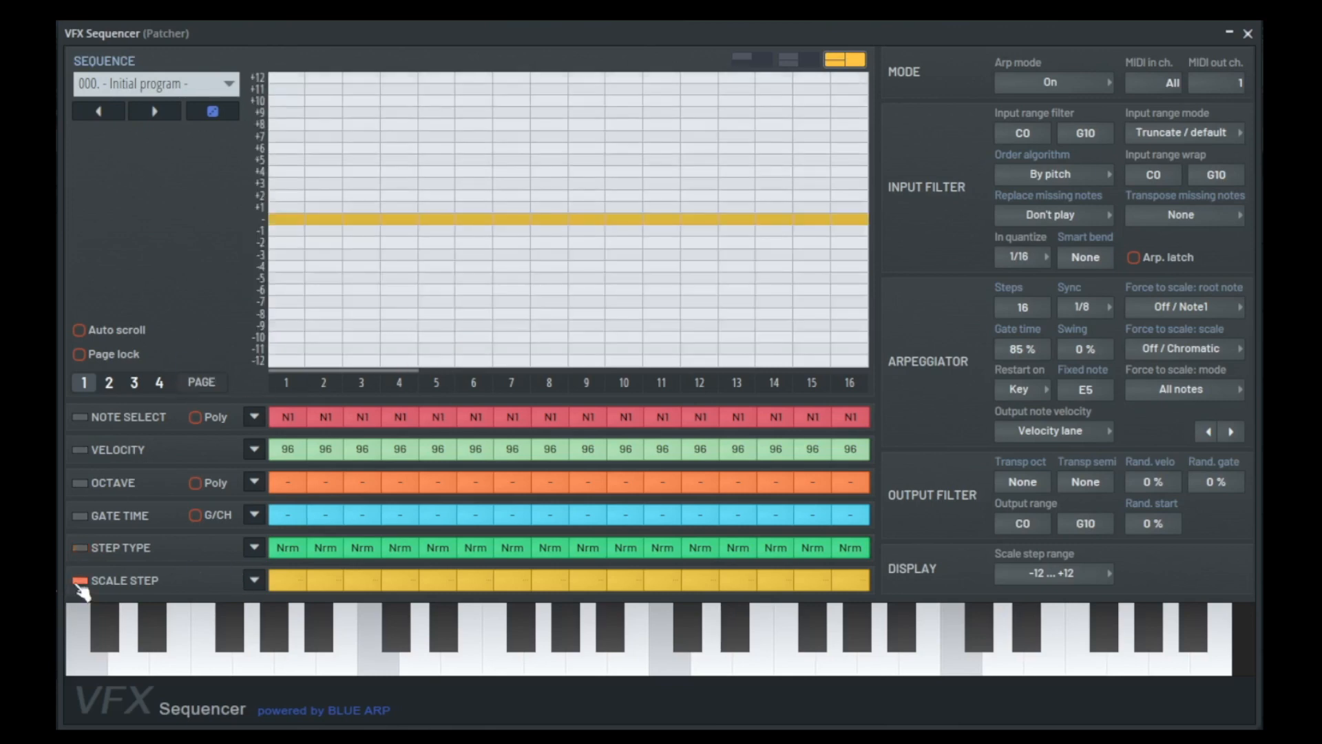
pyautogui.moveTo(389, 239)
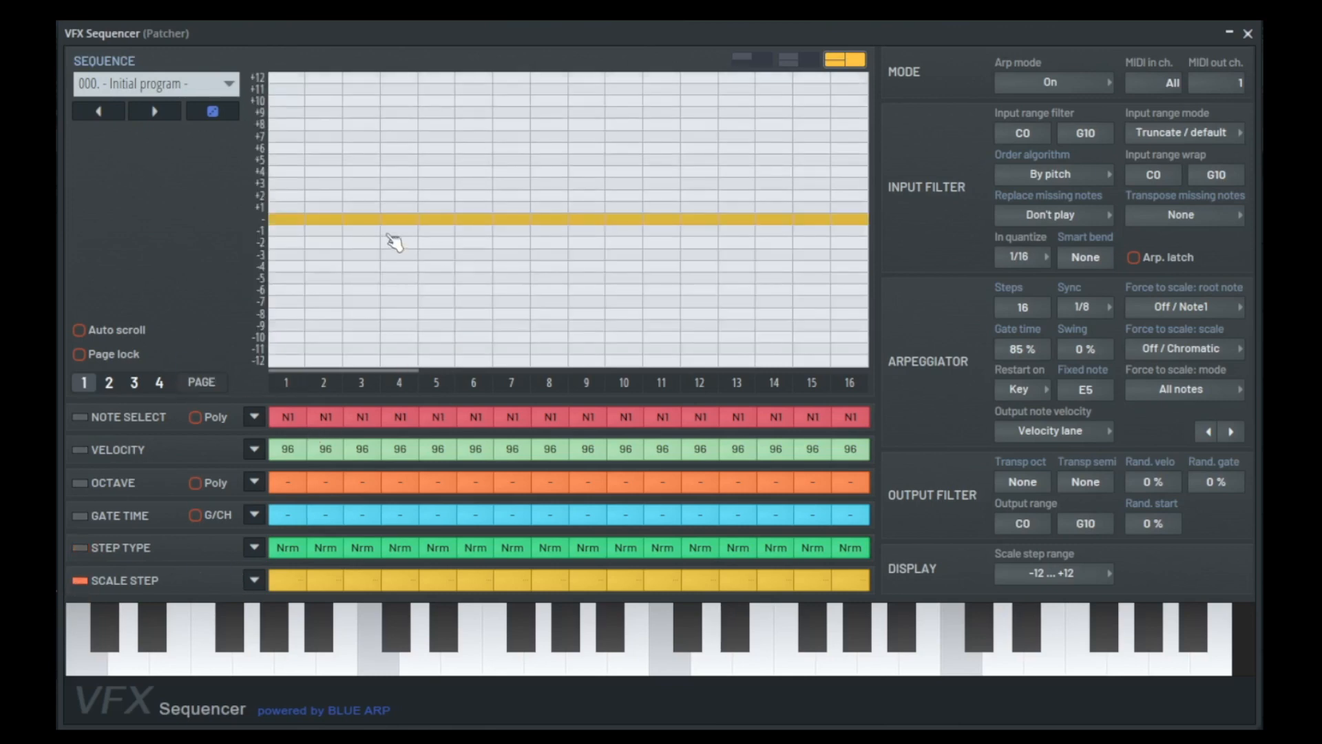
pyautogui.moveTo(373, 207)
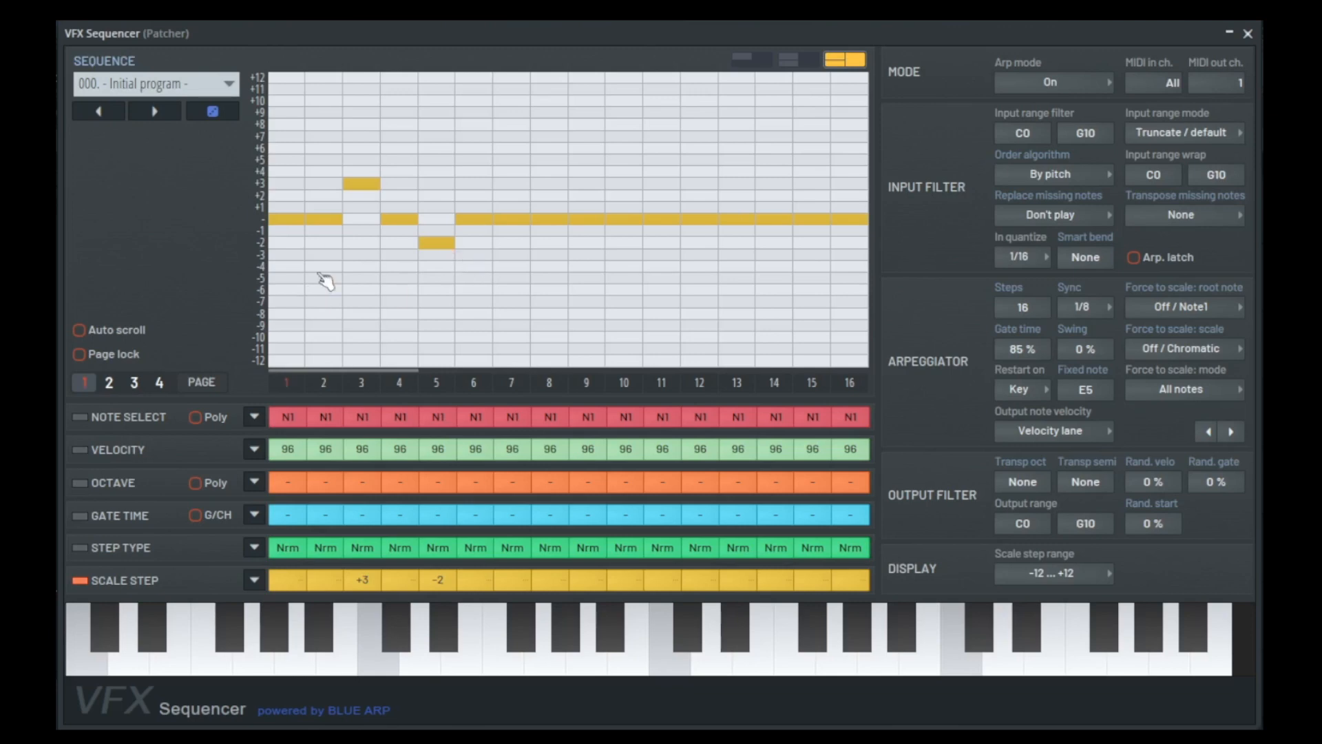
pyautogui.moveTo(385, 343)
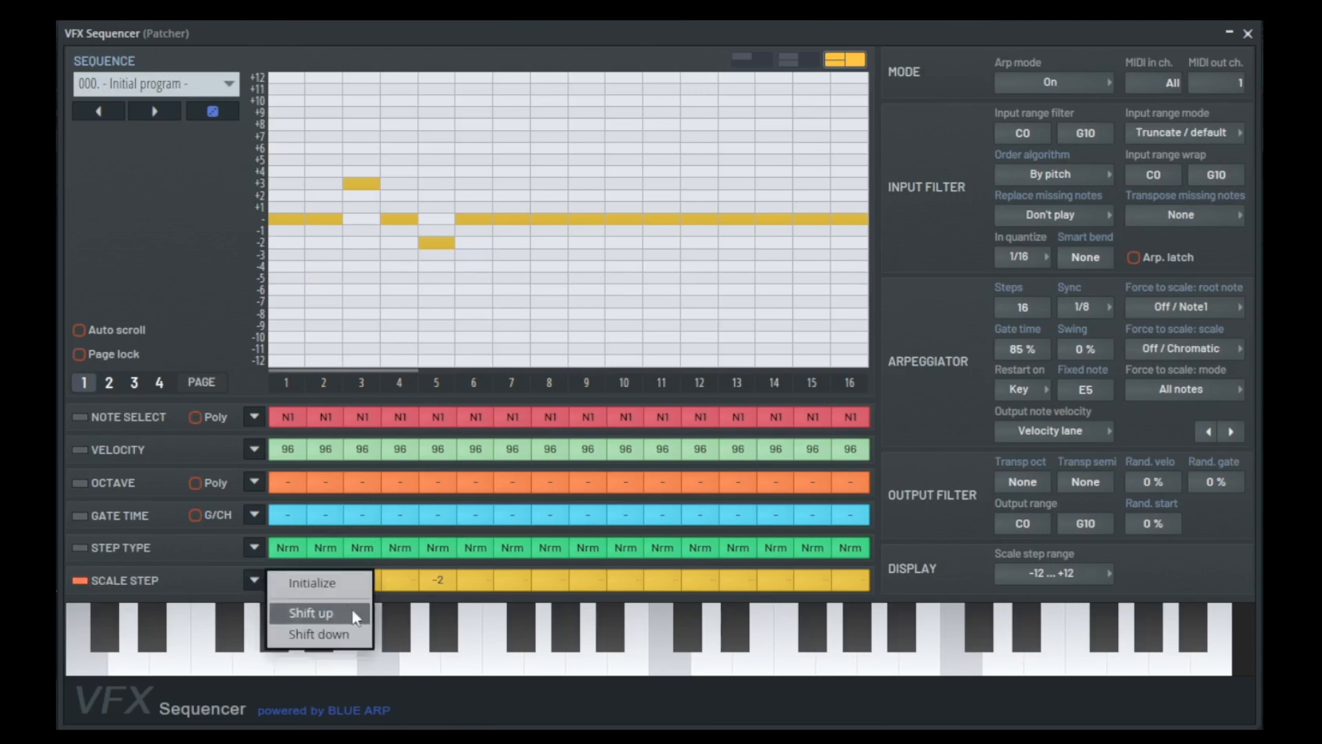
pyautogui.click(310, 613)
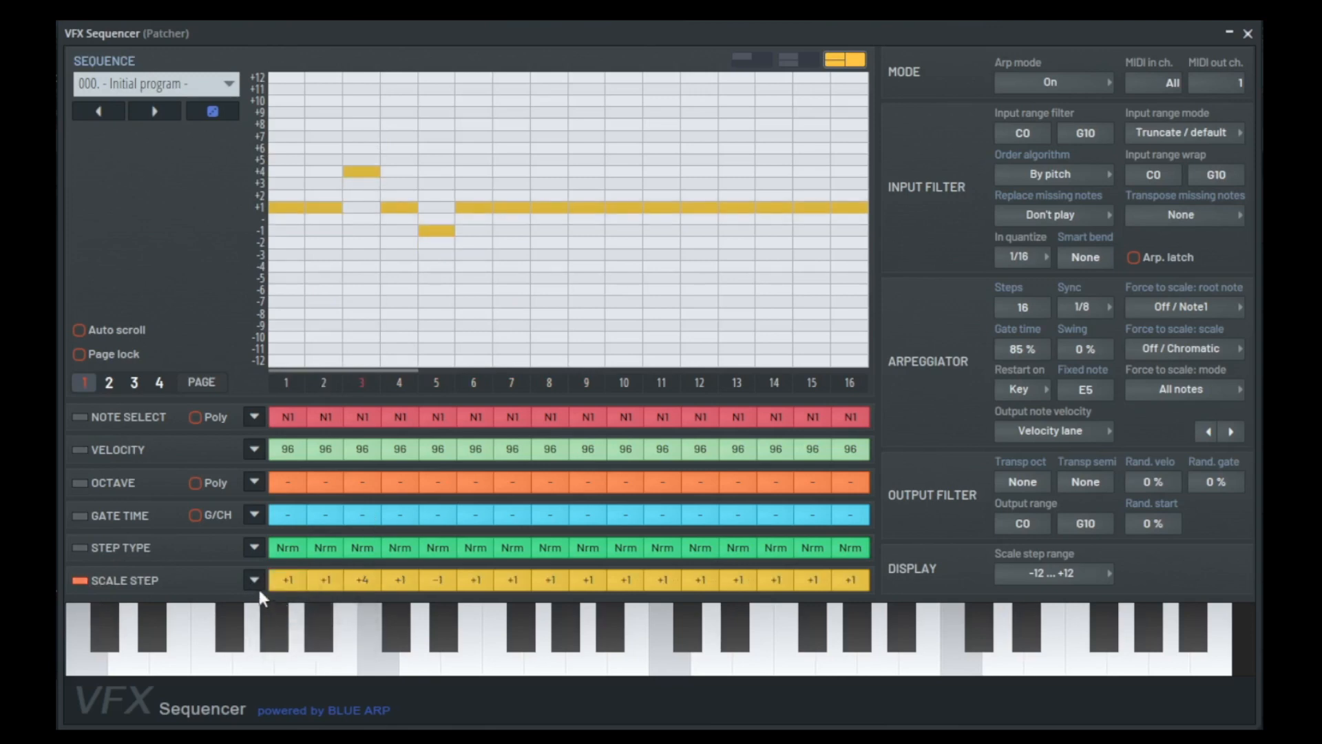
pyautogui.click(254, 580)
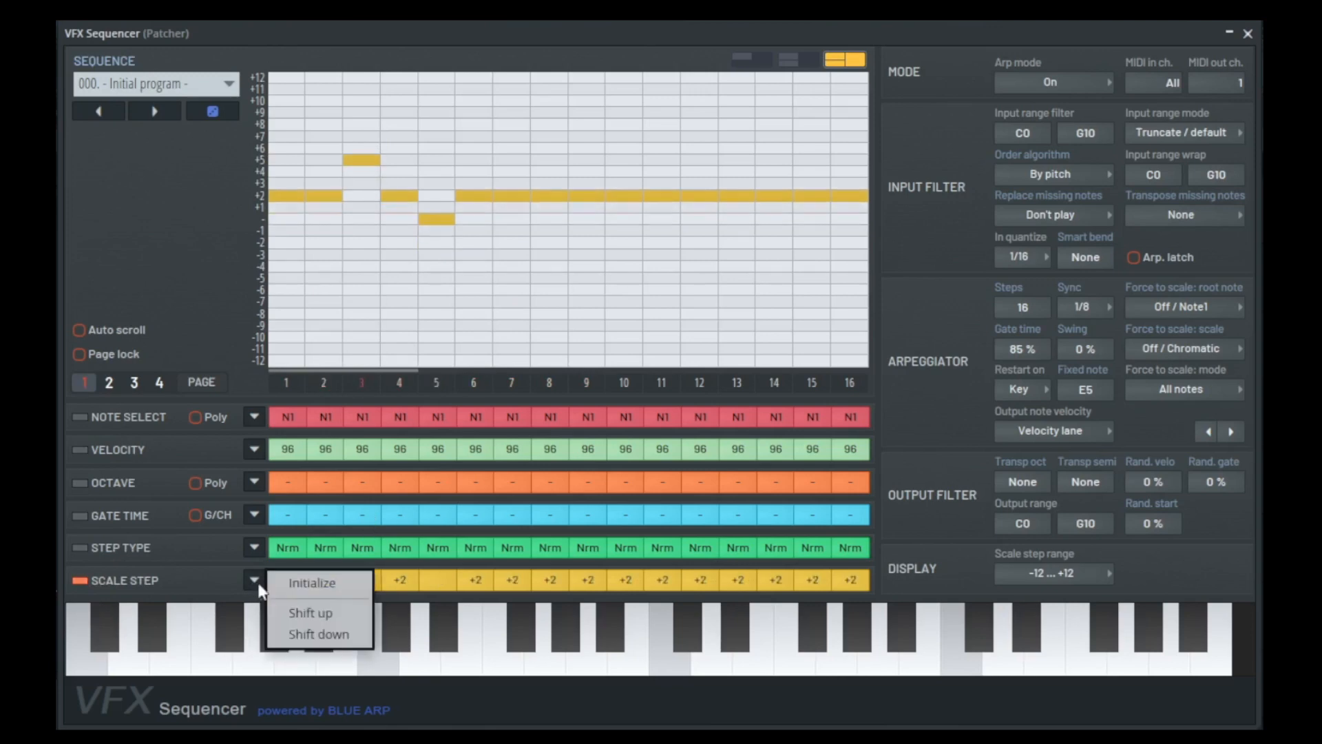
pyautogui.click(311, 584)
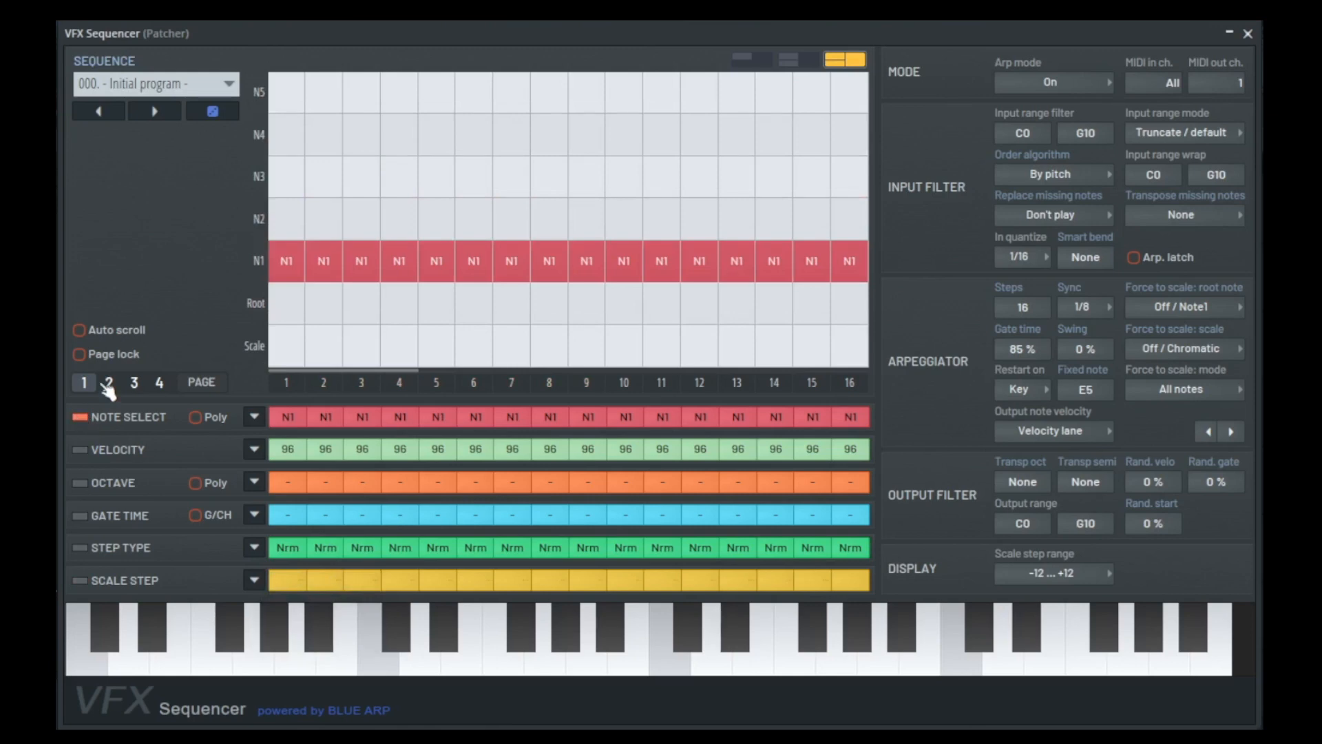
pyautogui.moveTo(310, 273)
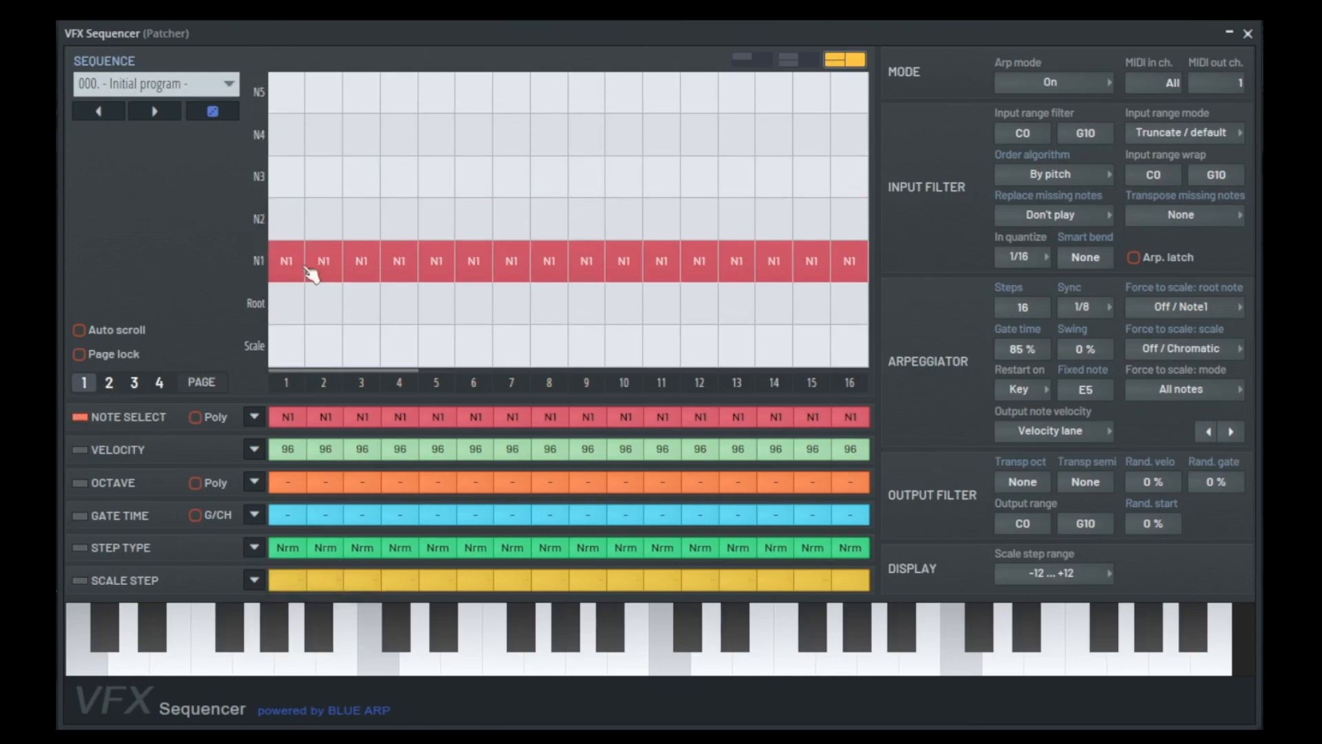
pyautogui.moveTo(887, 270)
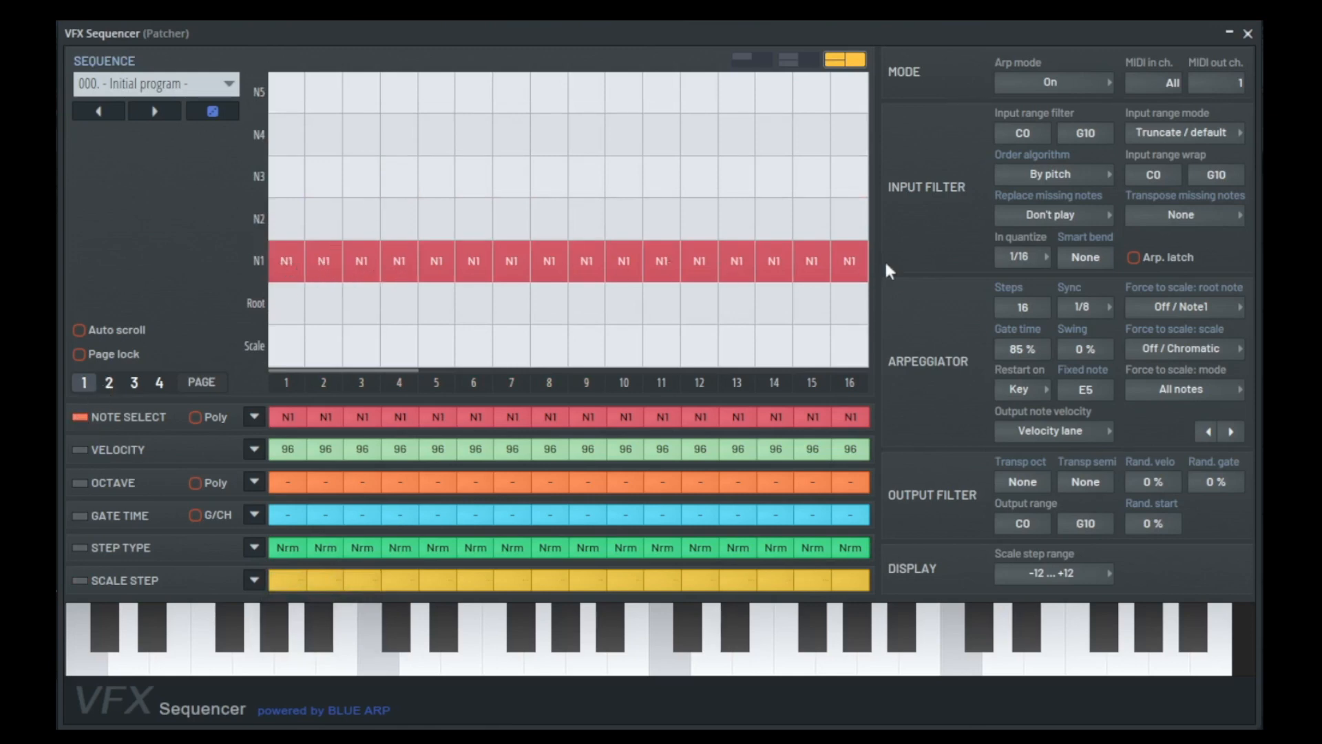
pyautogui.moveTo(136, 324)
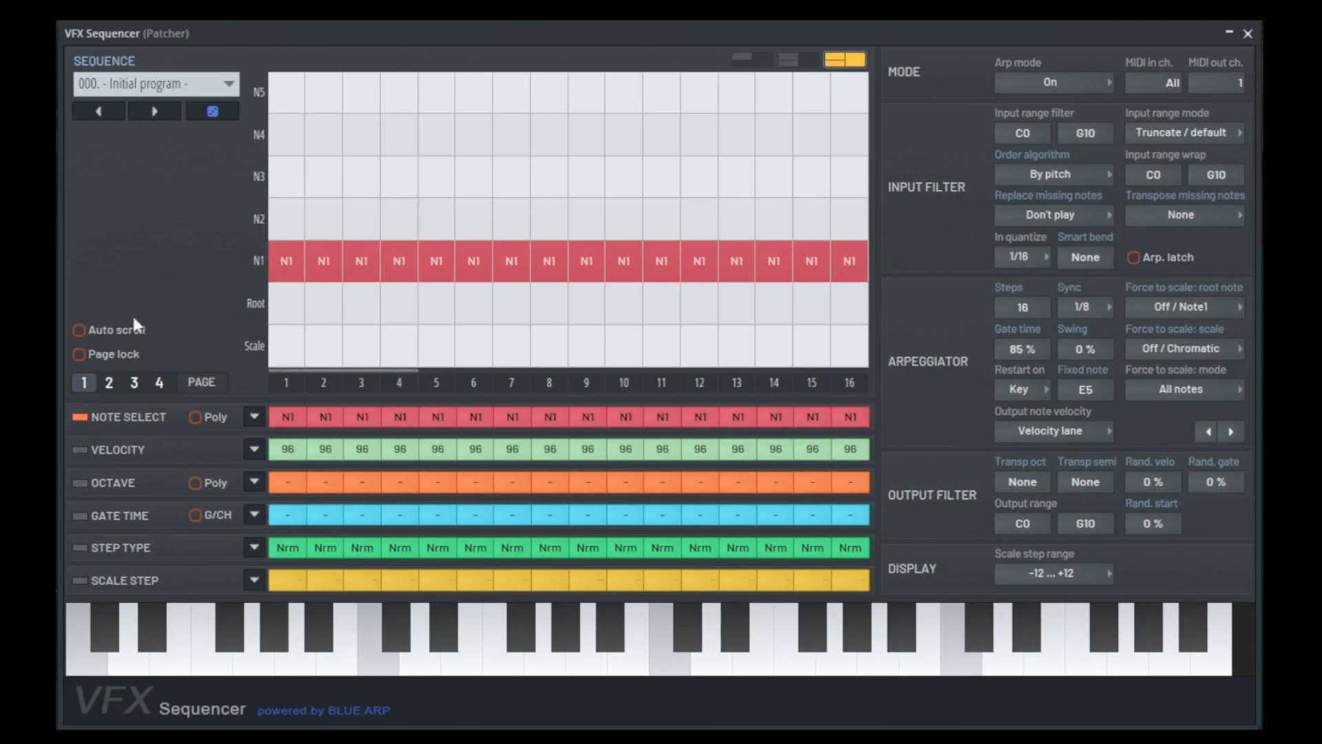
pyautogui.moveTo(322, 253)
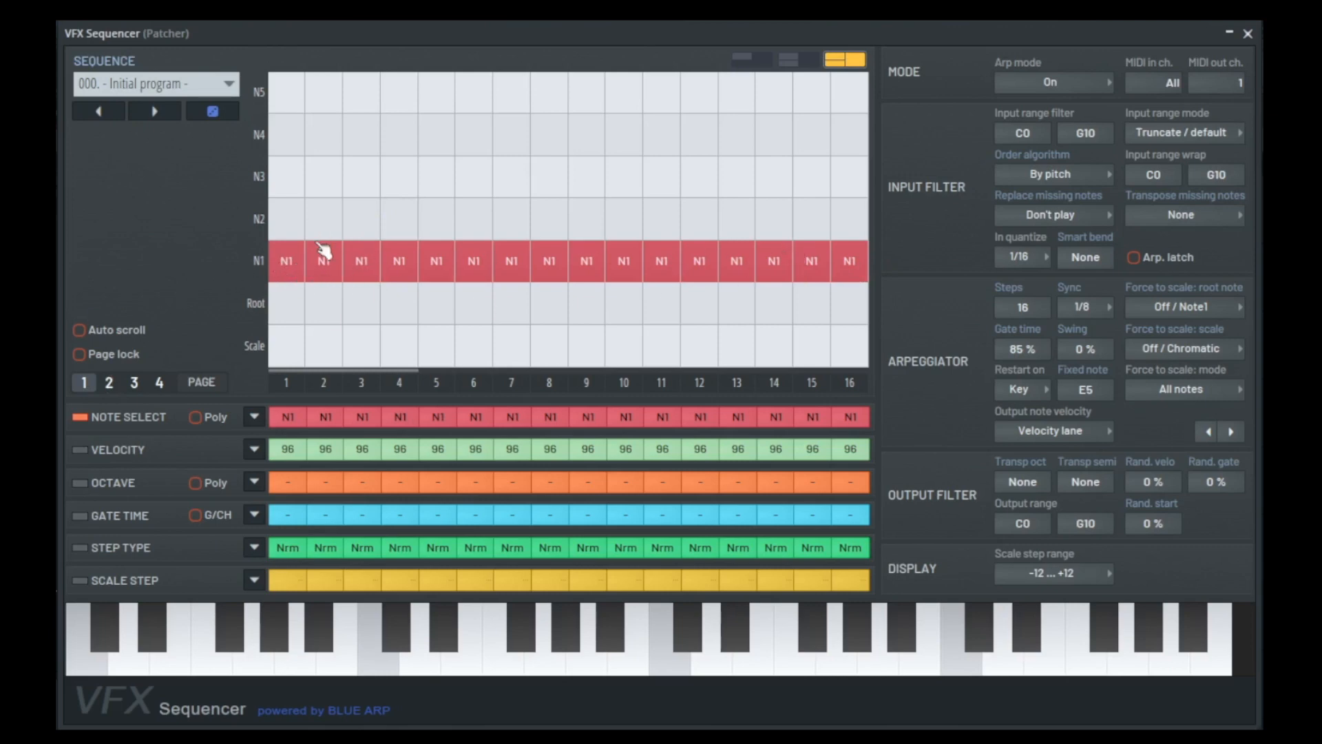
# Make step 2 play the second note and step 3 the third note.
pyautogui.click(322, 218)
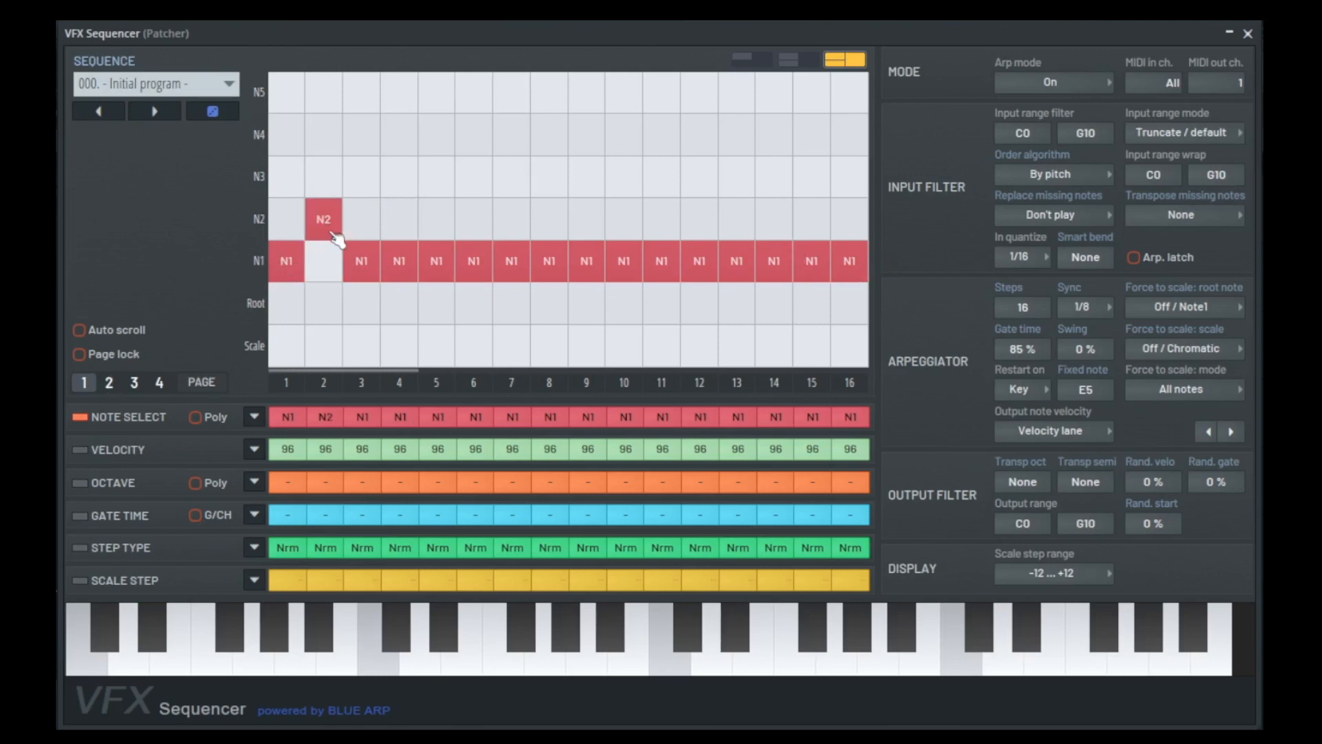
pyautogui.click(361, 176)
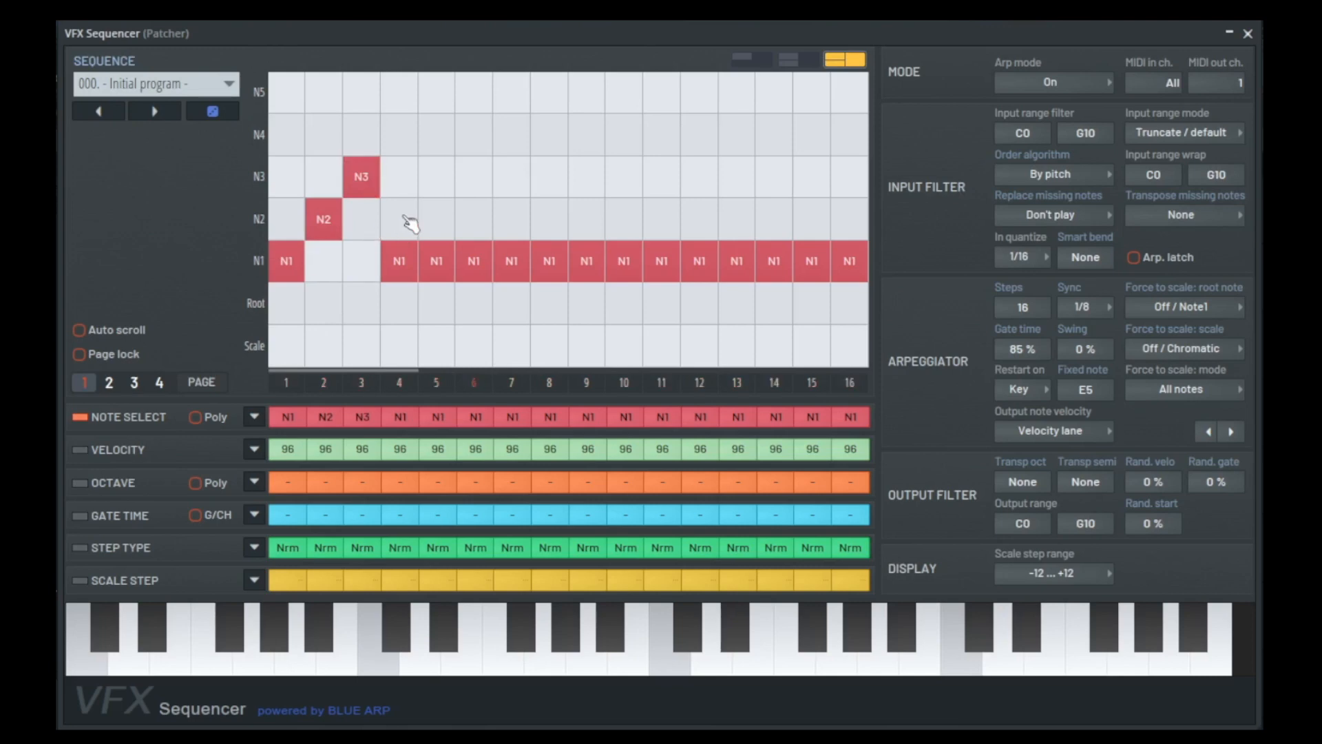
pyautogui.moveTo(424, 118)
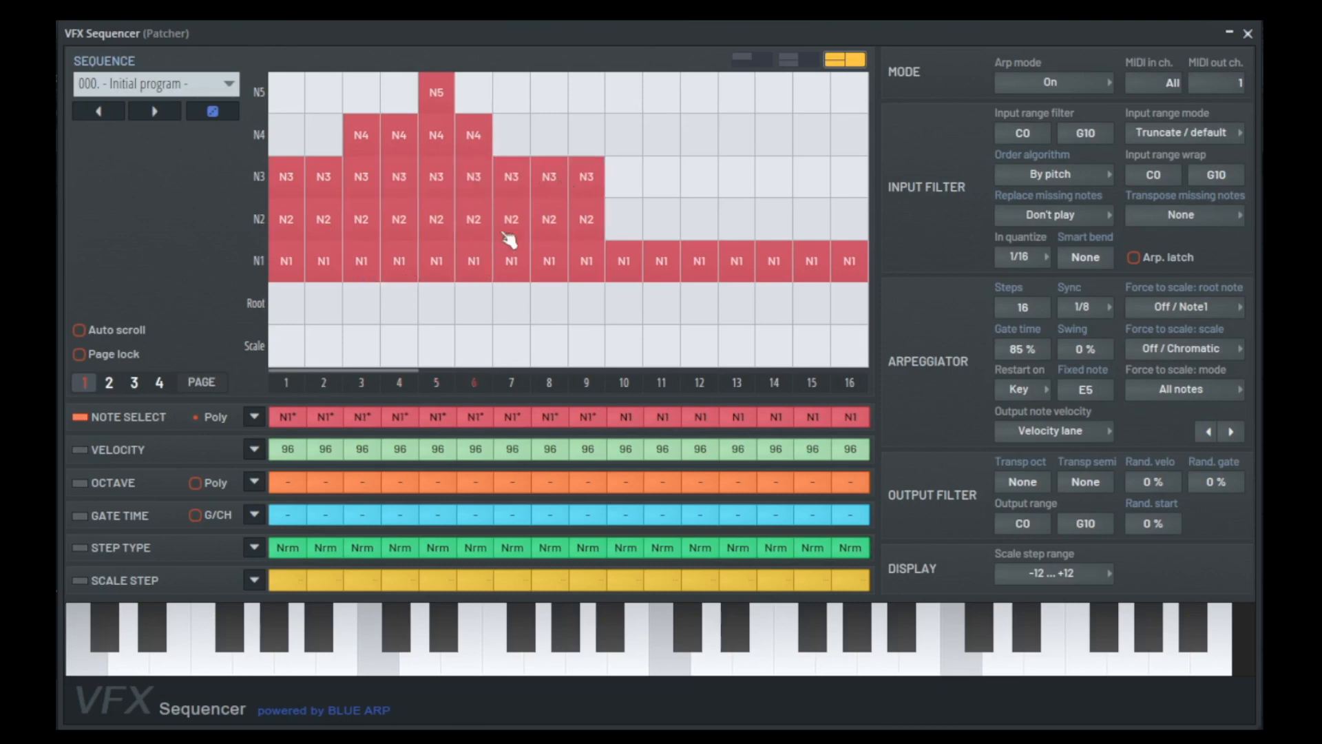
pyautogui.moveTo(284, 276)
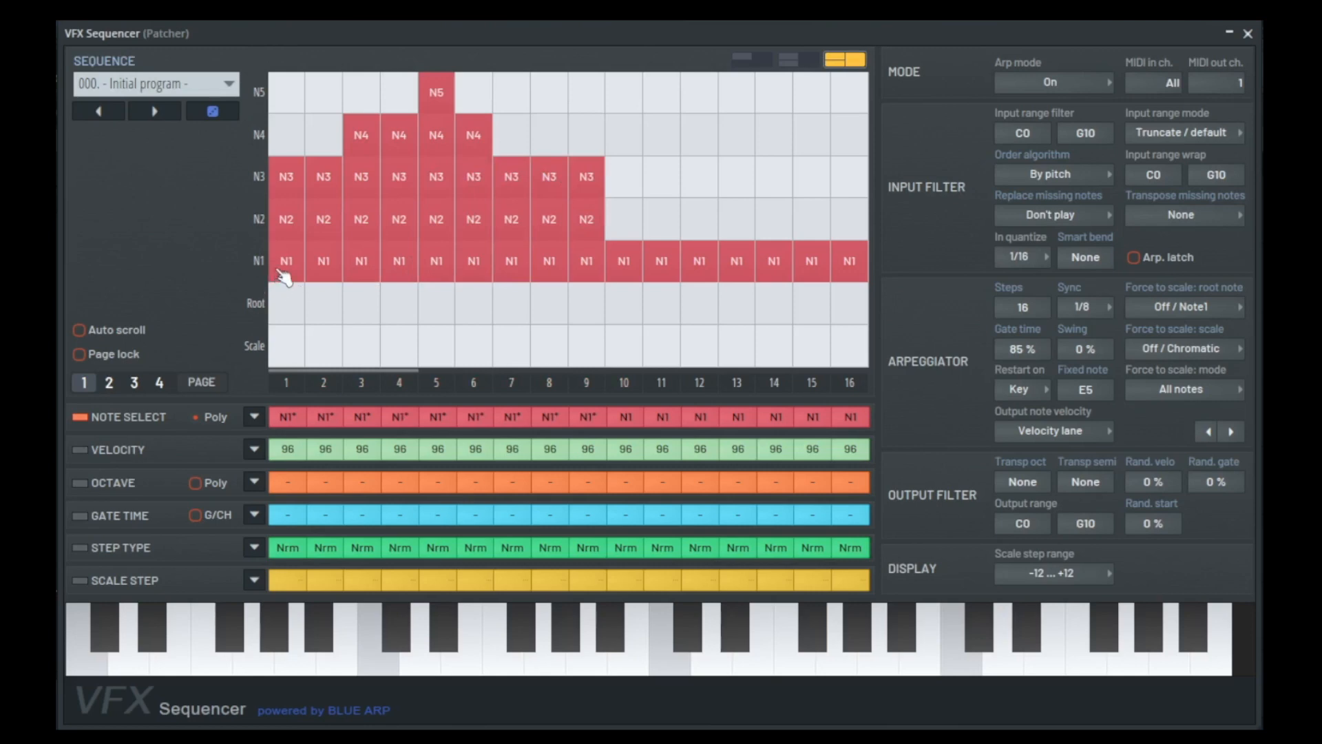
pyautogui.moveTo(249, 412)
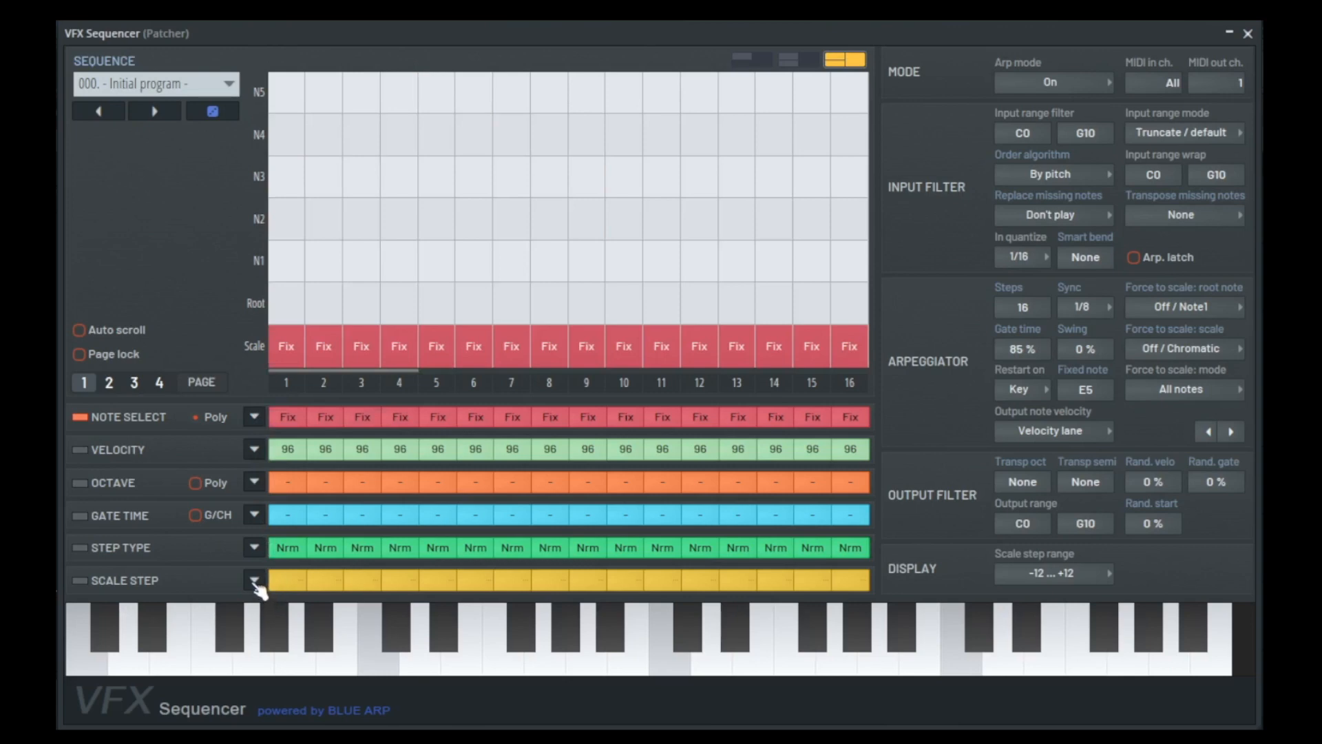
pyautogui.moveTo(101, 598)
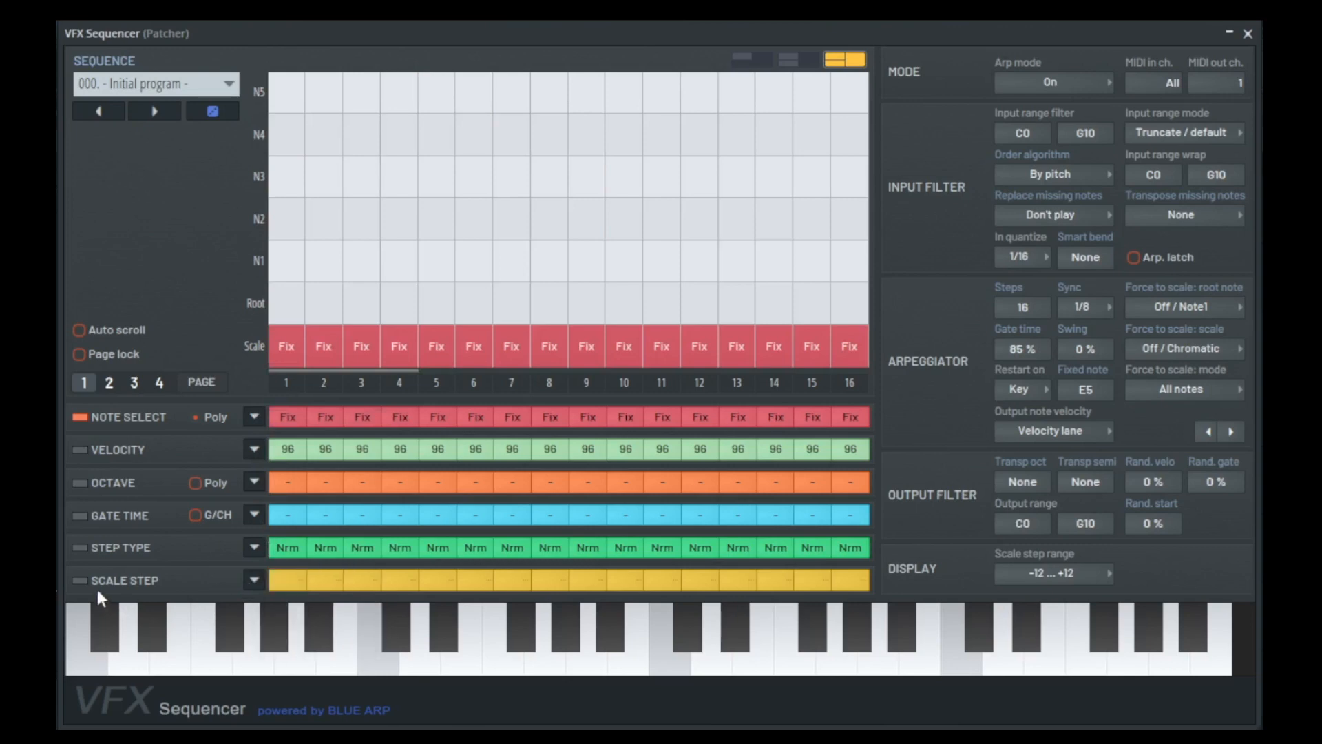
# Add N1 and the root note to step 1 alongside the fixed note.
pyautogui.click(78, 549)
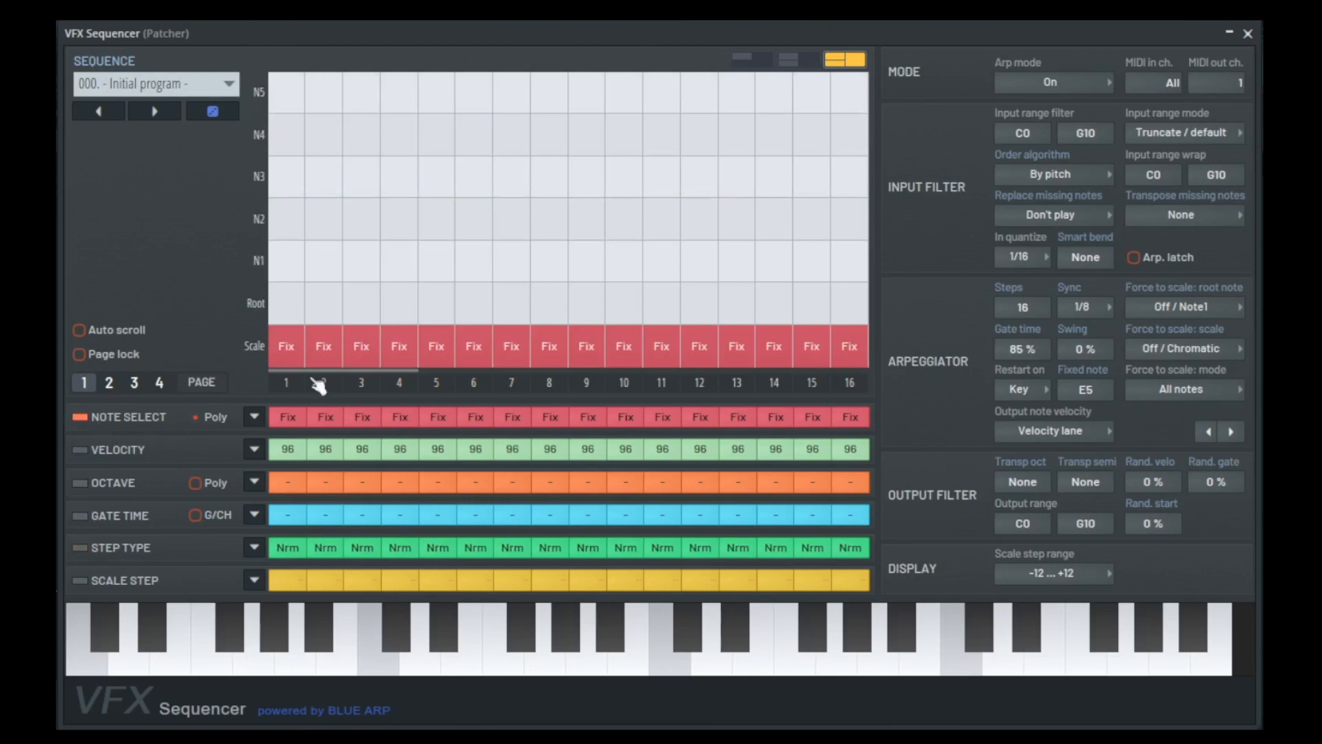
pyautogui.moveTo(265, 320)
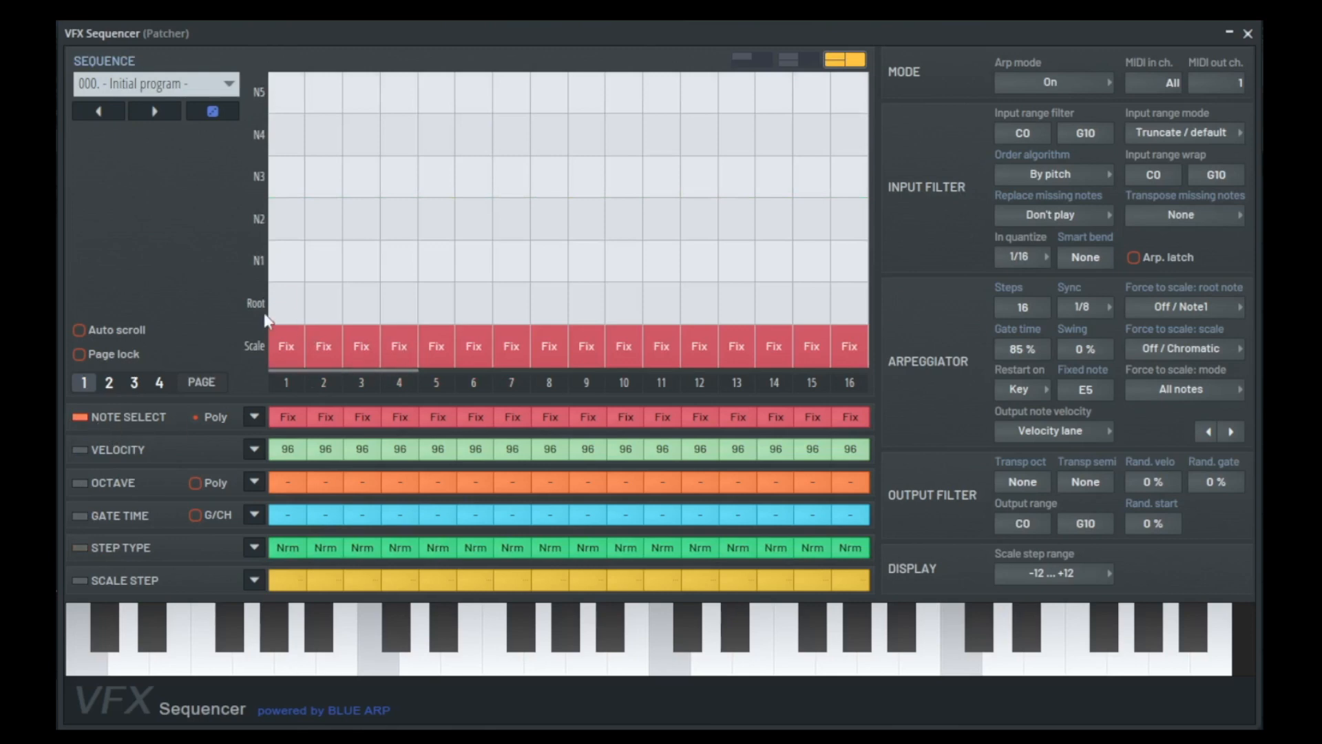
pyautogui.moveTo(280, 308)
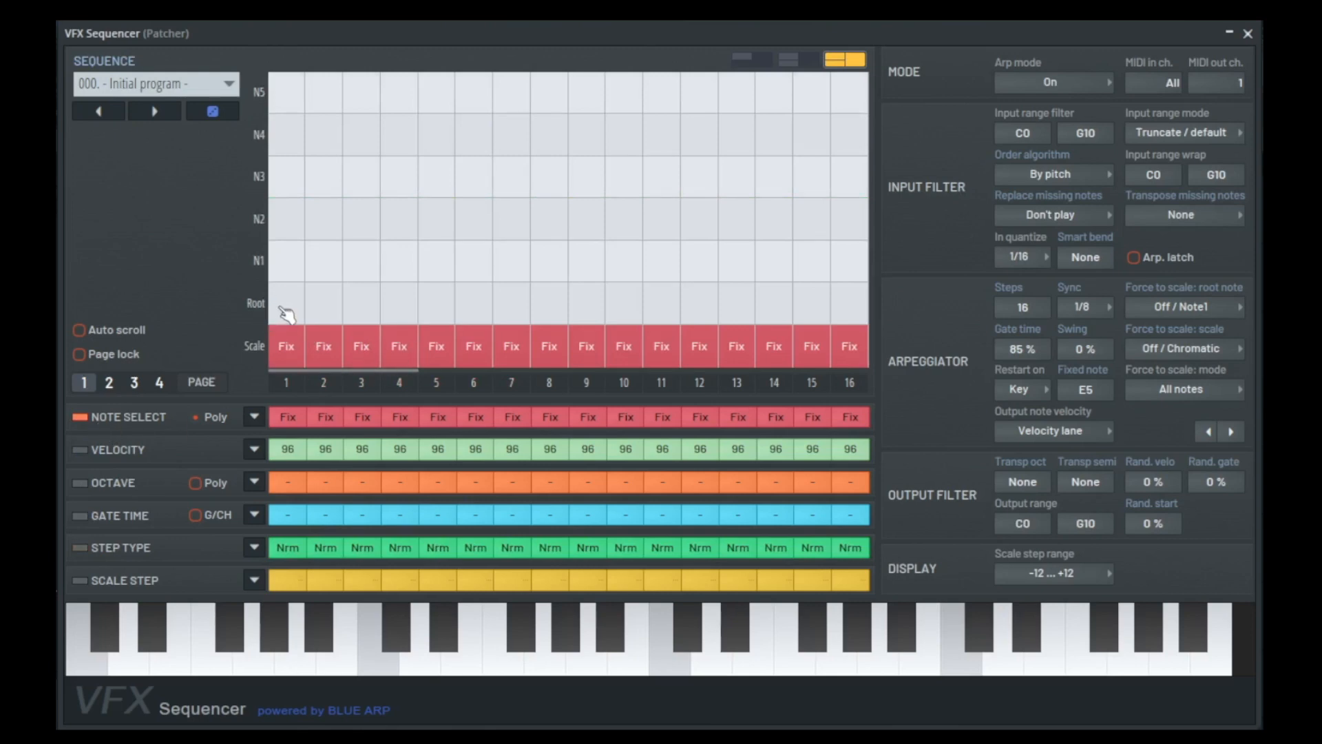
pyautogui.click(286, 260)
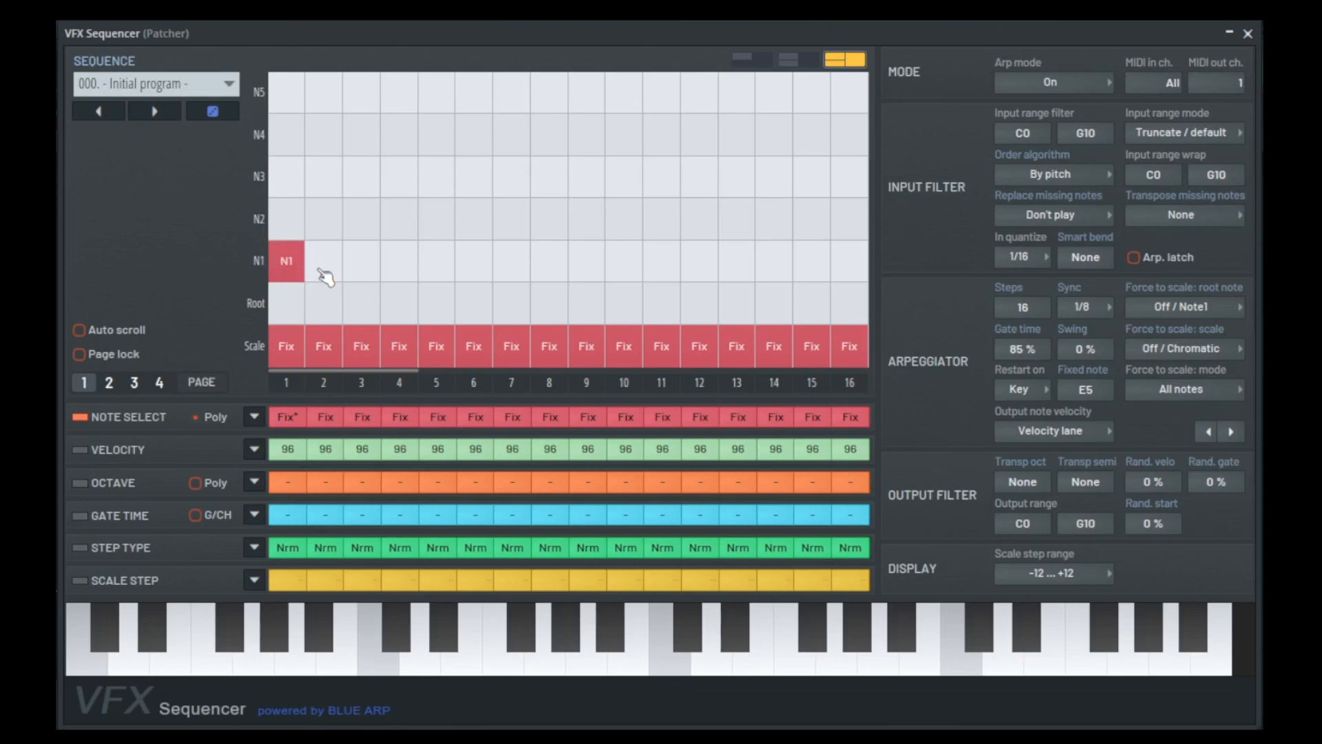
pyautogui.click(322, 261)
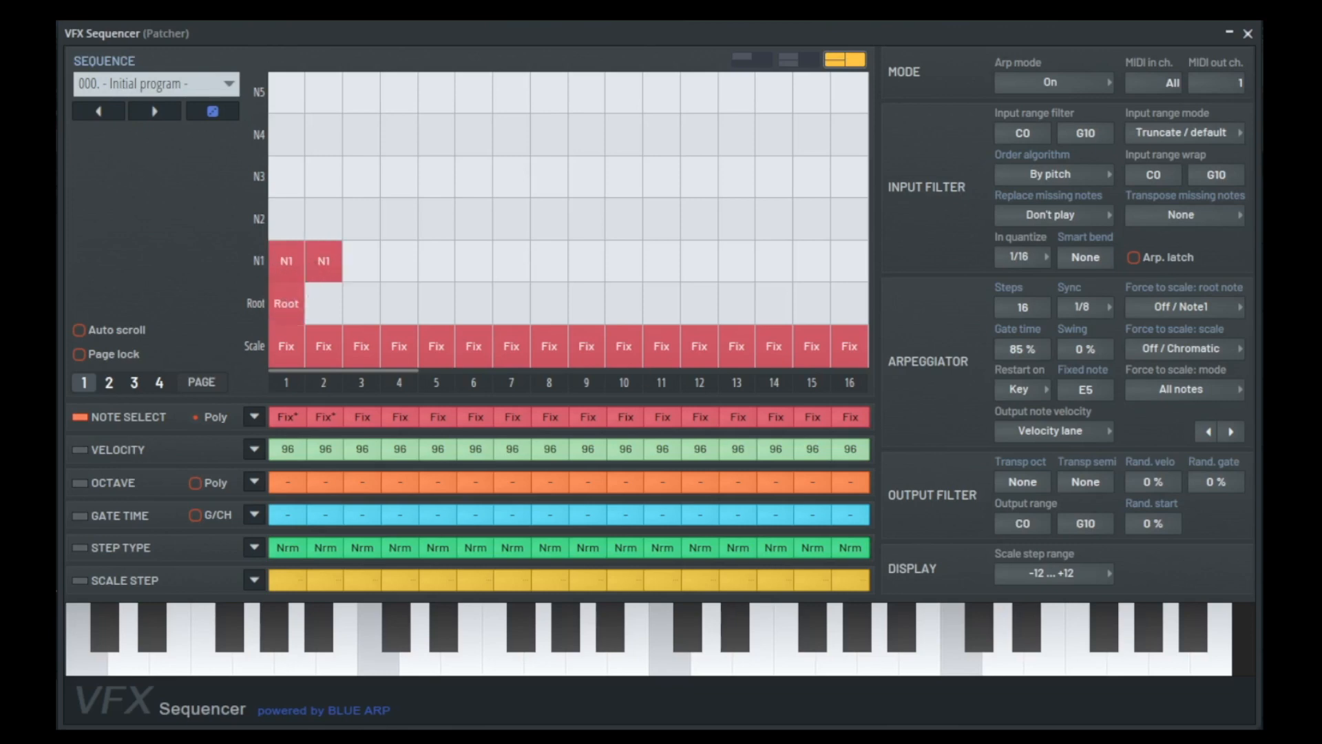
pyautogui.moveTo(360, 301)
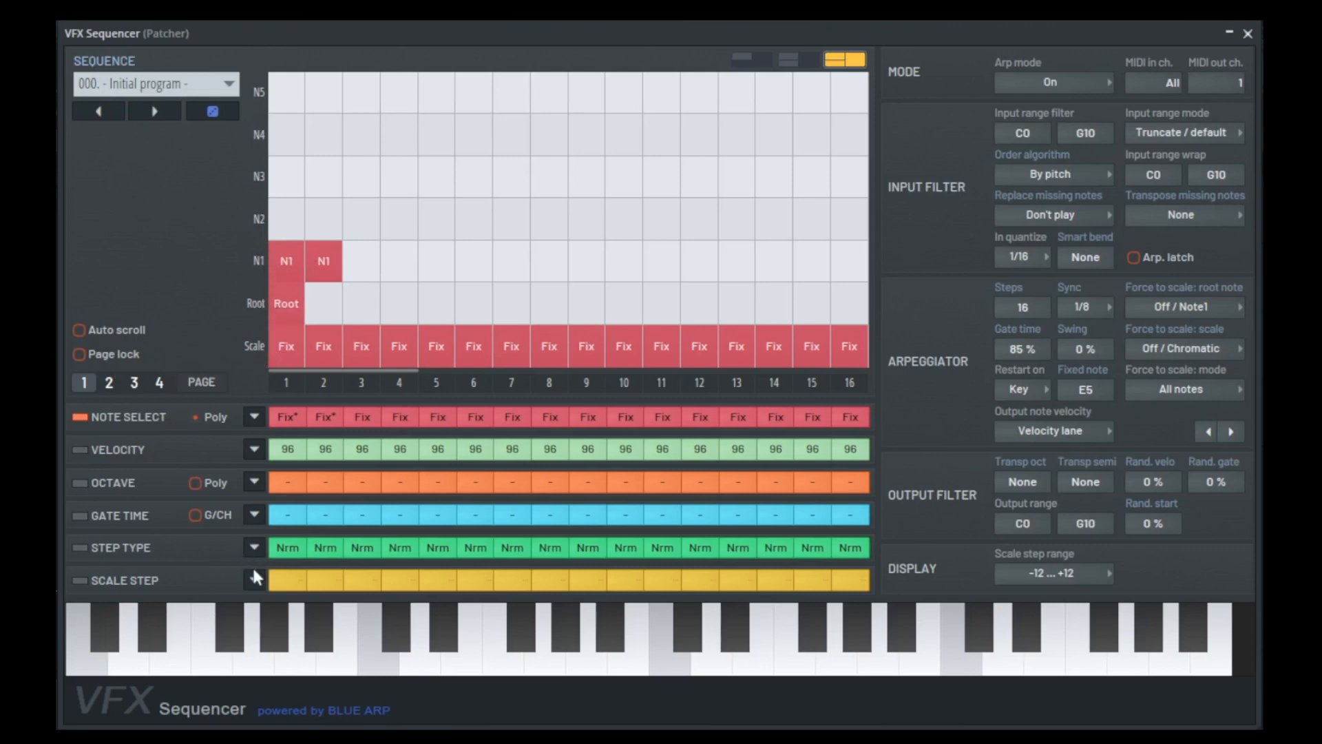
# Initialize the note select lane to Root on every step and put step 4 back to root.
pyautogui.click(254, 416)
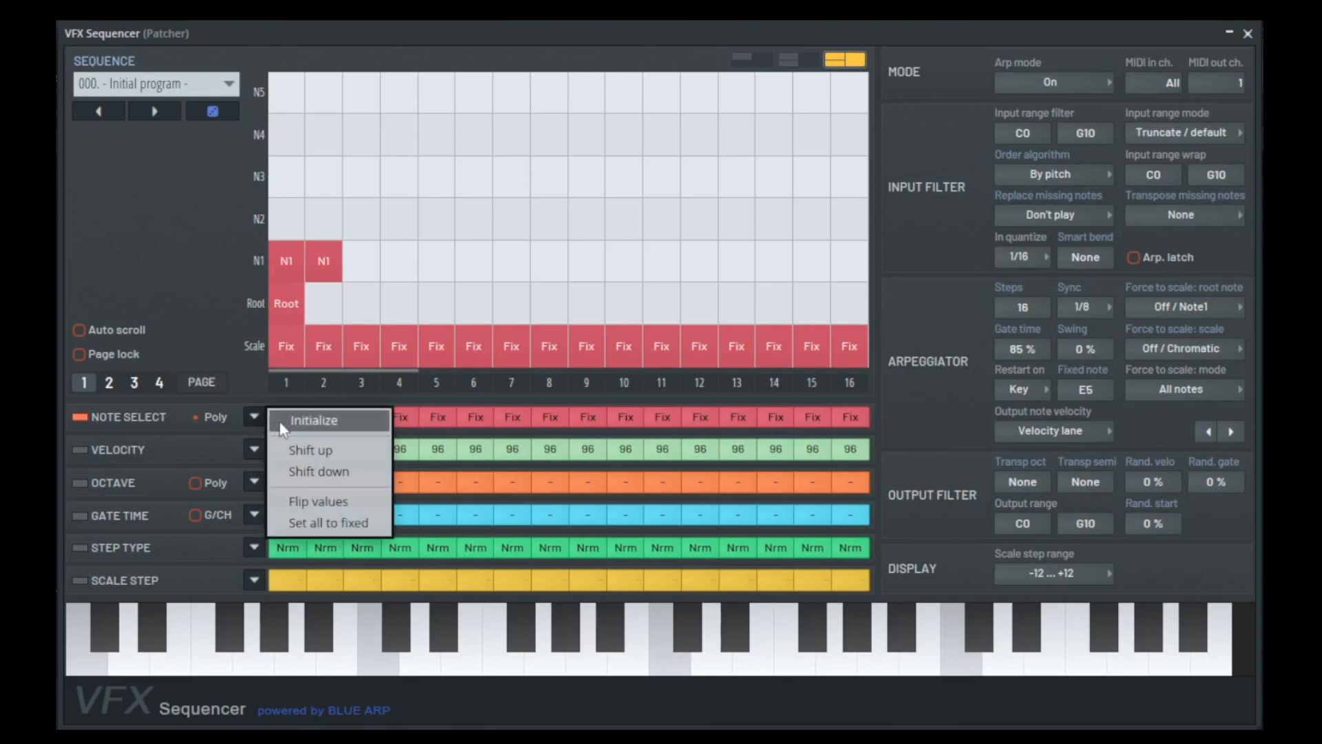
pyautogui.click(314, 421)
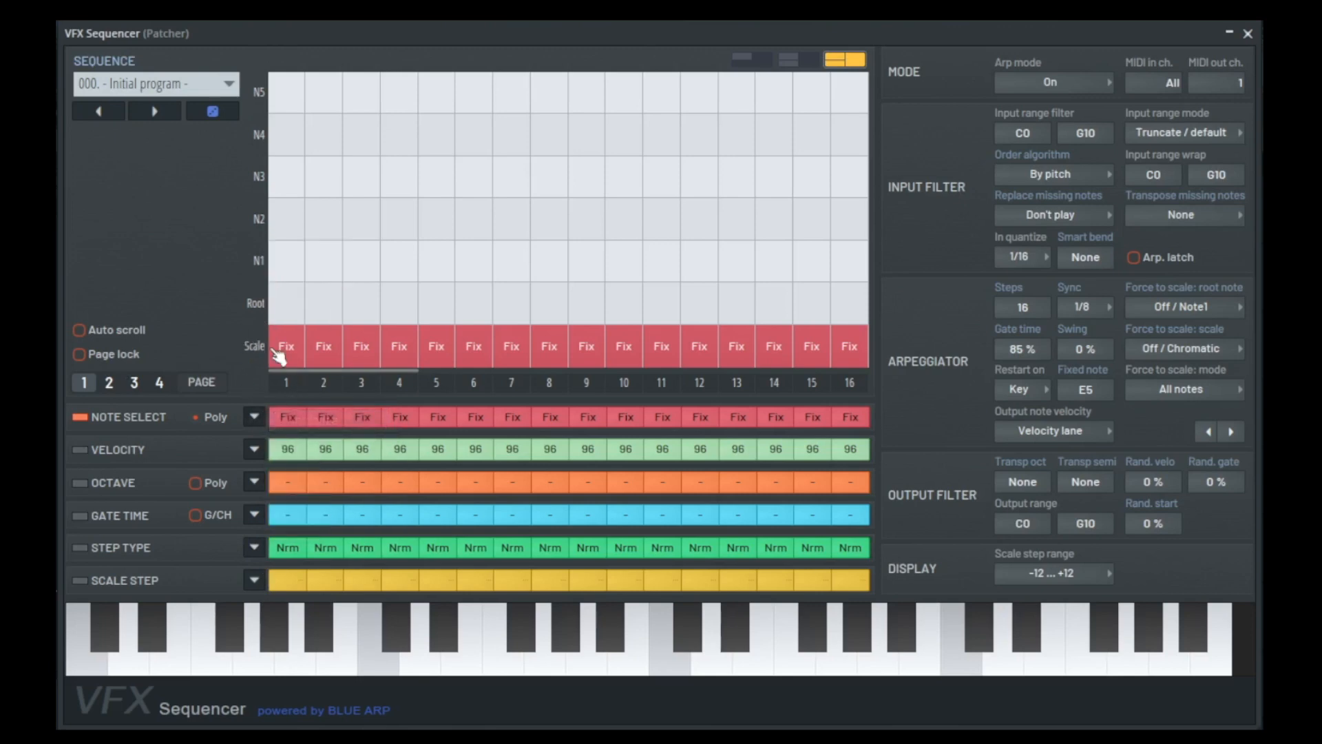
pyautogui.moveTo(317, 334)
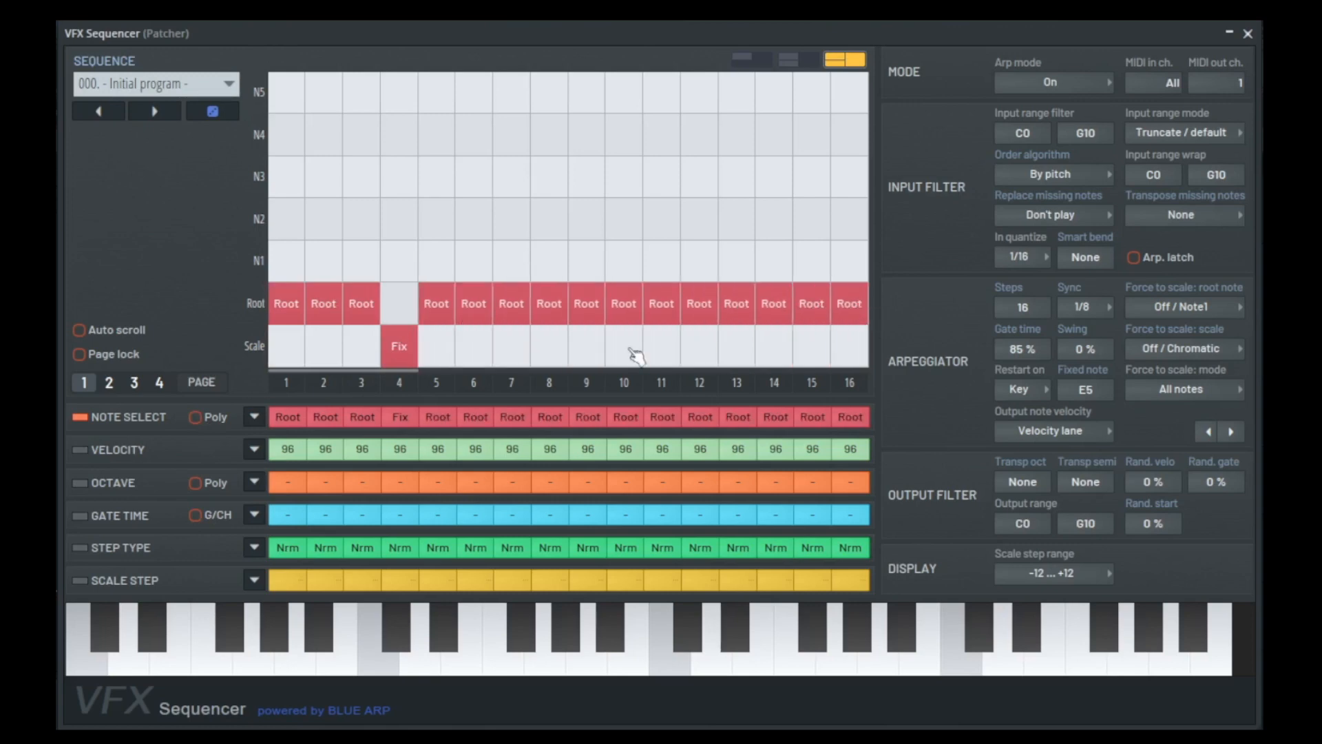
pyautogui.moveTo(411, 369)
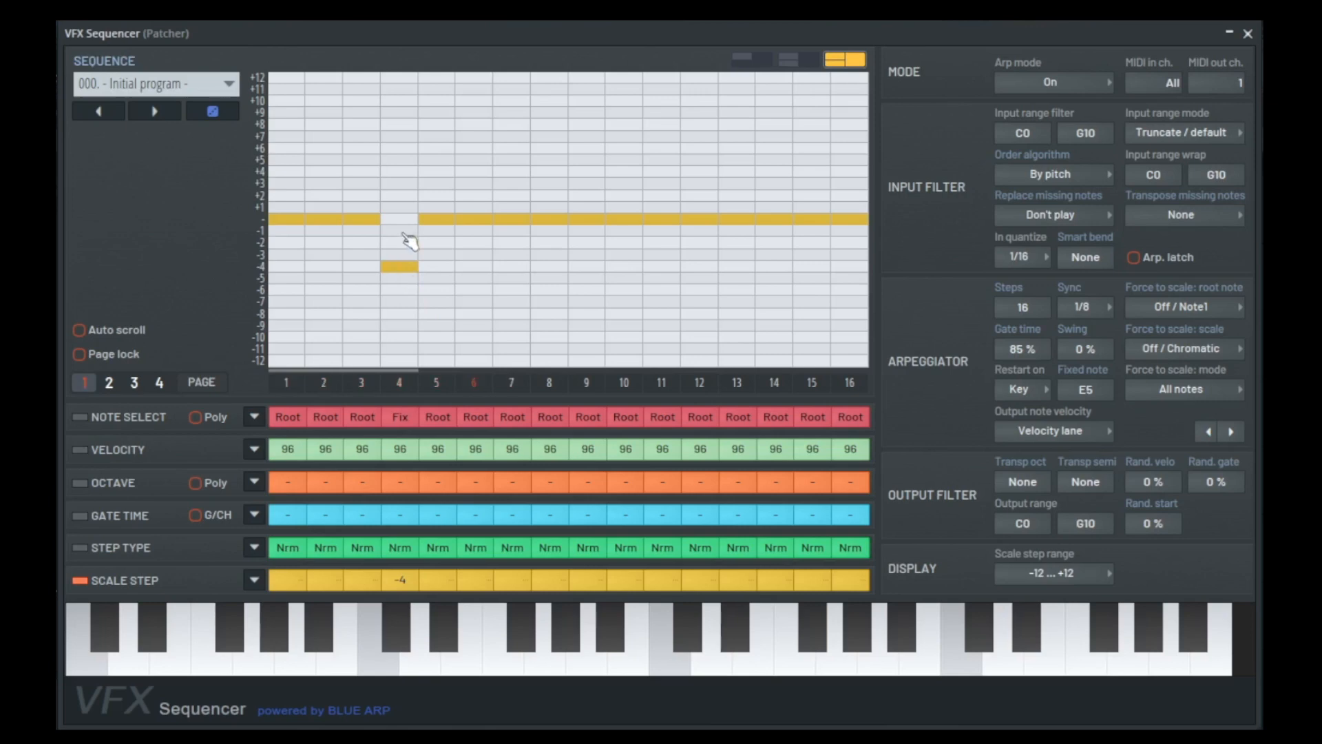
pyautogui.click(76, 416)
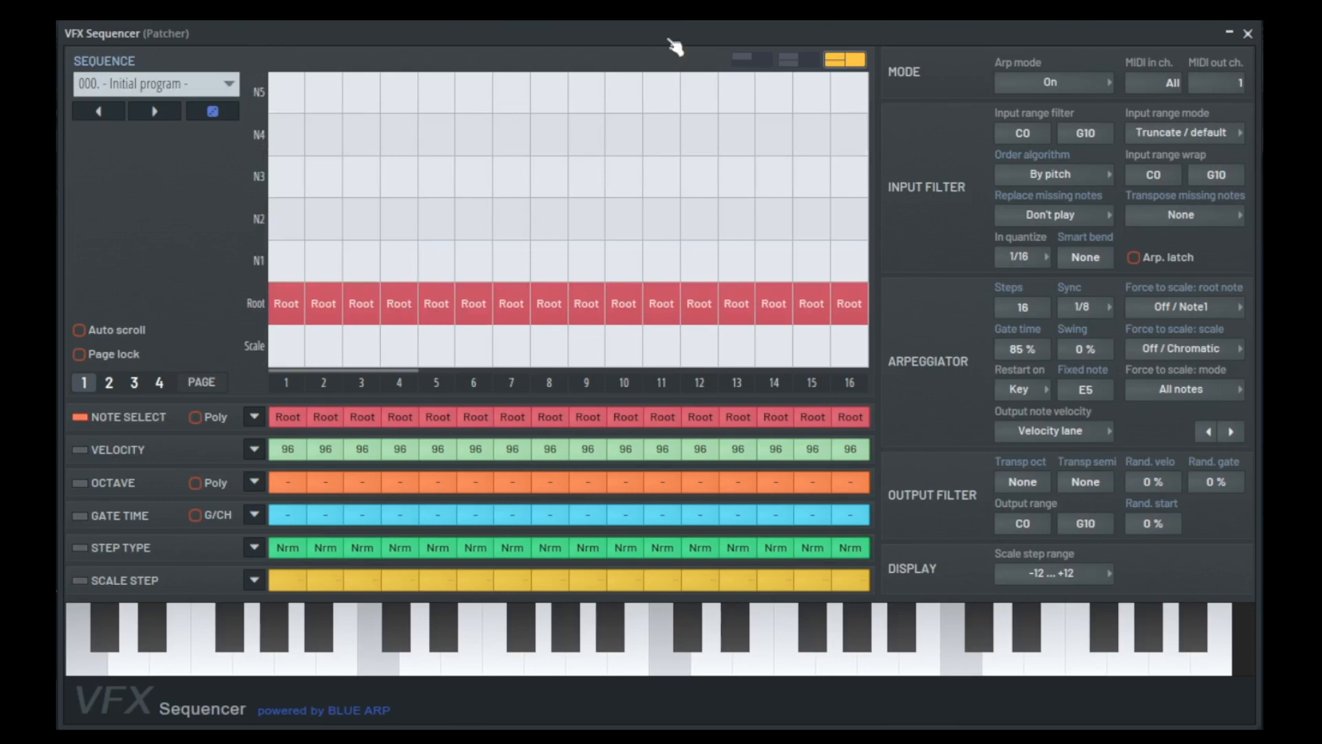
pyautogui.moveTo(444, 339)
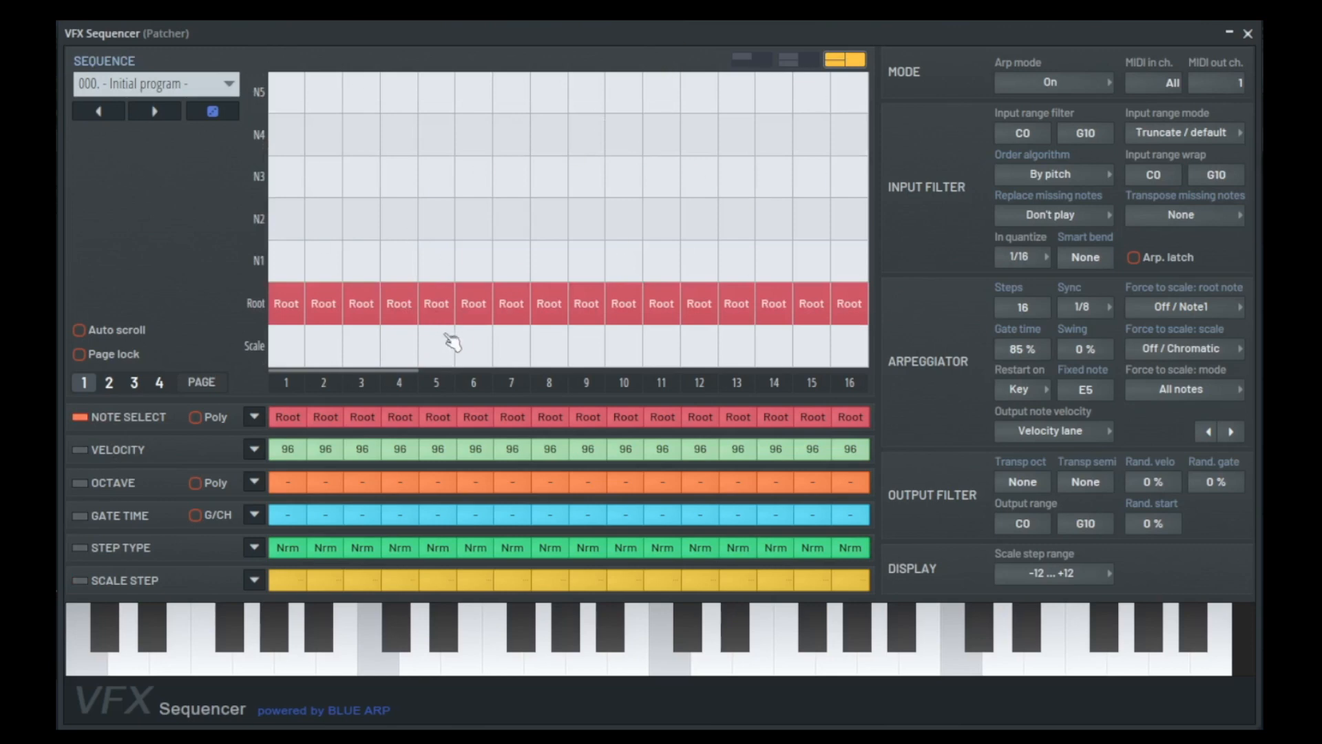
# Select a lane for editing and bring up its Initialize and Shift options.
pyautogui.click(80, 449)
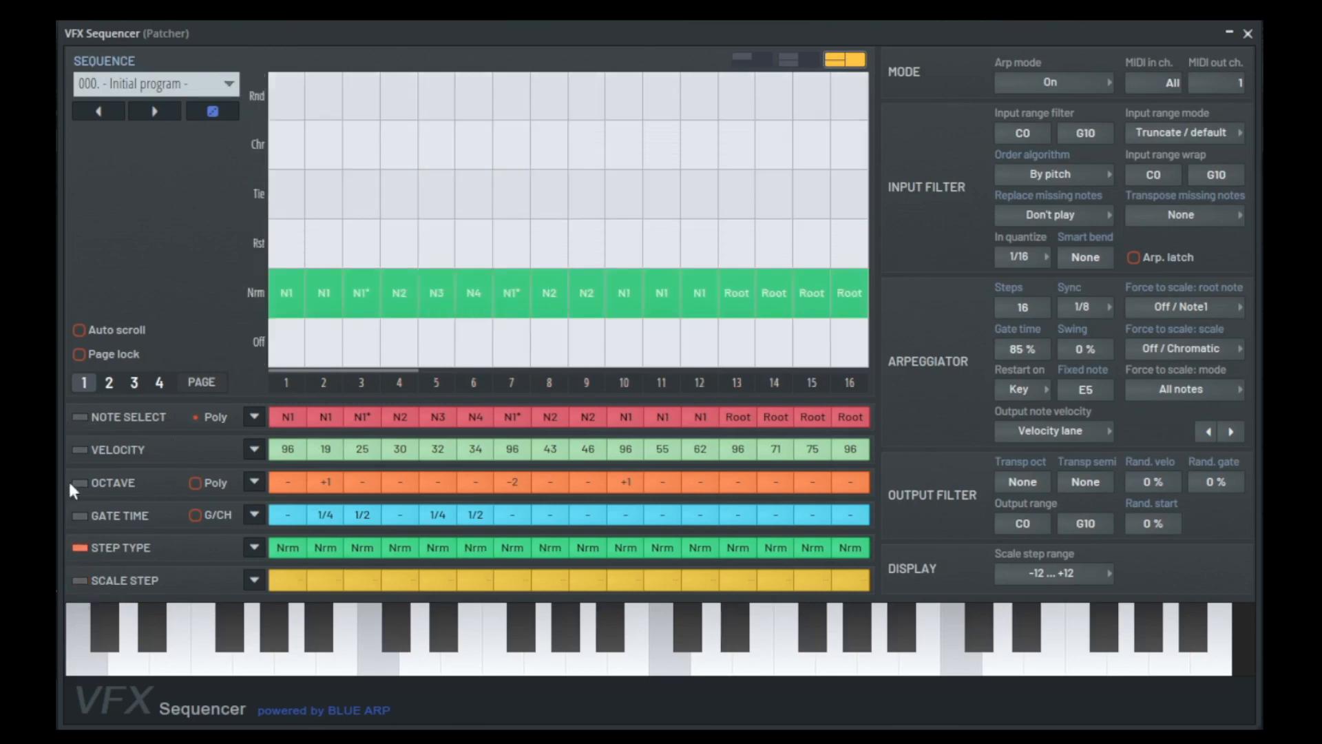
pyautogui.click(253, 515)
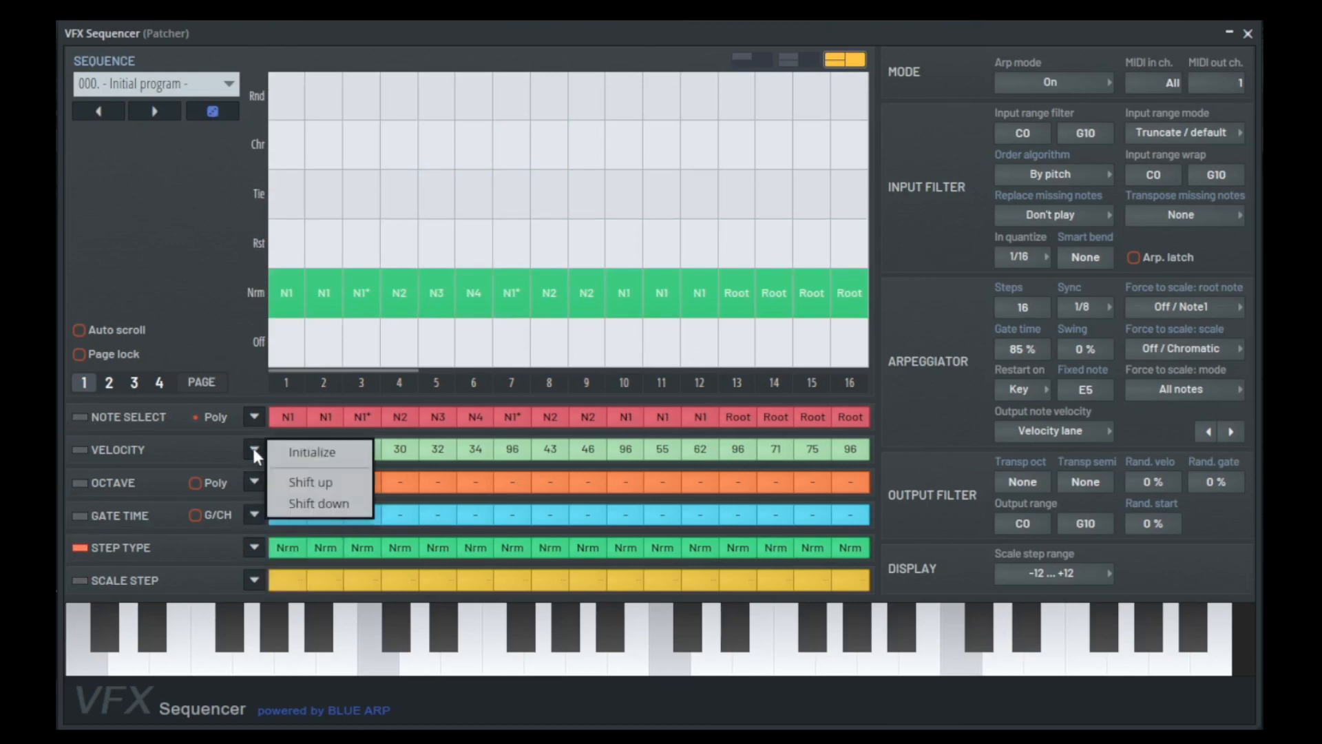
# Initialize the lanes to Fix notes at velocity 96 and try a larger Steps count.
pyautogui.click(311, 451)
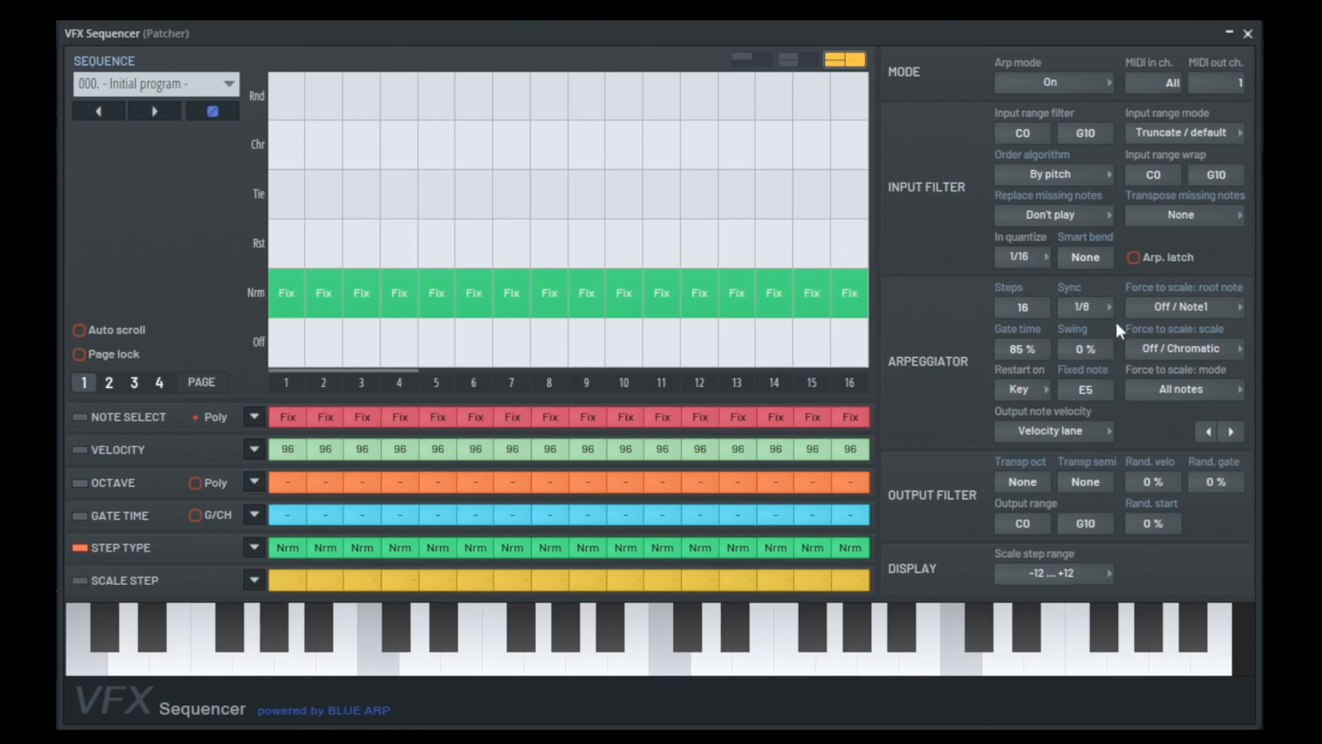
pyautogui.click(1022, 307)
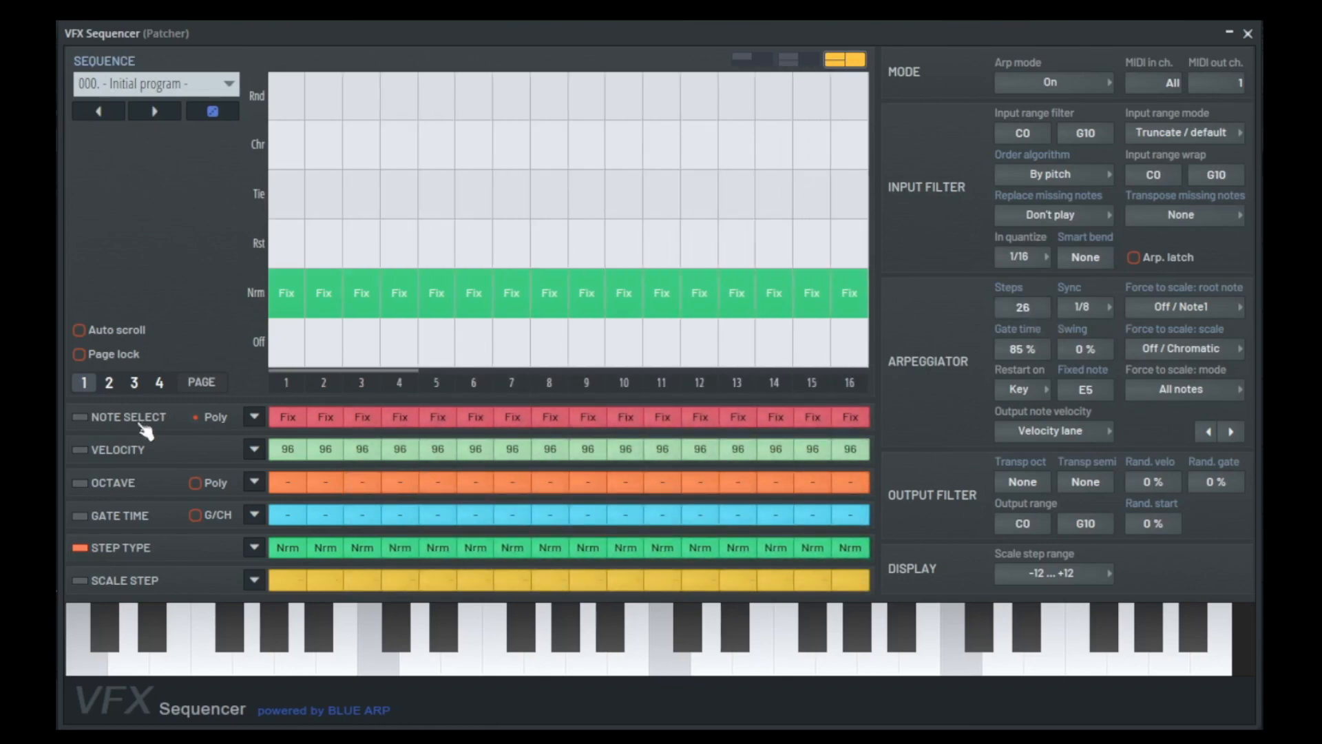
# Browse step pages 2 and 4, return to page 1 and enable Auto scroll during playback.
pyautogui.click(109, 383)
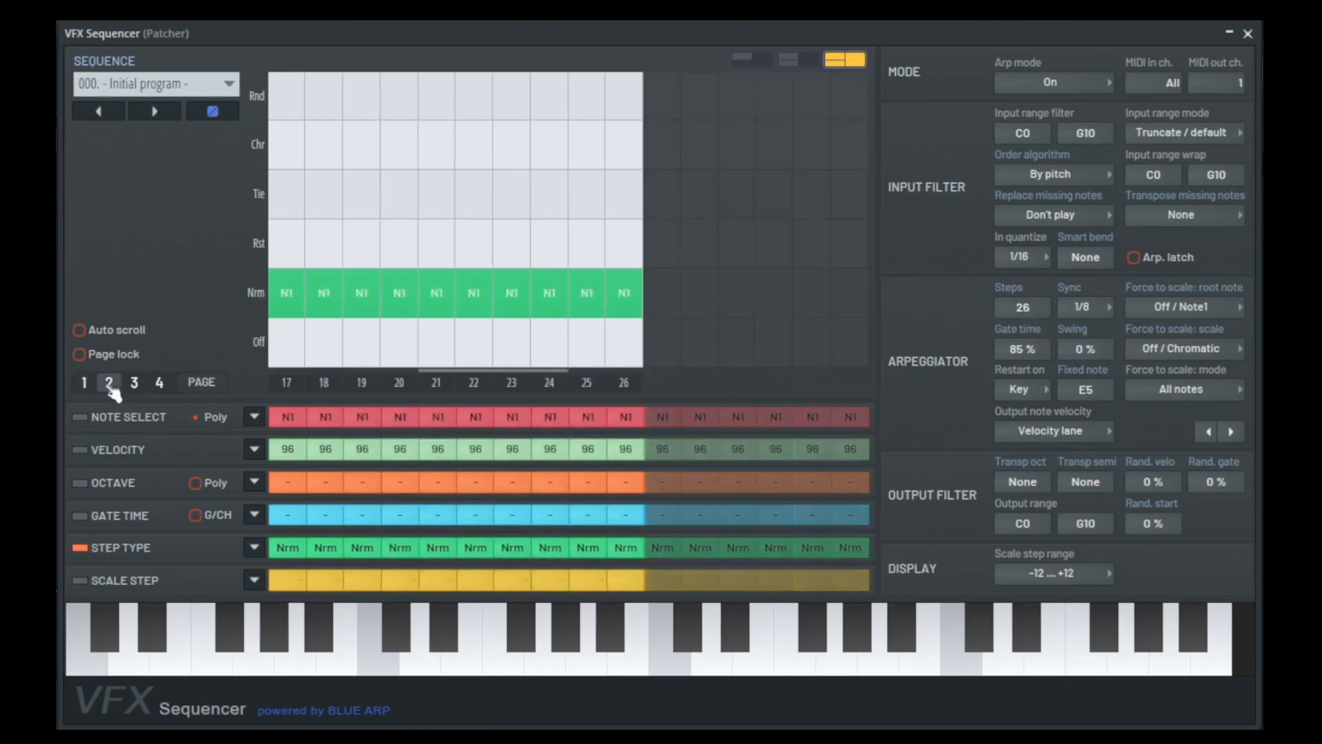
pyautogui.moveTo(713, 364)
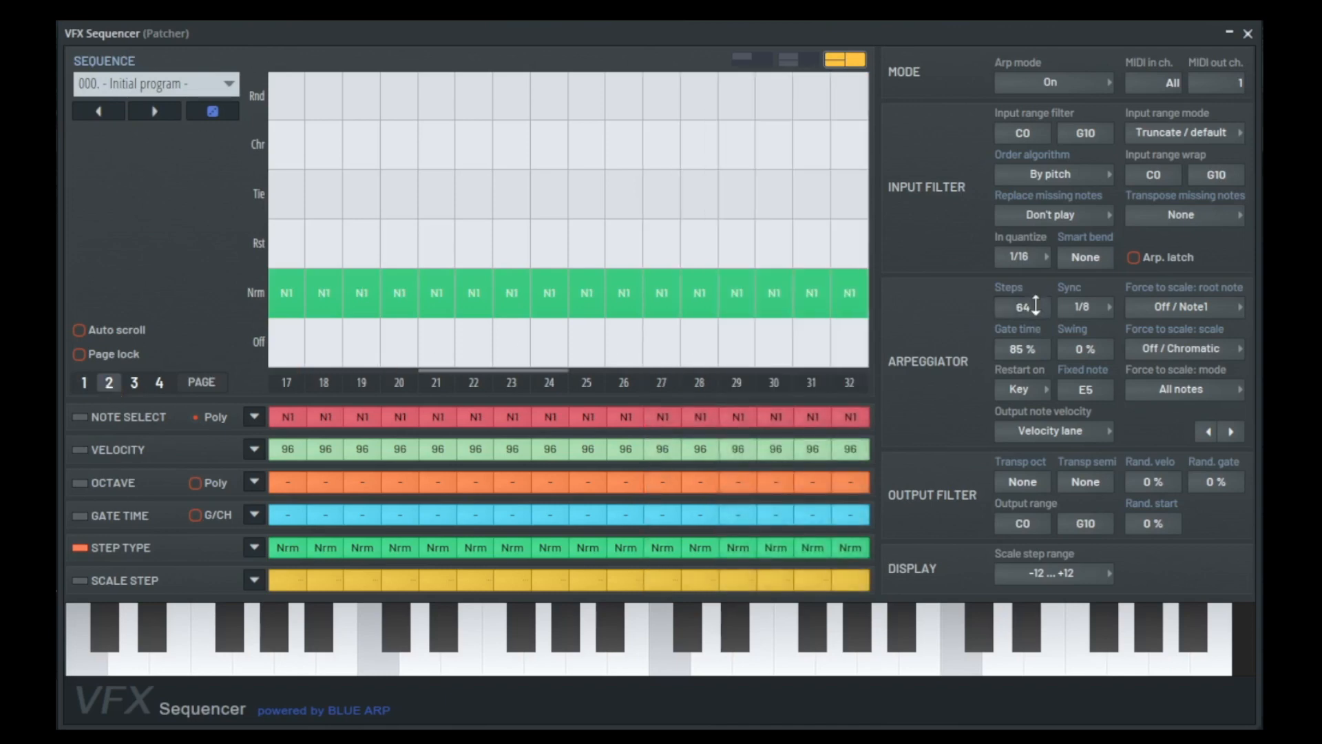
pyautogui.click(160, 383)
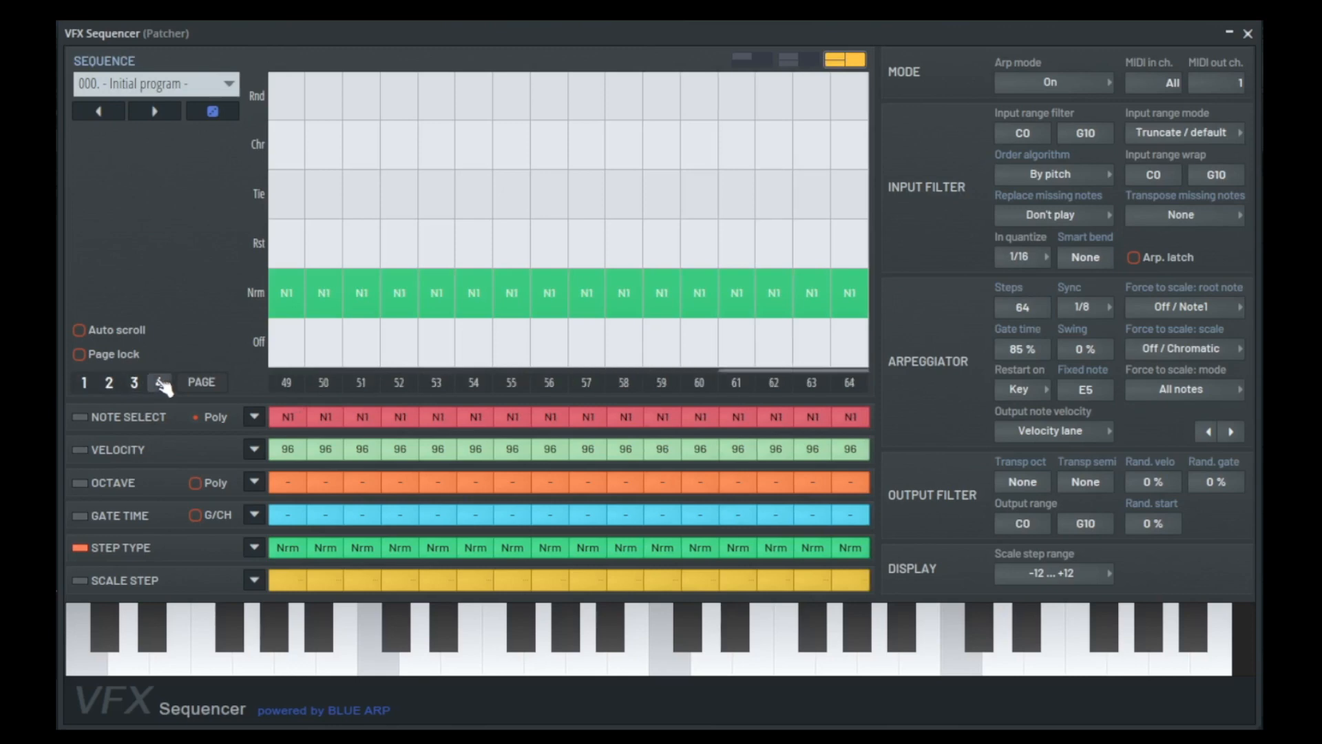
pyautogui.click(83, 382)
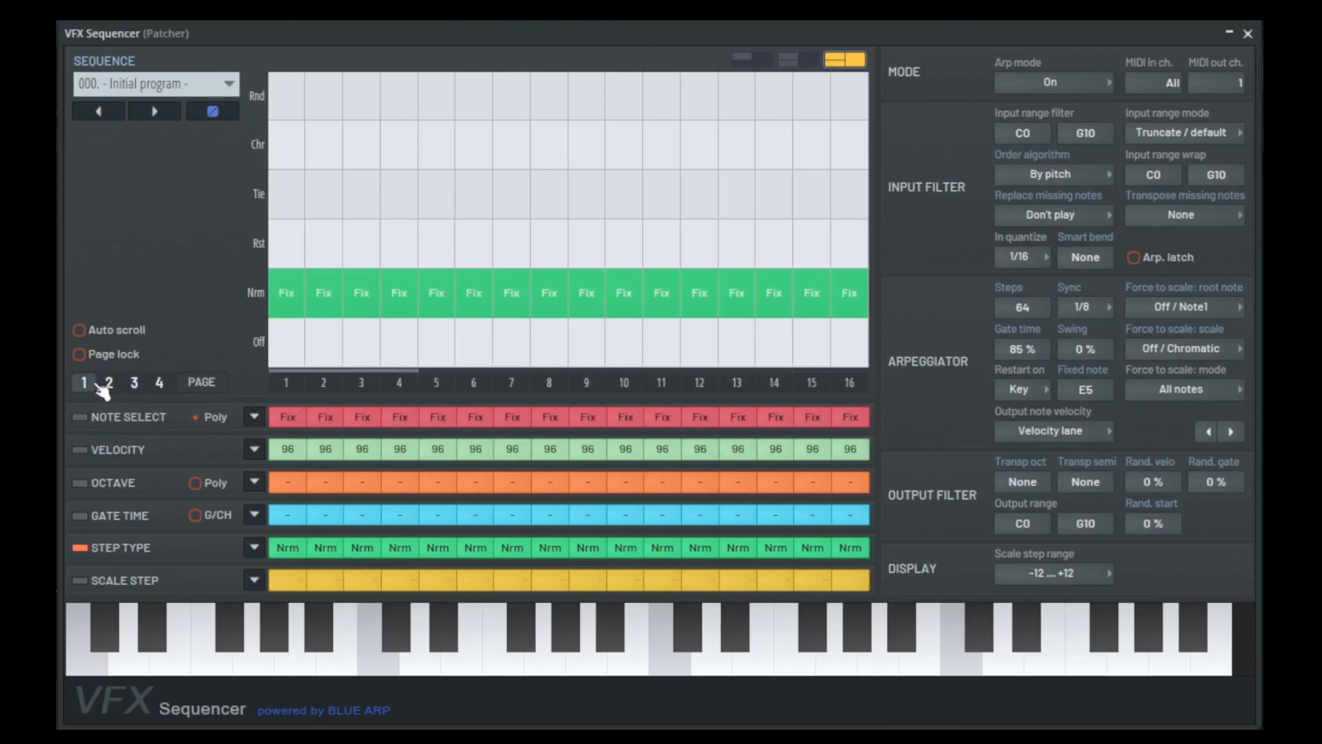
pyautogui.moveTo(93, 342)
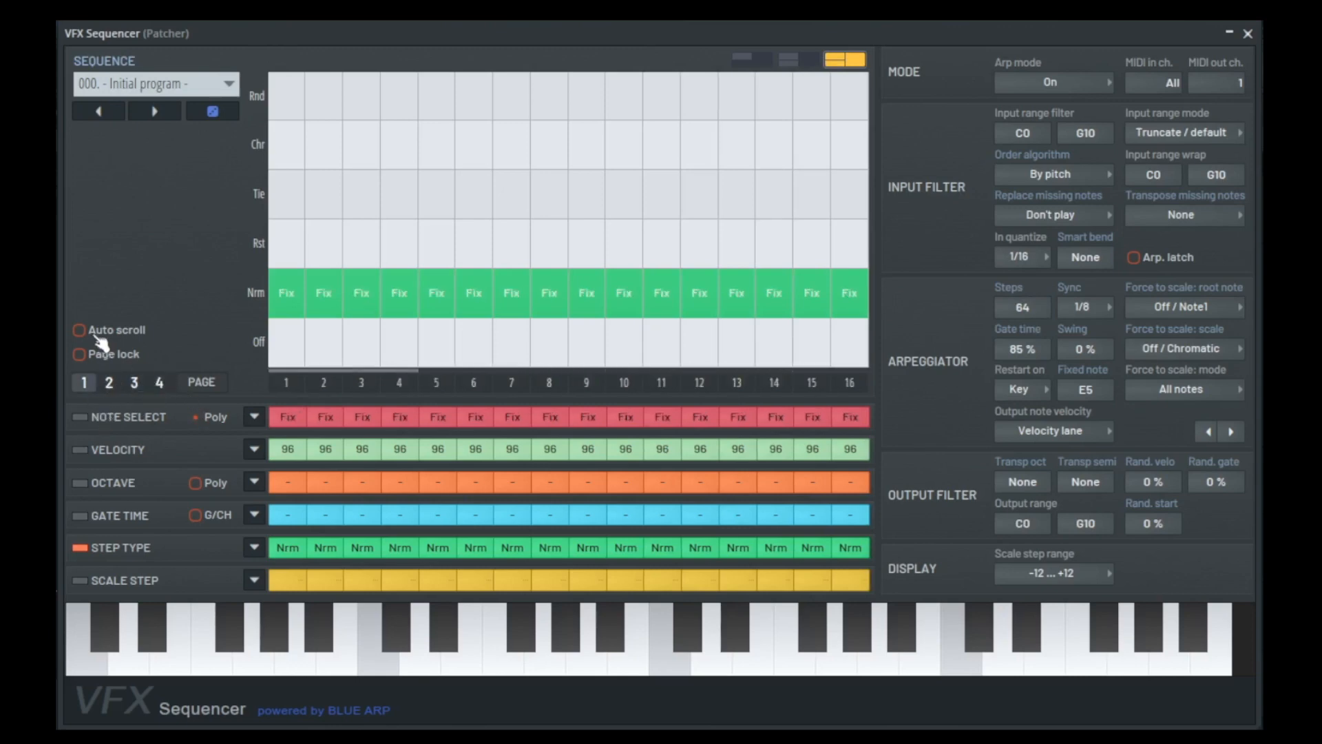
pyautogui.click(79, 330)
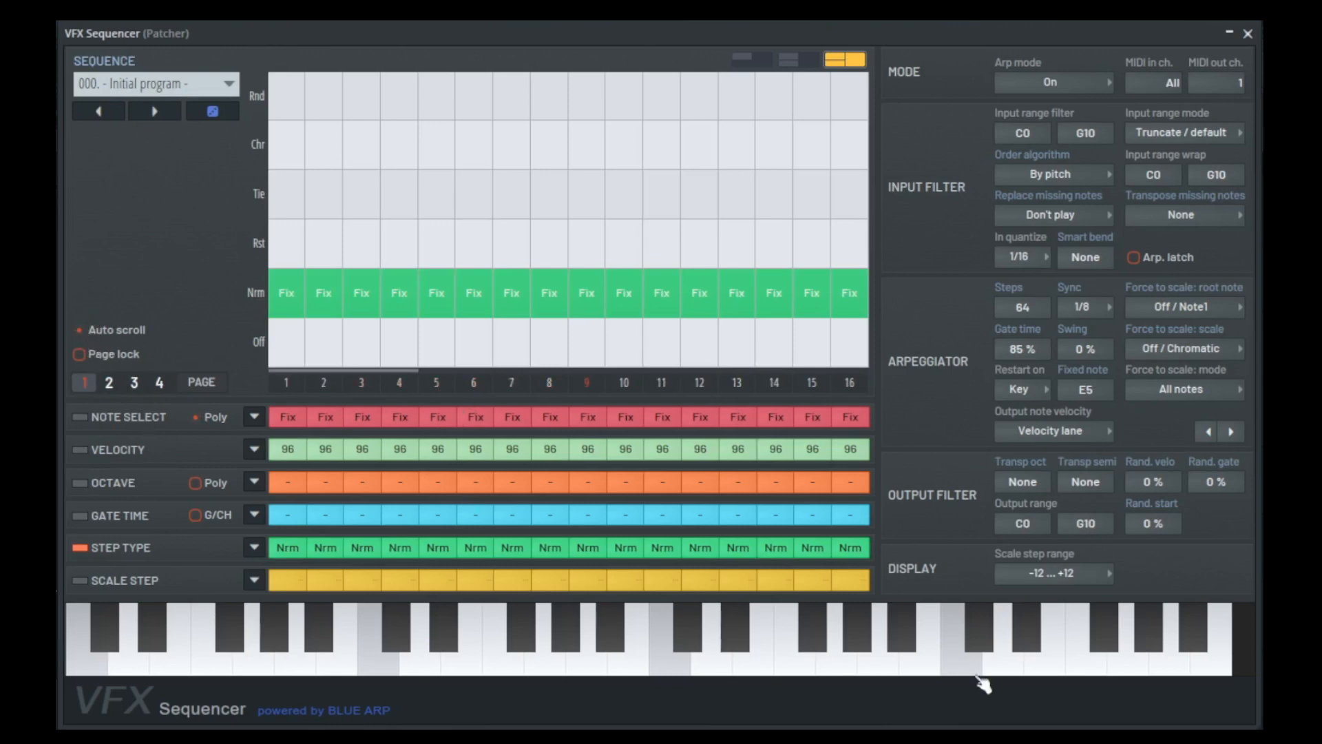
pyautogui.click(107, 383)
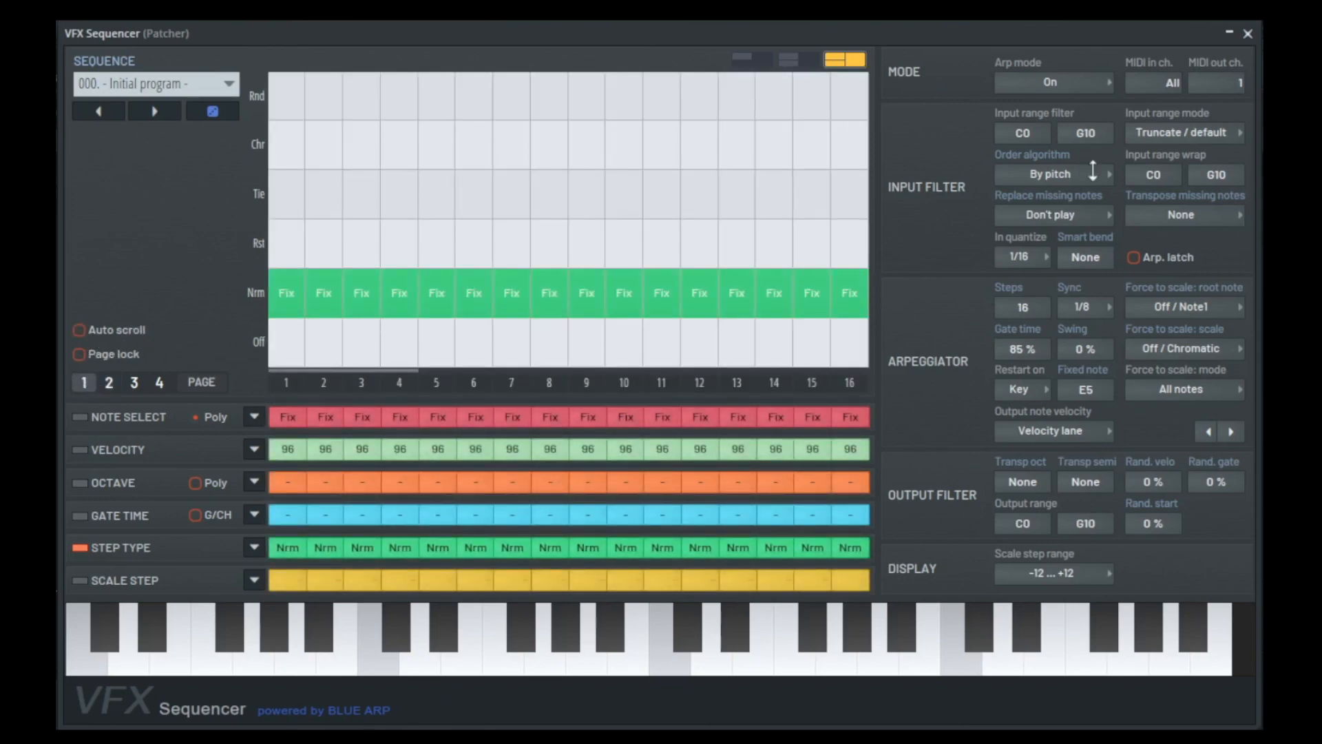
pyautogui.click(1053, 82)
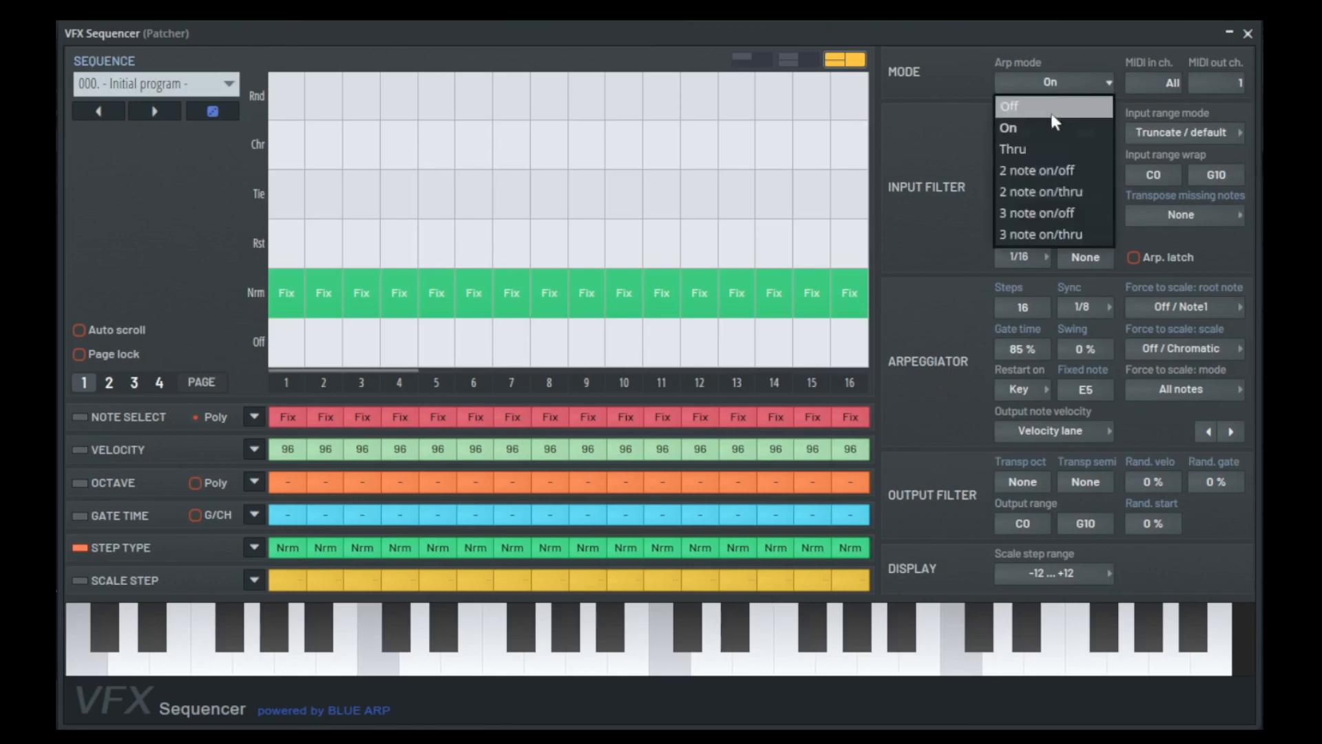
pyautogui.moveTo(1033, 118)
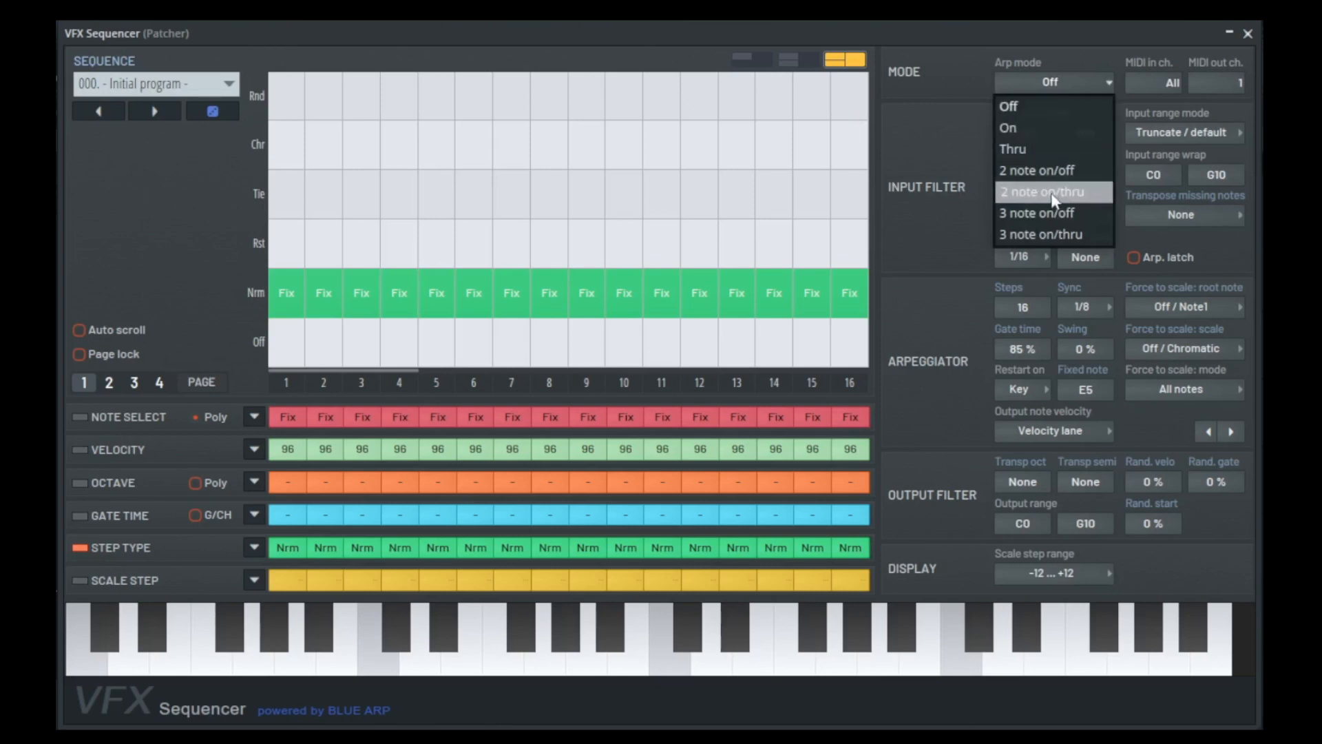
pyautogui.moveTo(1054, 177)
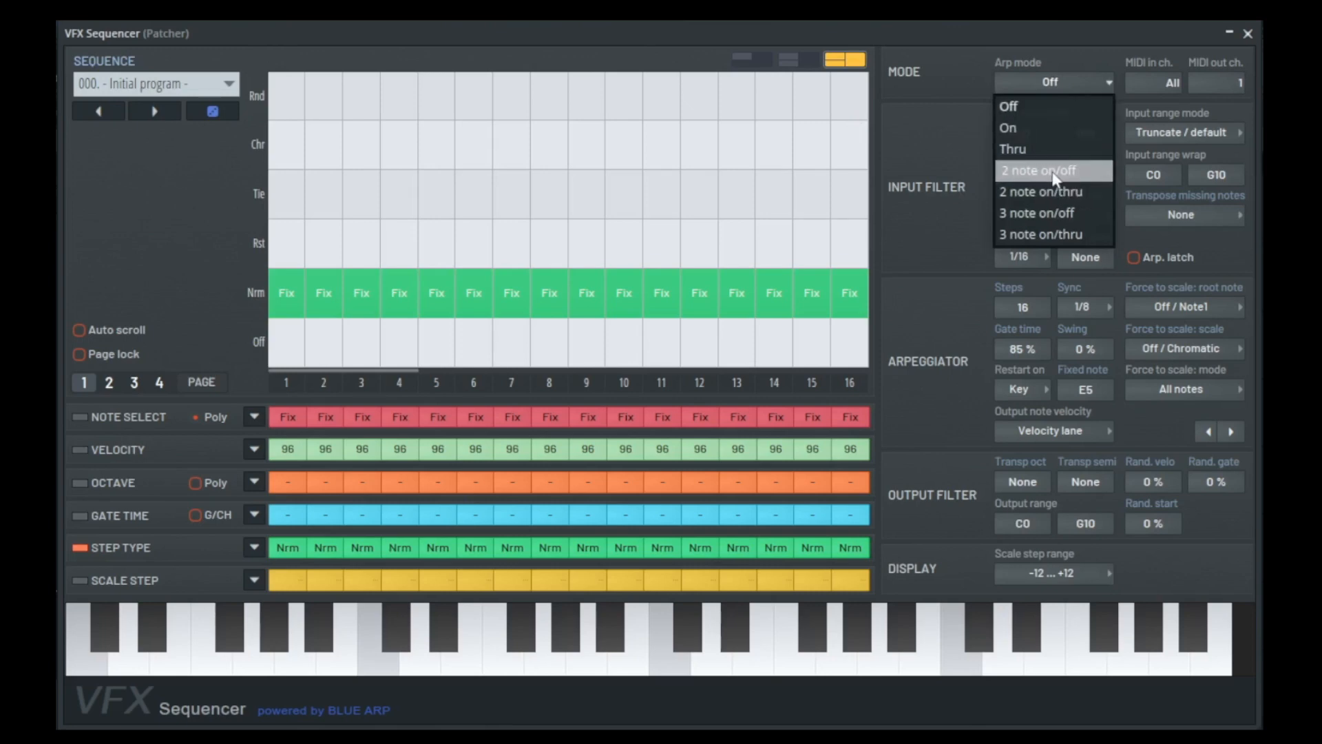
pyautogui.click(1052, 171)
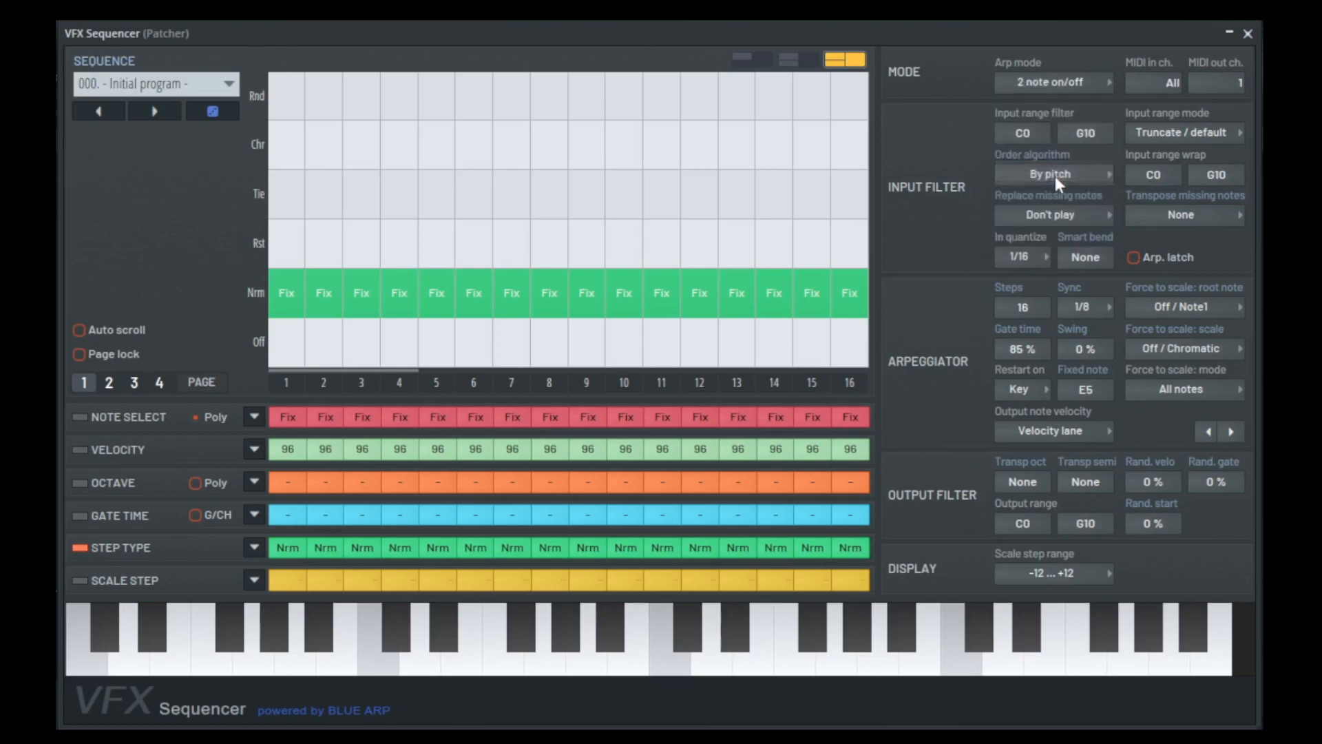
pyautogui.moveTo(1082, 204)
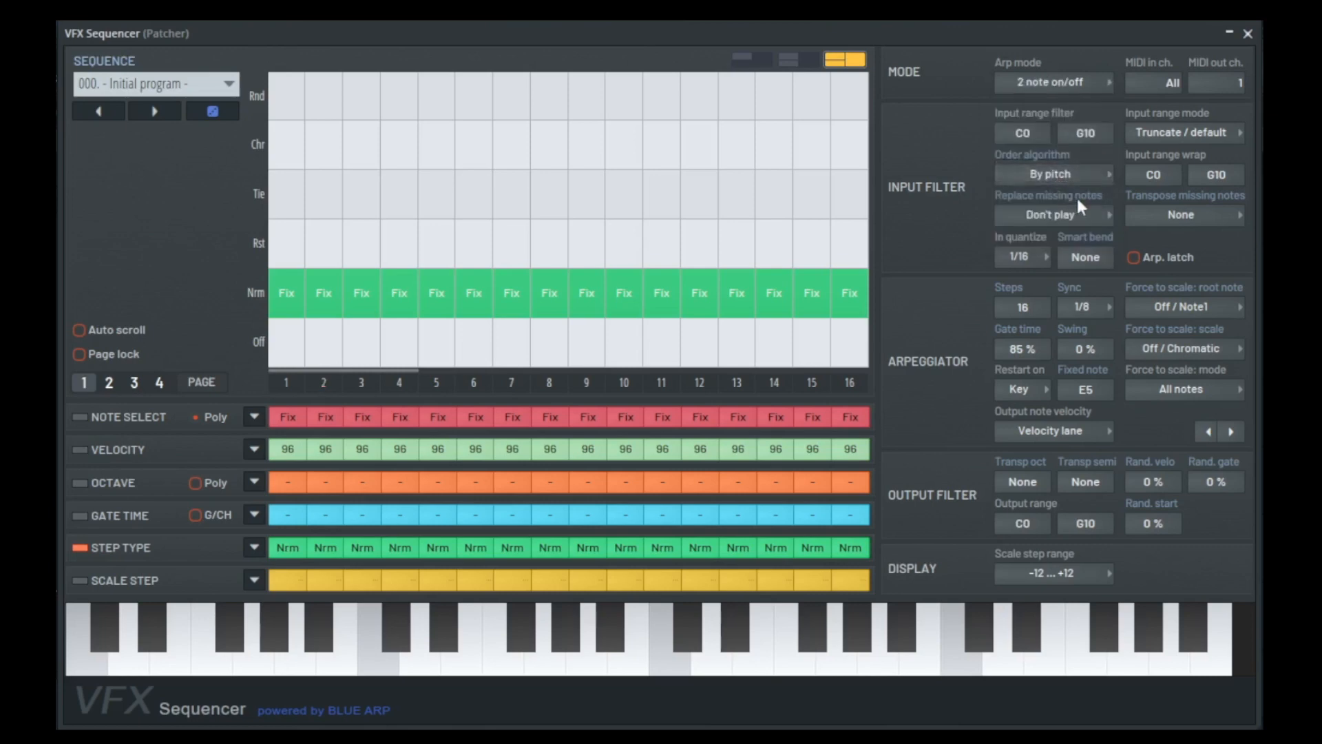
pyautogui.moveTo(1053, 71)
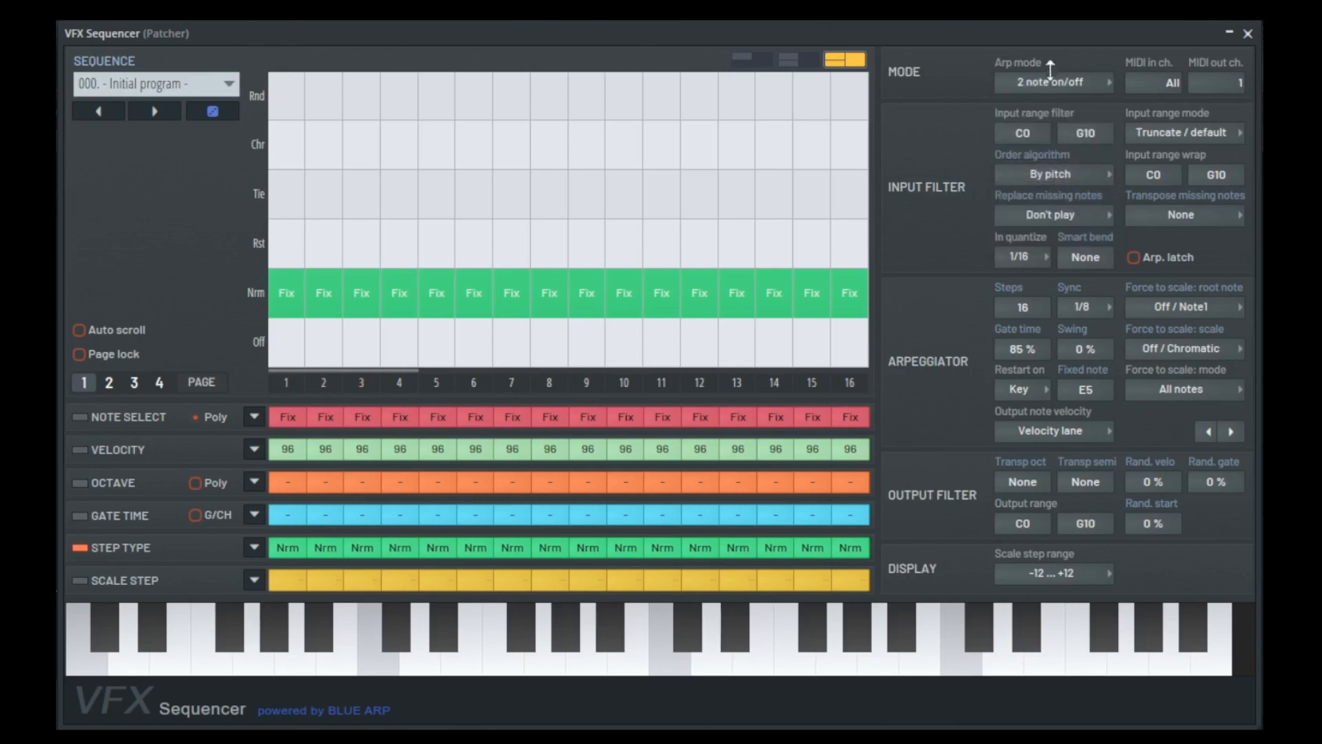
pyautogui.click(1053, 83)
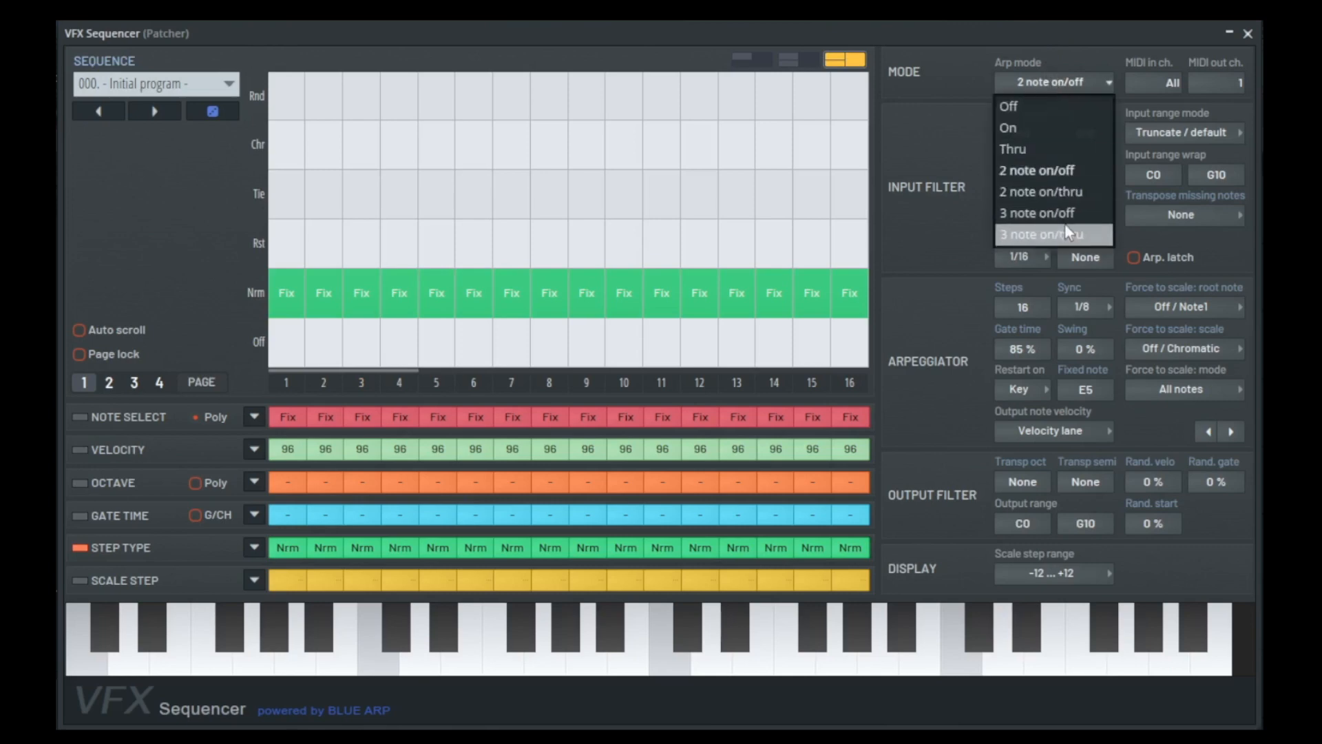
pyautogui.click(1008, 128)
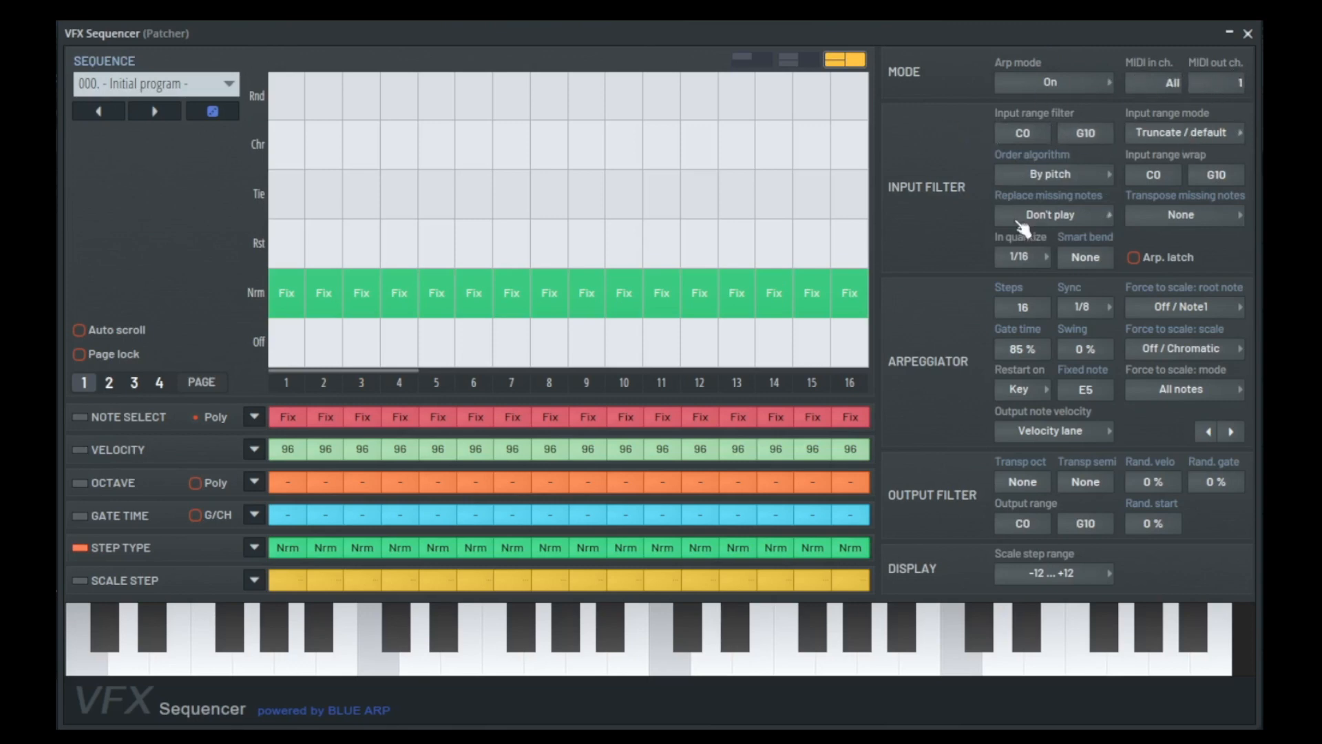
pyautogui.moveTo(1118, 212)
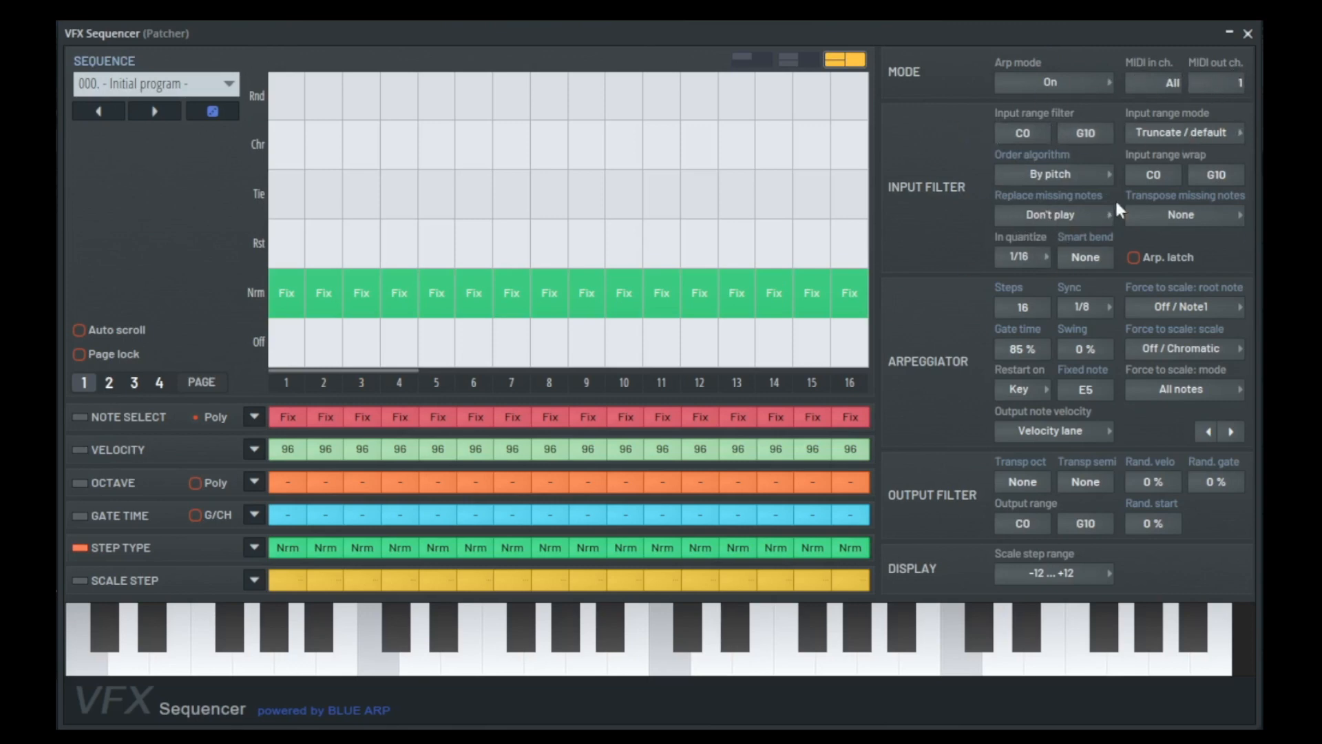
pyautogui.moveTo(1198, 253)
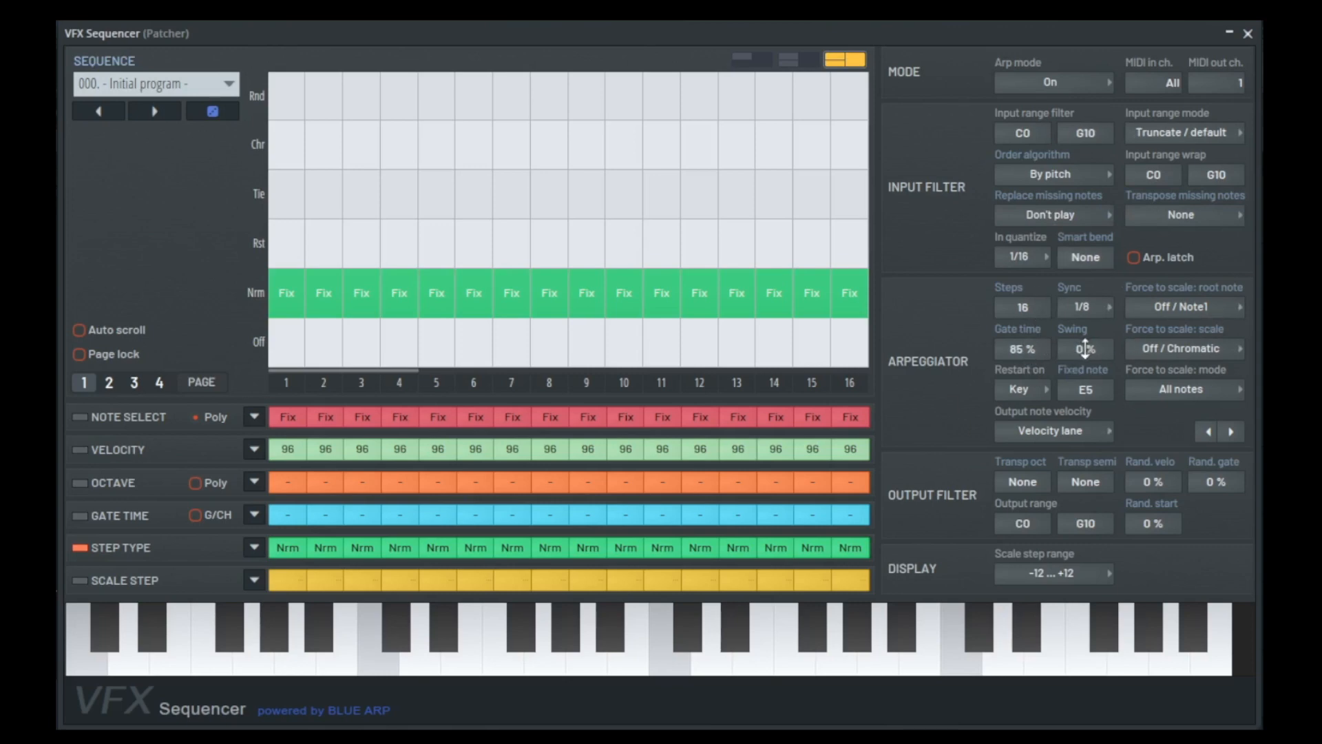
pyautogui.moveTo(1084, 349); pyautogui.dragTo(1084, 329)
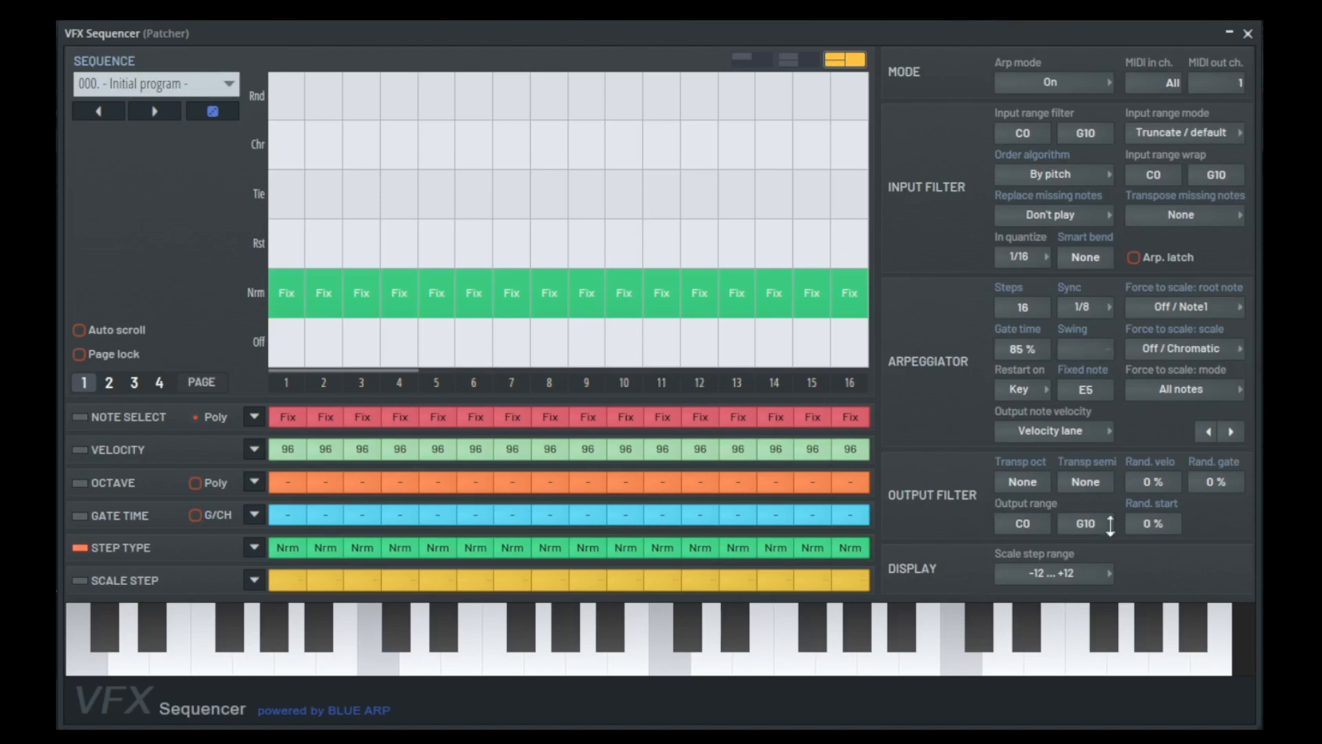
pyautogui.moveTo(1179, 455)
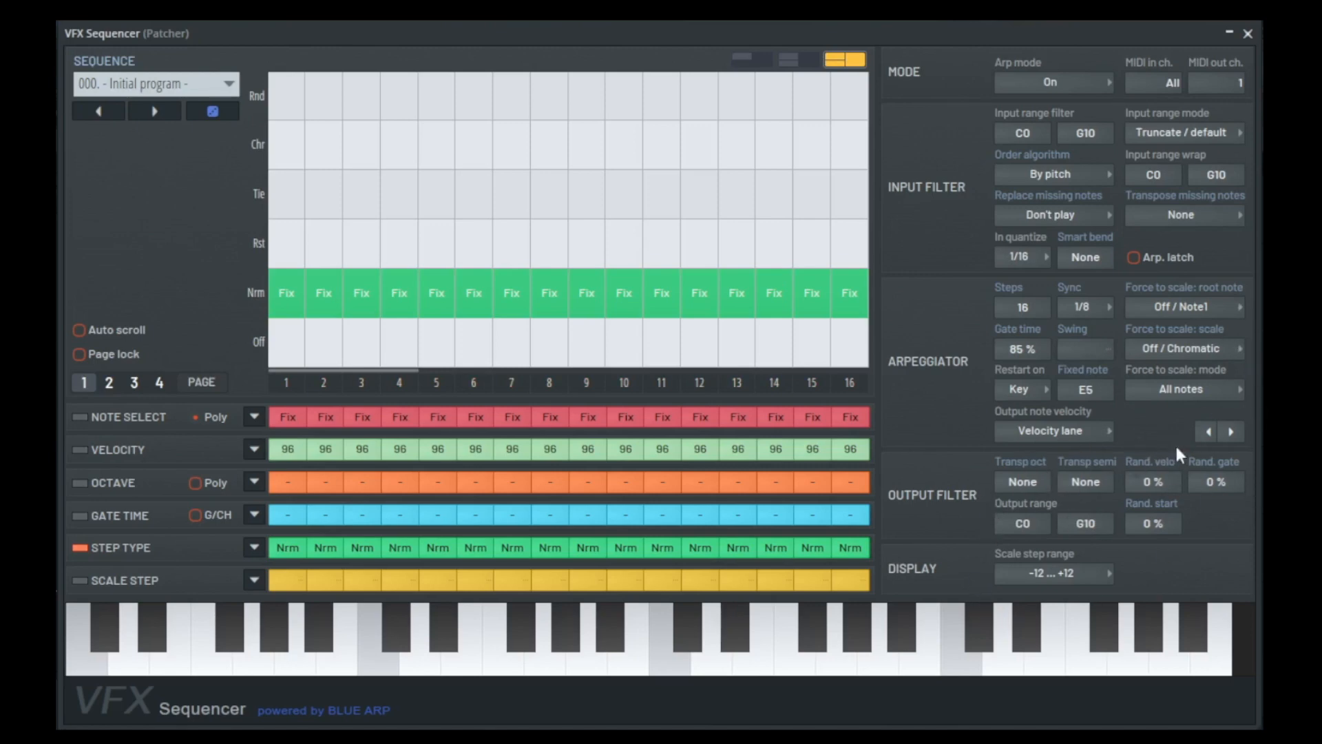
# Set the scale step display range to -7…+7, try 0…+7, and show the scale step lane.
pyautogui.click(1055, 573)
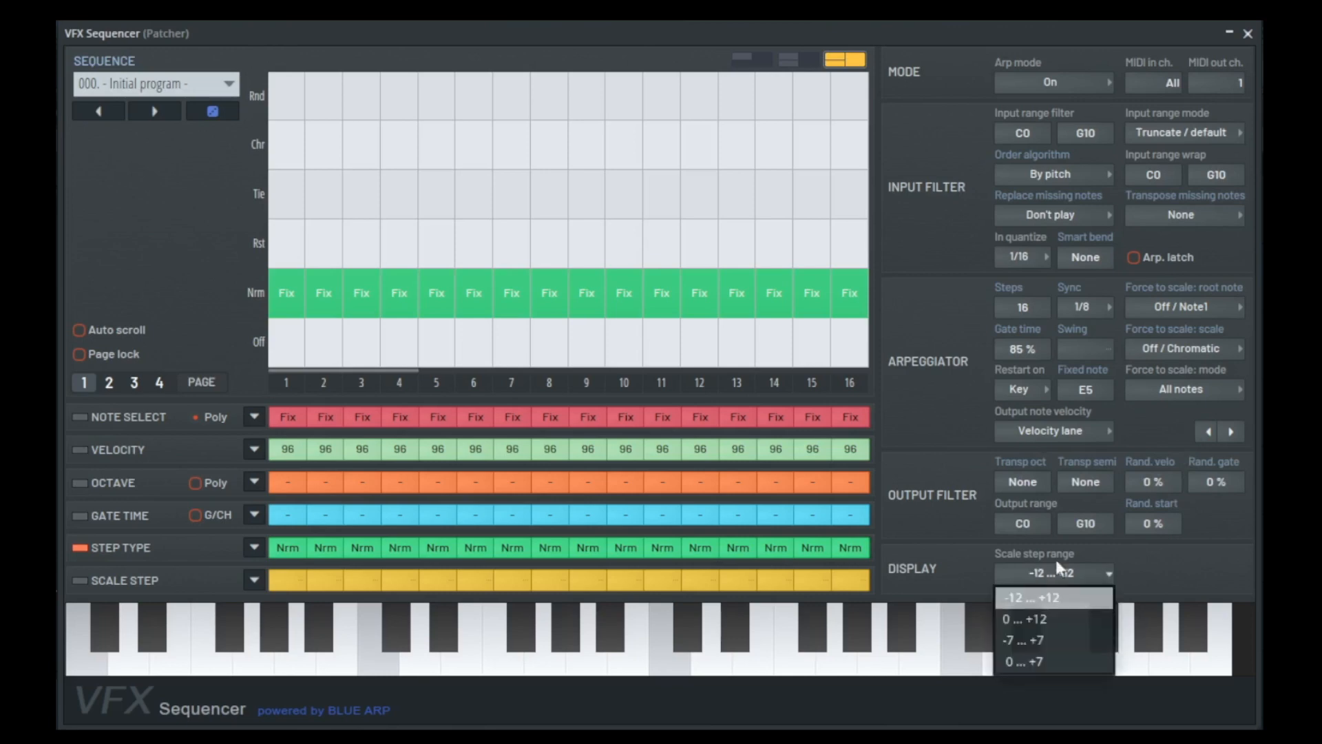
pyautogui.click(1022, 639)
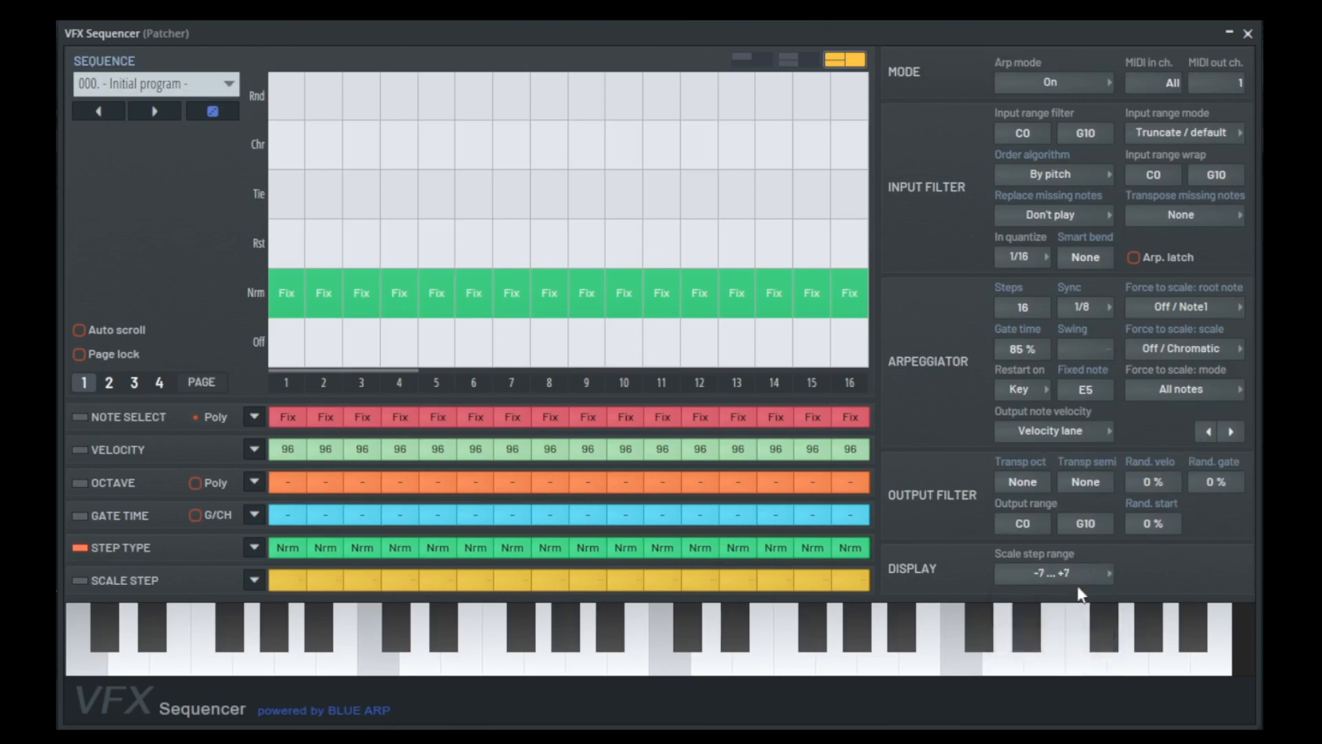
pyautogui.click(1054, 573)
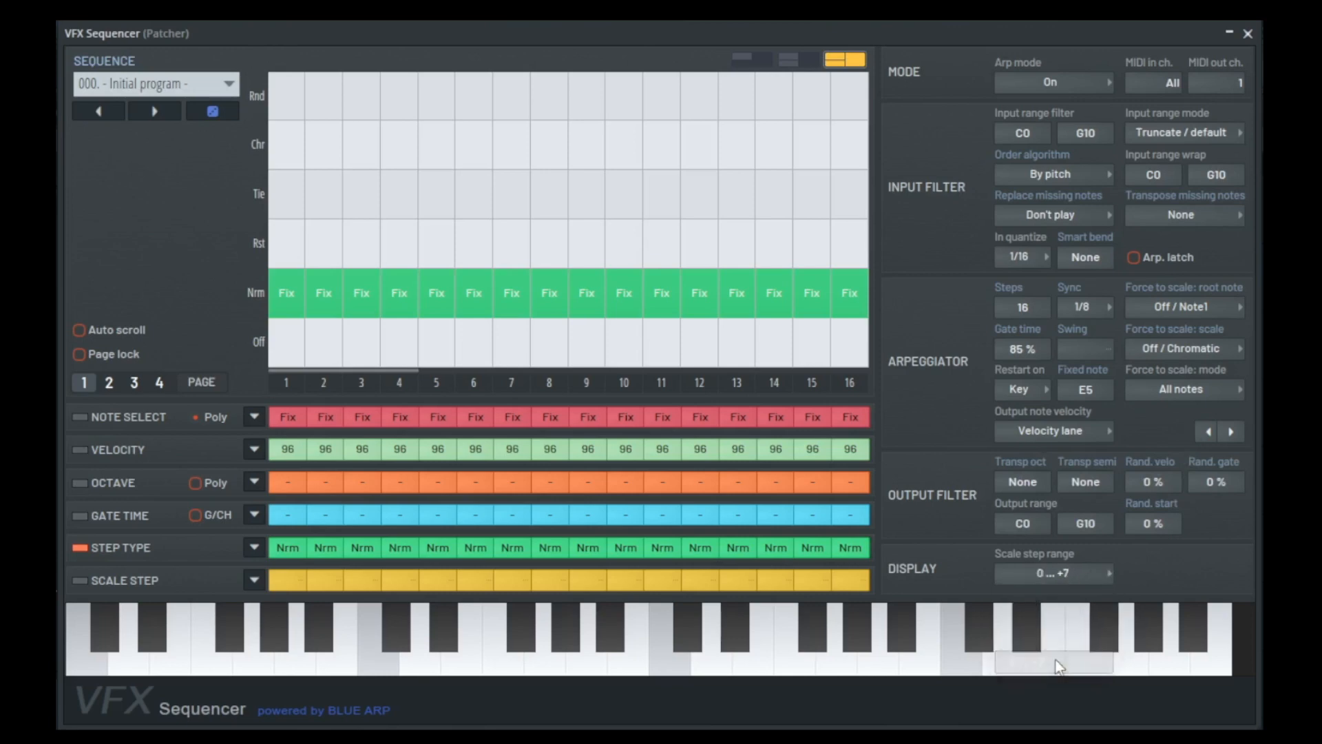
pyautogui.click(1055, 573)
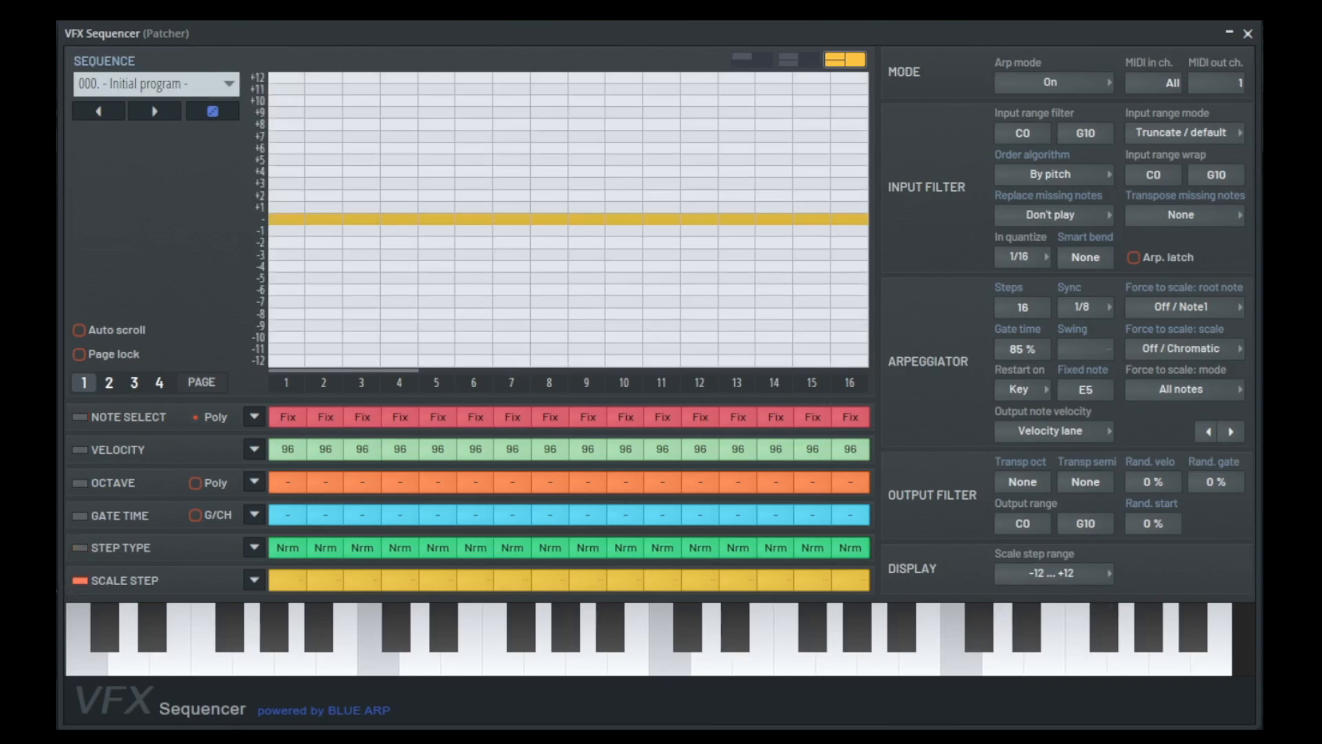
# Try the -12…+12 range and settle the scale step display back on -7…+7.
pyautogui.click(1056, 573)
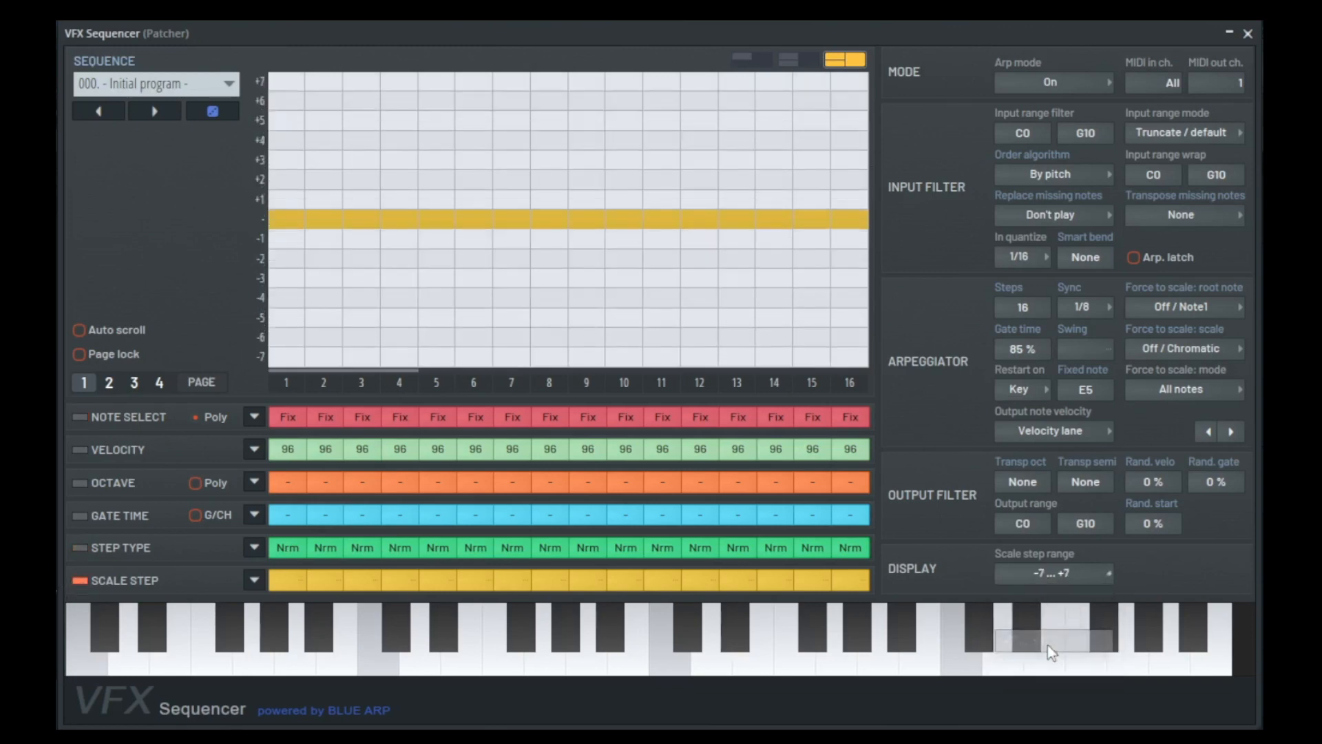
pyautogui.click(1054, 571)
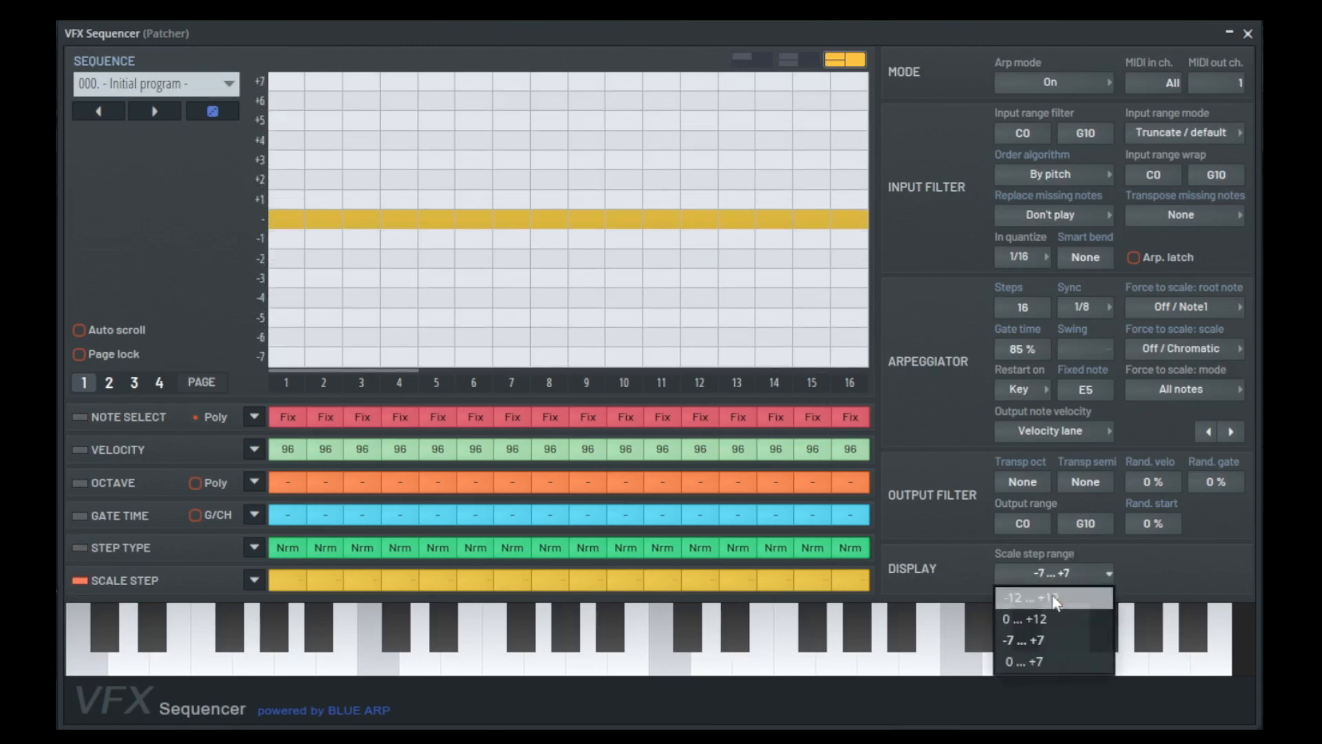
pyautogui.click(1034, 597)
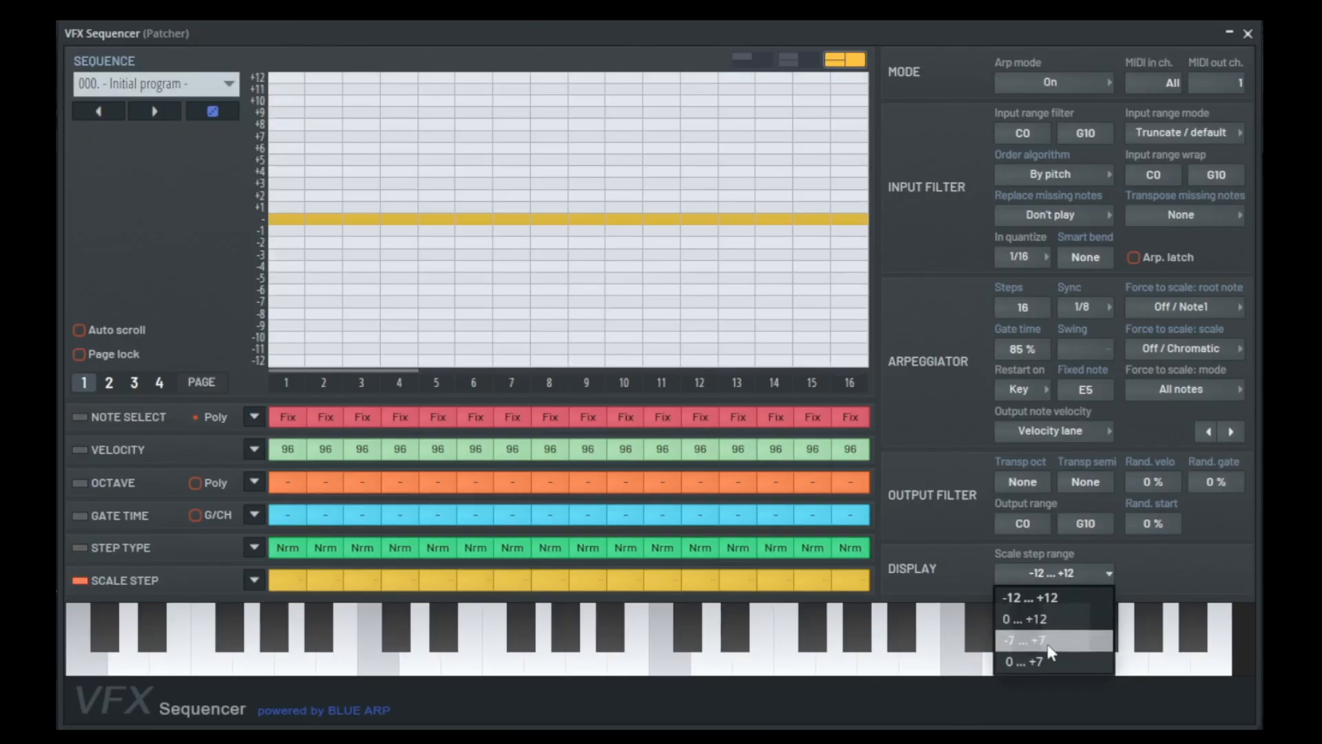
pyautogui.click(1019, 639)
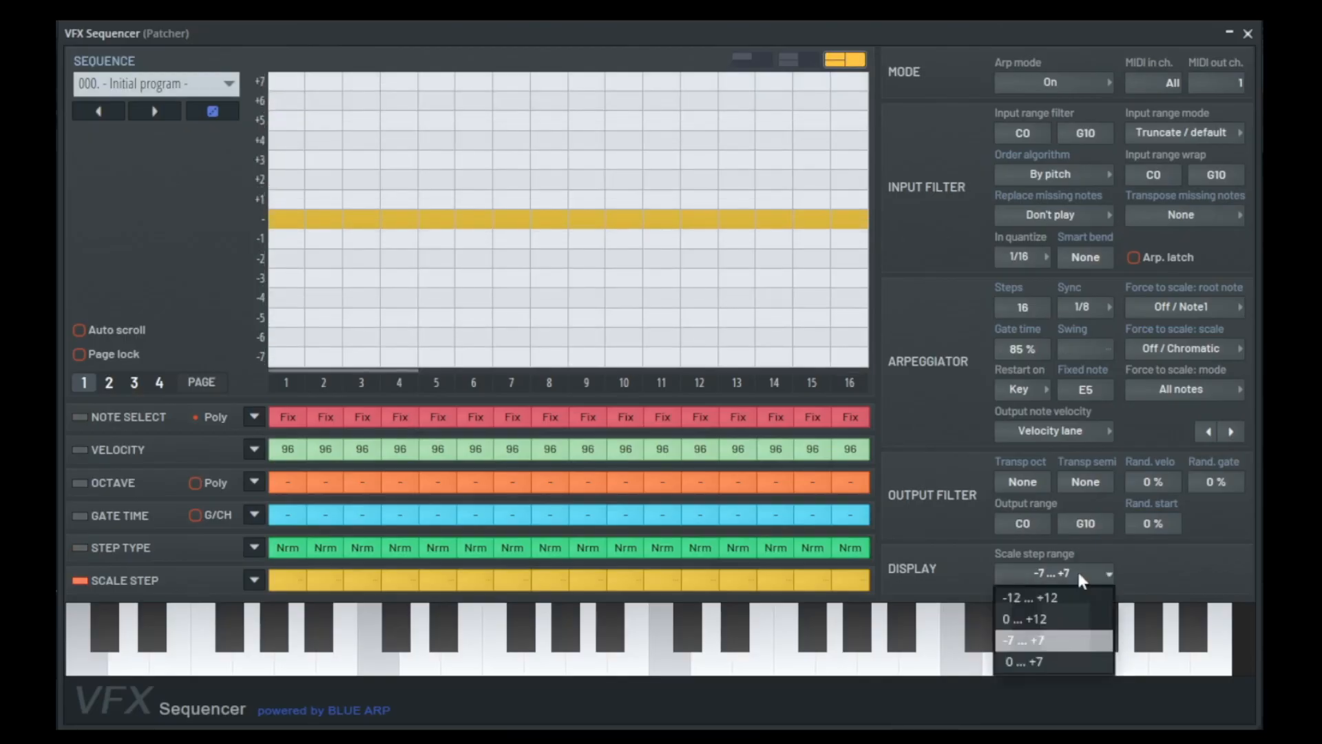